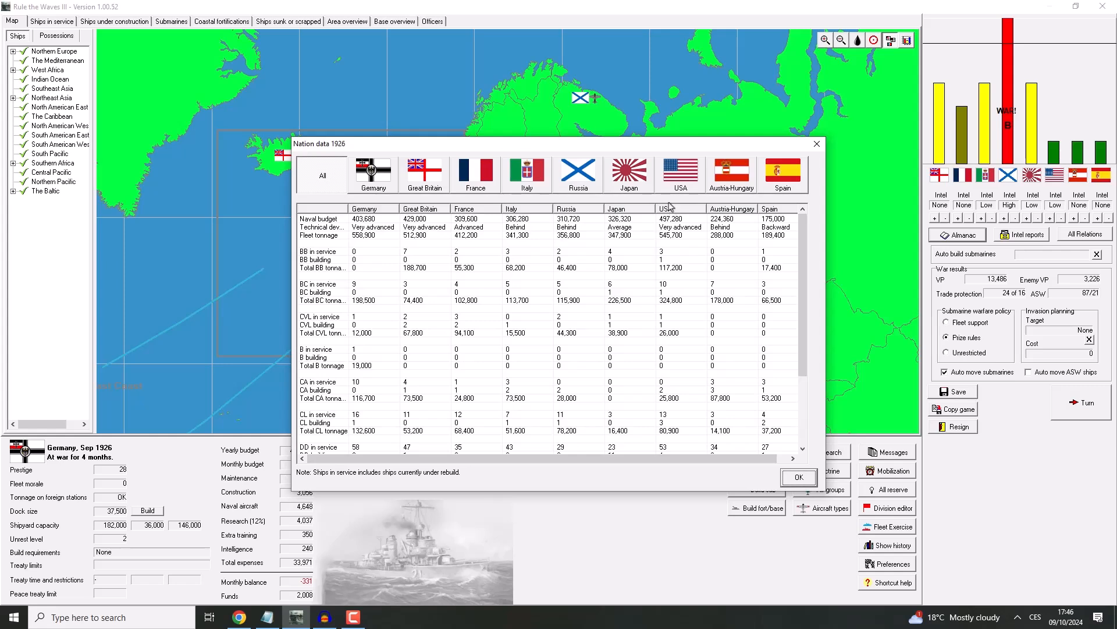
pyautogui.moveTo(576, 258)
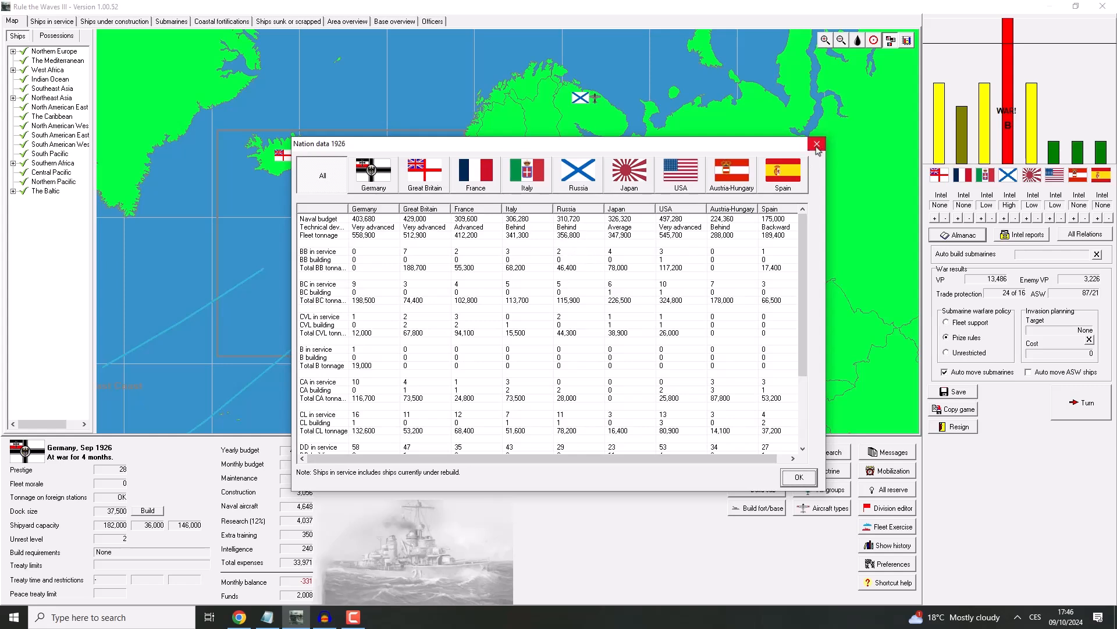
pyautogui.moveTo(817, 145)
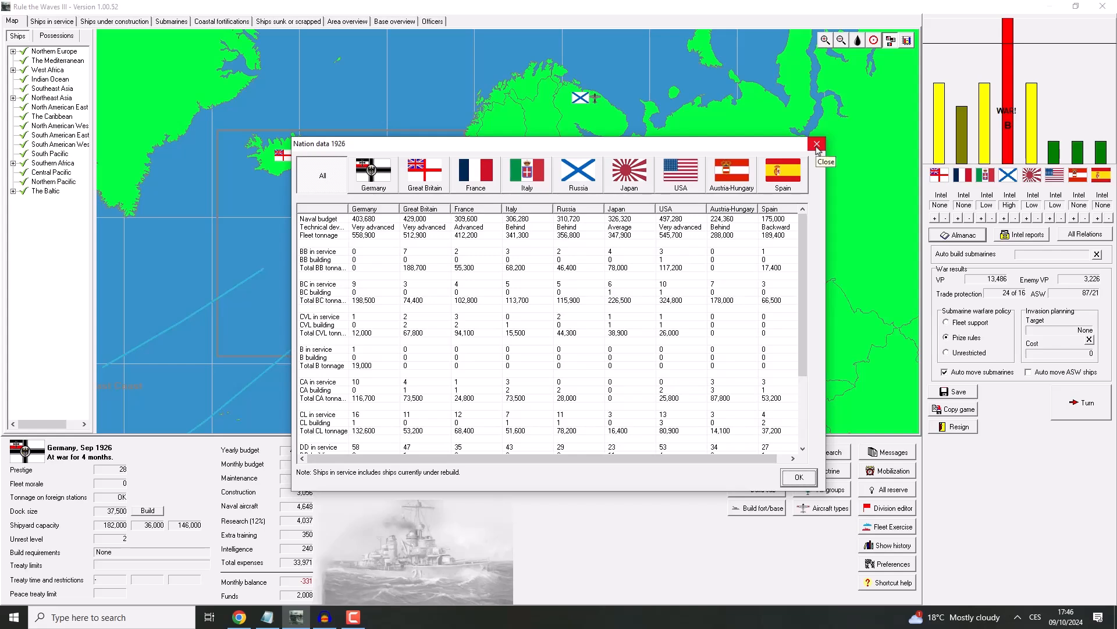
# Step: Close the Nation data 1926 comparison and return to the campaign map
pyautogui.click(815, 144)
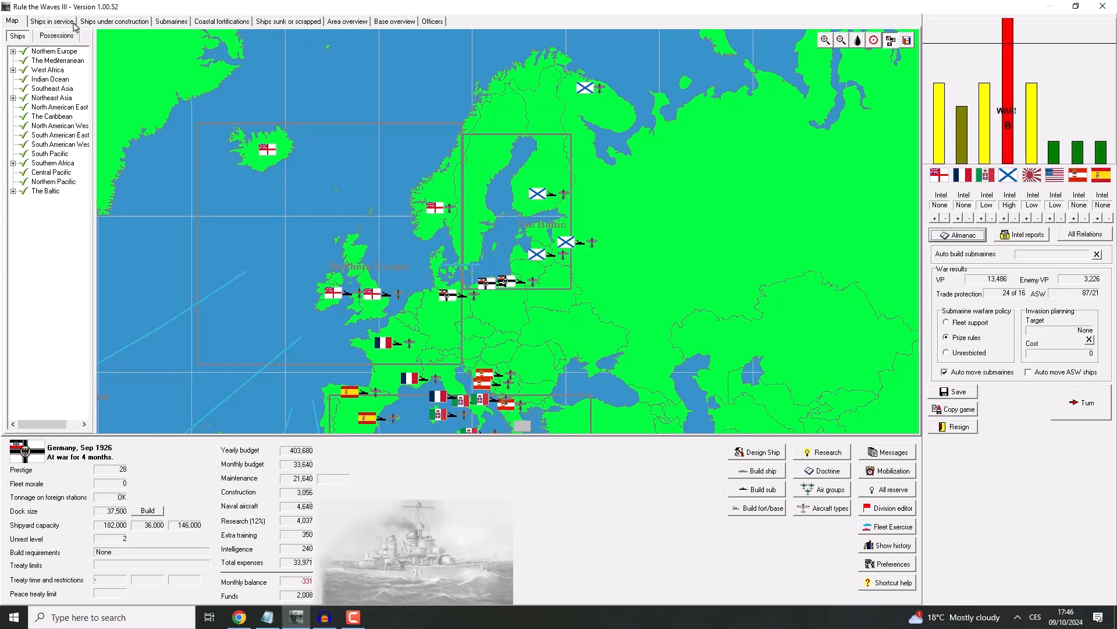
pyautogui.click(114, 20)
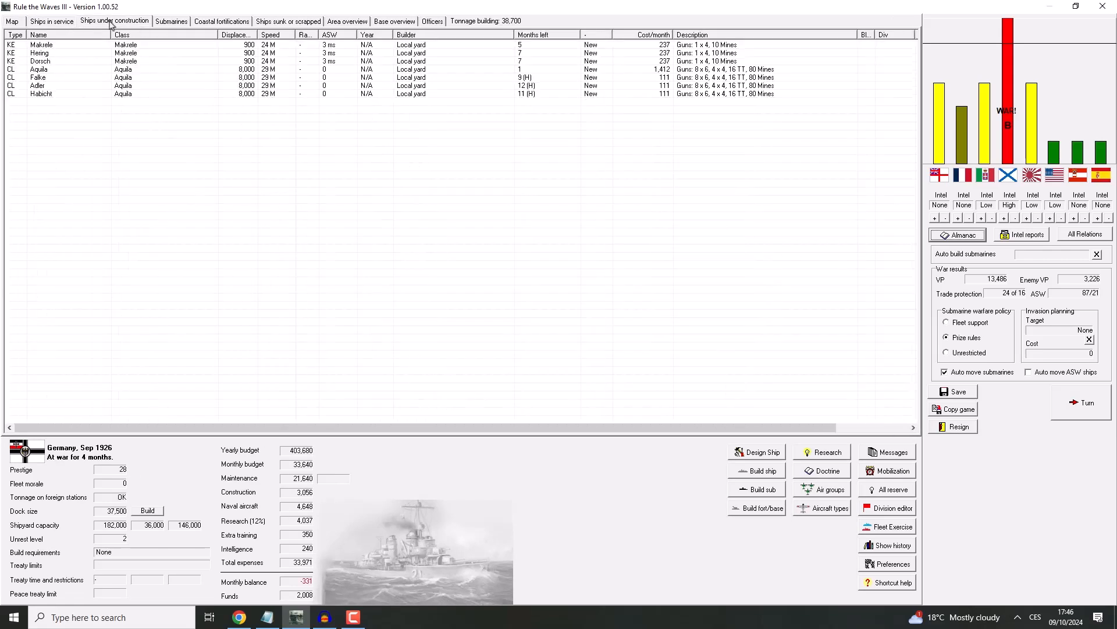
pyautogui.moveTo(564, 104)
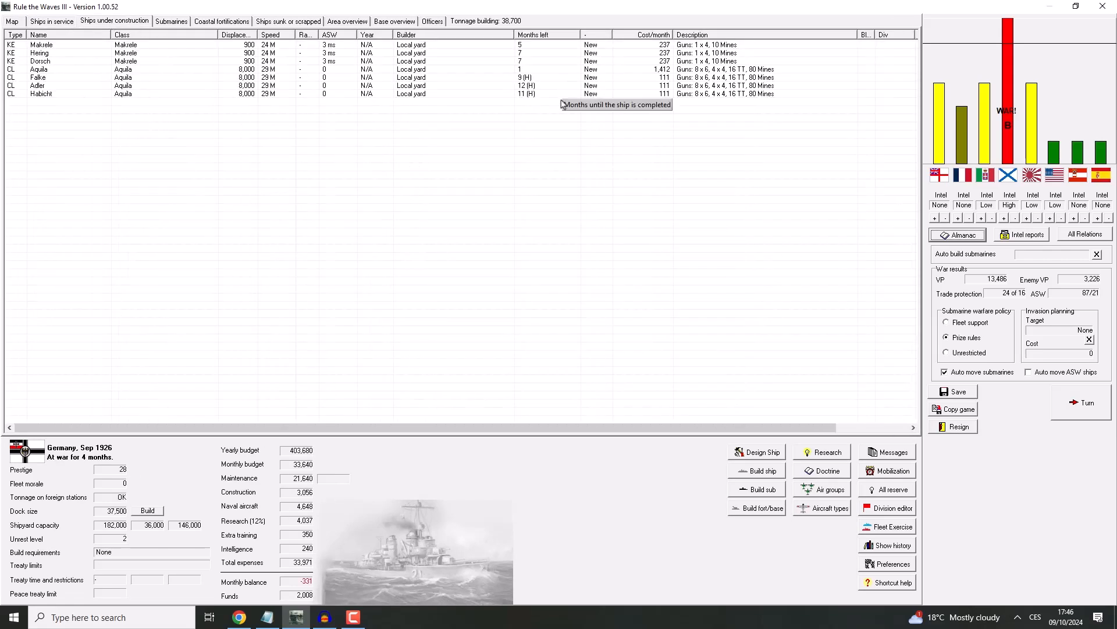
pyautogui.moveTo(499, 21)
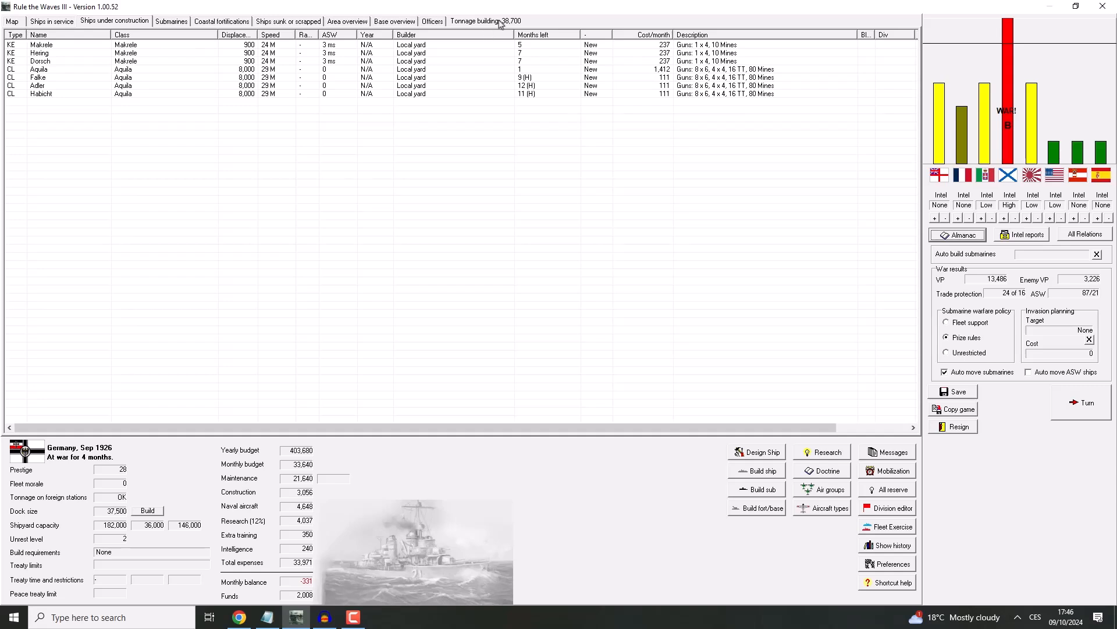
pyautogui.click(532, 34)
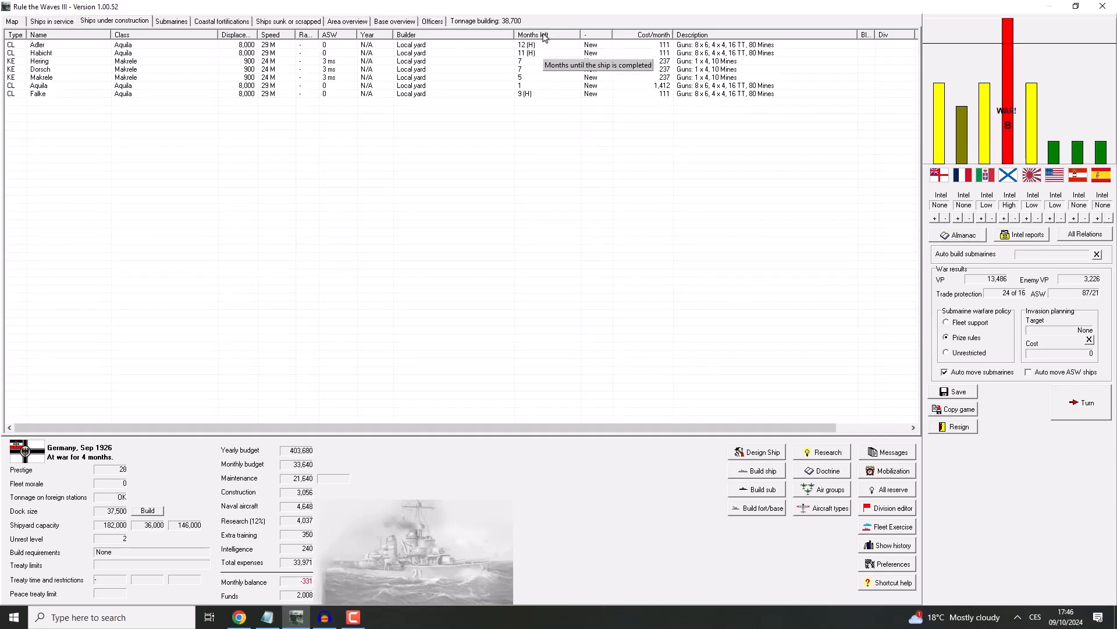
pyautogui.moveTo(543, 37)
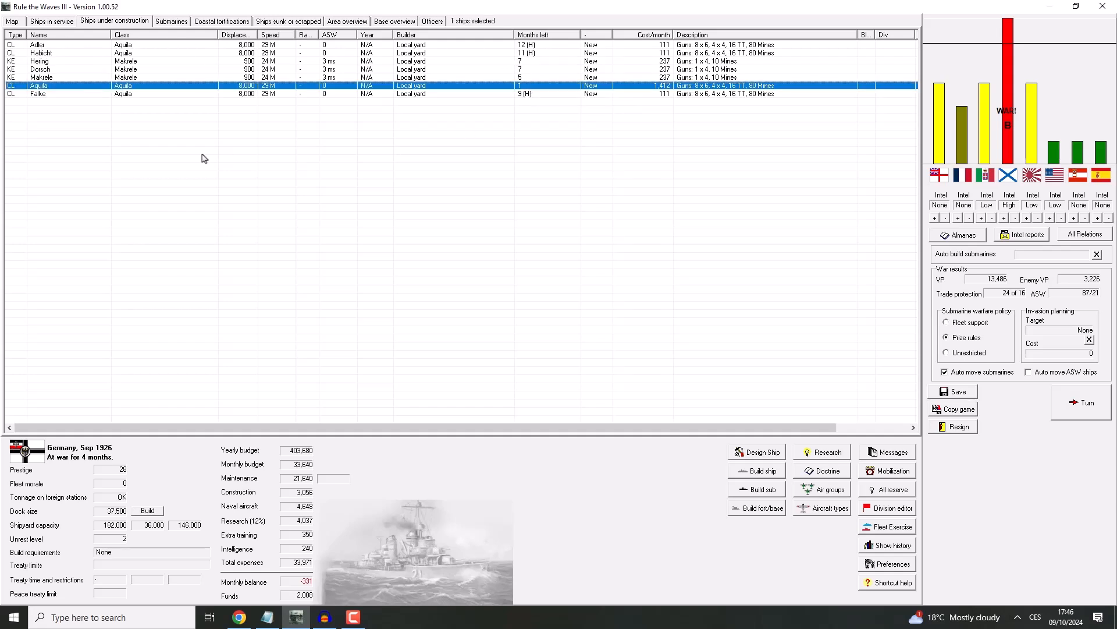
pyautogui.click(12, 21)
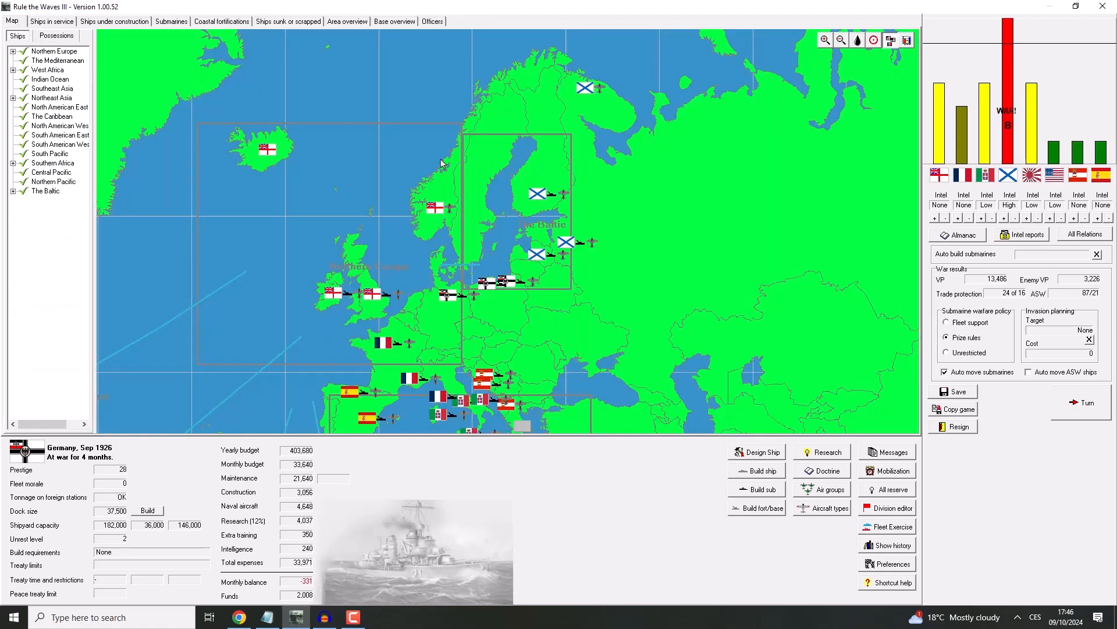
pyautogui.moveTo(396, 586)
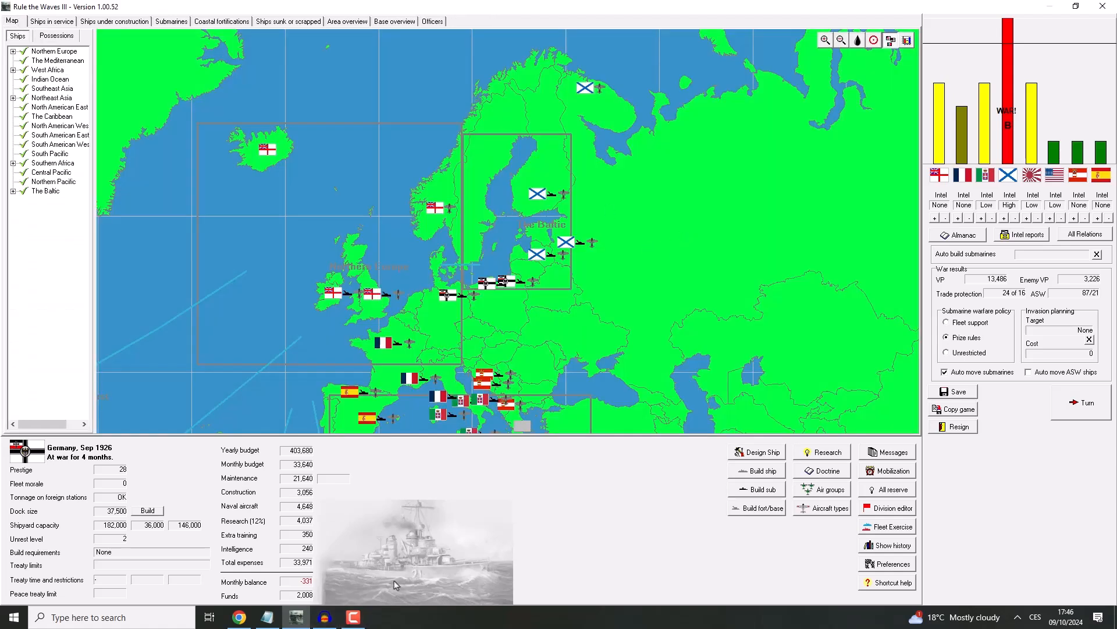
pyautogui.moveTo(356, 504)
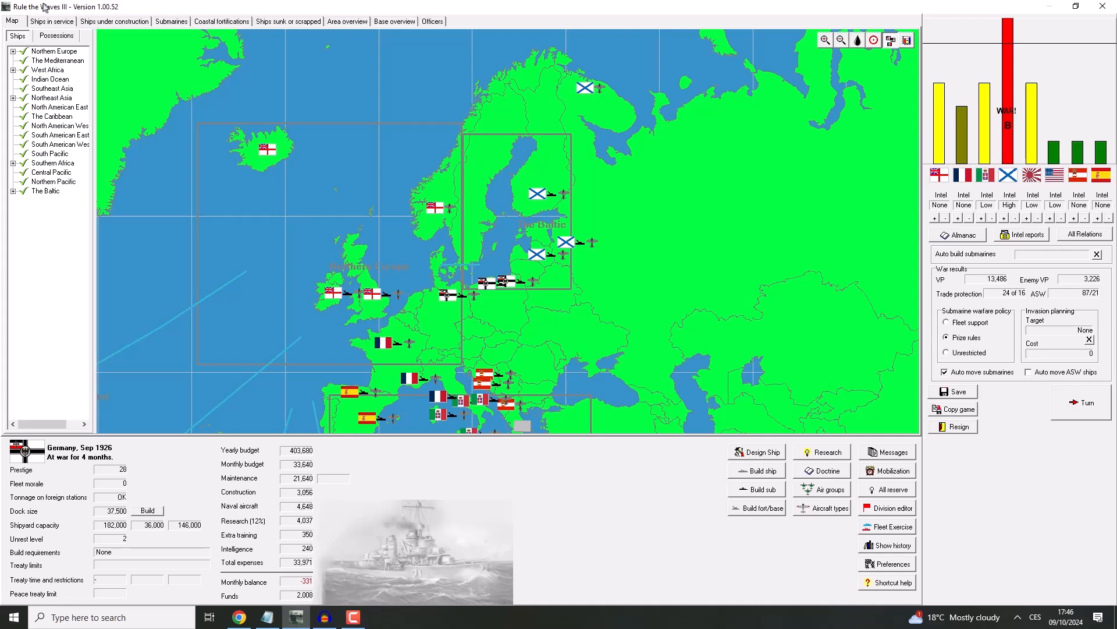
pyautogui.click(50, 21)
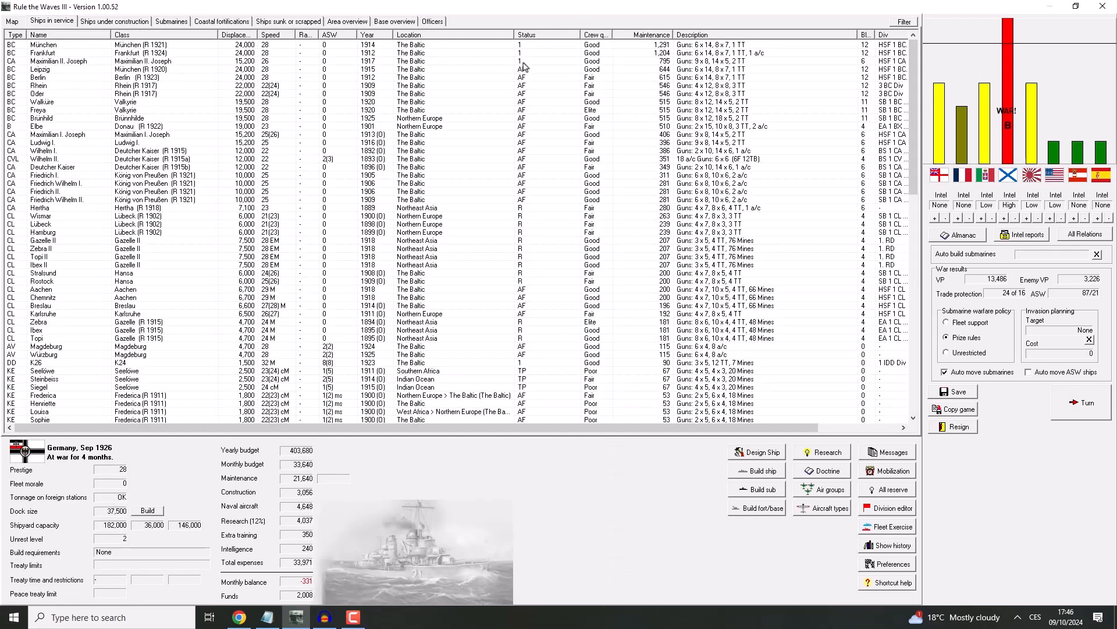
pyautogui.moveTo(175, 83)
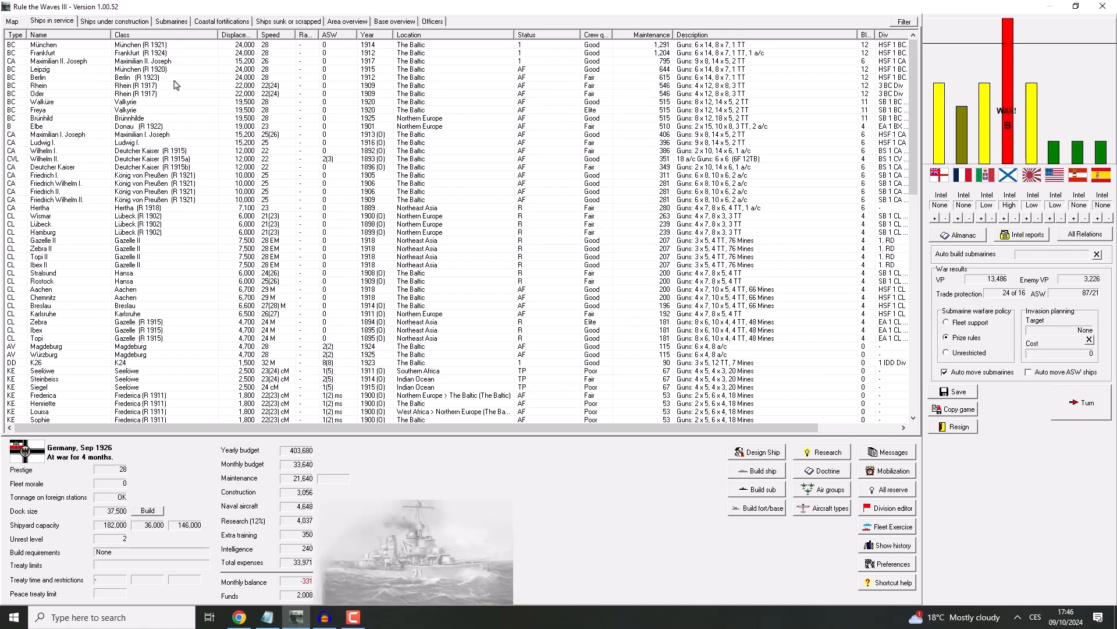
pyautogui.moveTo(176, 102)
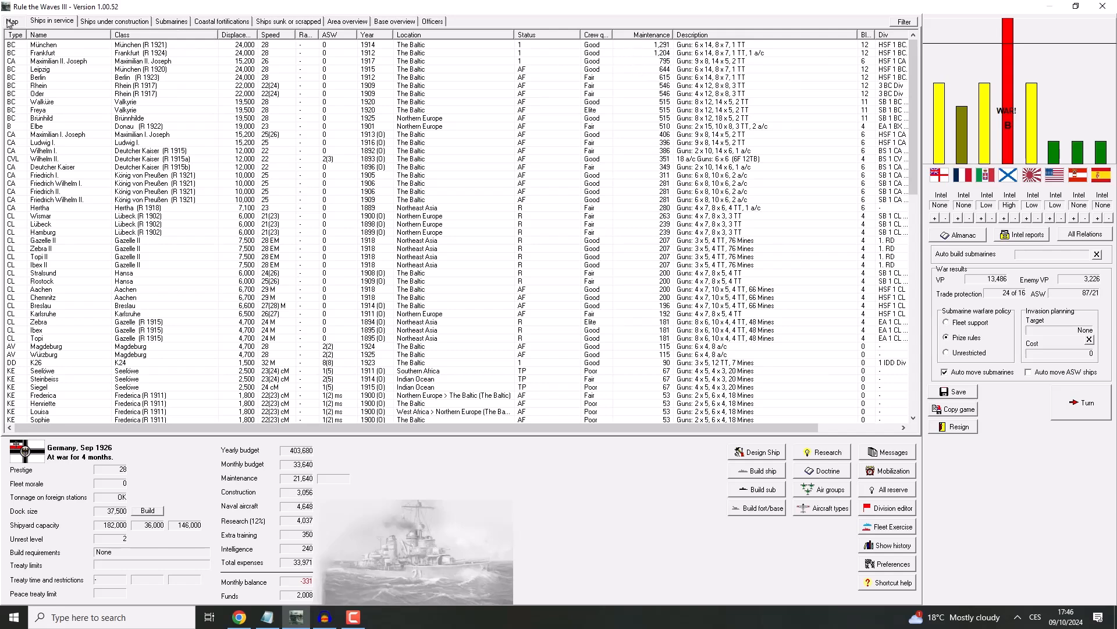
pyautogui.click(11, 19)
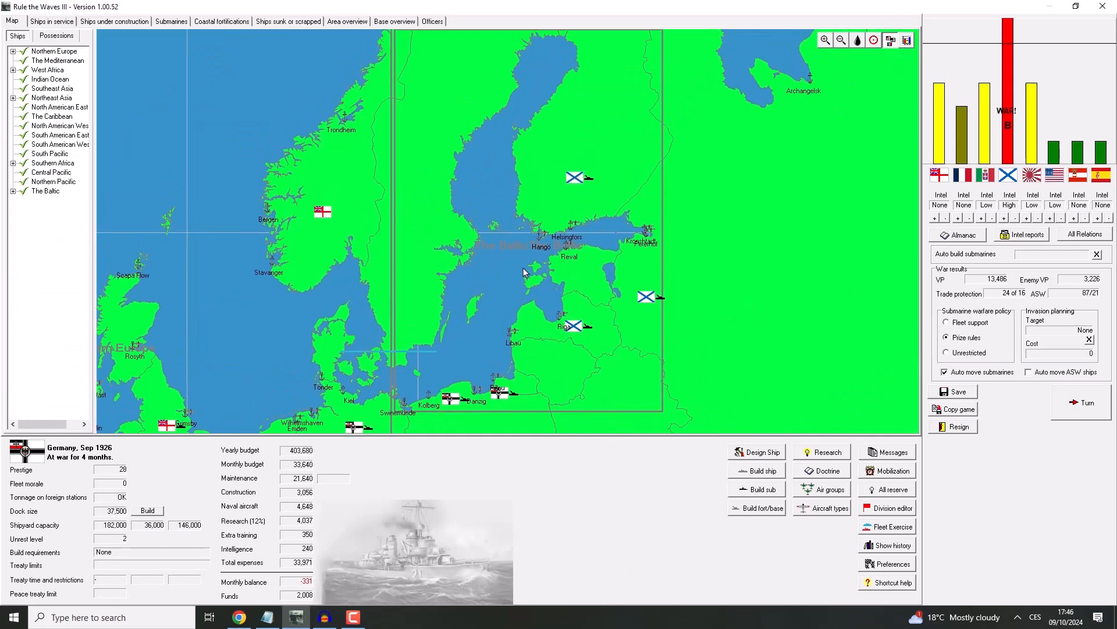
pyautogui.click(840, 40)
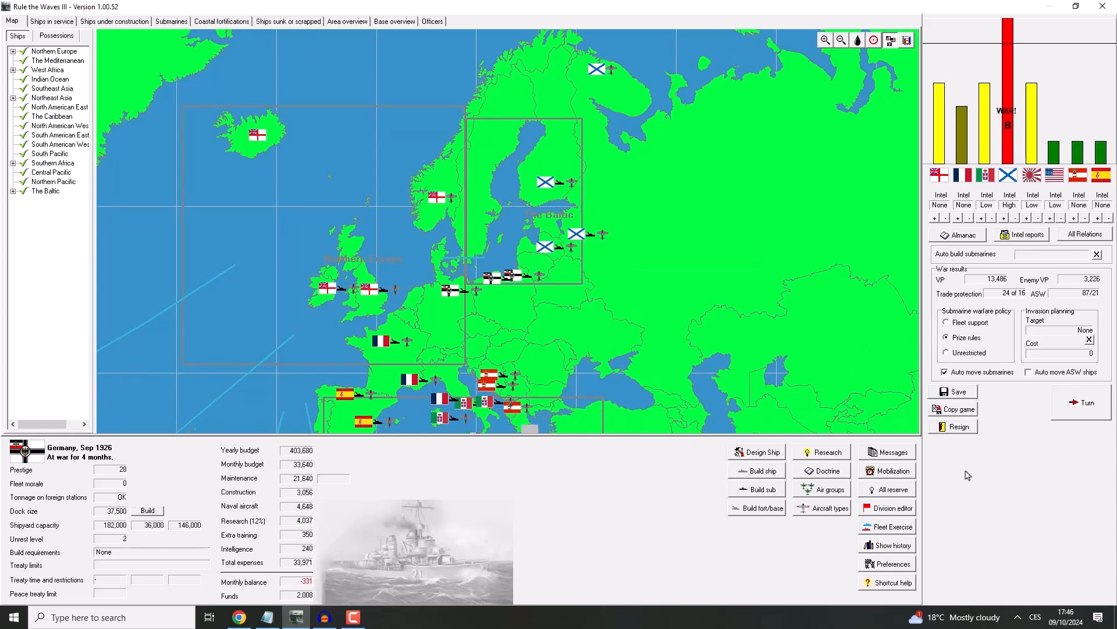
pyautogui.moveTo(982, 280)
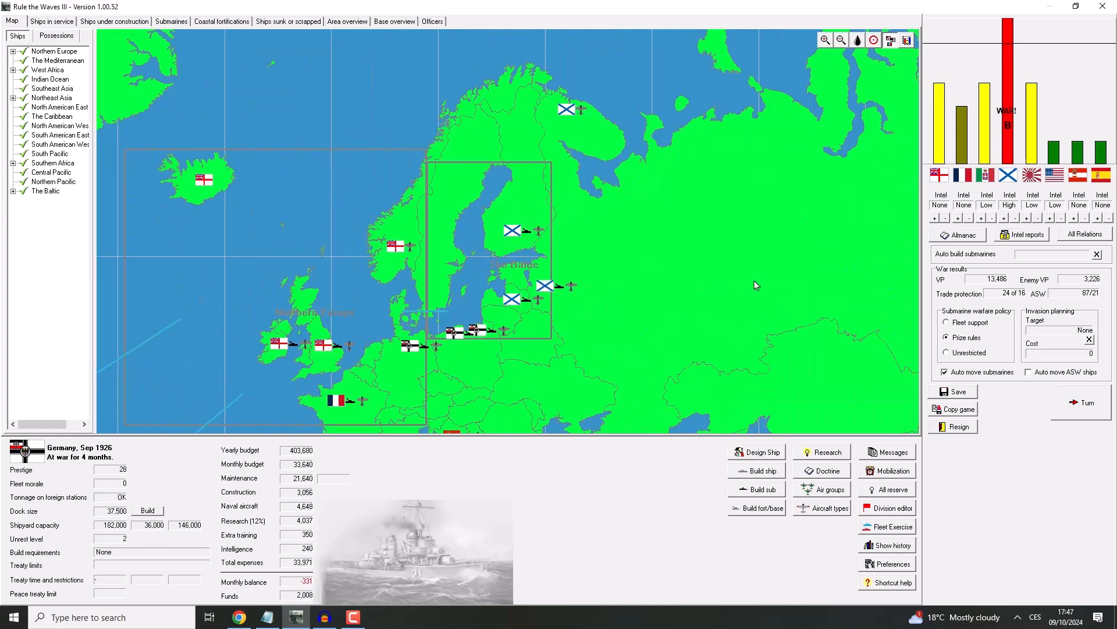
pyautogui.moveTo(703, 308)
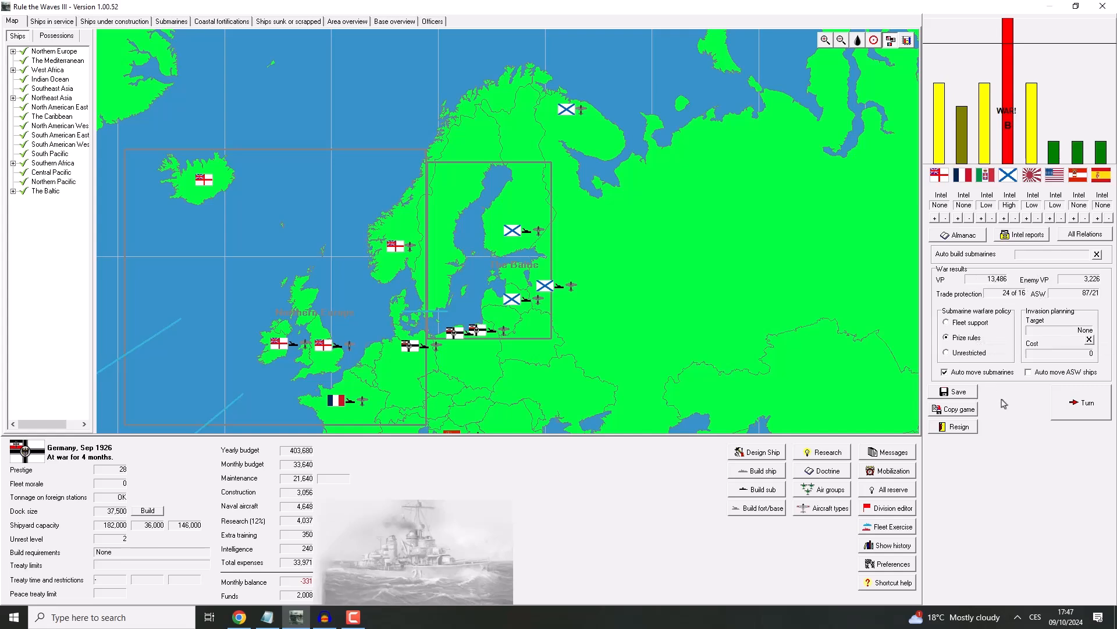
pyautogui.moveTo(868, 305)
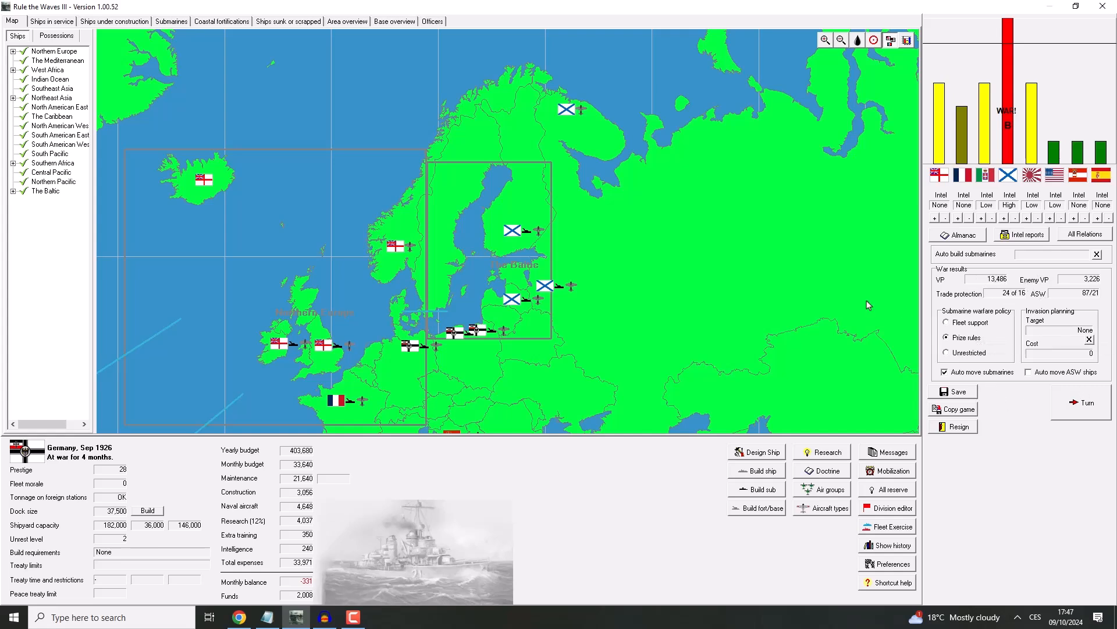
pyautogui.moveTo(524, 215)
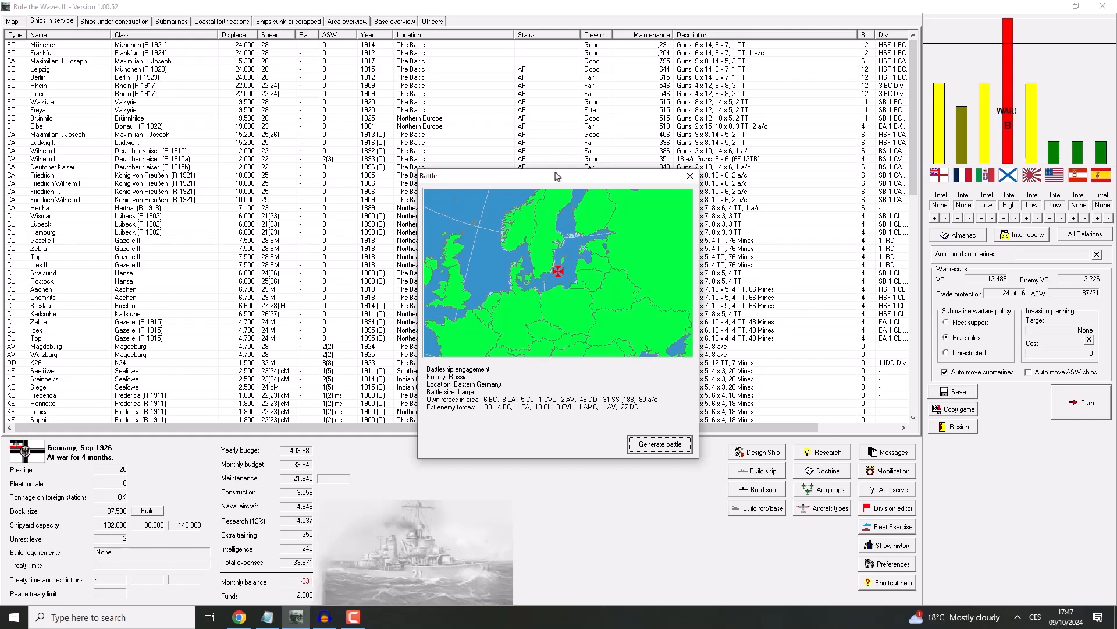
# Step: Generate the Öland battle against Russia and scroll through Germany's available divisions
pyautogui.click(688, 176)
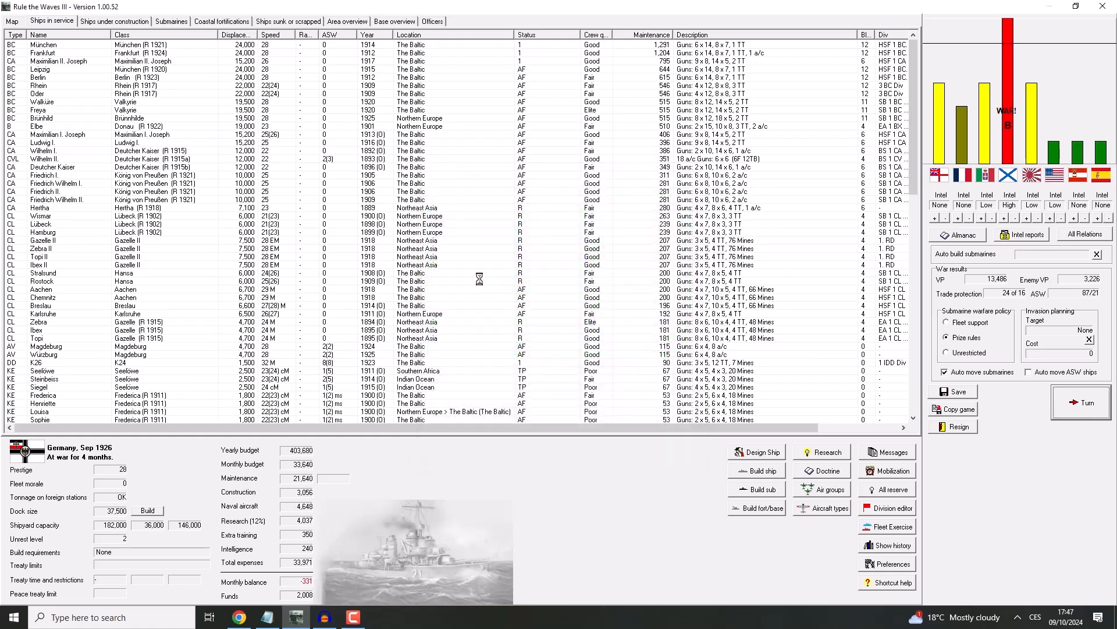
pyautogui.click(1081, 401)
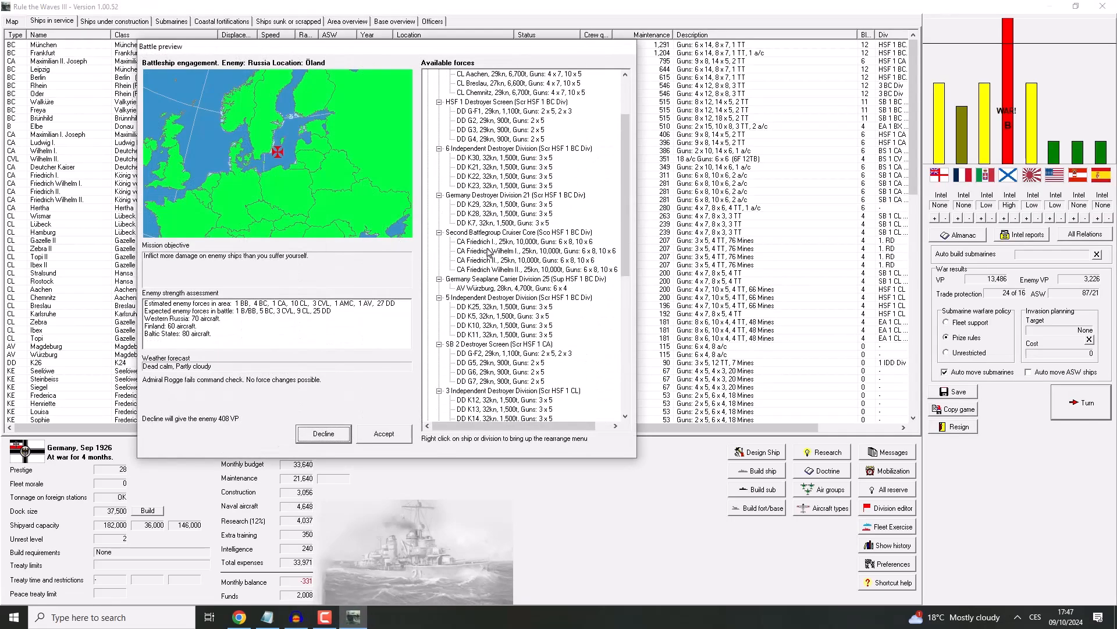
pyautogui.scroll(3)
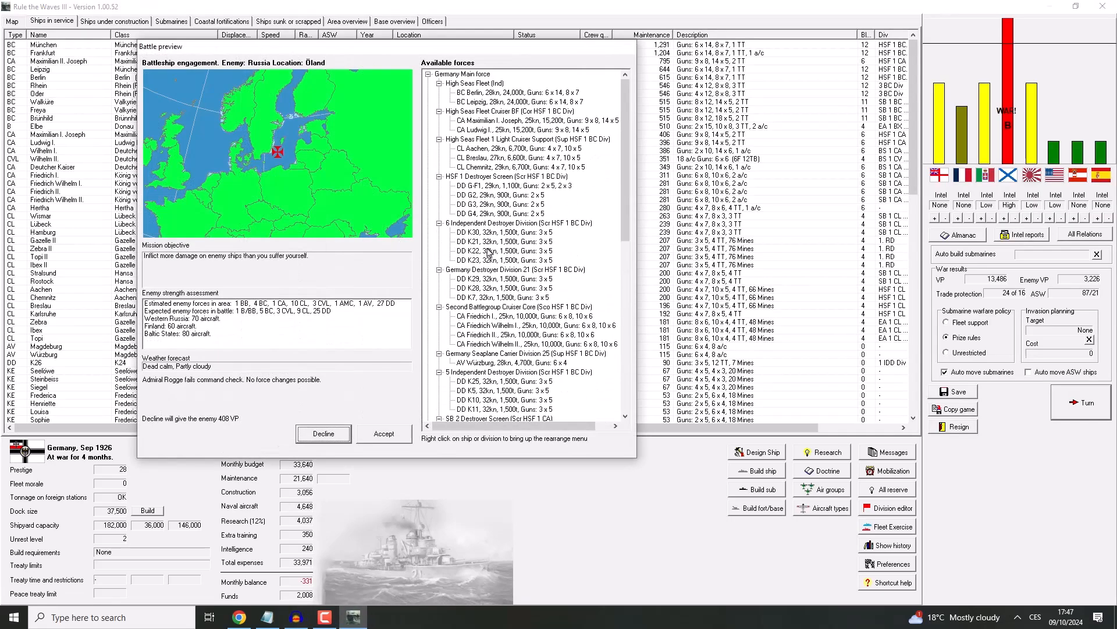
pyautogui.moveTo(236, 347)
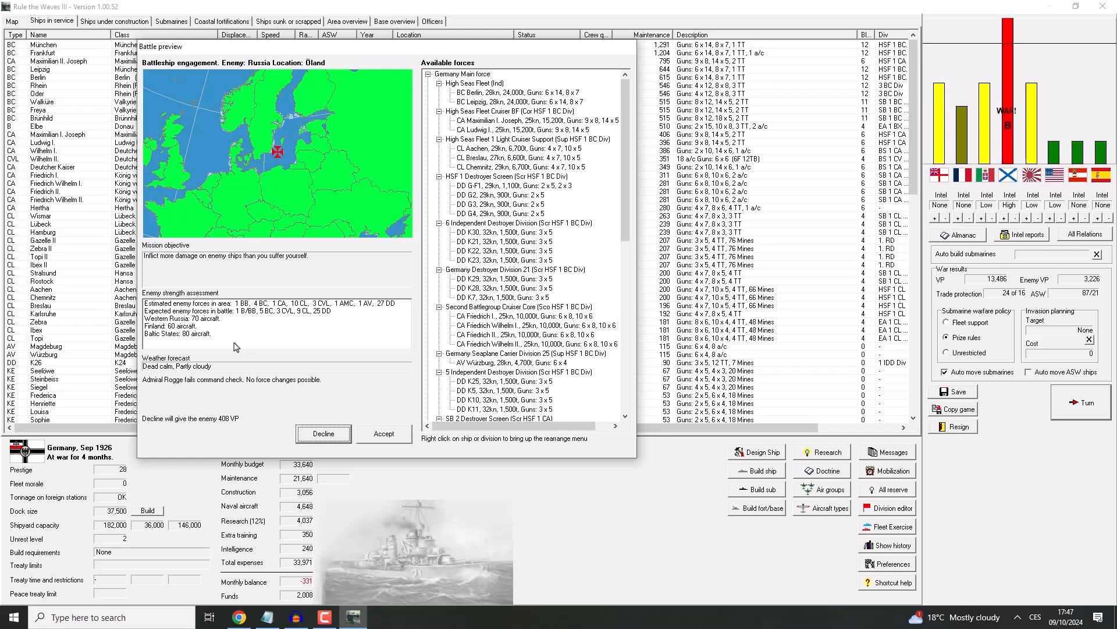
pyautogui.moveTo(277, 310)
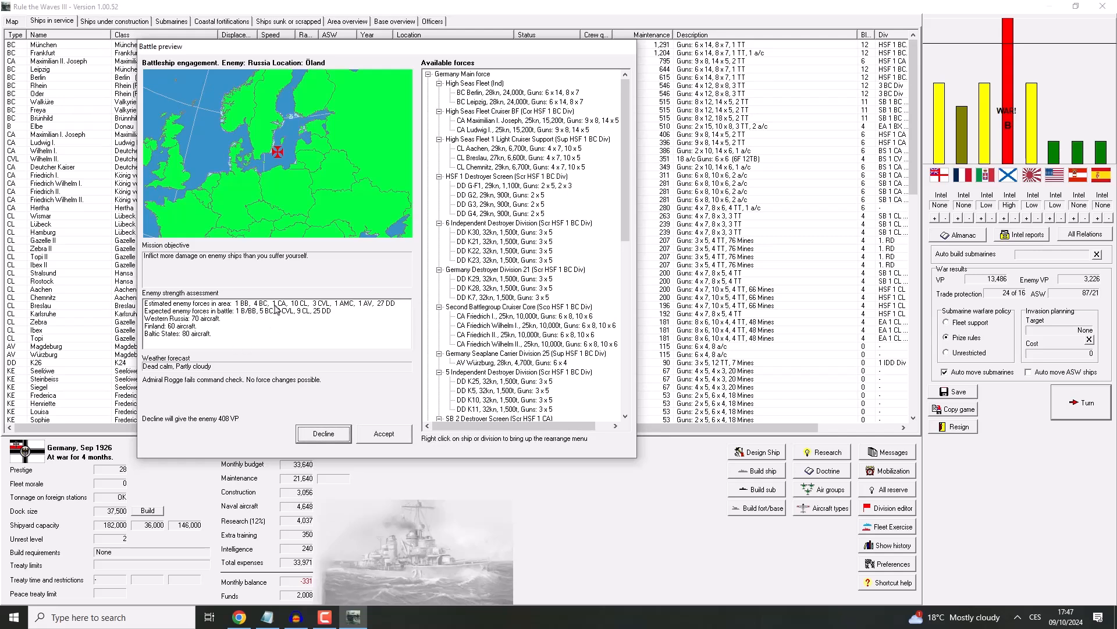
pyautogui.moveTo(269, 326)
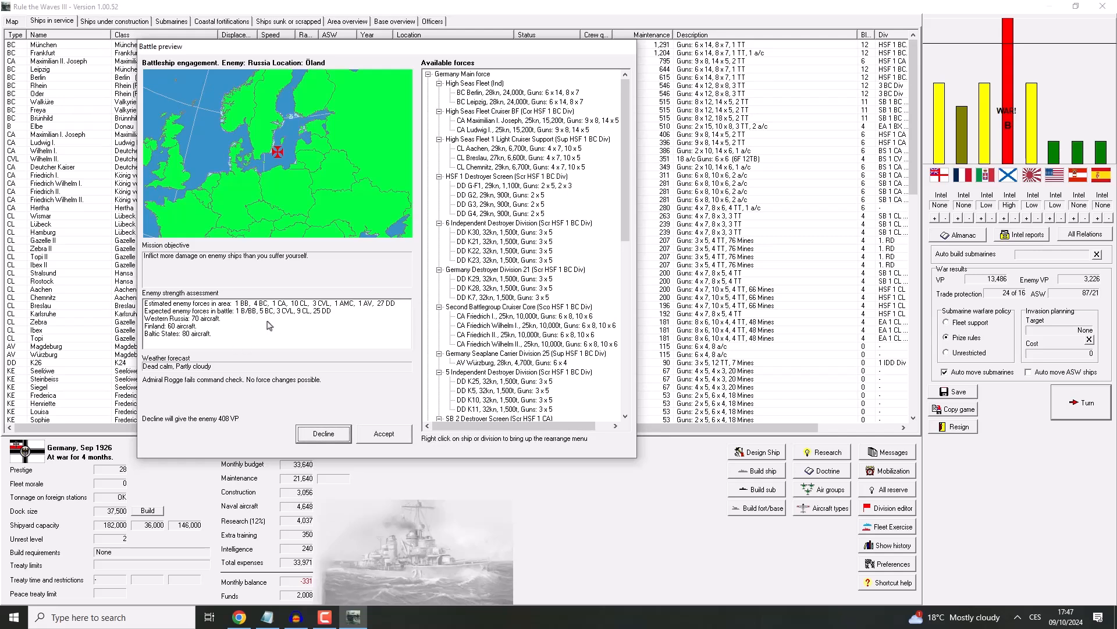
pyautogui.scroll(-3)
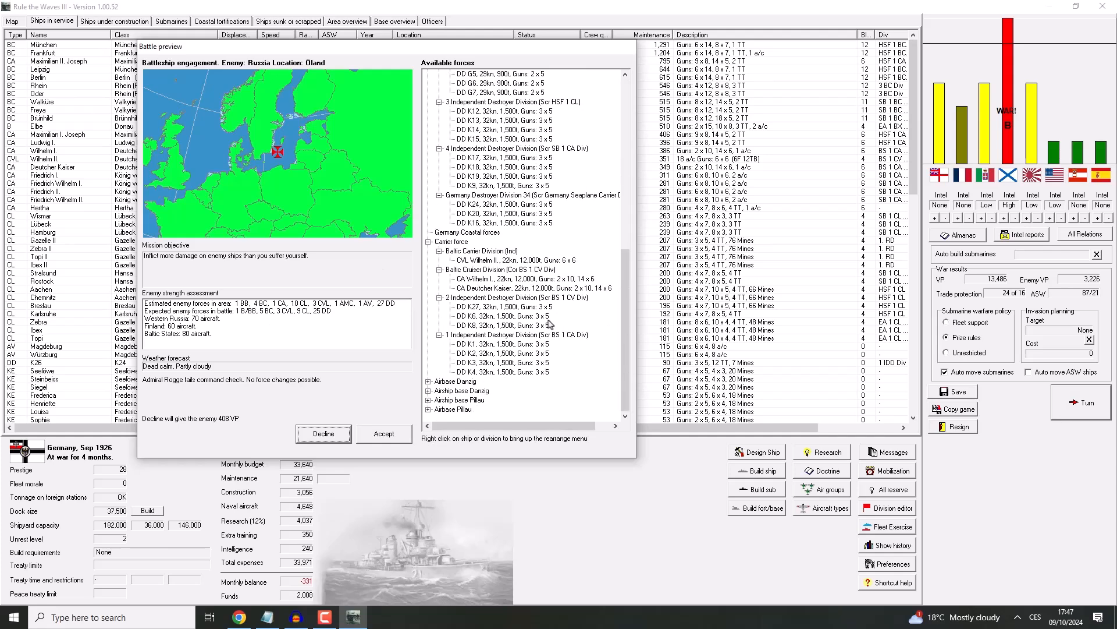
pyautogui.scroll(3)
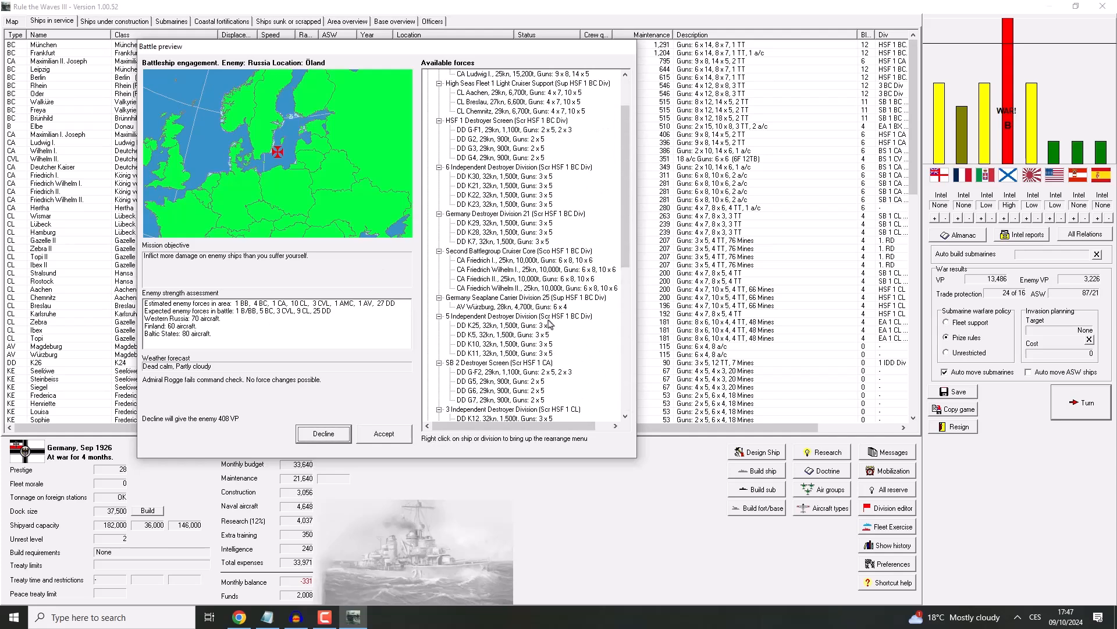
pyautogui.scroll(3)
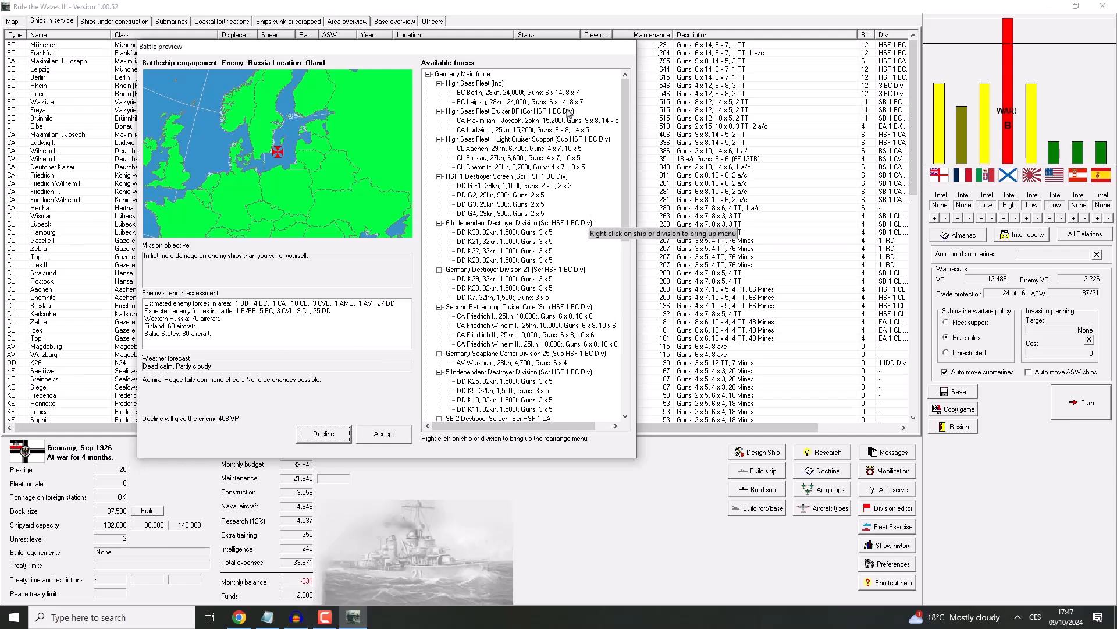
pyautogui.scroll(-3)
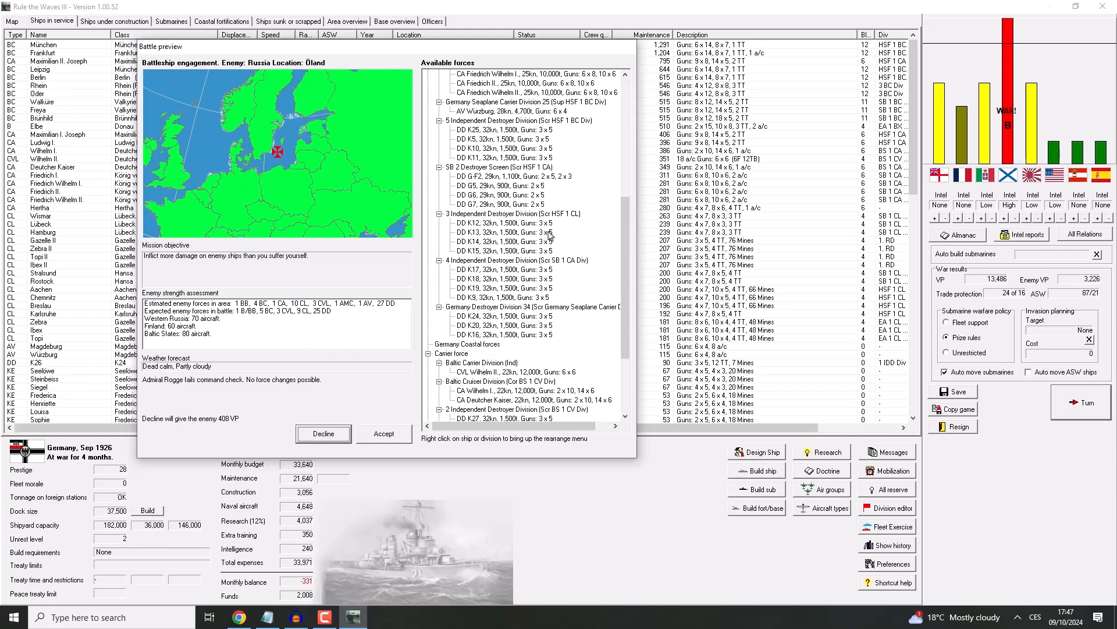
pyautogui.scroll(-3)
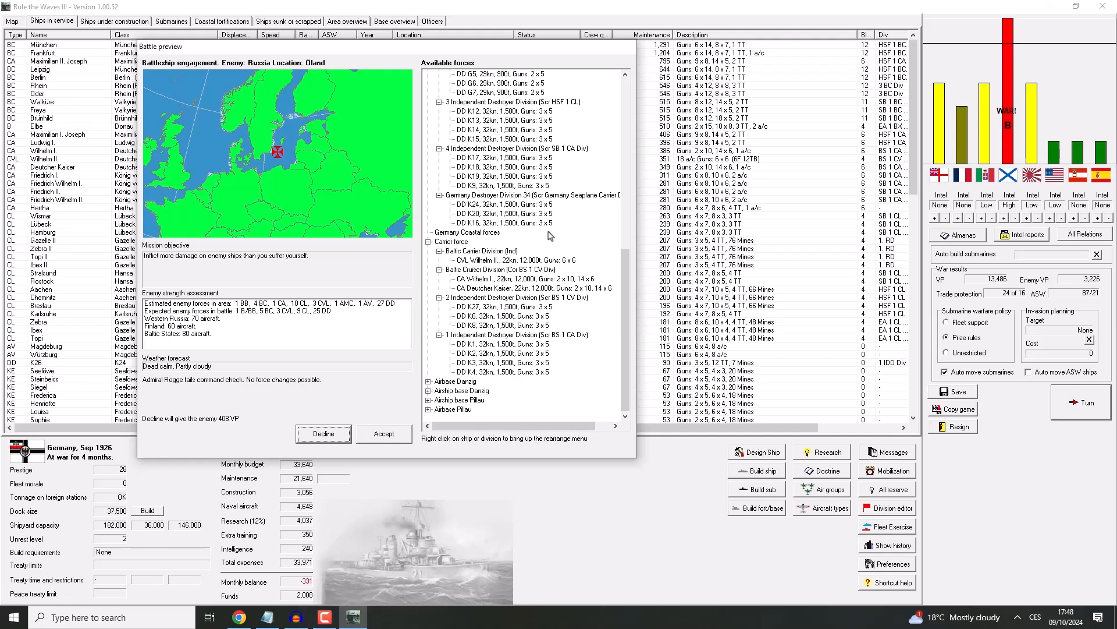
pyautogui.moveTo(441, 299)
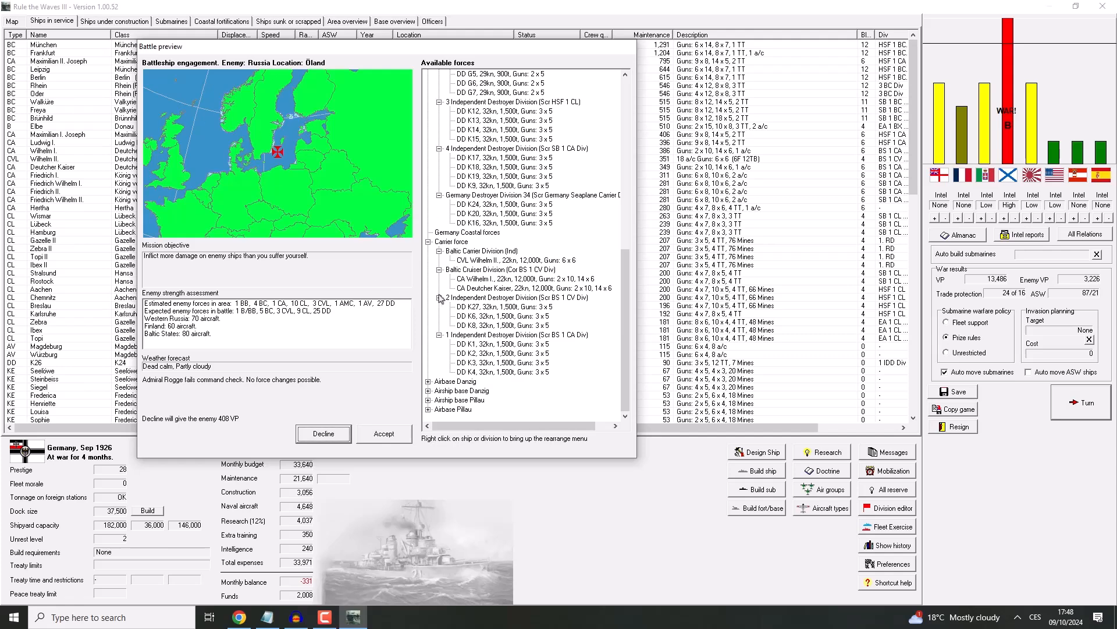
pyautogui.scroll(3)
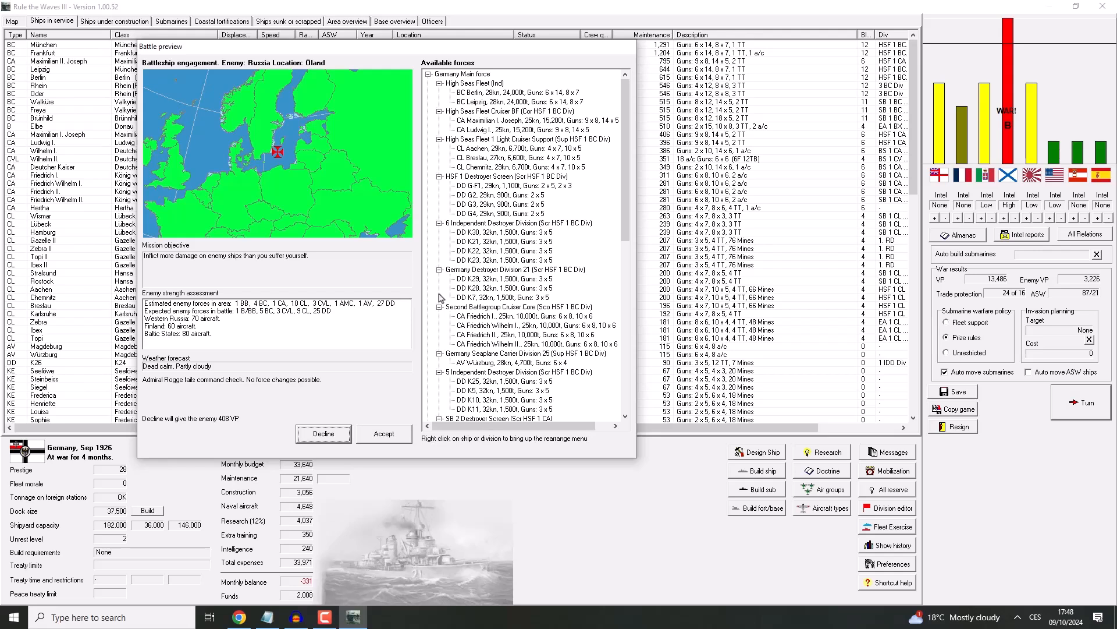
pyautogui.moveTo(391, 433)
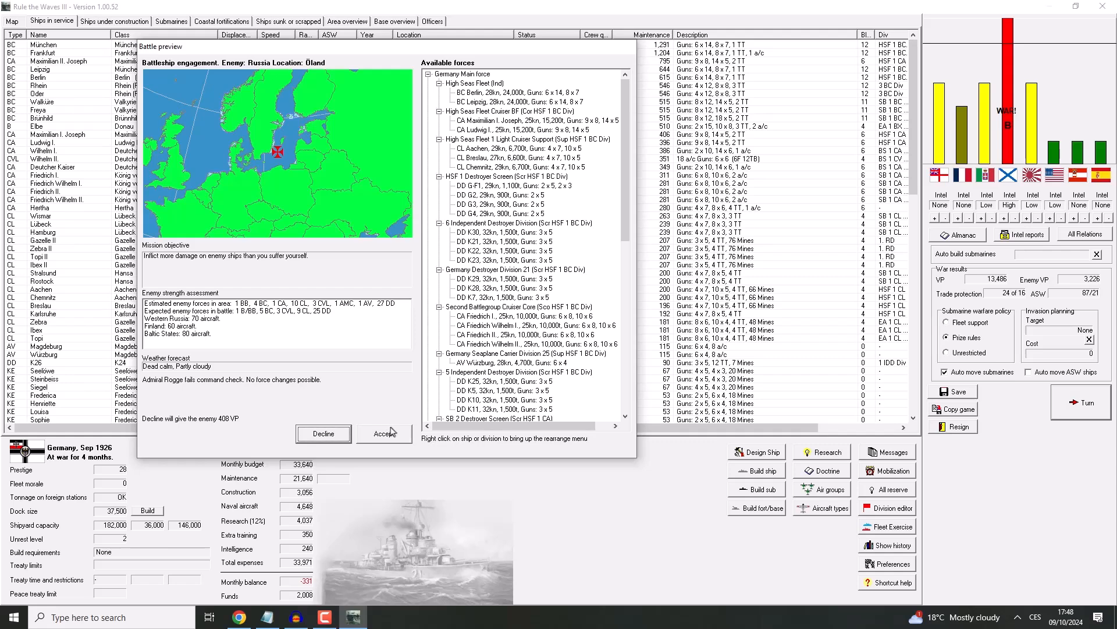
# Step: Accept the battle, dismiss the mine warfare report, and keep land-based air attacking enemy ships in general
pyautogui.click(383, 433)
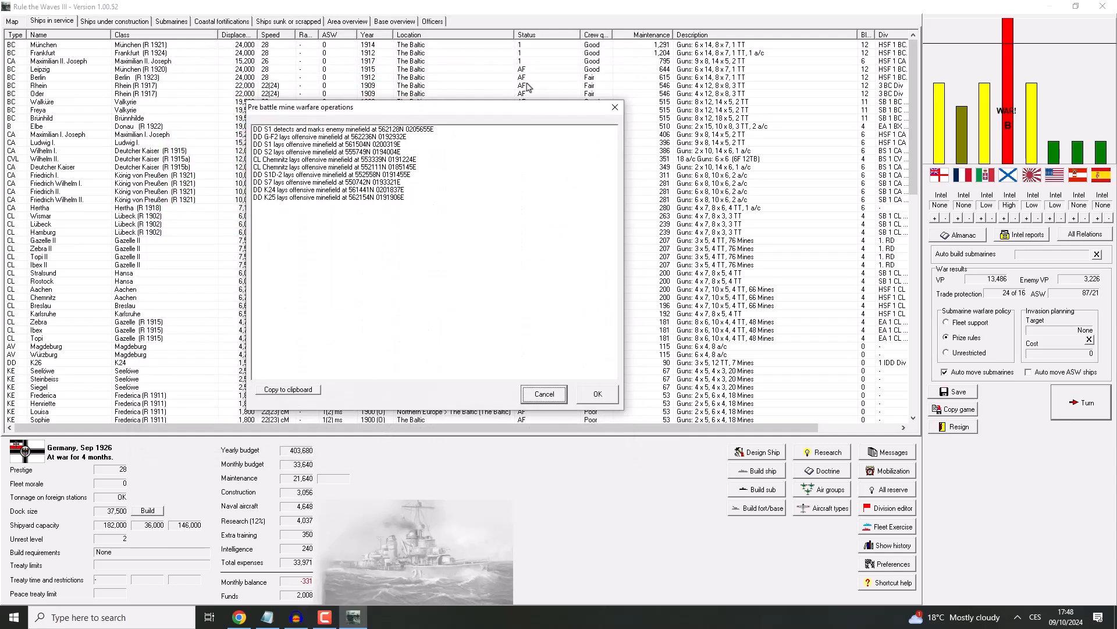
pyautogui.click(597, 394)
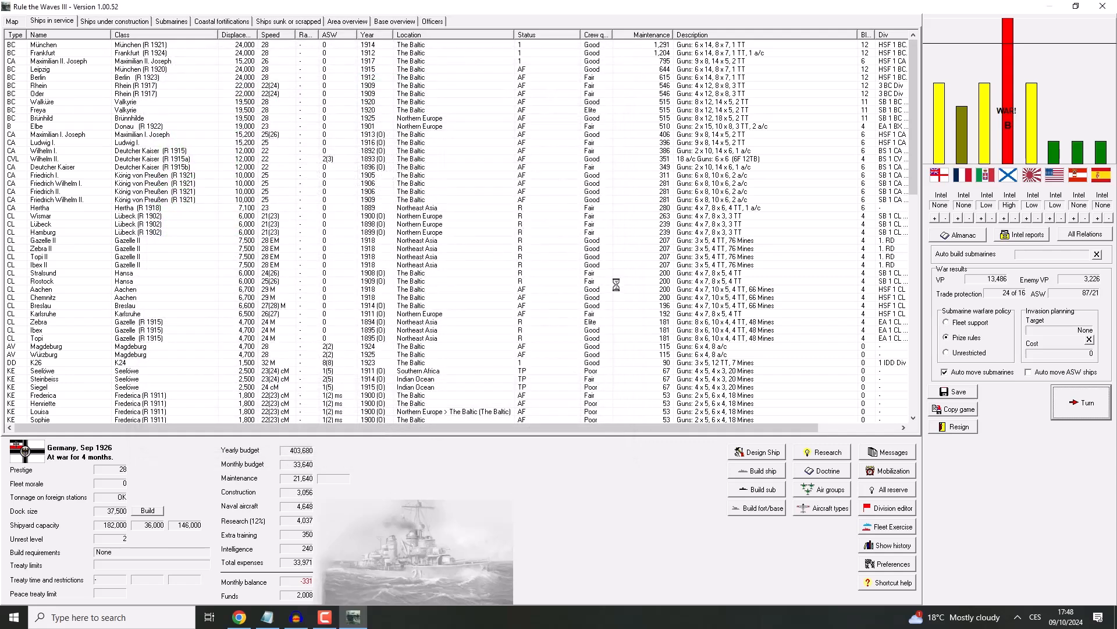
pyautogui.click(1080, 401)
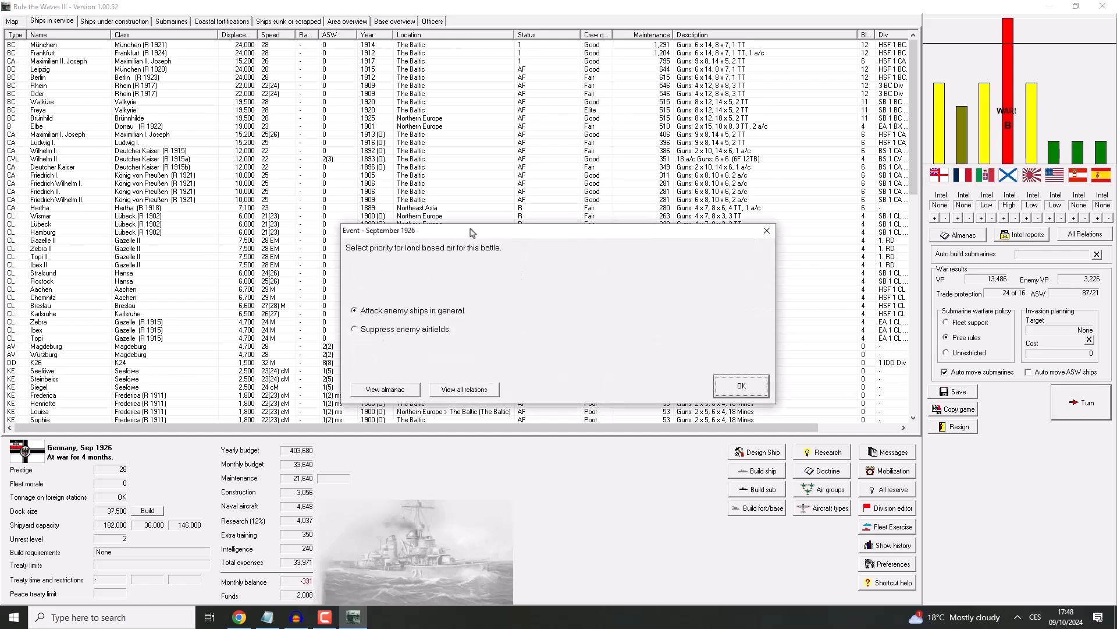
pyautogui.click(740, 385)
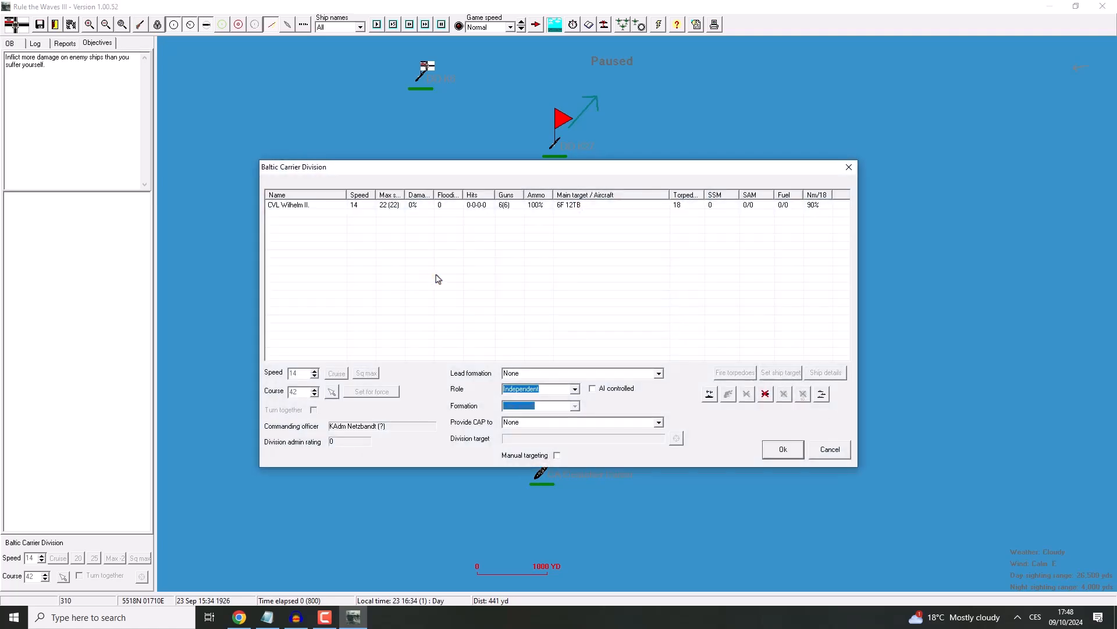
# Step: Set the Baltic Carrier Division to AI control, then inspect light carrier Wilhelm II's details
pyautogui.click(593, 387)
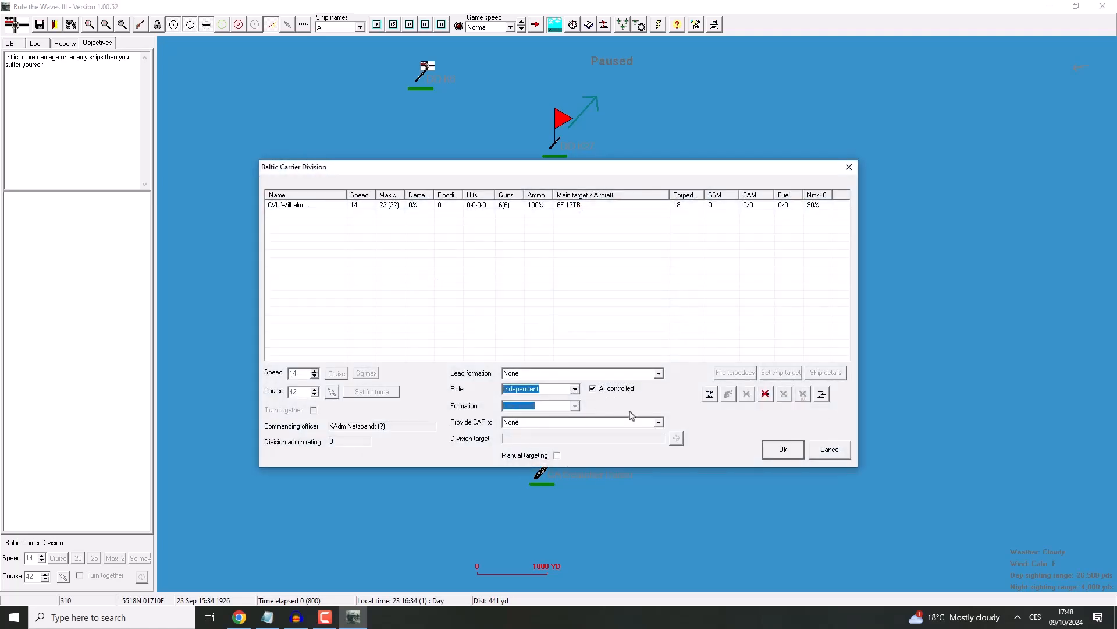
pyautogui.click(783, 449)
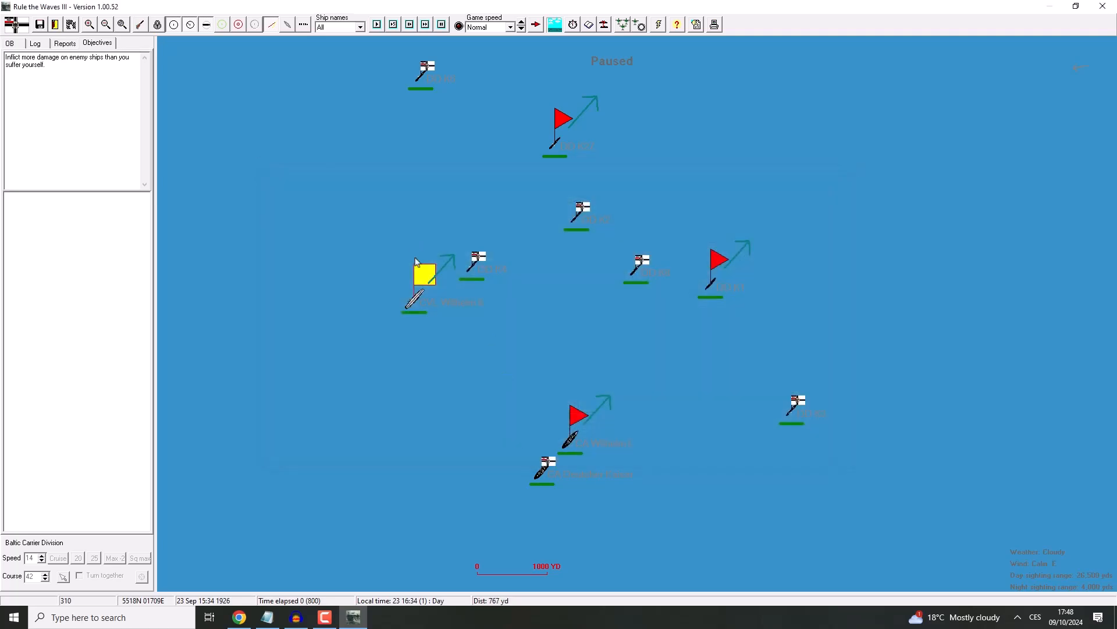
pyautogui.doubleClick(421, 277)
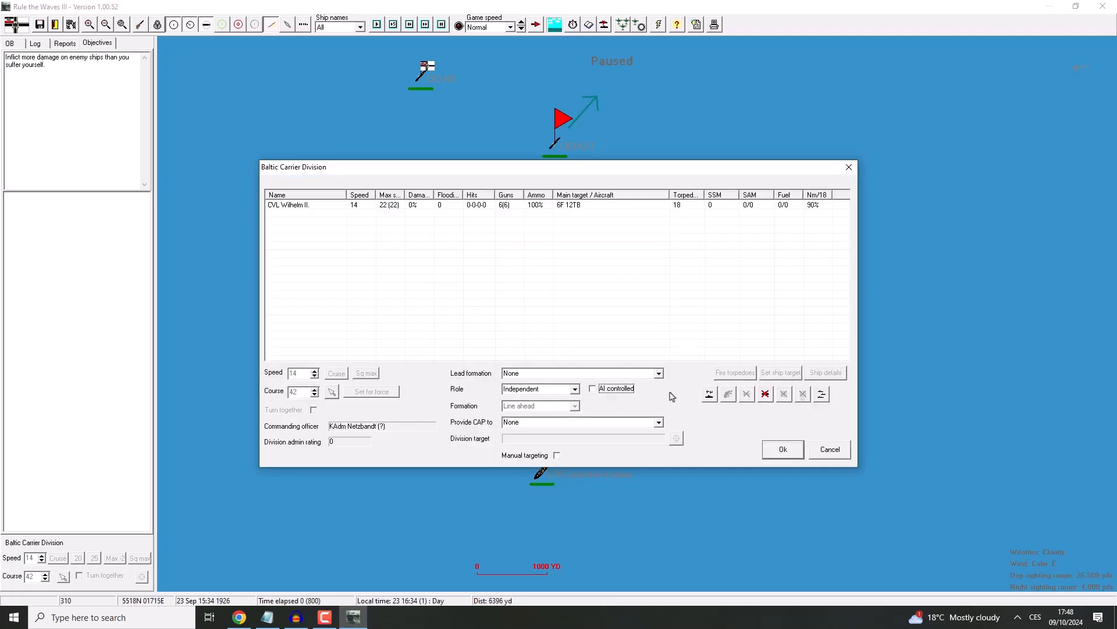
pyautogui.click(782, 449)
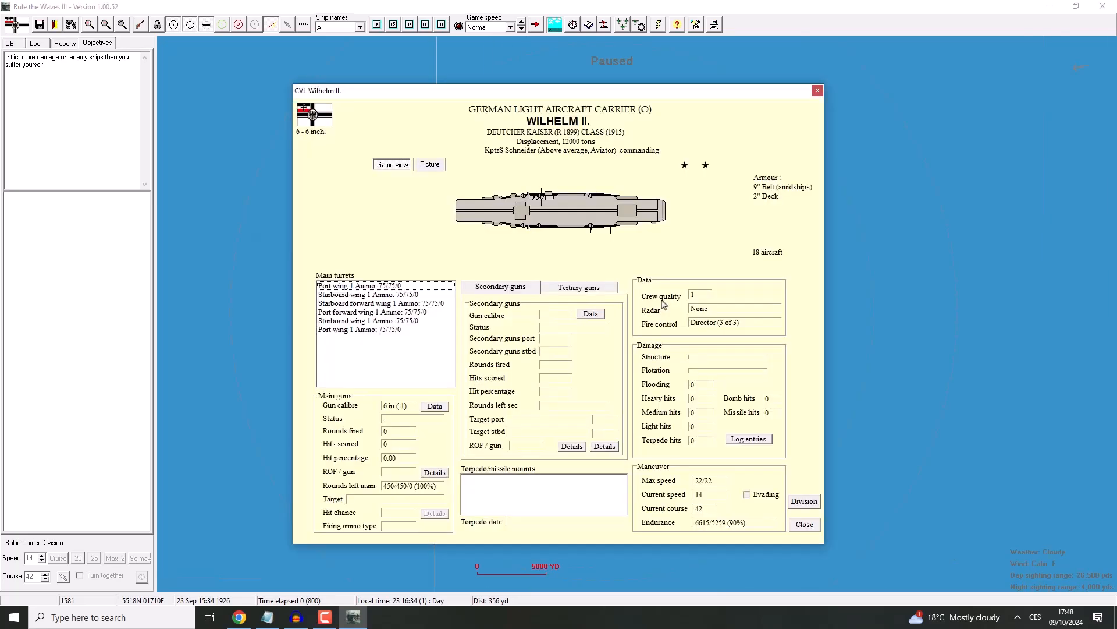
pyautogui.click(804, 523)
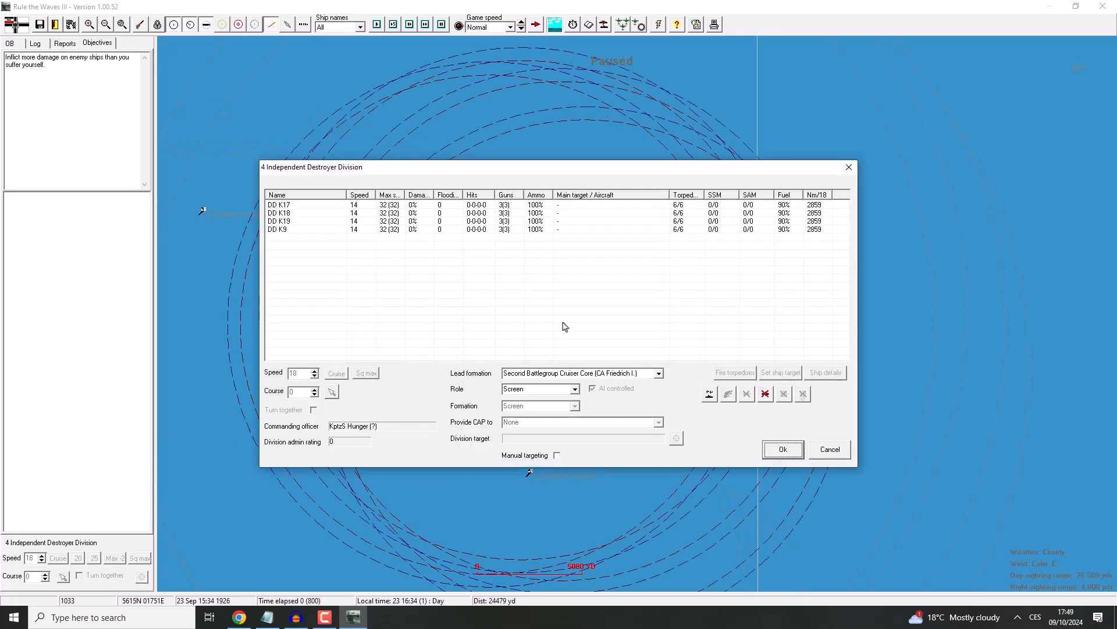
# Step: Confirm the destroyer division and High Seas Fleet orders, then advance the battle clock
pyautogui.click(783, 449)
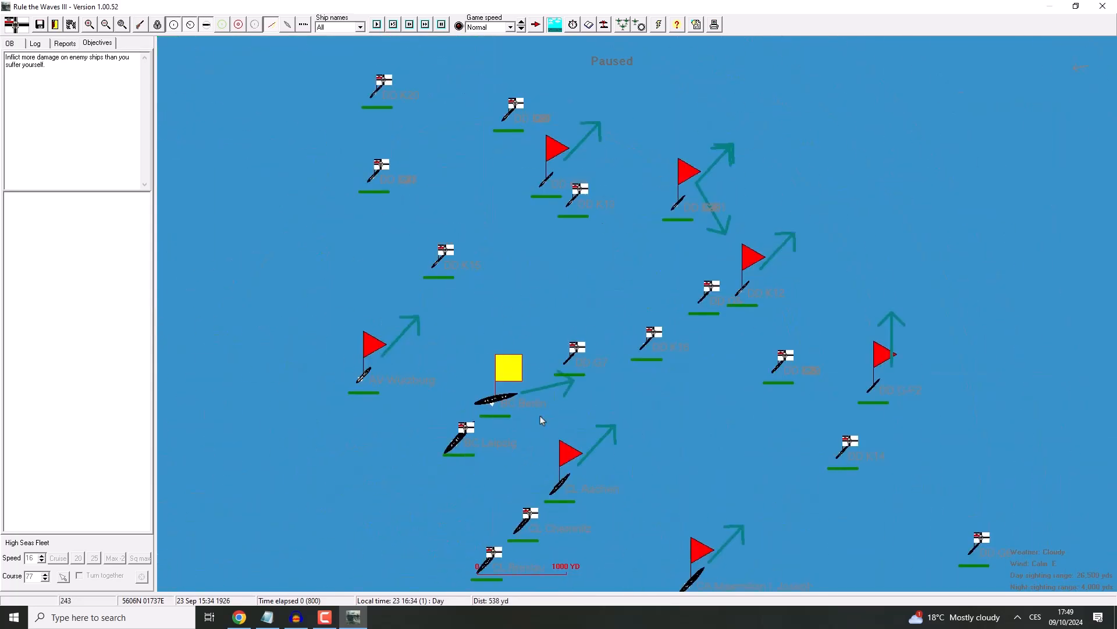
pyautogui.scroll(-3)
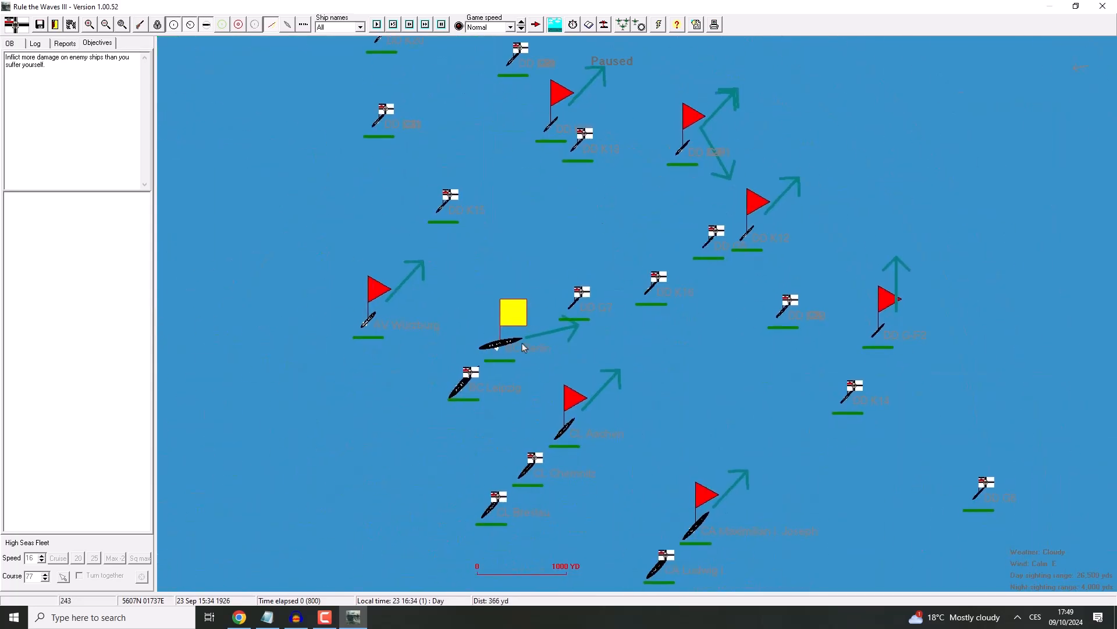
pyautogui.moveTo(499, 345)
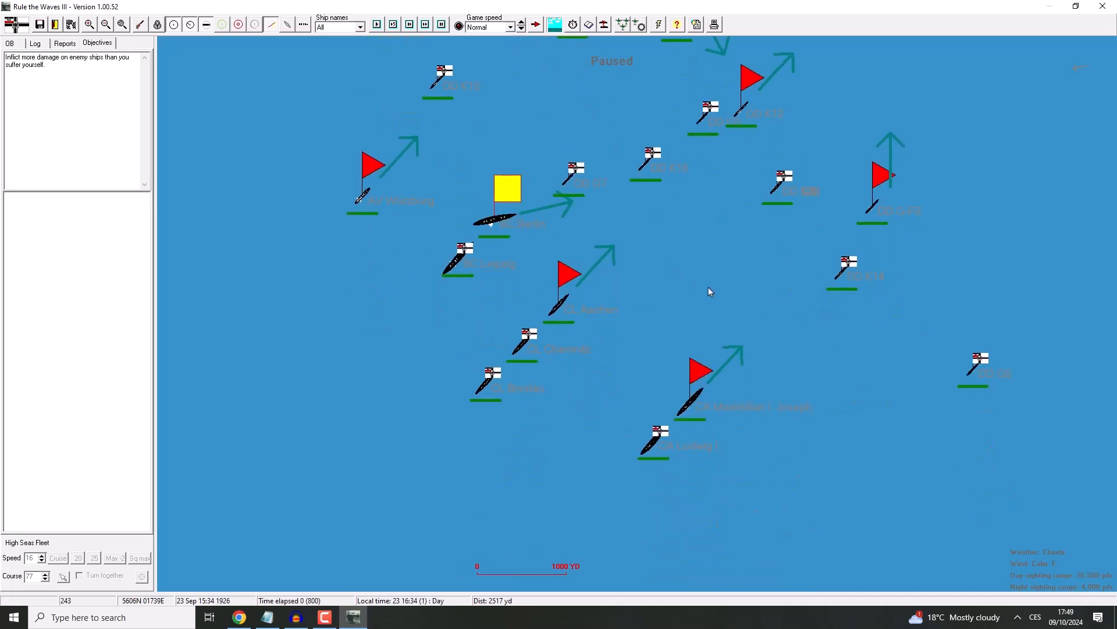
pyautogui.moveTo(504, 269)
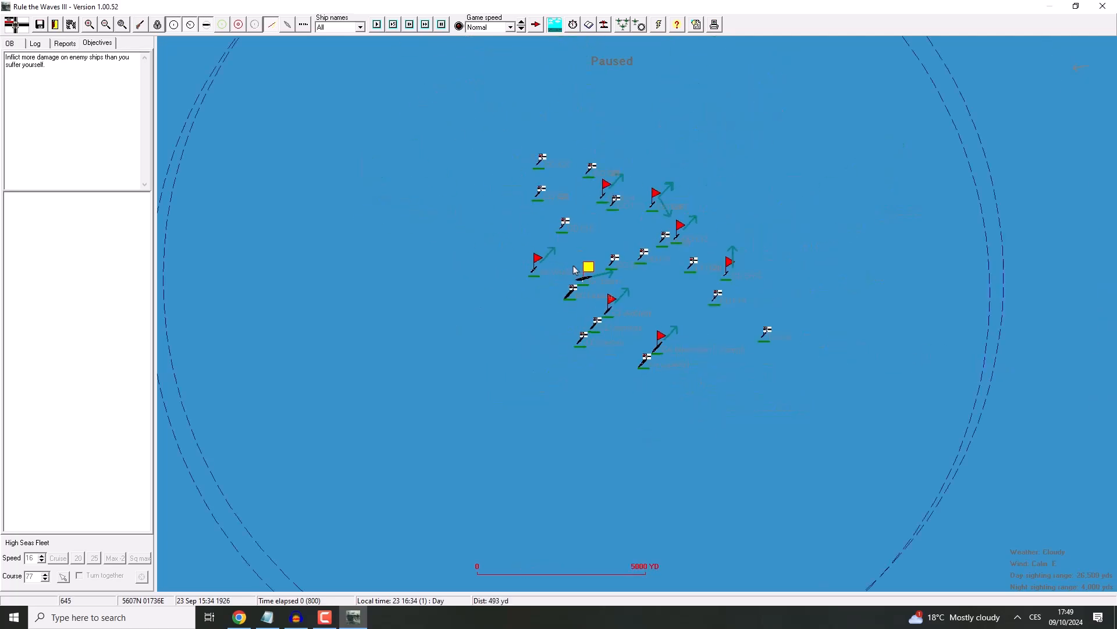
pyautogui.doubleClick(586, 267)
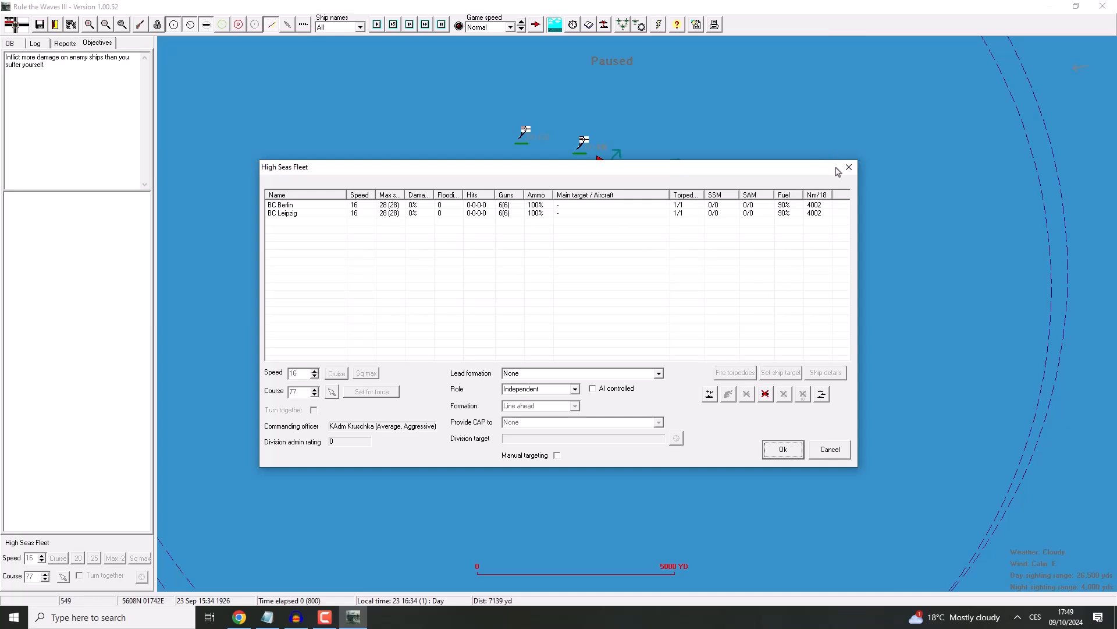
pyautogui.click(782, 449)
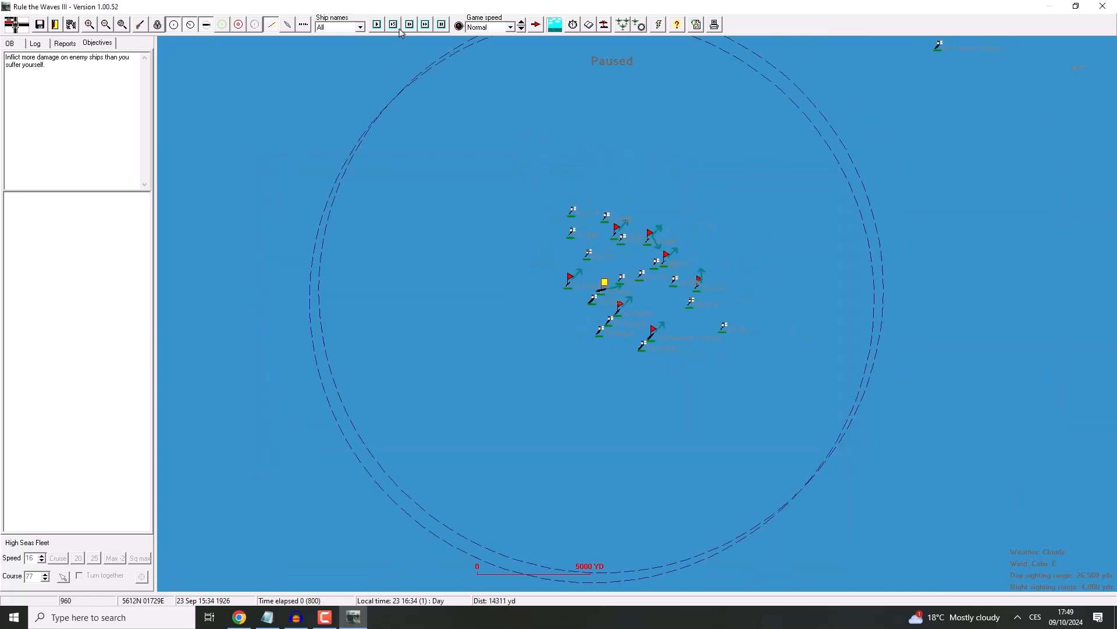
pyautogui.click(424, 25)
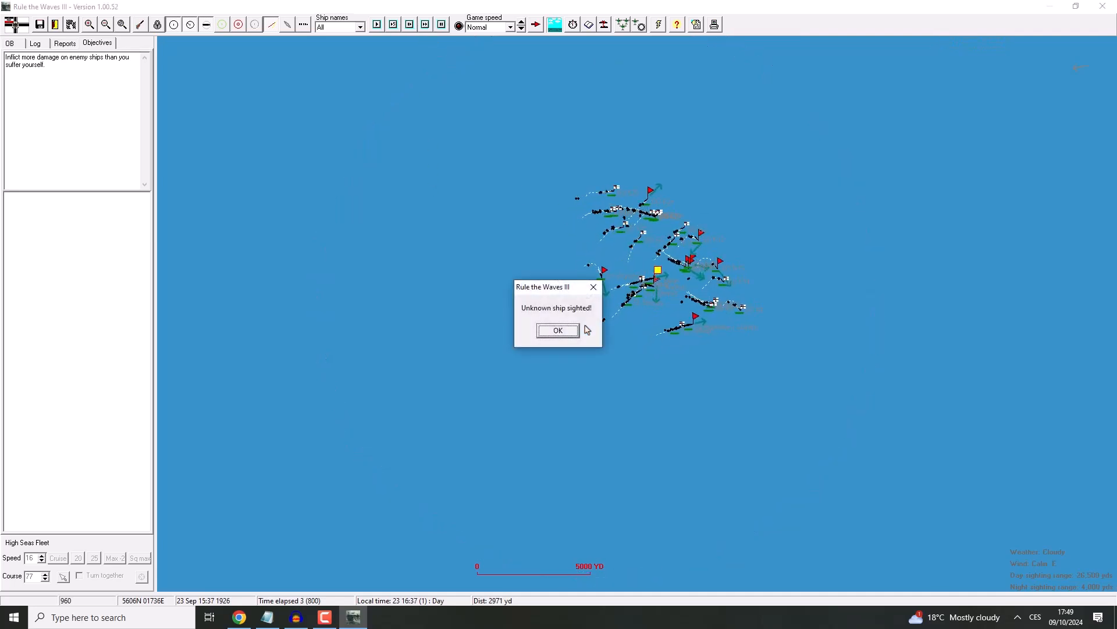
# Step: Acknowledge the unknown ship sighting, check the lead formation choices unchanged, and close Friedrich II's card
pyautogui.click(557, 329)
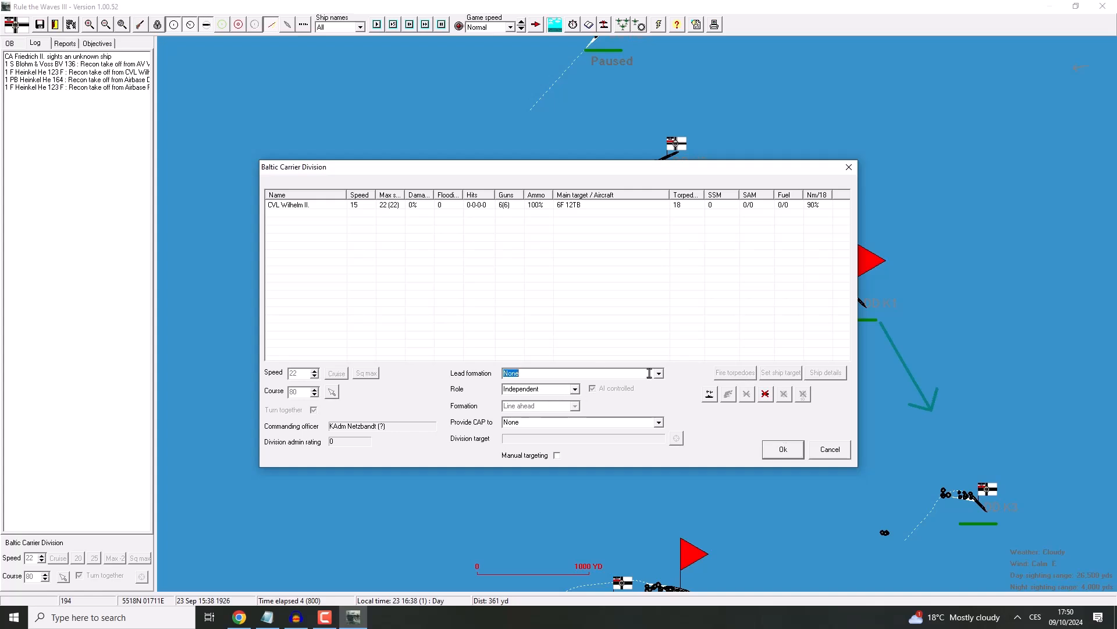
pyautogui.click(657, 373)
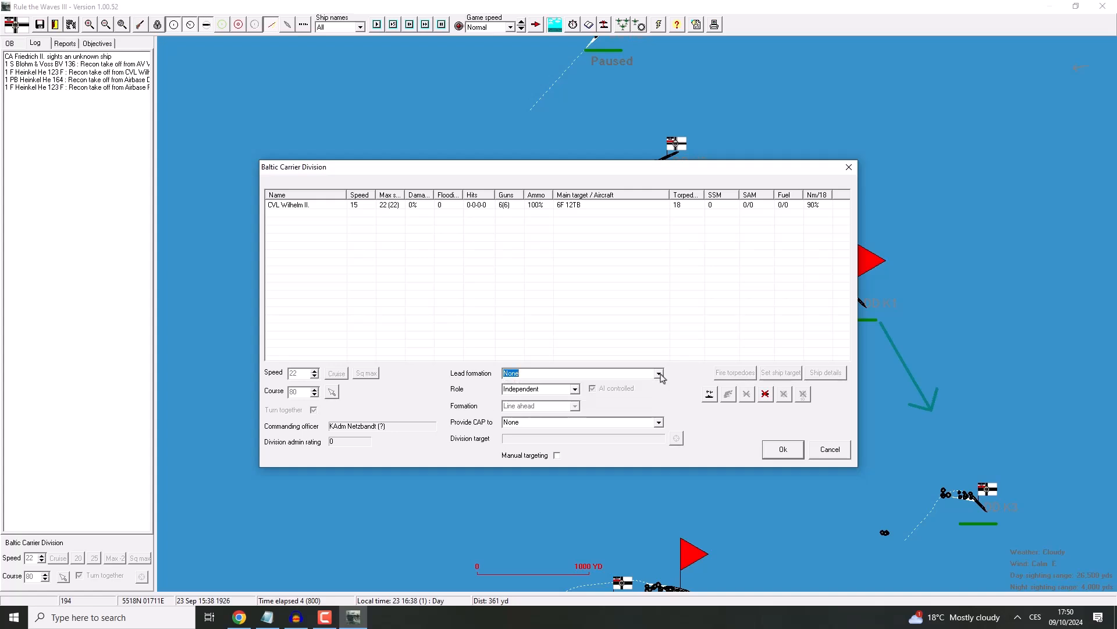
pyautogui.click(782, 449)
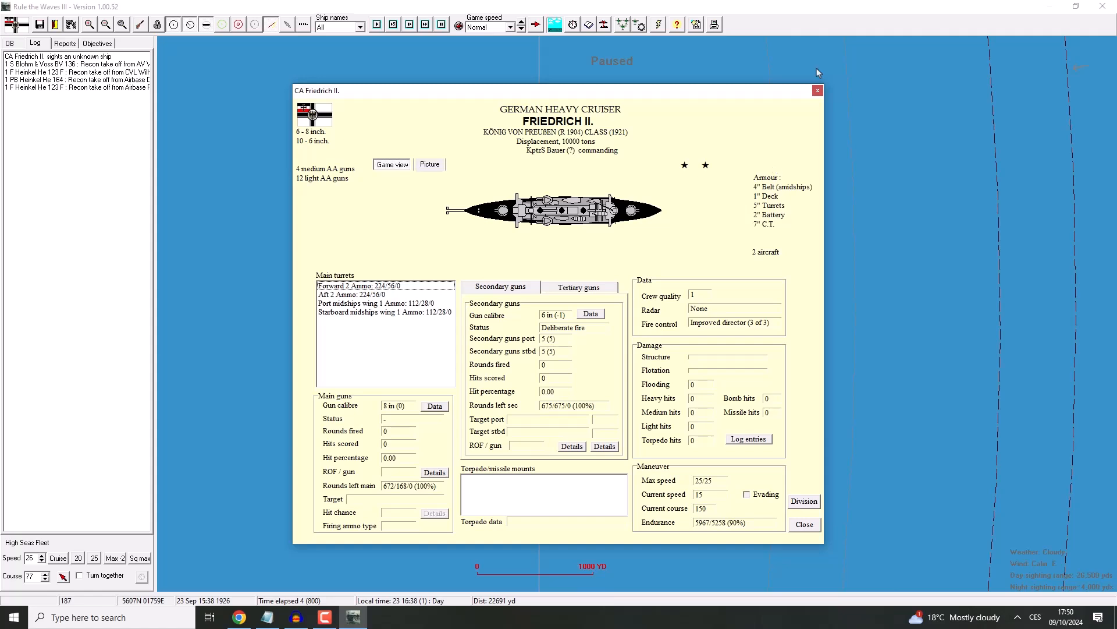
pyautogui.click(804, 524)
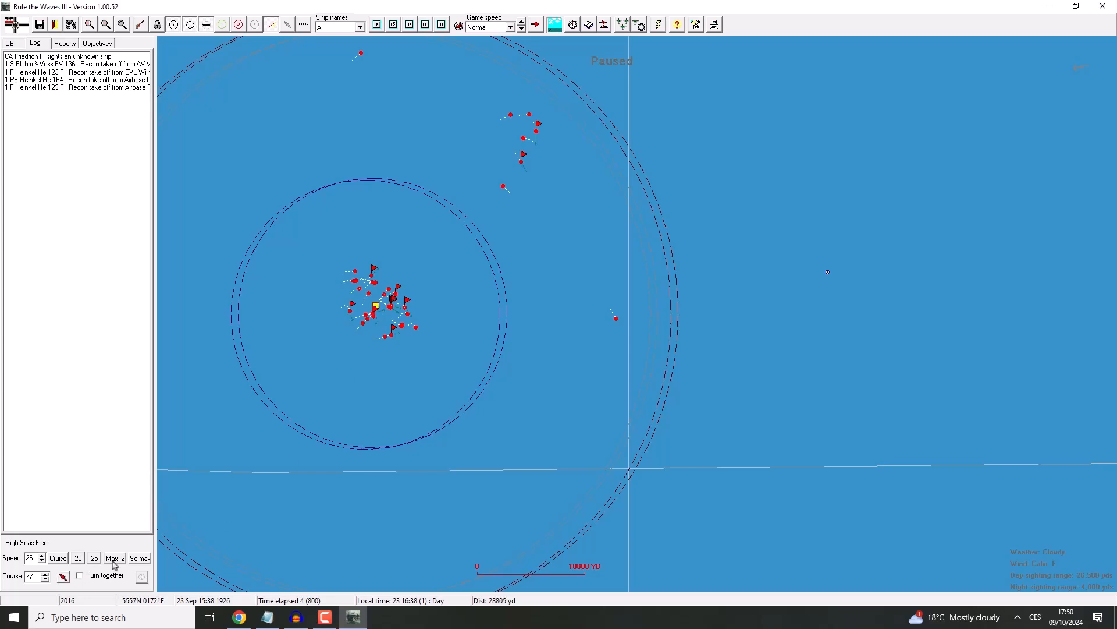
pyautogui.moveTo(522, 294)
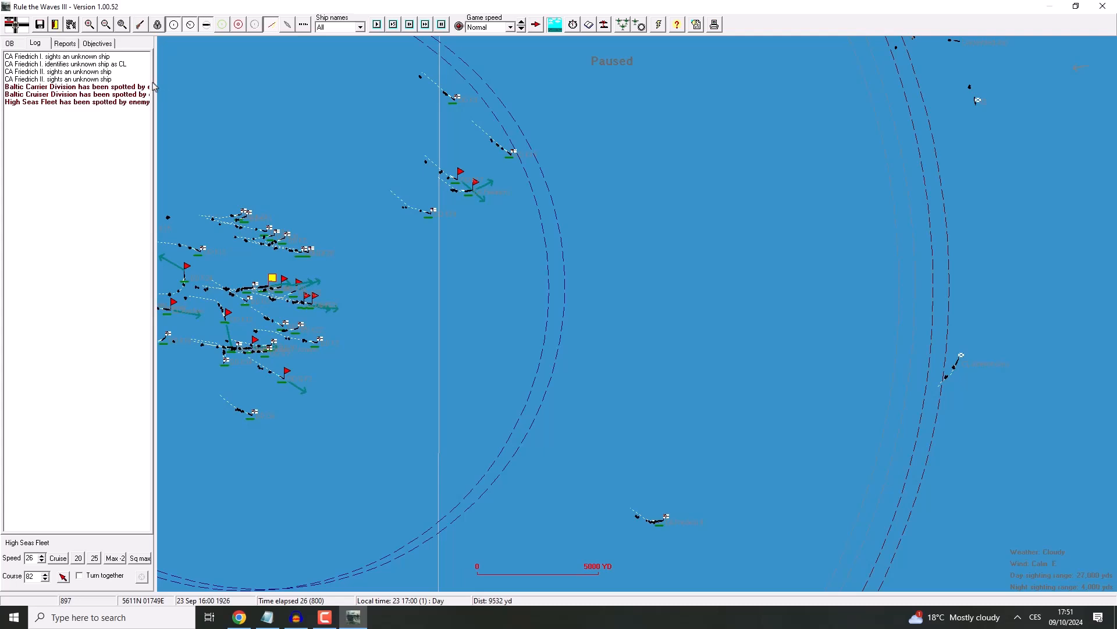
# Step: Recenter the battle map on the fleet and advance the clock until contact
pyautogui.moveTo(152, 89); pyautogui.dragTo(226, 90)
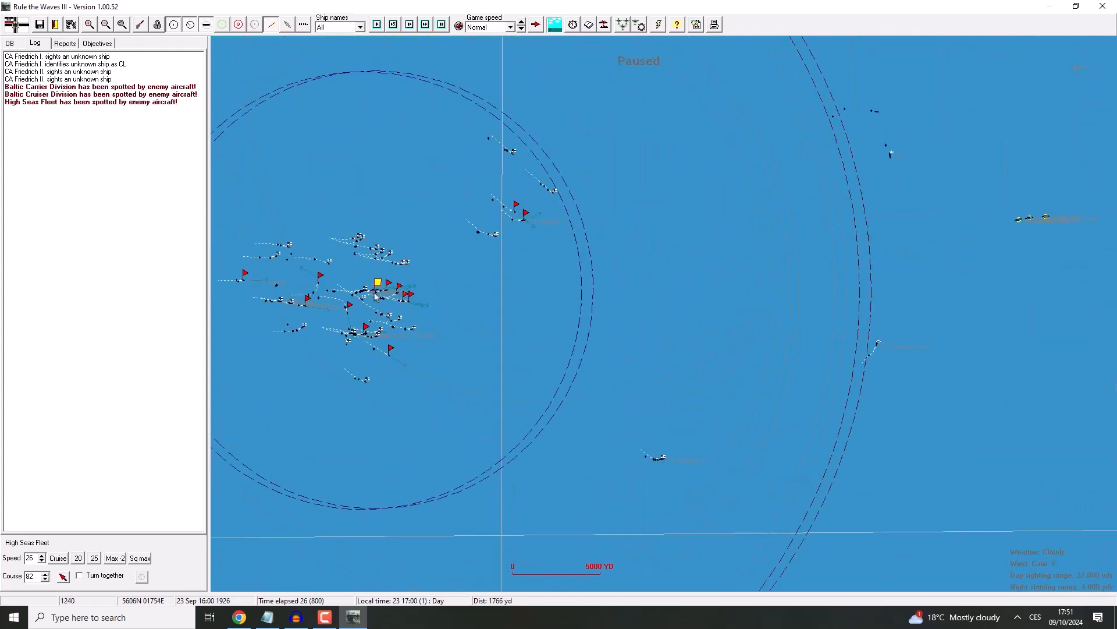
pyautogui.click(376, 24)
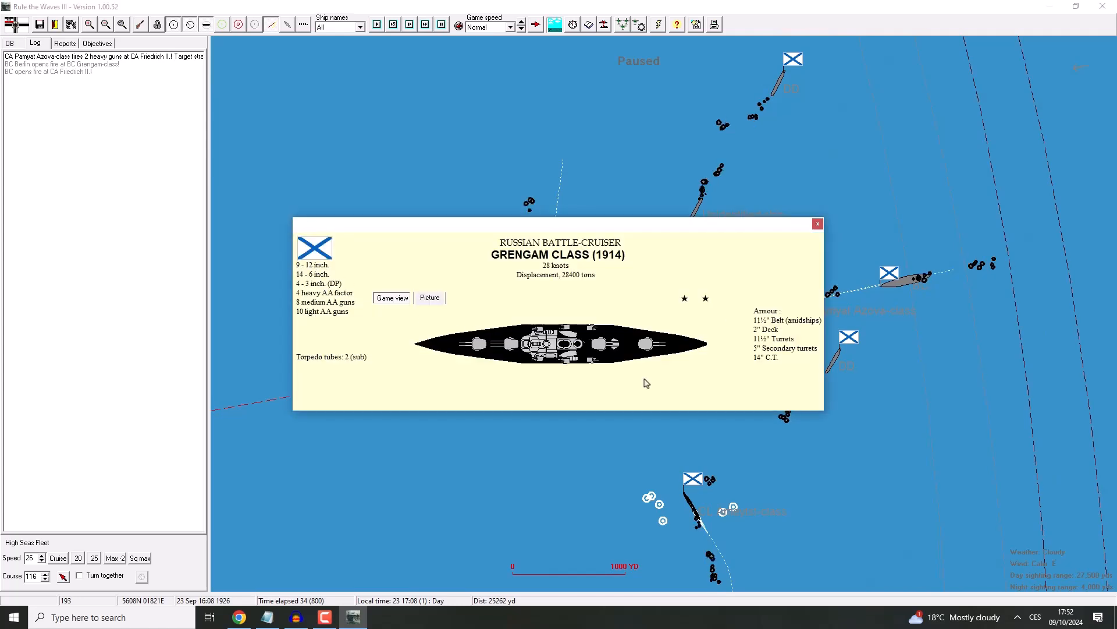
# Step: Close the Grengam-class profile, inspect battlecruiser Berlin, and advance time
pyautogui.click(818, 223)
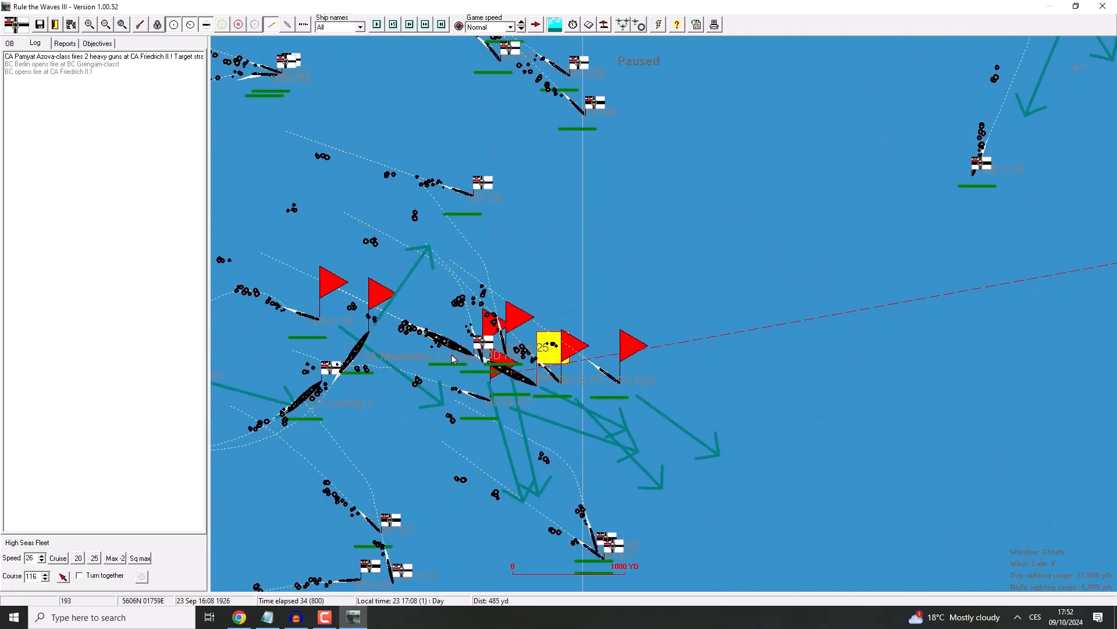
pyautogui.doubleClick(481, 349)
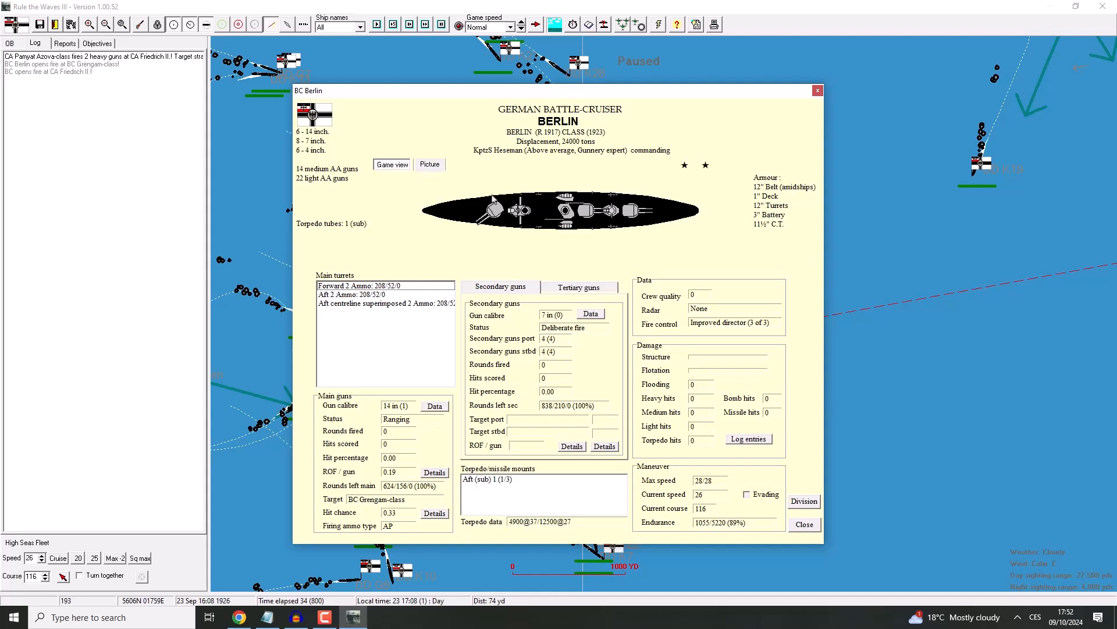
pyautogui.moveTo(792, 83)
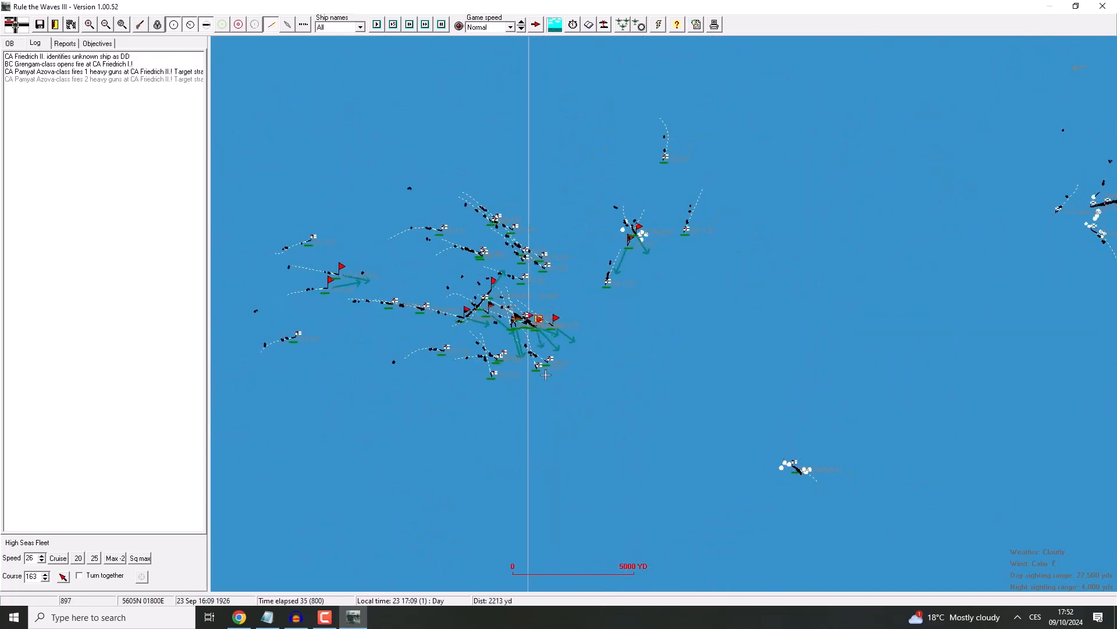
pyautogui.click(376, 23)
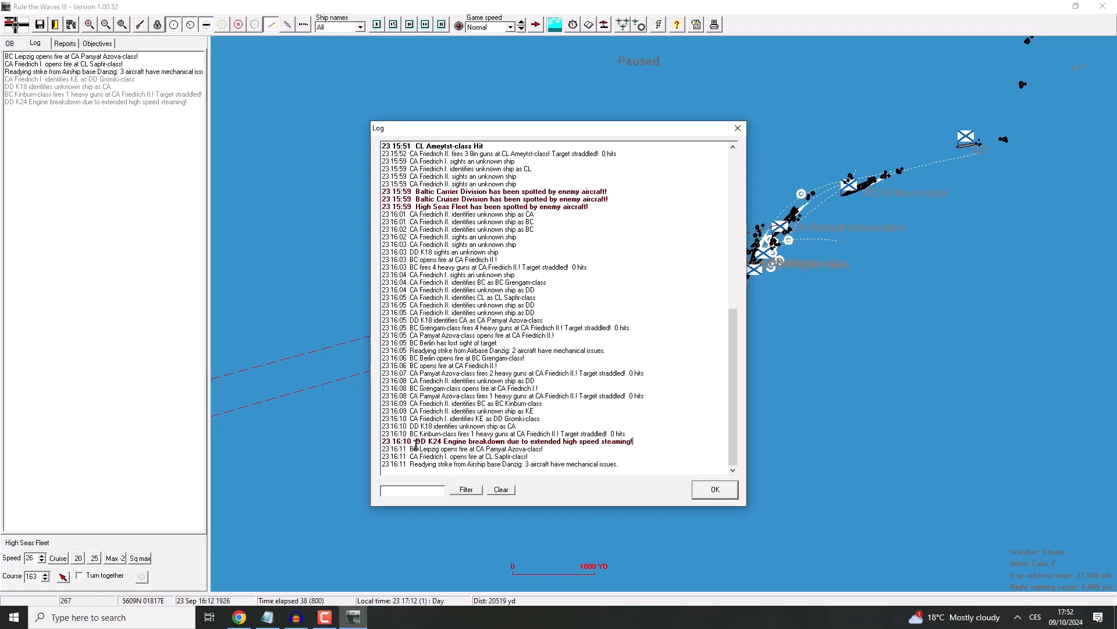
# Step: Scroll and close the battle log, close destroyer K22's details, and bring up Berlin's details
pyautogui.scroll(3)
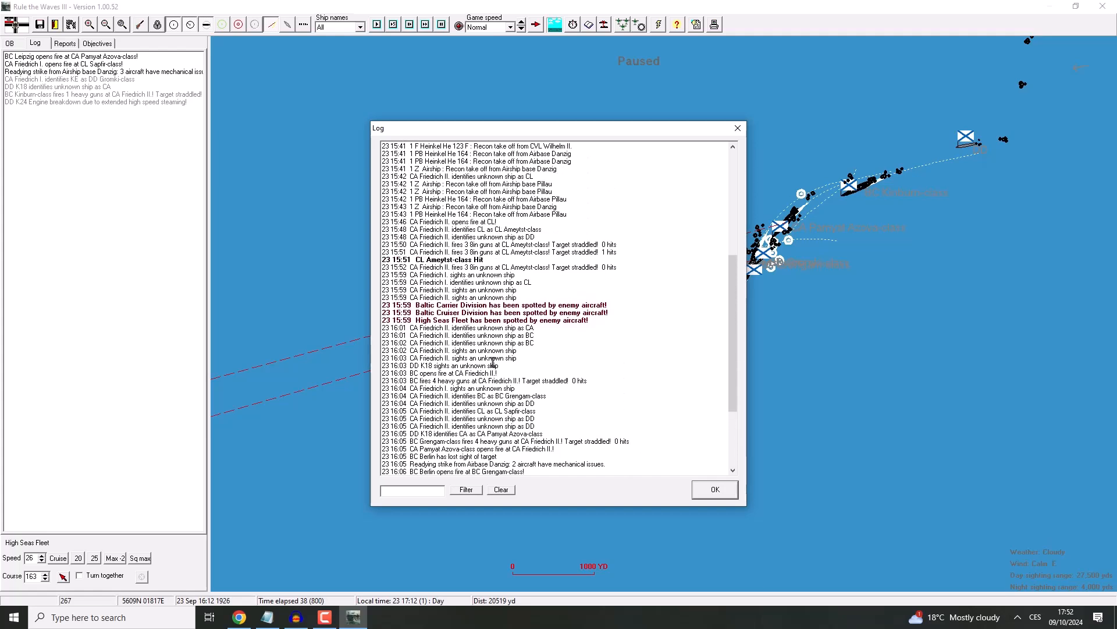
pyautogui.scroll(3)
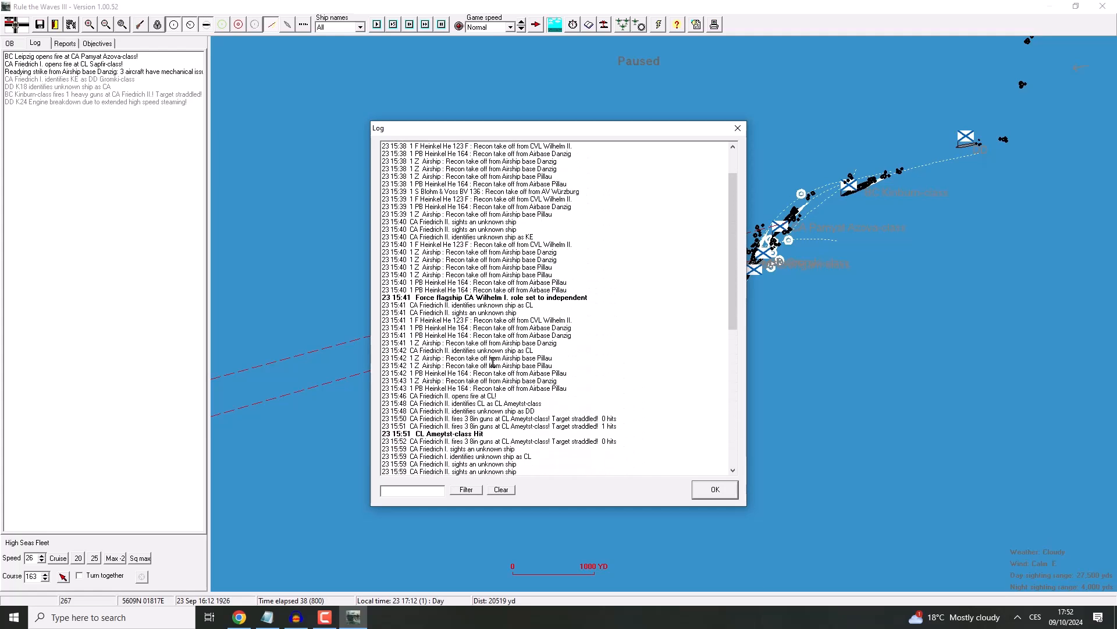
pyautogui.scroll(-3)
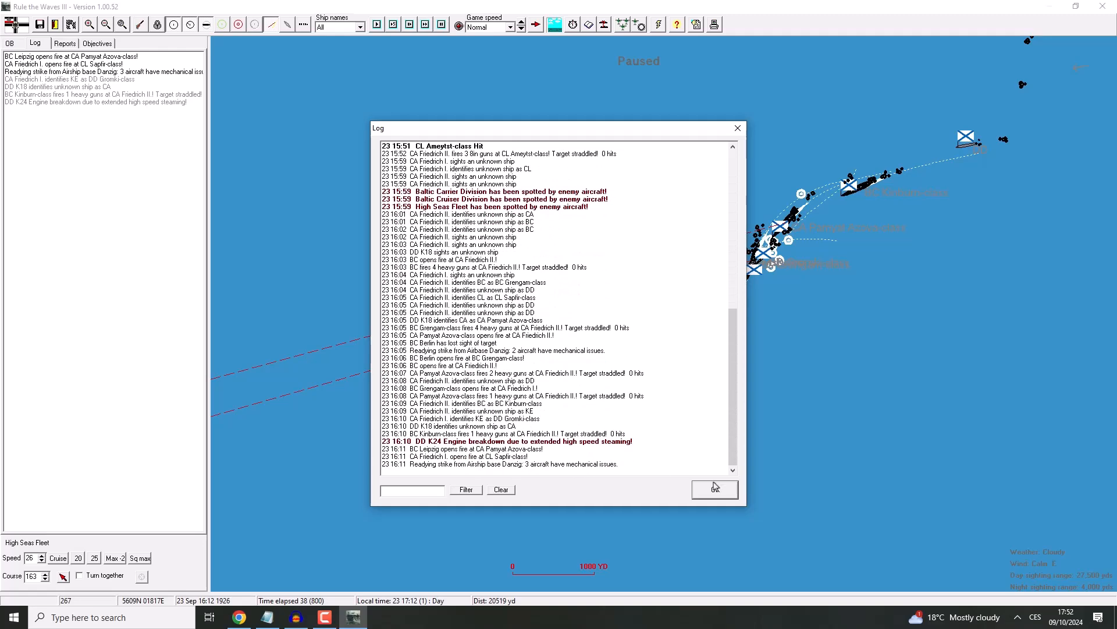
pyautogui.click(714, 490)
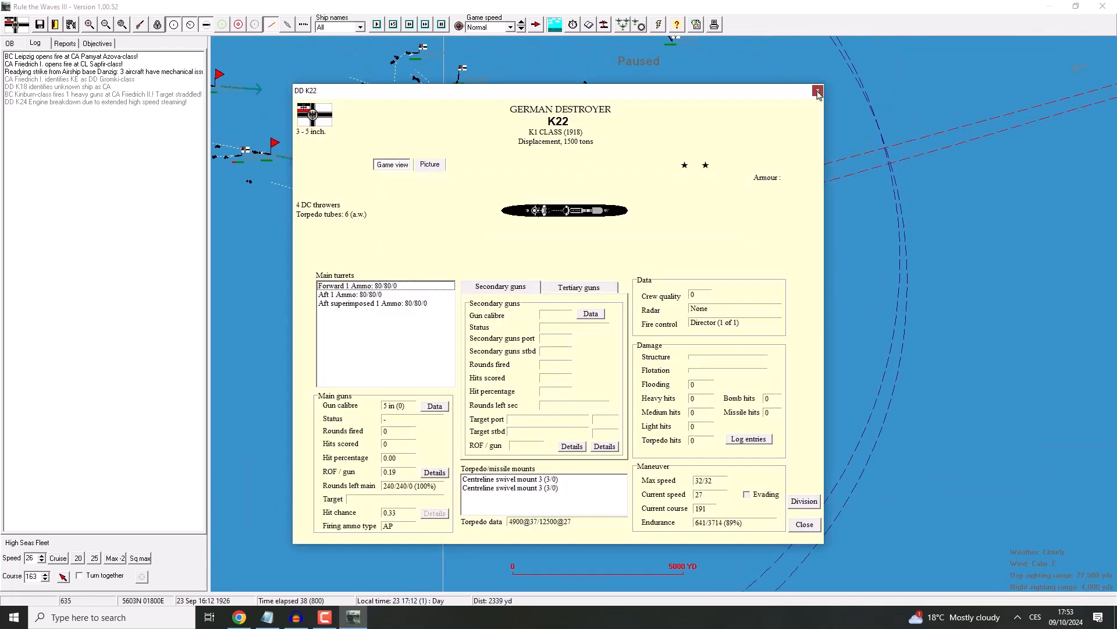
pyautogui.click(817, 91)
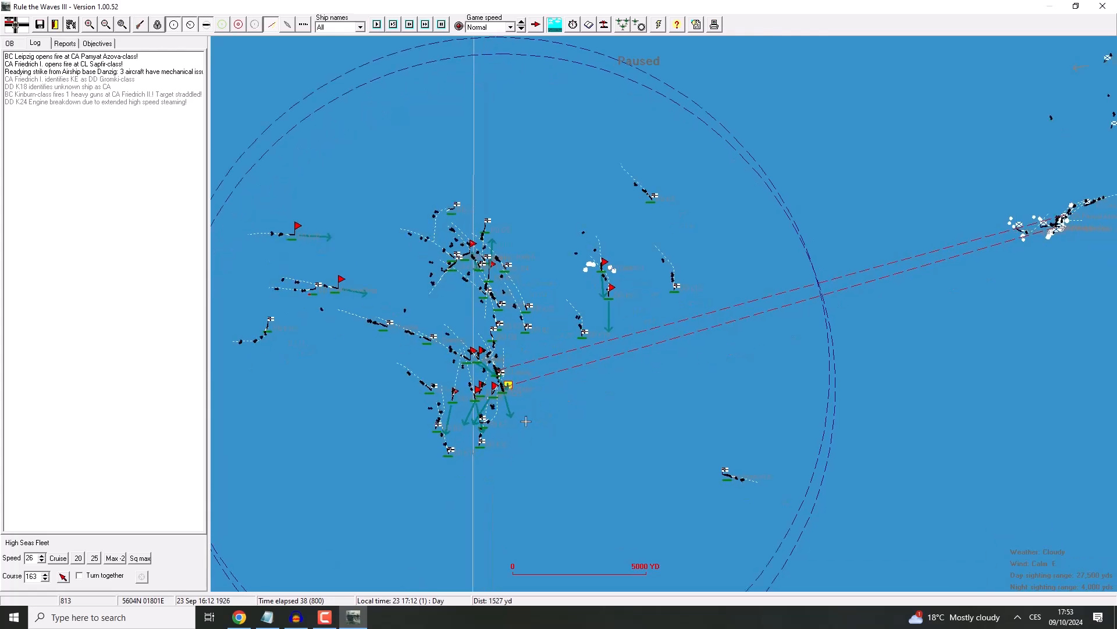
pyautogui.click(376, 23)
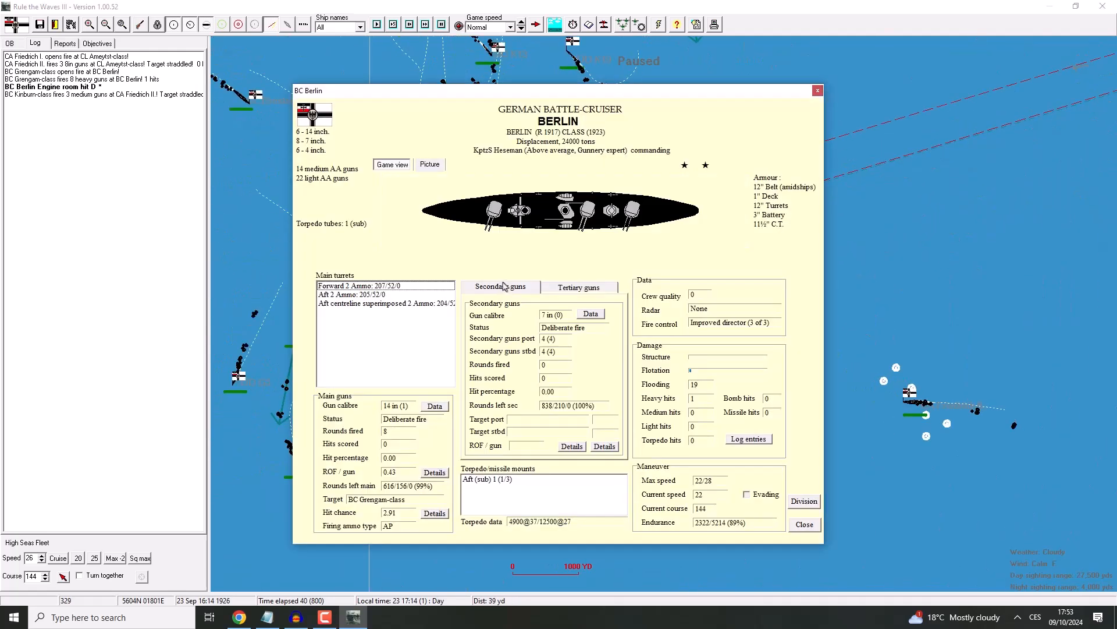
pyautogui.moveTo(716, 495)
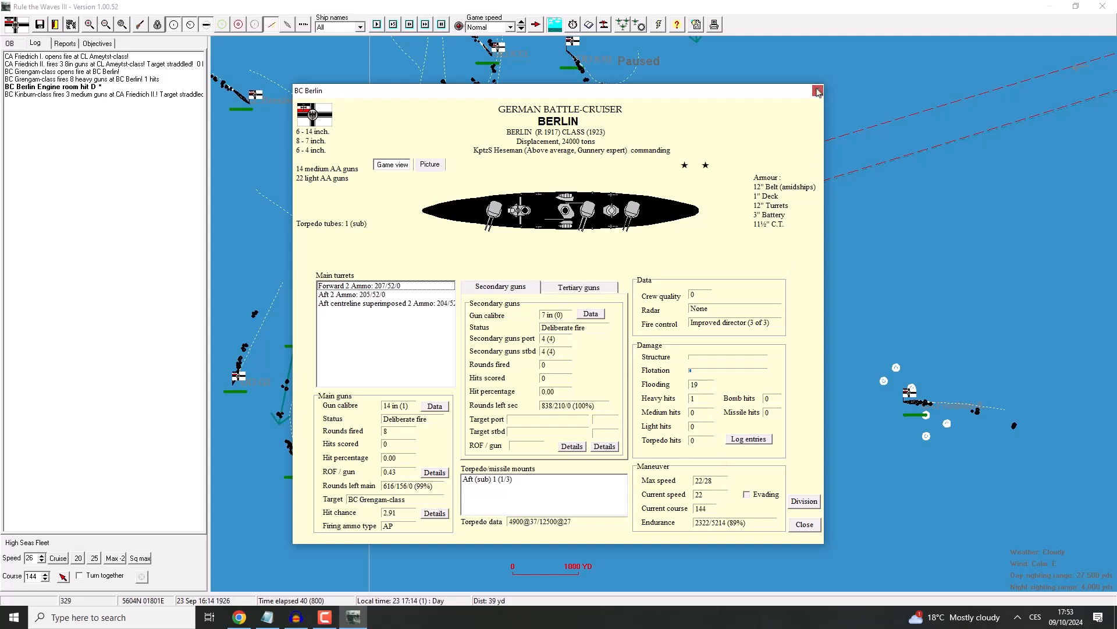
# Step: Close Berlin's damage details and the Pamyat Azova-class cruiser particulars
pyautogui.click(817, 91)
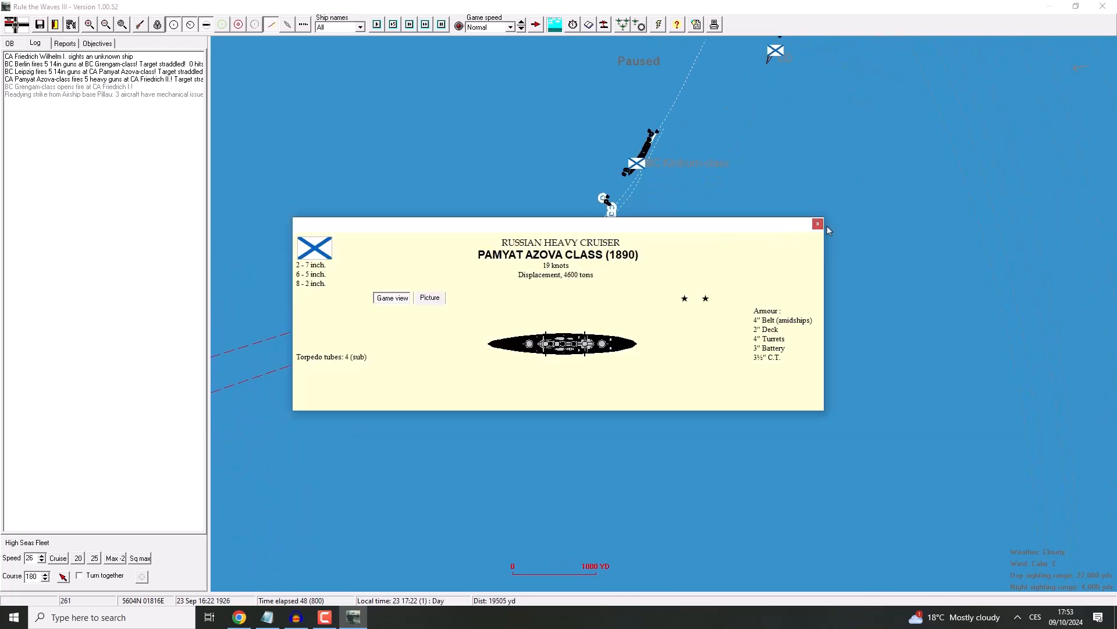
pyautogui.click(818, 224)
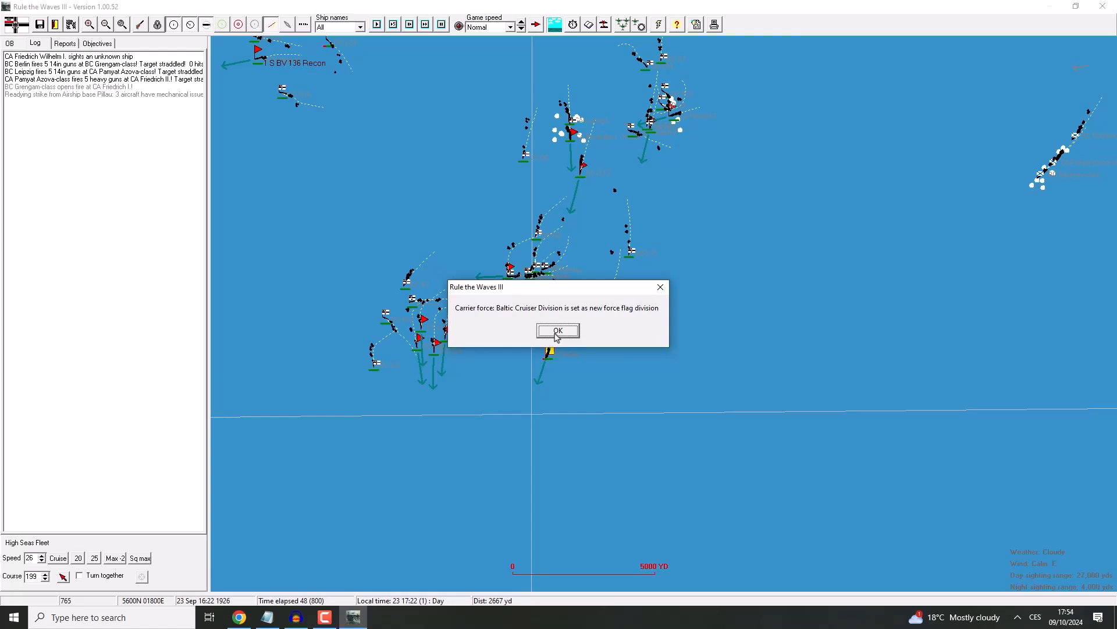
# Step: Acknowledge the flag division notice and review the Baltic Cruiser Division's lead formation and role choices
pyautogui.click(558, 331)
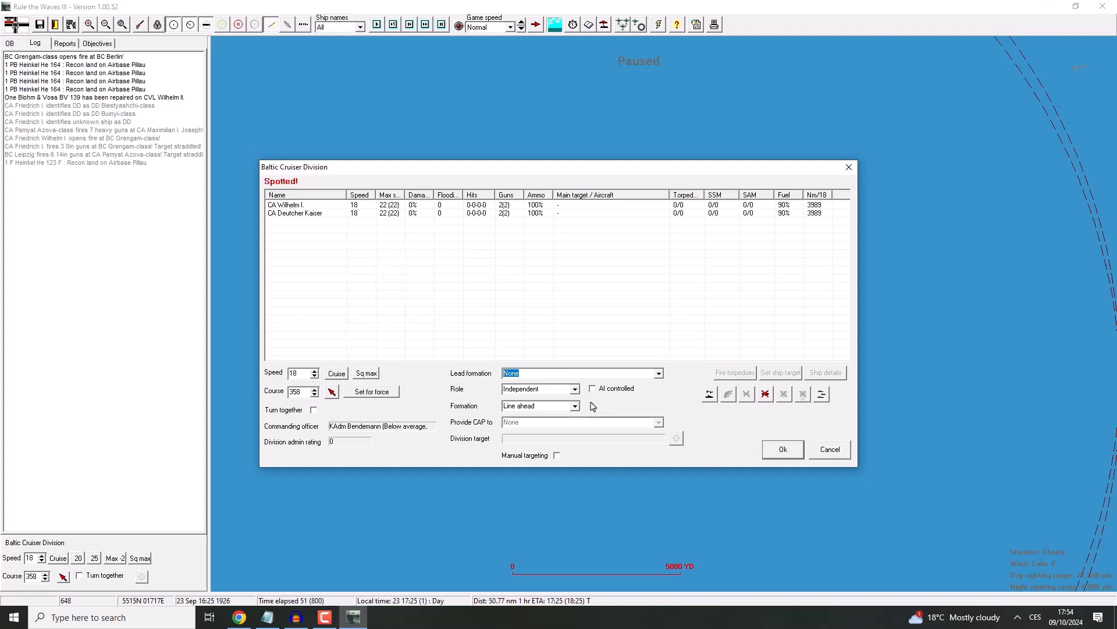
pyautogui.moveTo(855, 174)
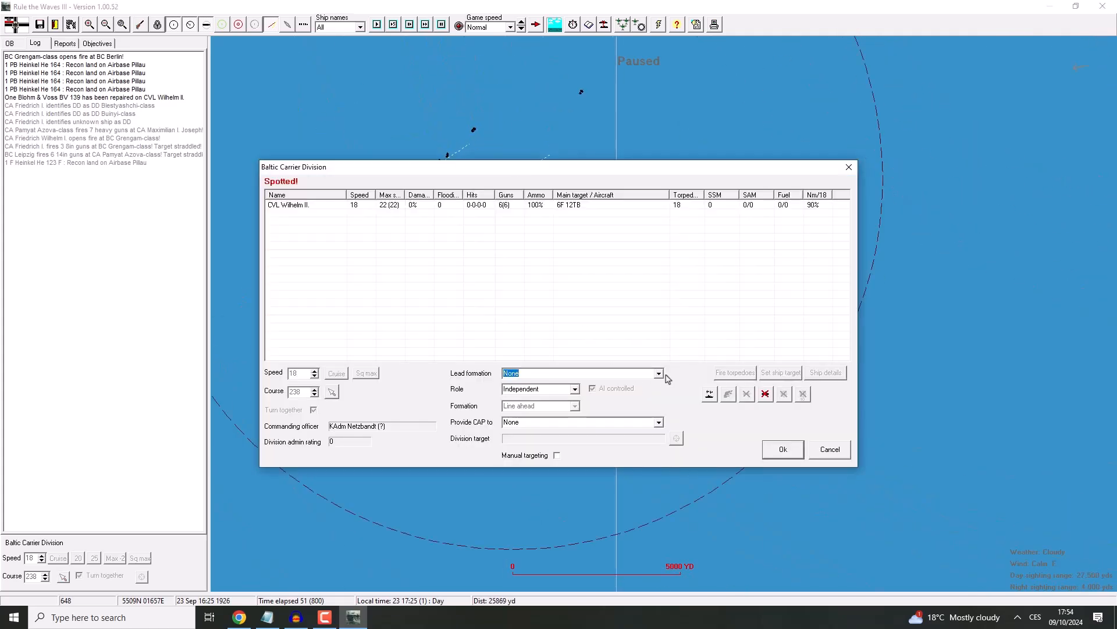
pyautogui.click(656, 373)
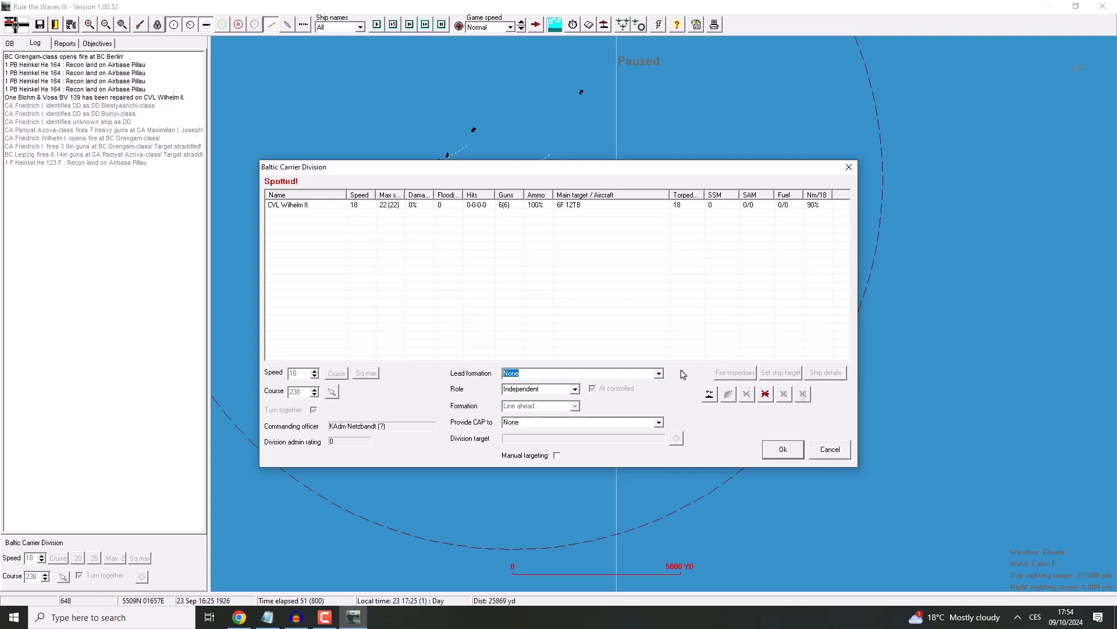
pyautogui.click(781, 449)
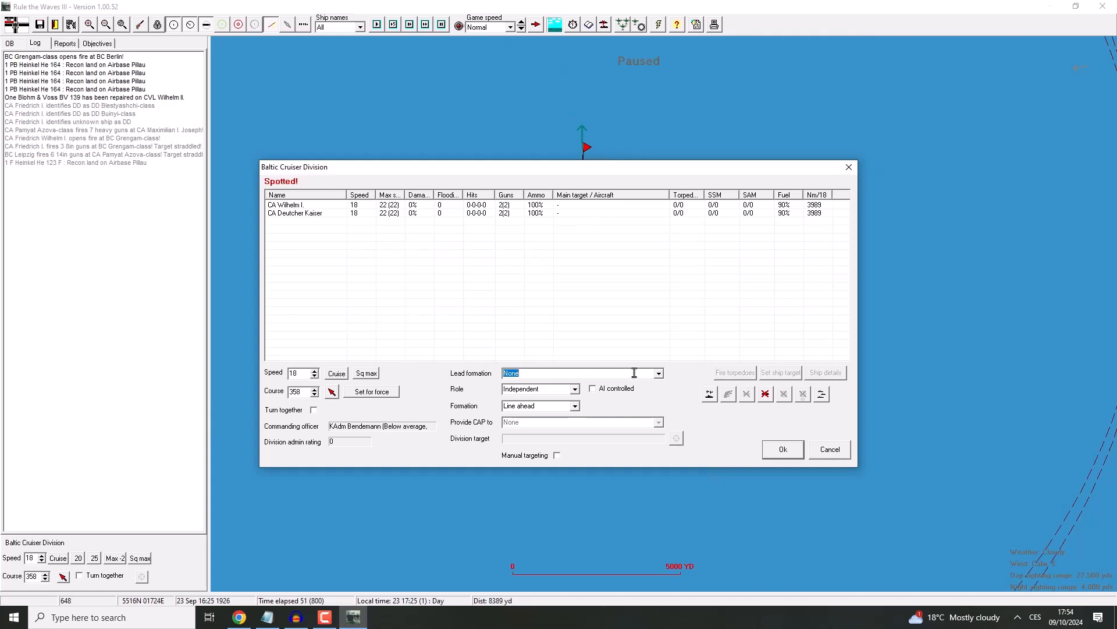
pyautogui.click(656, 373)
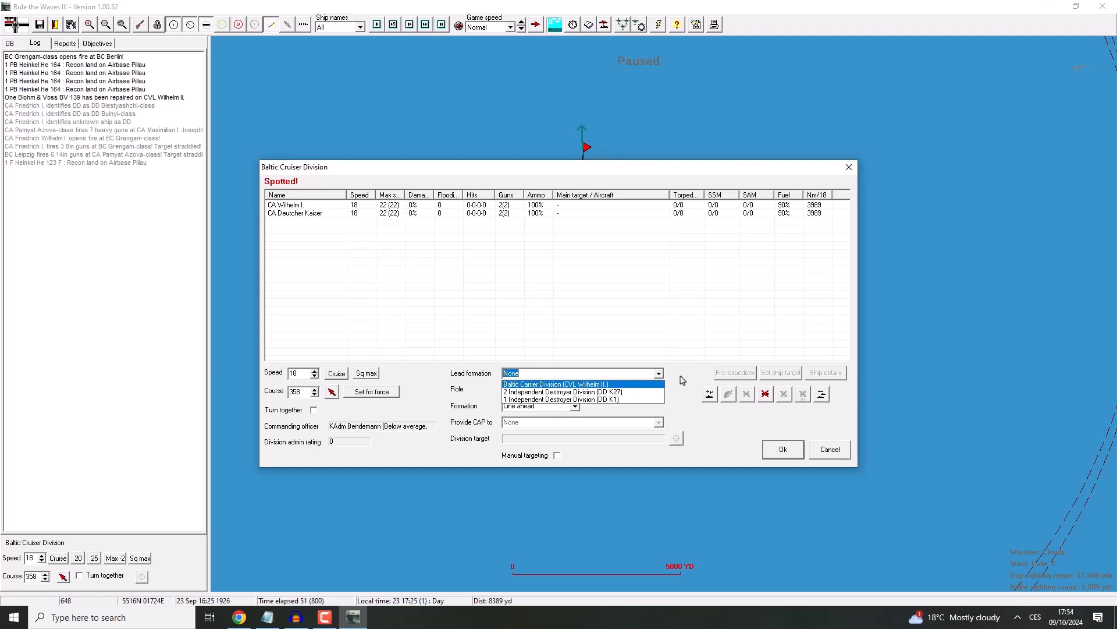
pyautogui.click(574, 389)
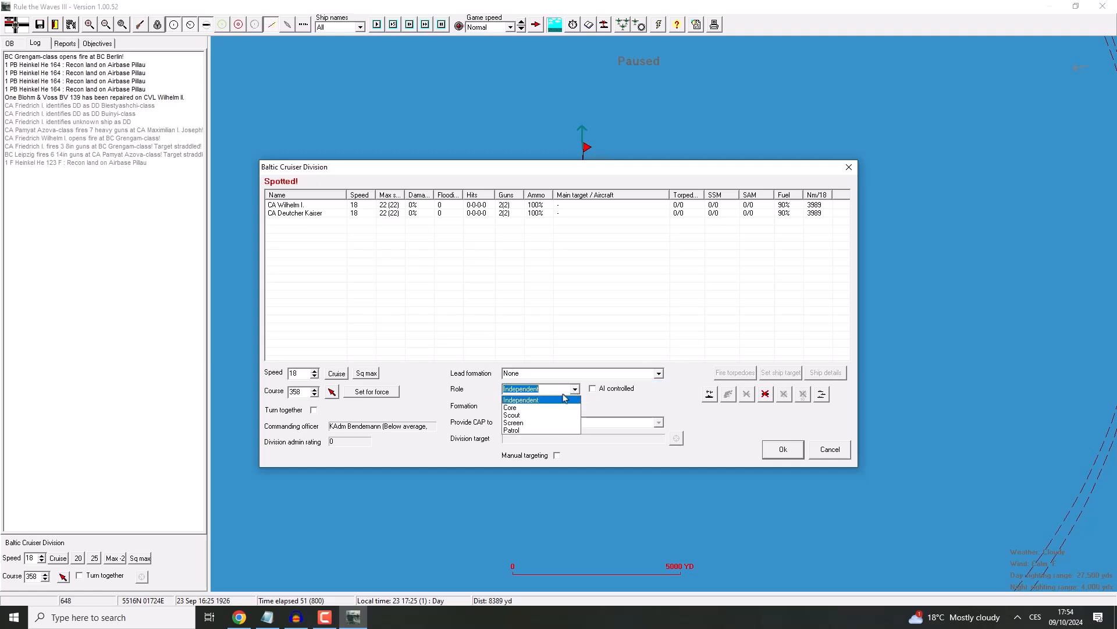
pyautogui.click(656, 373)
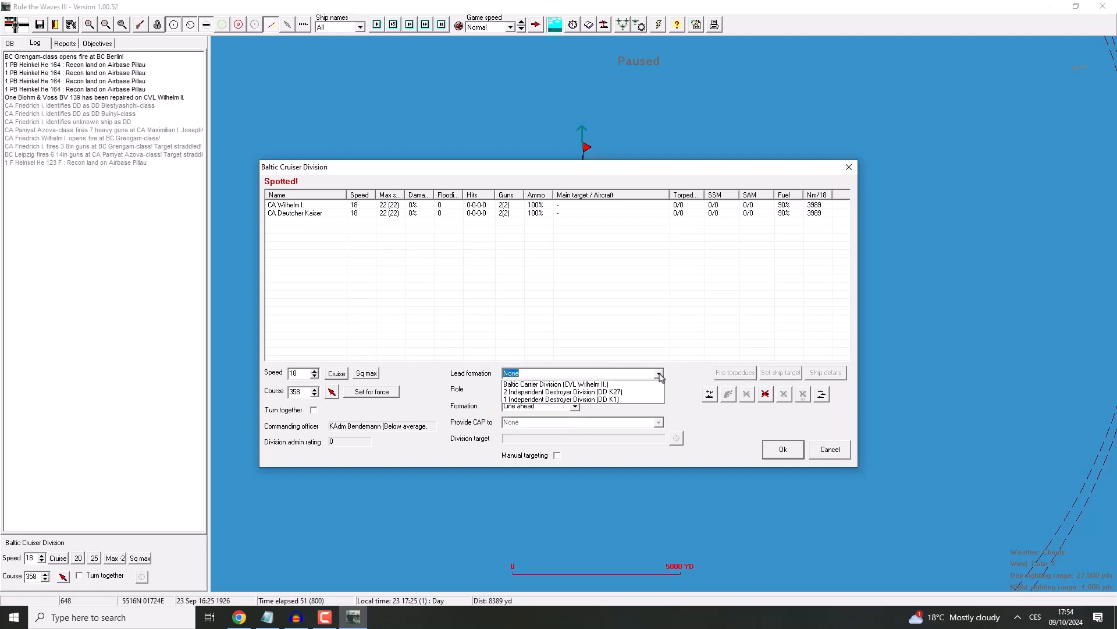
pyautogui.click(574, 389)
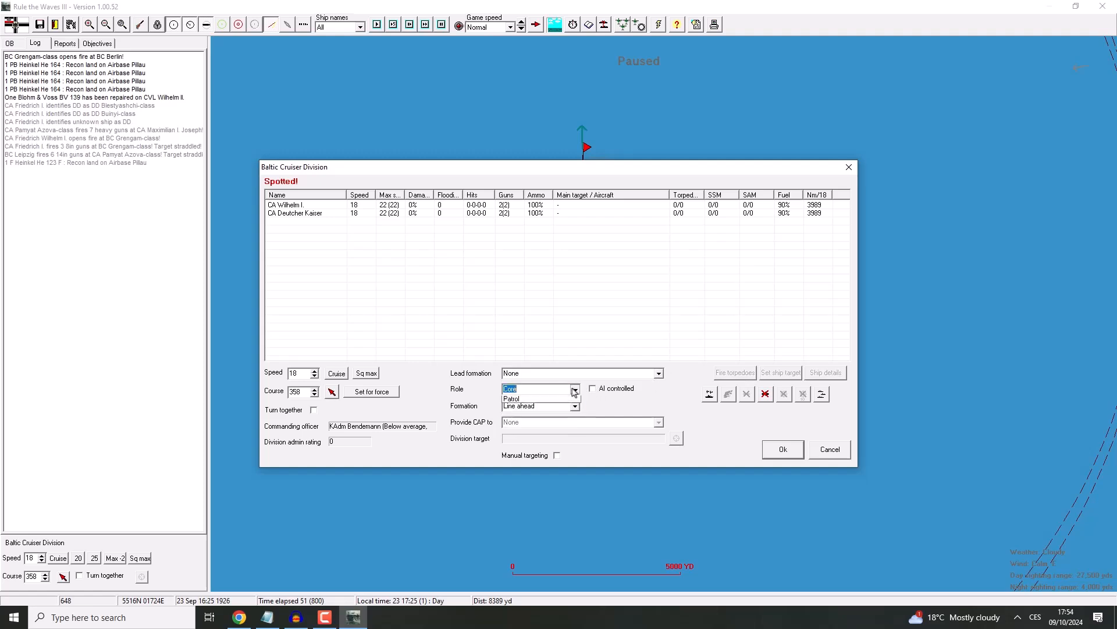
# Step: Tick AI controlled for the Baltic Cruiser Division and confirm its orders
pyautogui.click(539, 389)
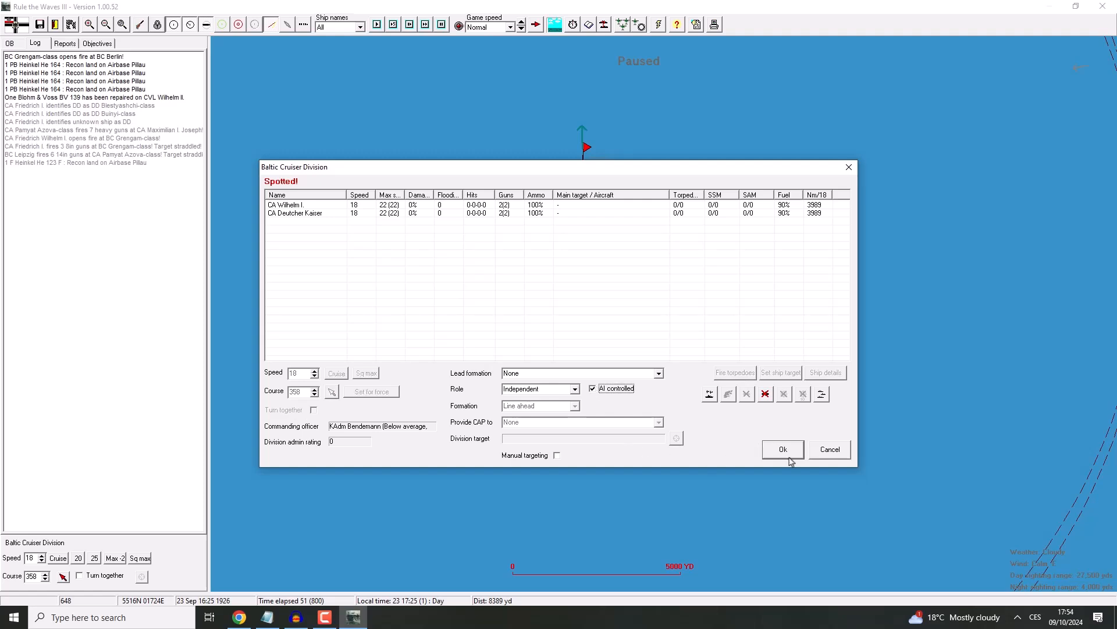
pyautogui.click(783, 449)
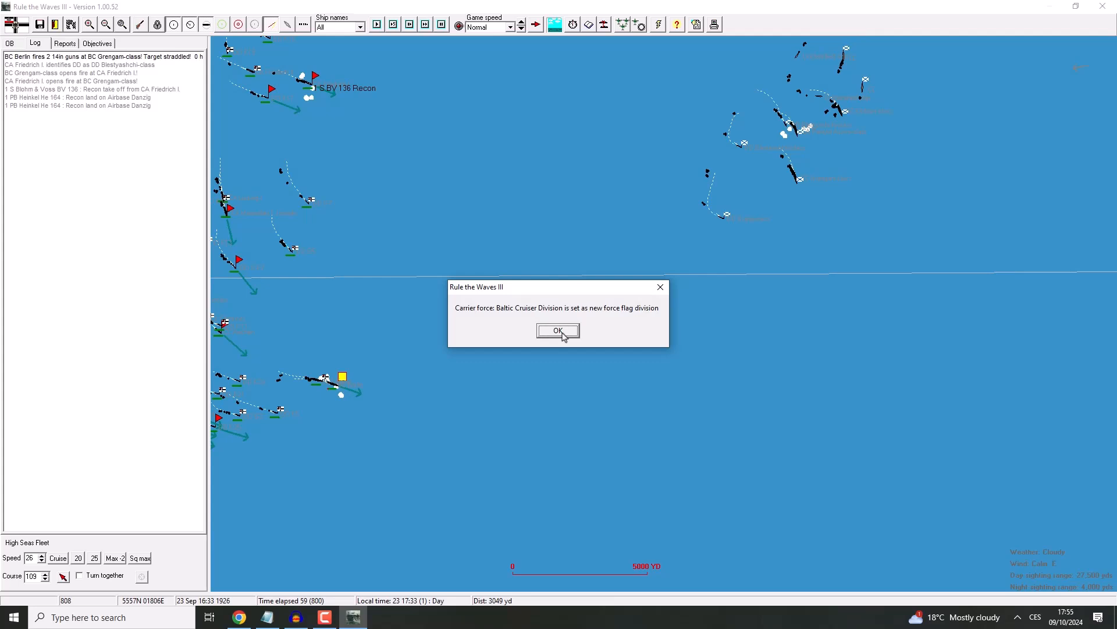
# Step: Dismiss the flag division notice and close the Baltic Cruiser Division orders
pyautogui.click(558, 331)
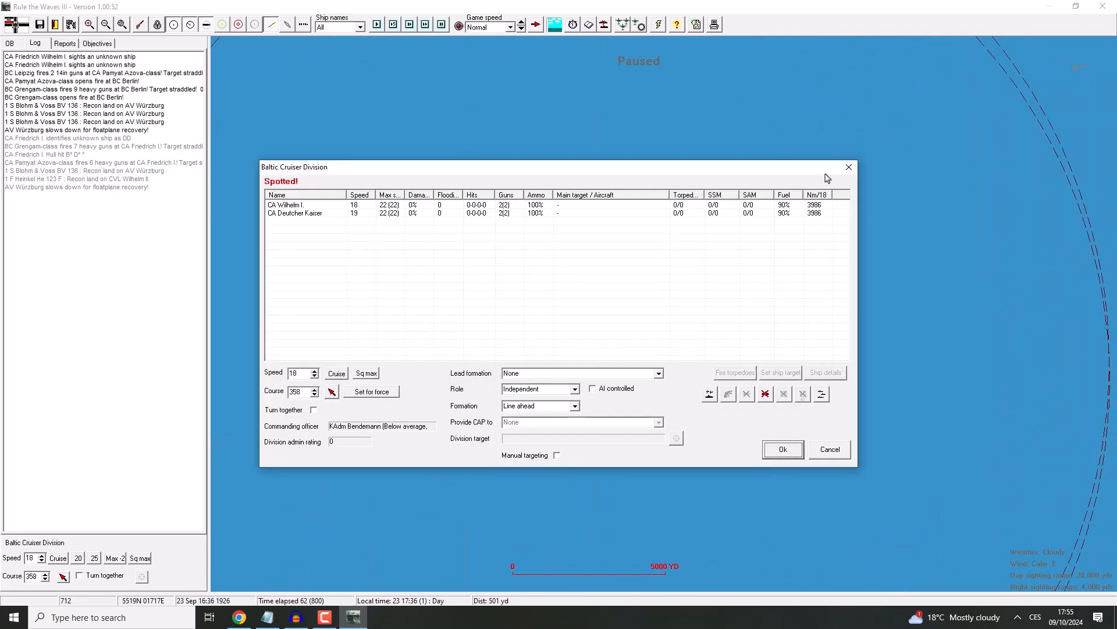
pyautogui.click(783, 449)
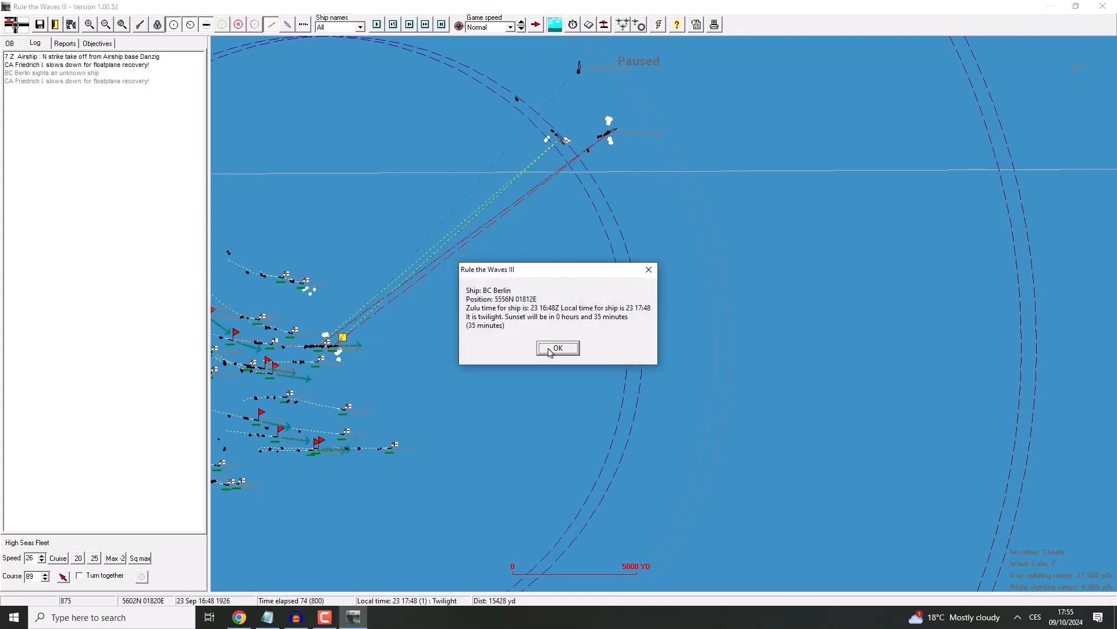
# Step: Dismiss the sunset report and close the Tsesarevich-class dreadnought details
pyautogui.click(558, 348)
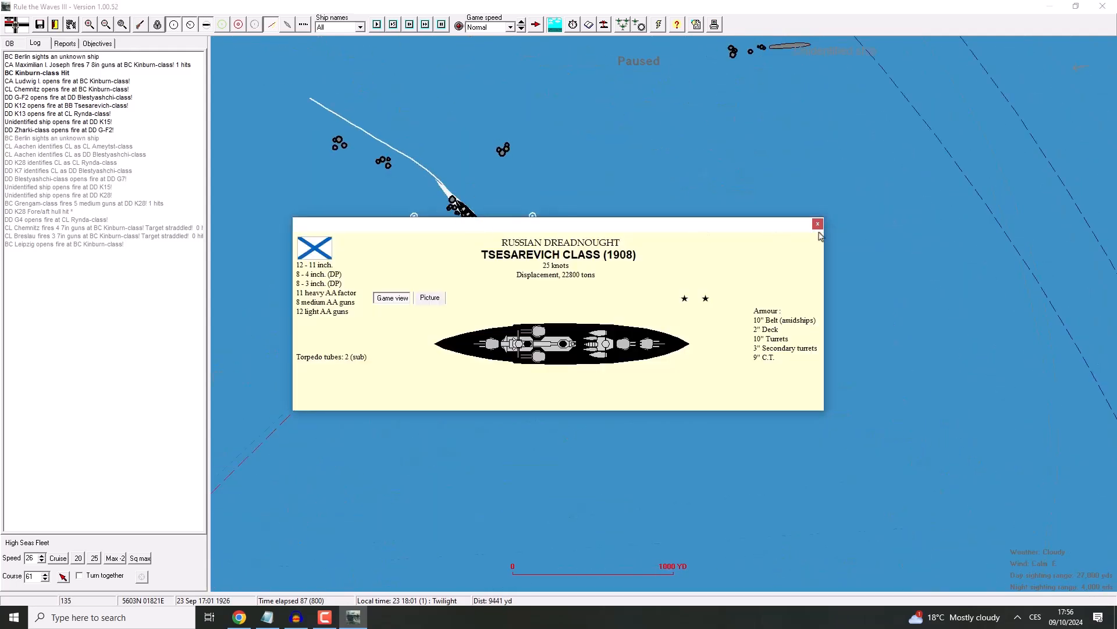
pyautogui.moveTo(817, 223)
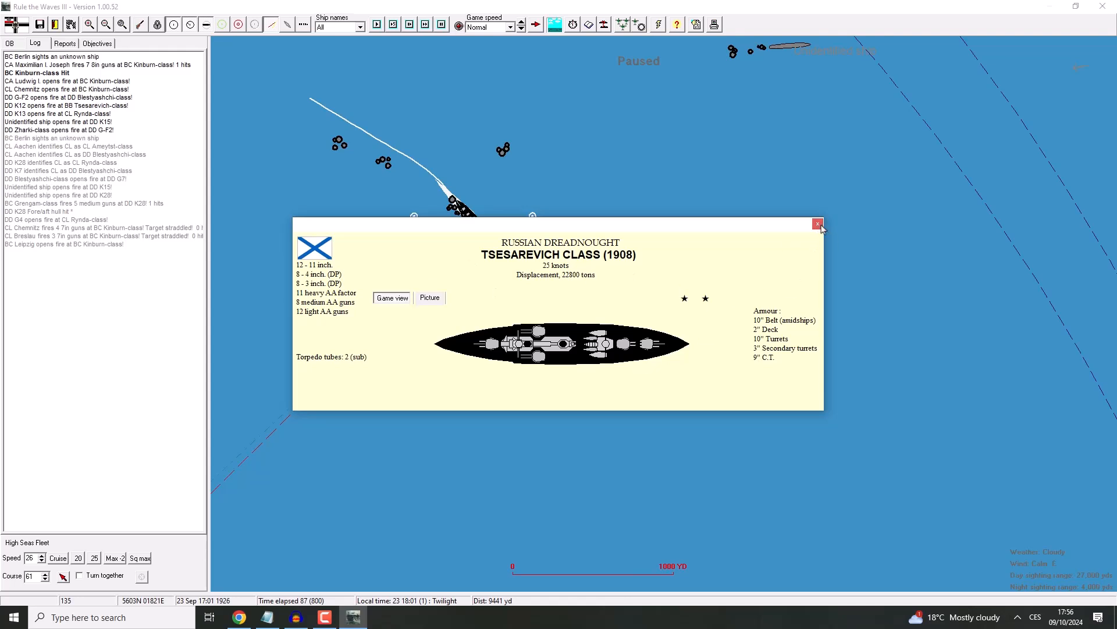
pyautogui.click(817, 224)
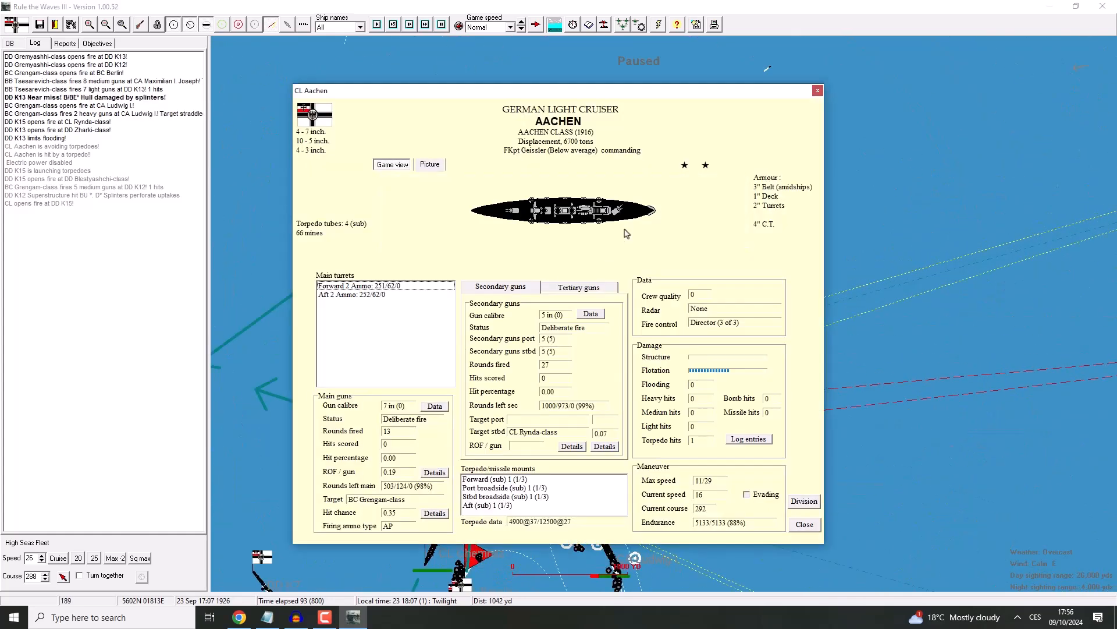
pyautogui.moveTo(858, 173)
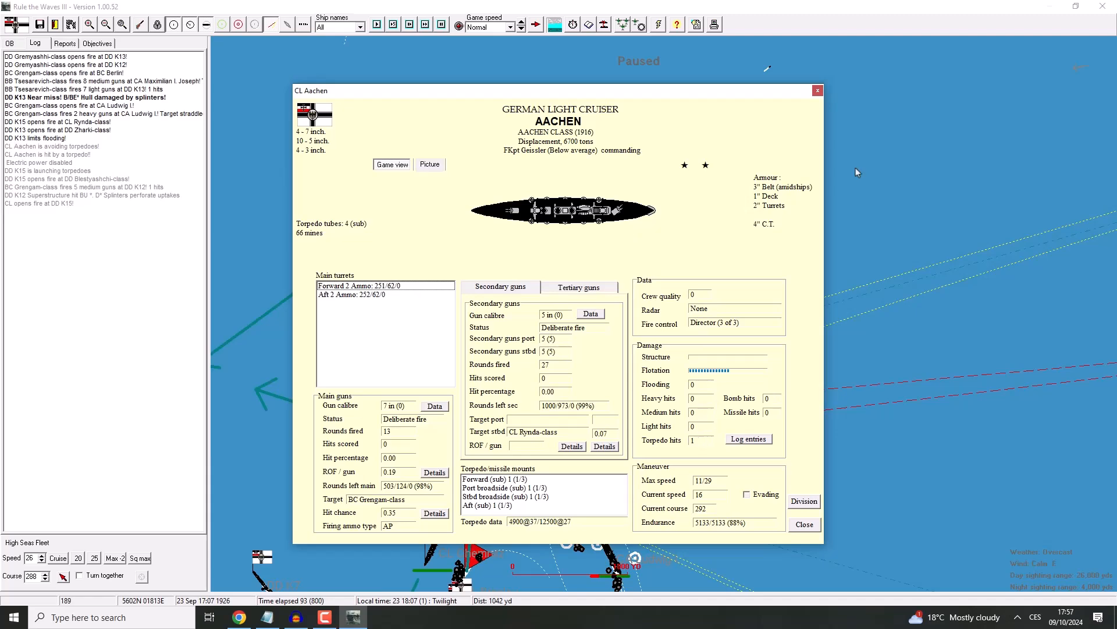
# Step: Close Aachen's details and the Cruiser BF orders, then select the Baltic Cruiser Division on the map
pyautogui.click(803, 524)
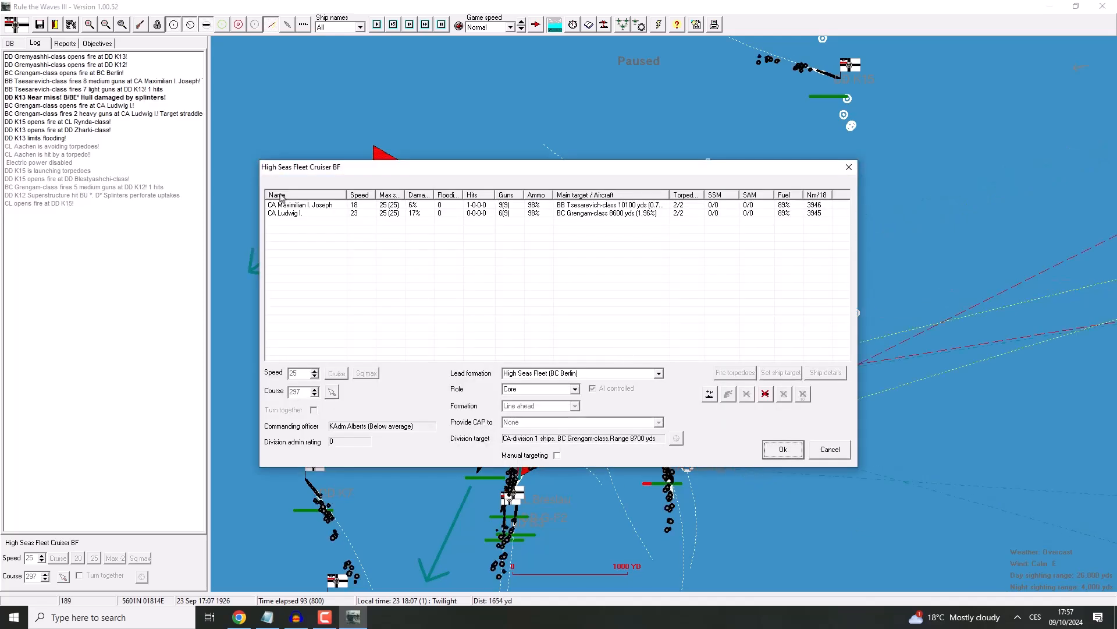
pyautogui.click(782, 449)
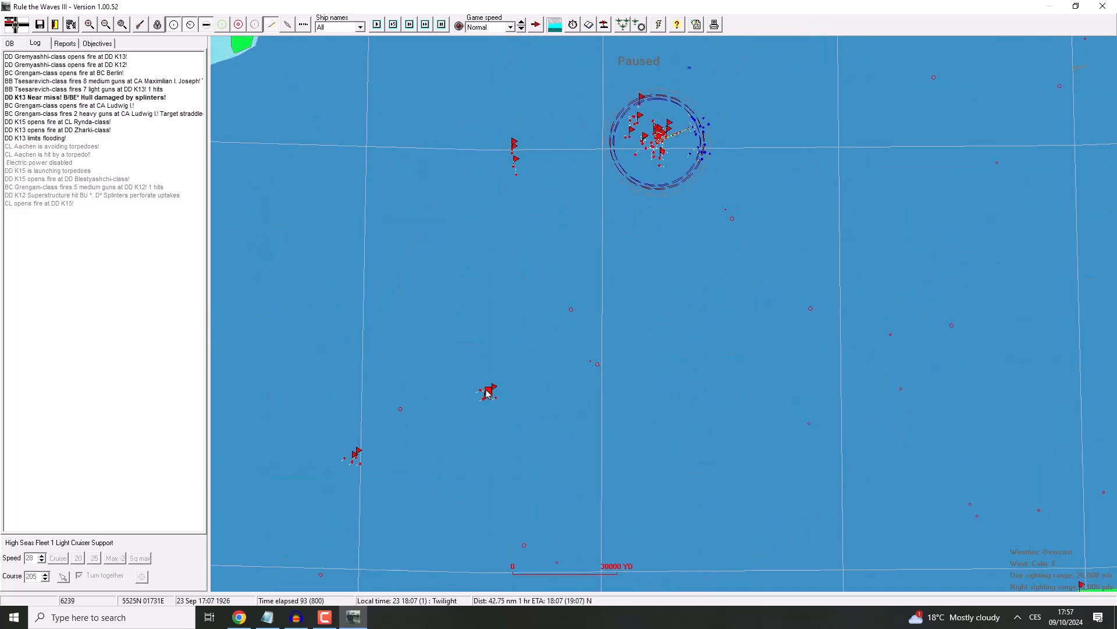
pyautogui.click(488, 393)
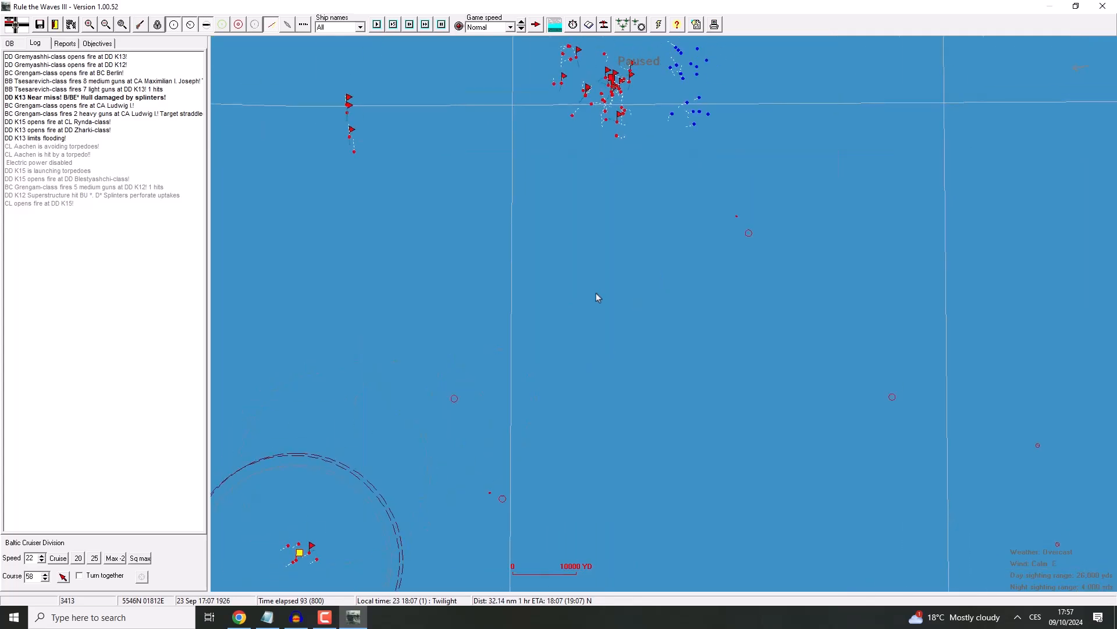
pyautogui.moveTo(539, 240)
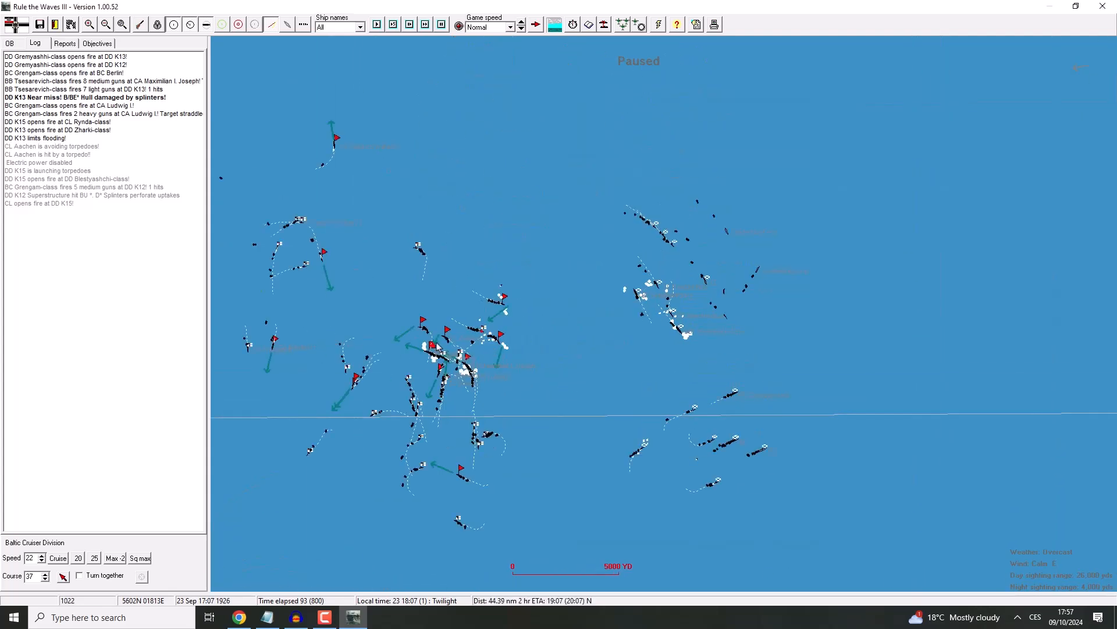
# Step: Jump to an enemy warship and advance the battle a few turns
pyautogui.click(433, 348)
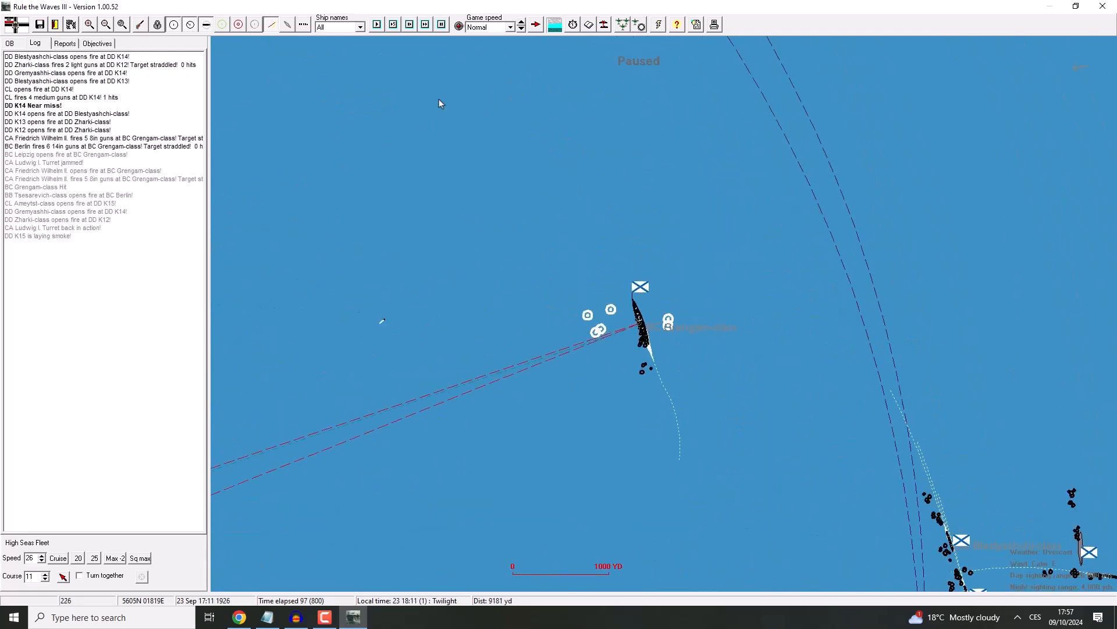
pyautogui.click(375, 24)
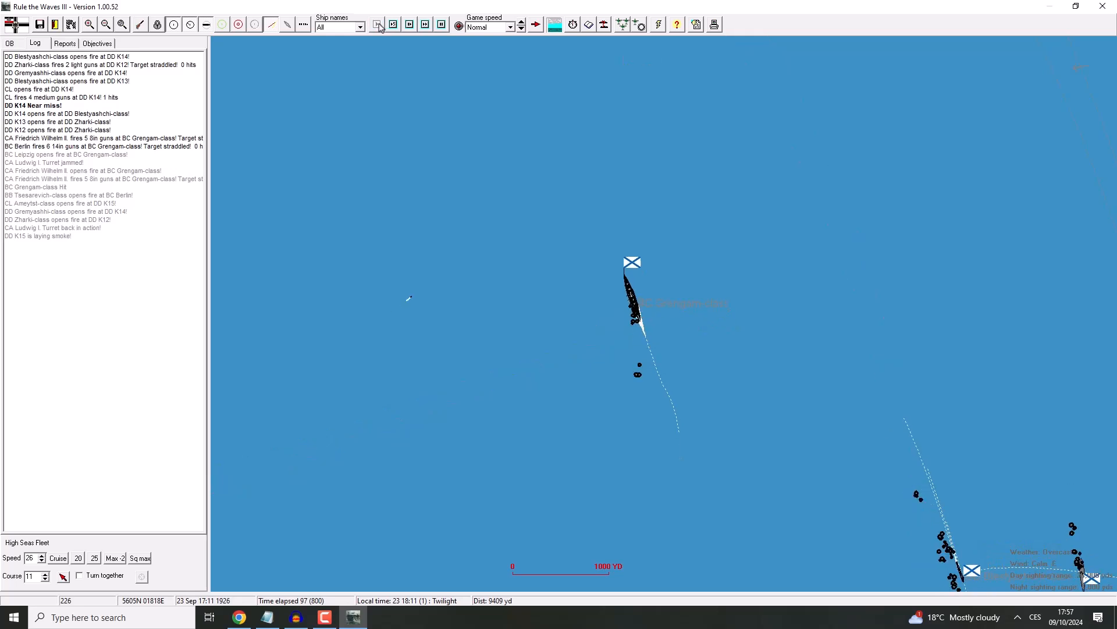
pyautogui.click(377, 23)
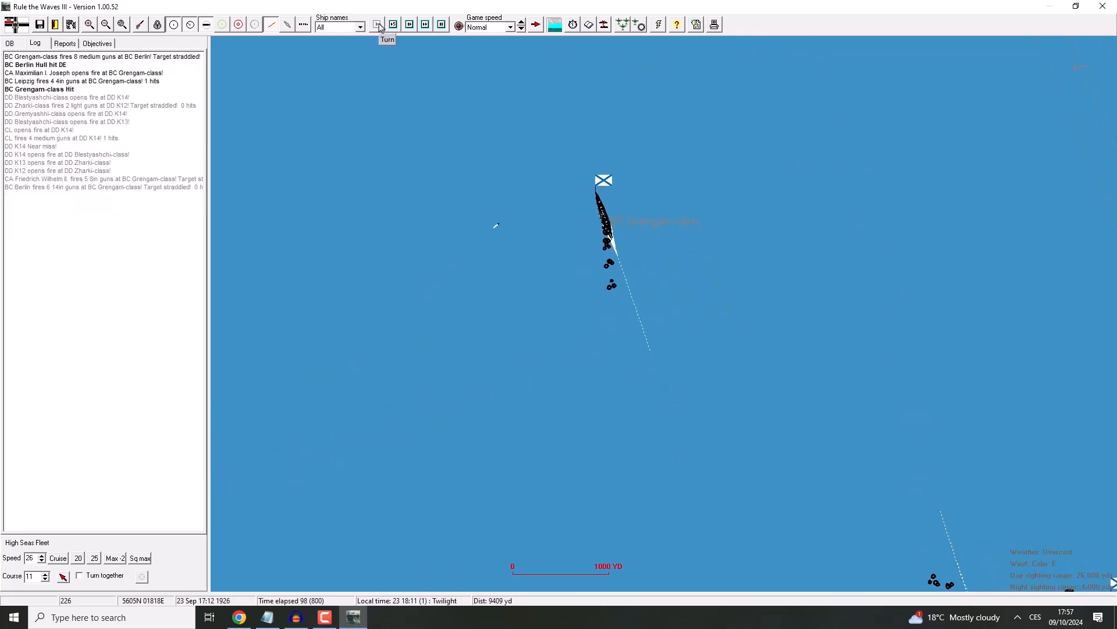
pyautogui.click(376, 25)
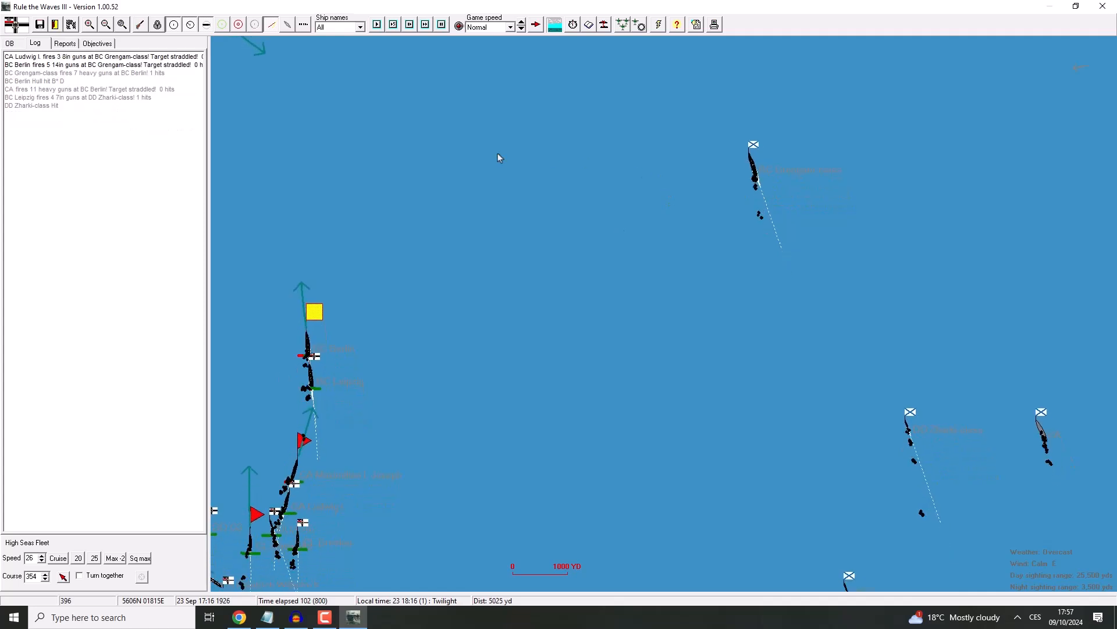
# Step: Look up the enemy Grengam-class battle-cruiser, then close its particulars and the battle log
pyautogui.click(392, 25)
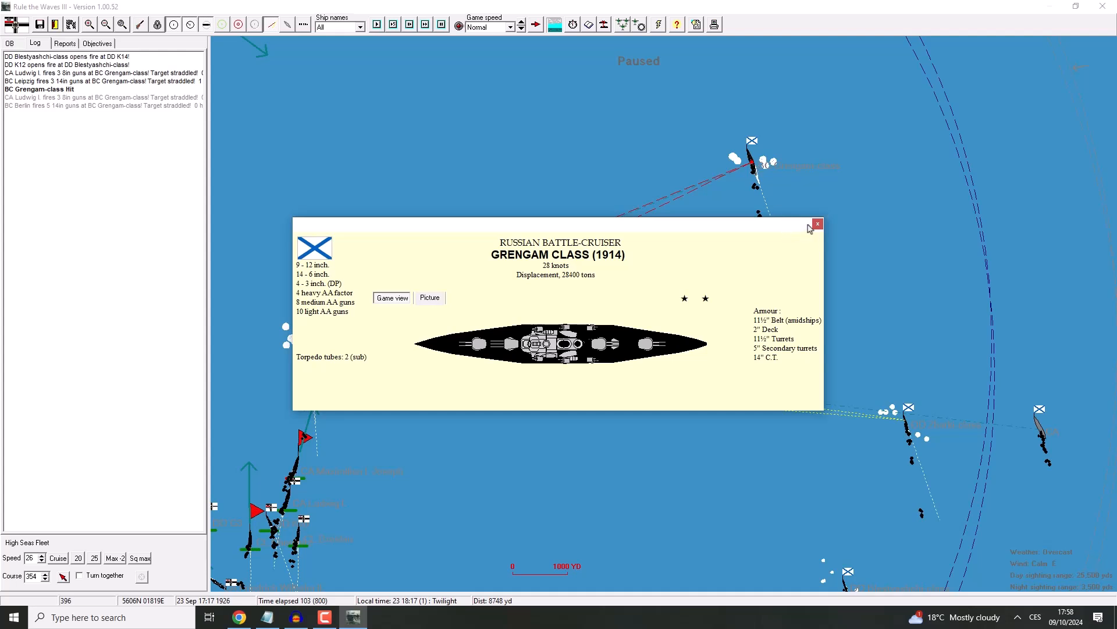
pyautogui.click(817, 223)
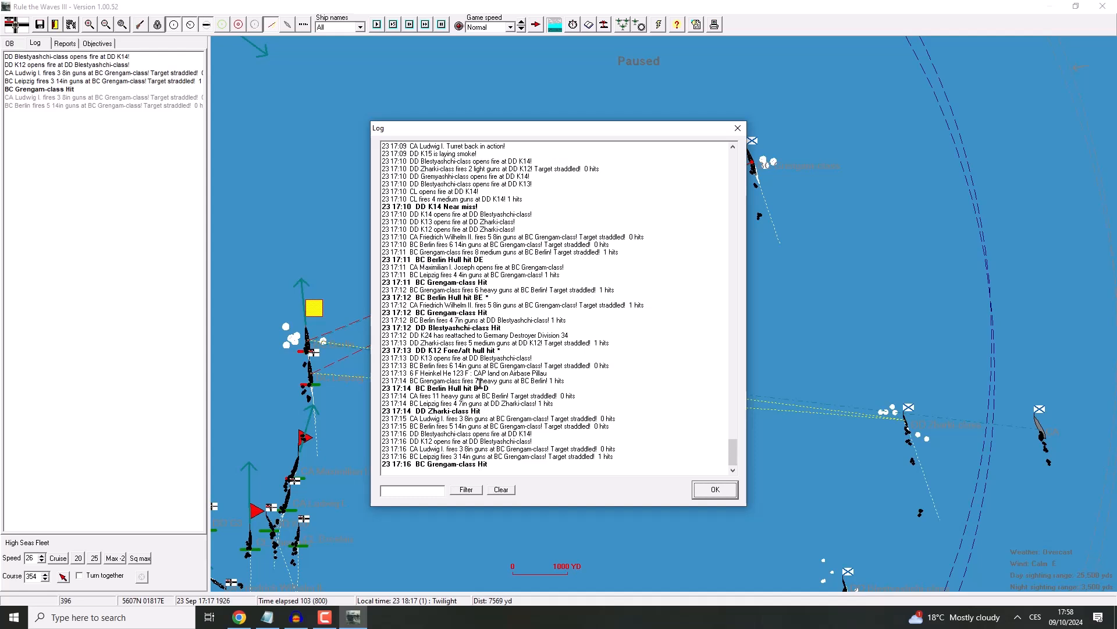
pyautogui.moveTo(662, 187)
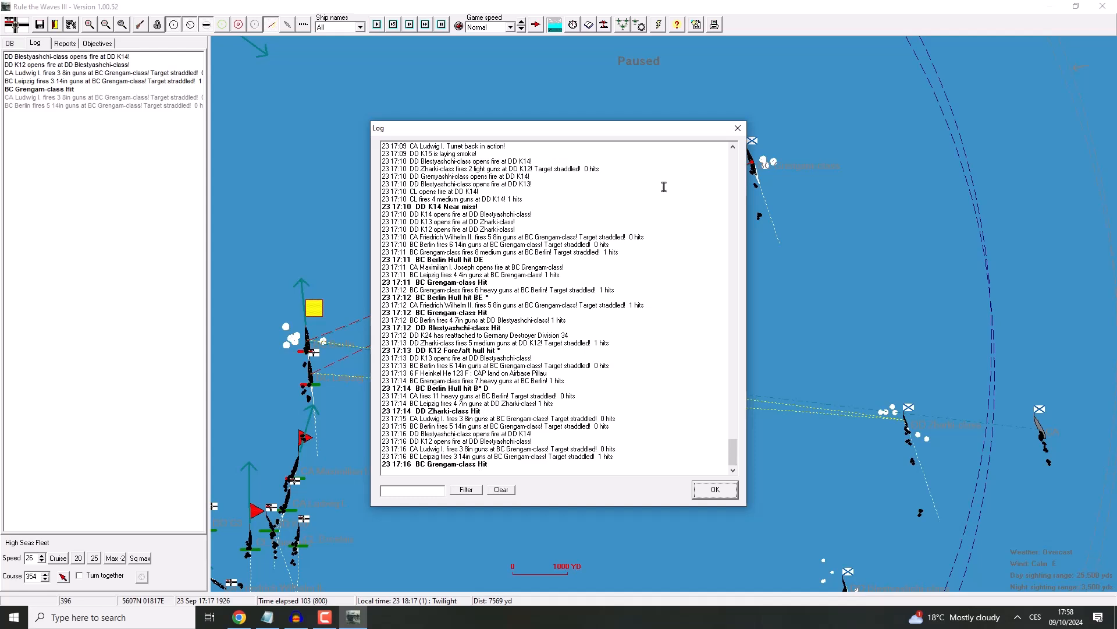
pyautogui.click(714, 489)
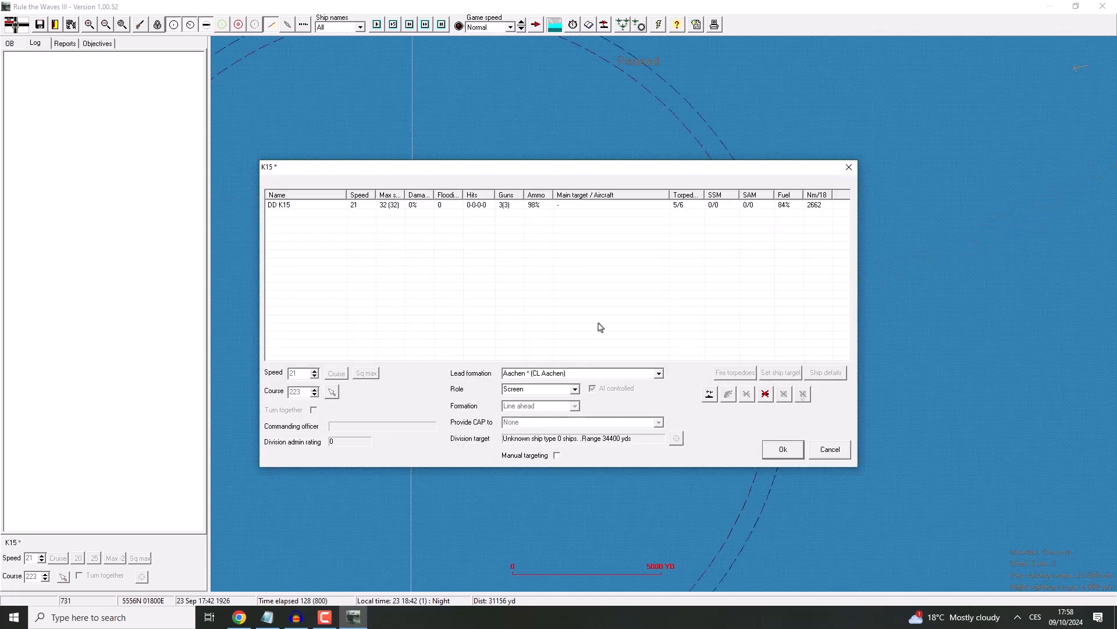
# Step: Close K15's division orders and check destroyer K29's details
pyautogui.click(781, 449)
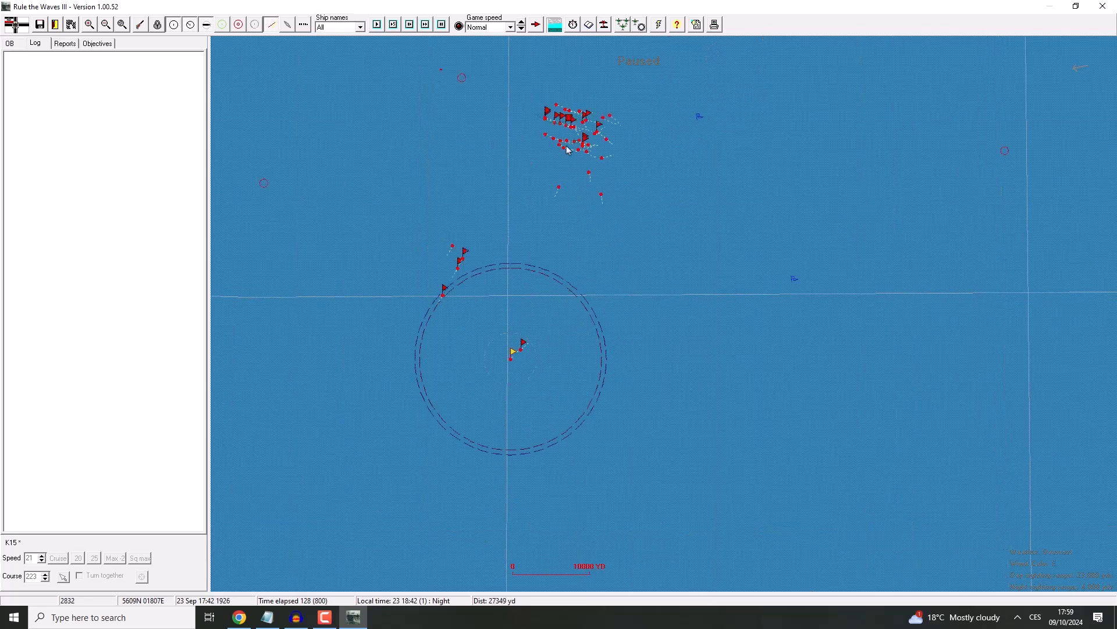
pyautogui.doubleClick(519, 351)
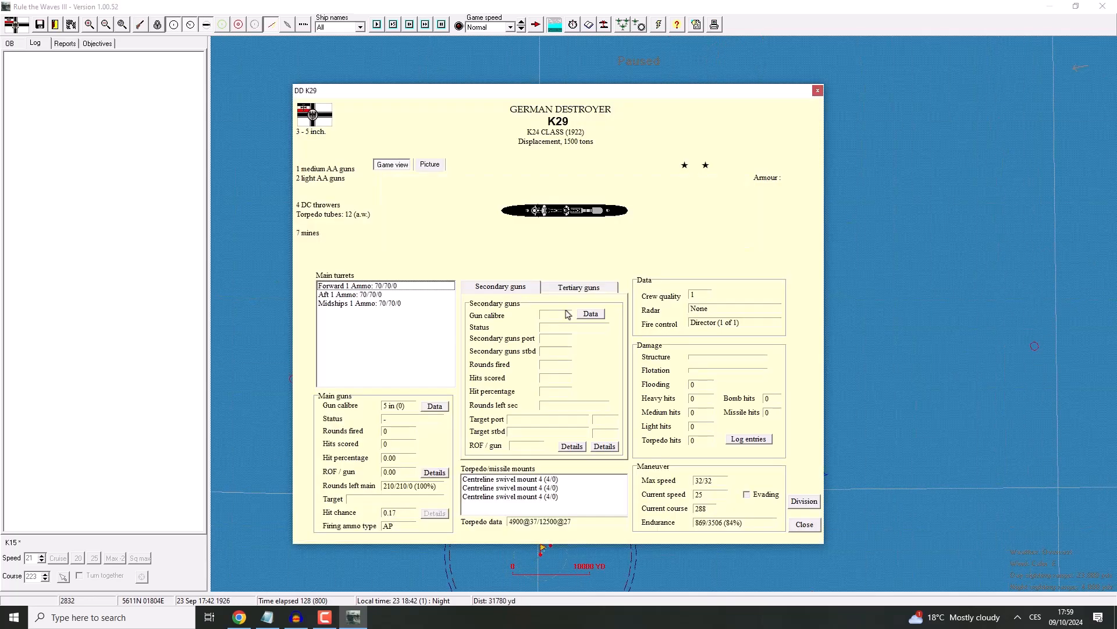
pyautogui.click(803, 524)
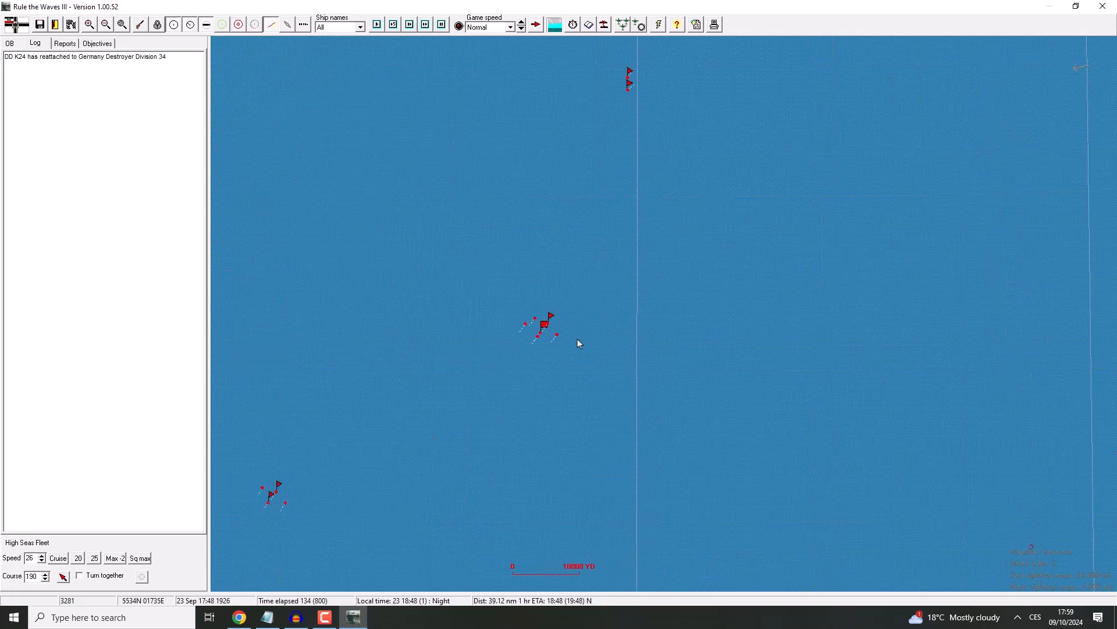
# Step: Check destroyer K1's details and close the battle log
pyautogui.doubleClick(543, 325)
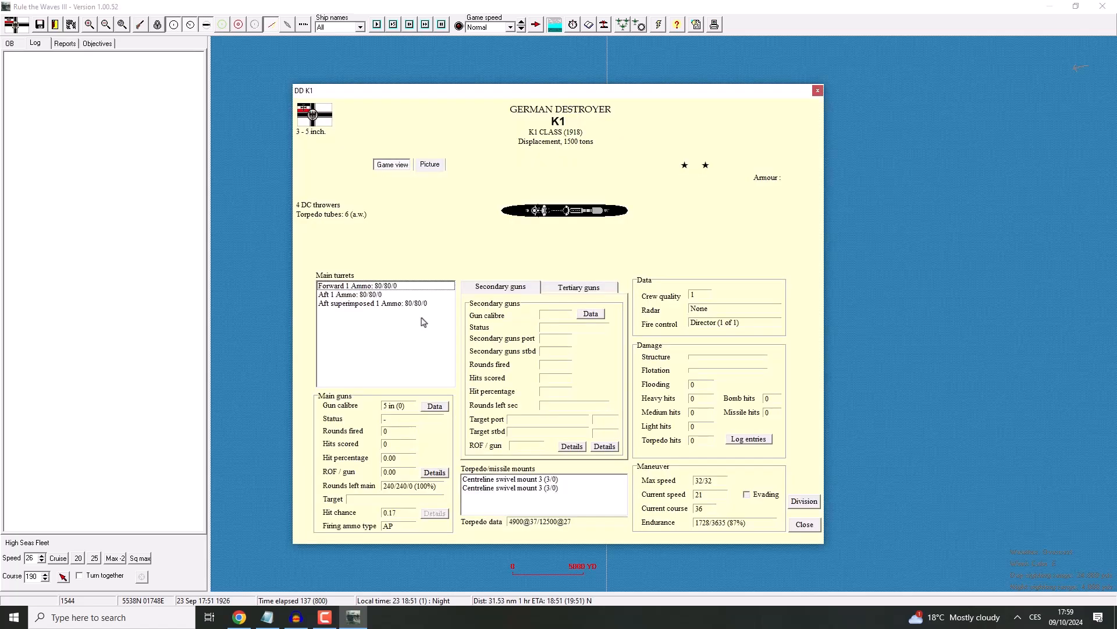
pyautogui.click(803, 524)
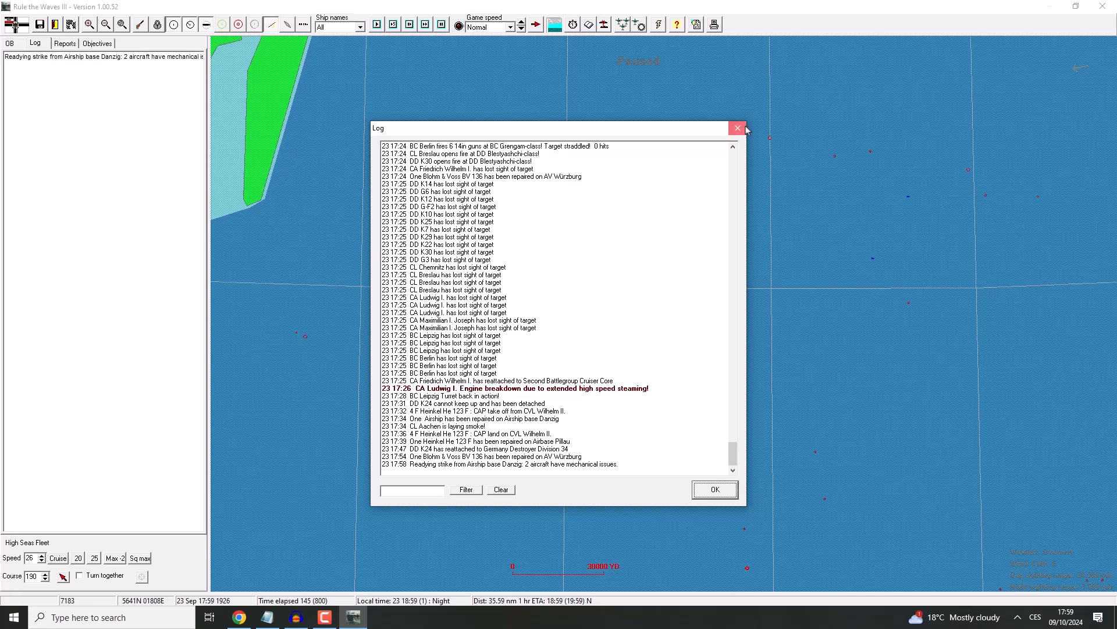
pyautogui.click(713, 489)
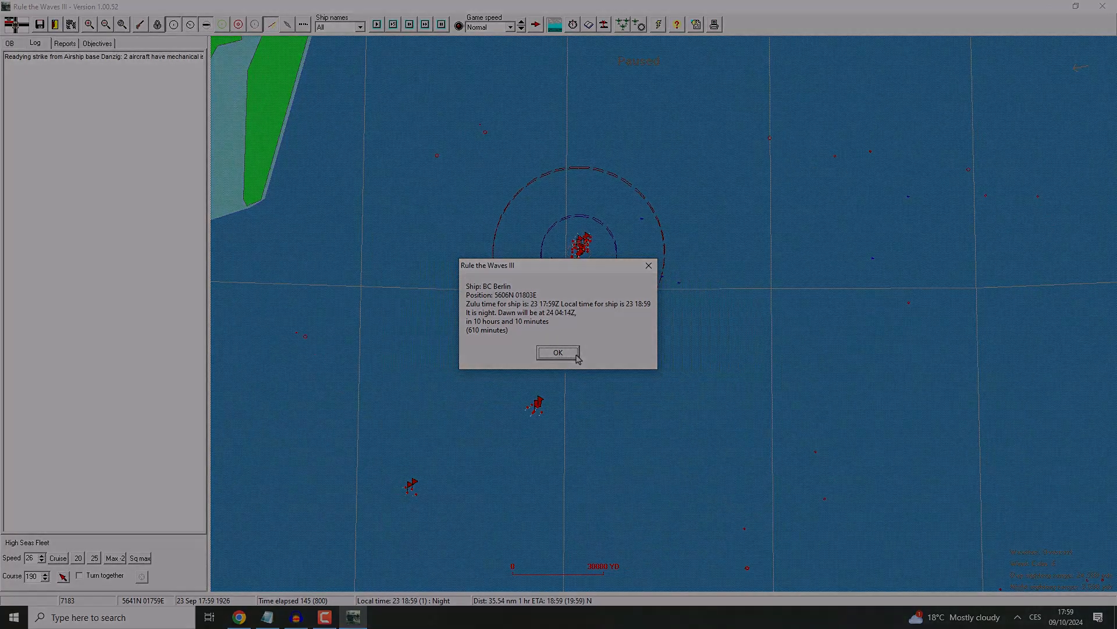
# Step: Dismiss Berlin's position report and close Berlin's and K5's ship details
pyautogui.click(557, 353)
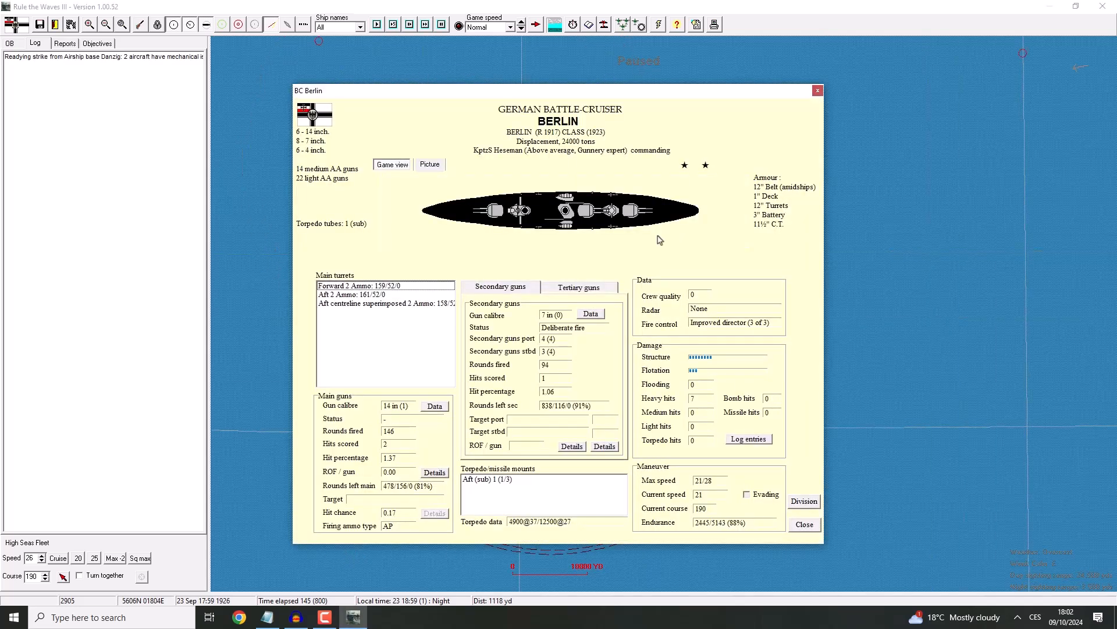
pyautogui.click(804, 524)
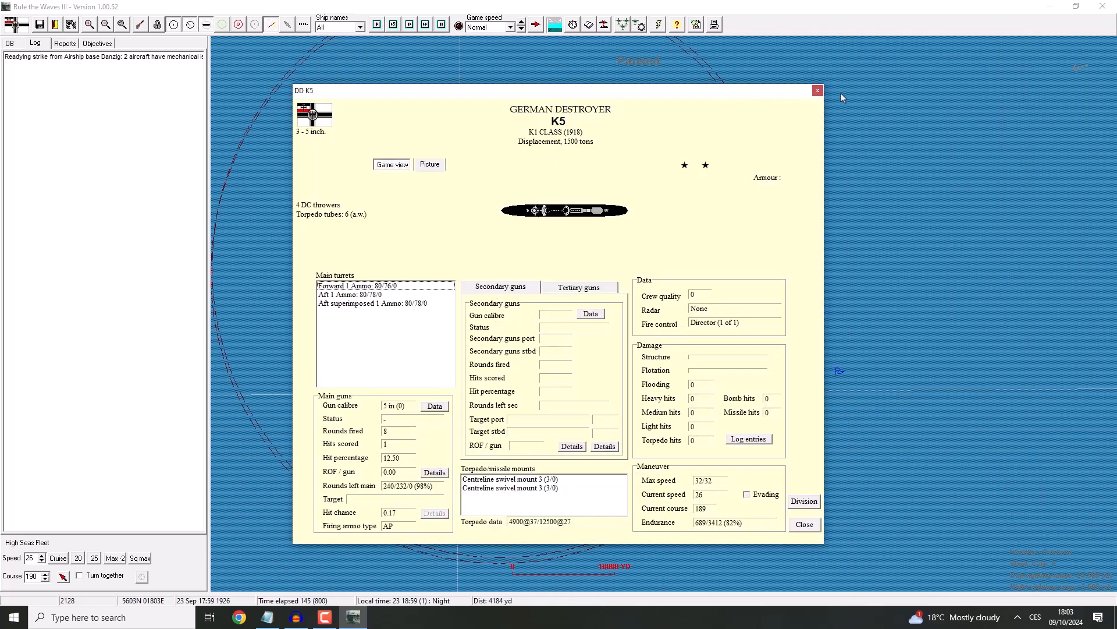
pyautogui.click(817, 91)
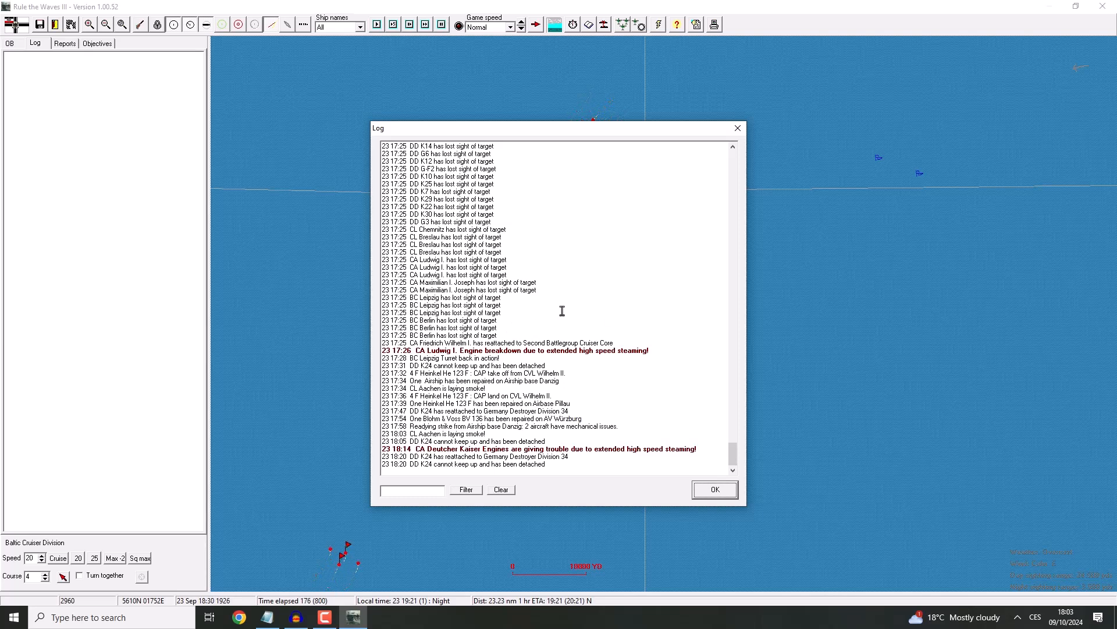
# Step: Read through the battle log, close it, and pick a formation on the map
pyautogui.scroll(3)
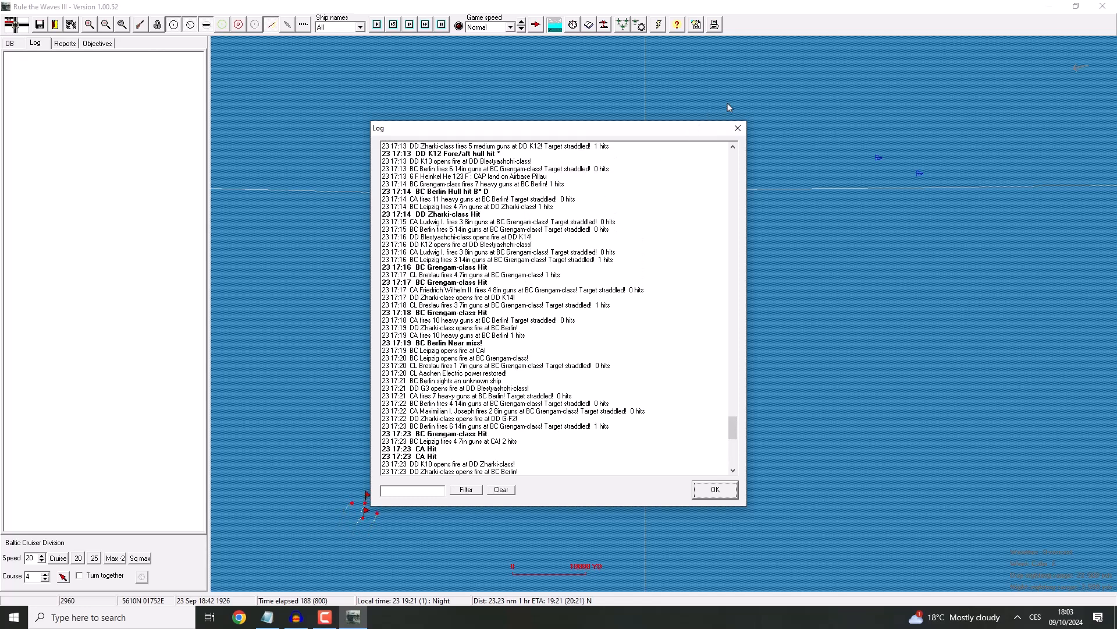
pyautogui.click(713, 488)
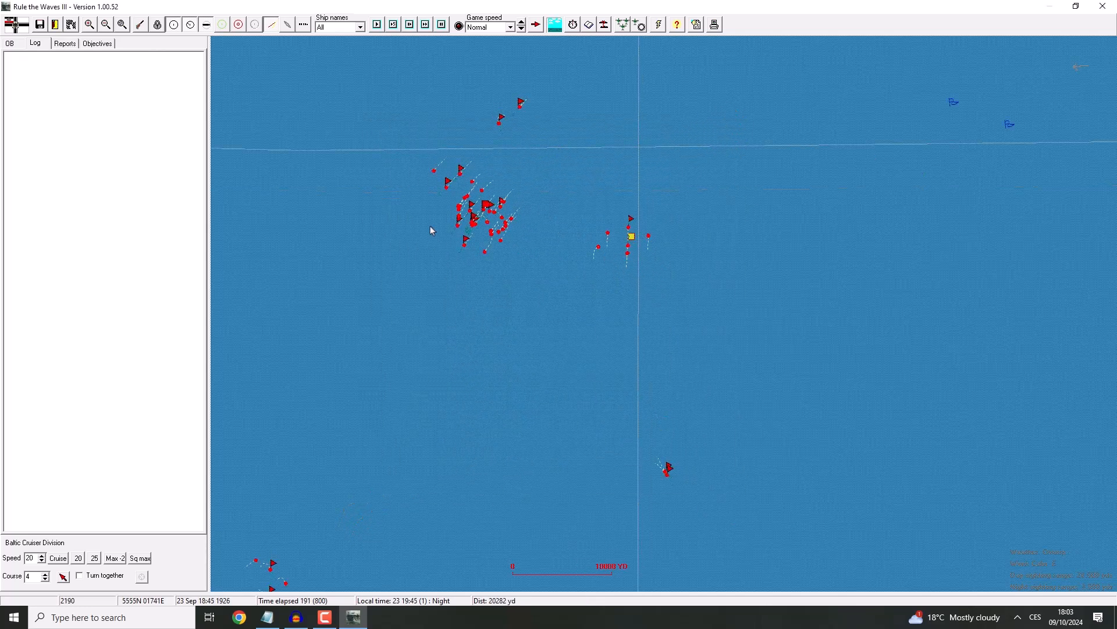
pyautogui.click(360, 27)
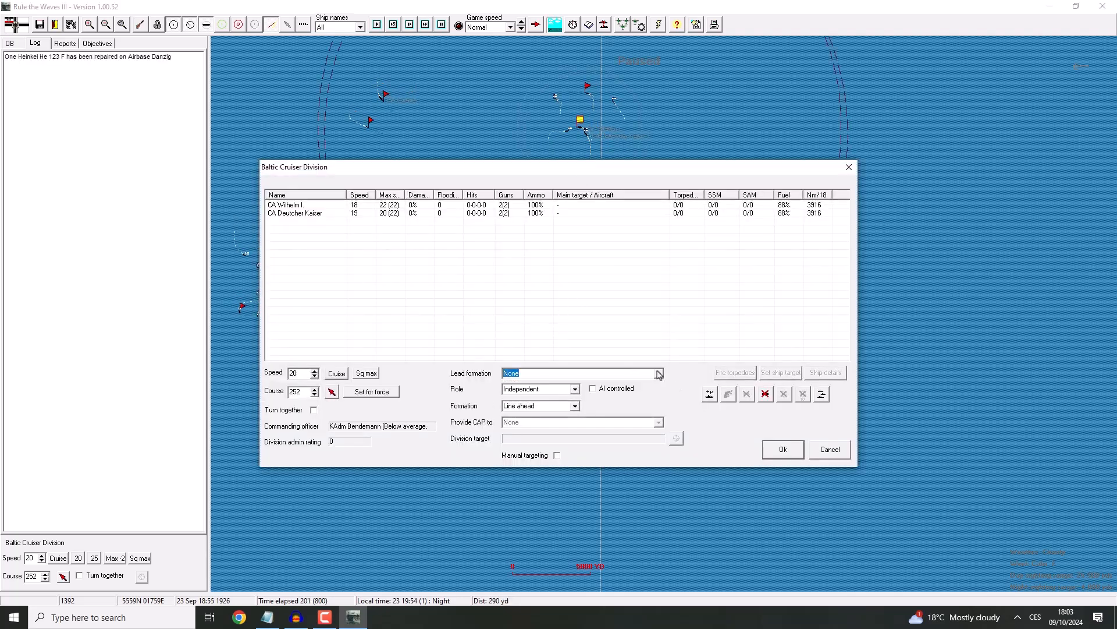
pyautogui.moveTo(813, 166)
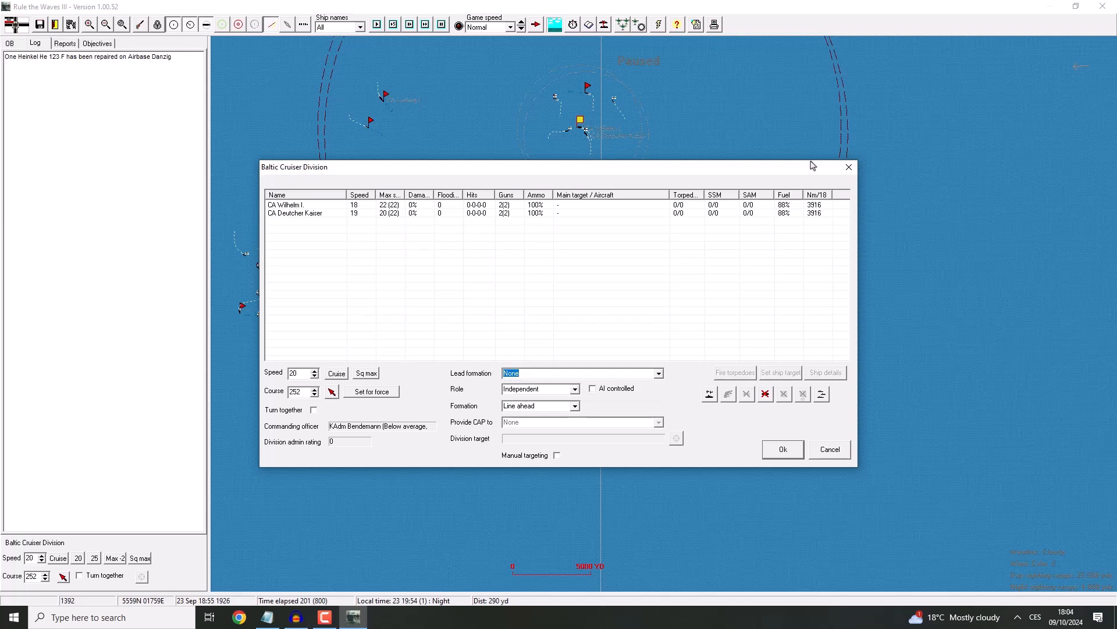
# Step: Close the Baltic Cruiser Division orders, run the battle and set game speed to Ultra fast
pyautogui.click(782, 449)
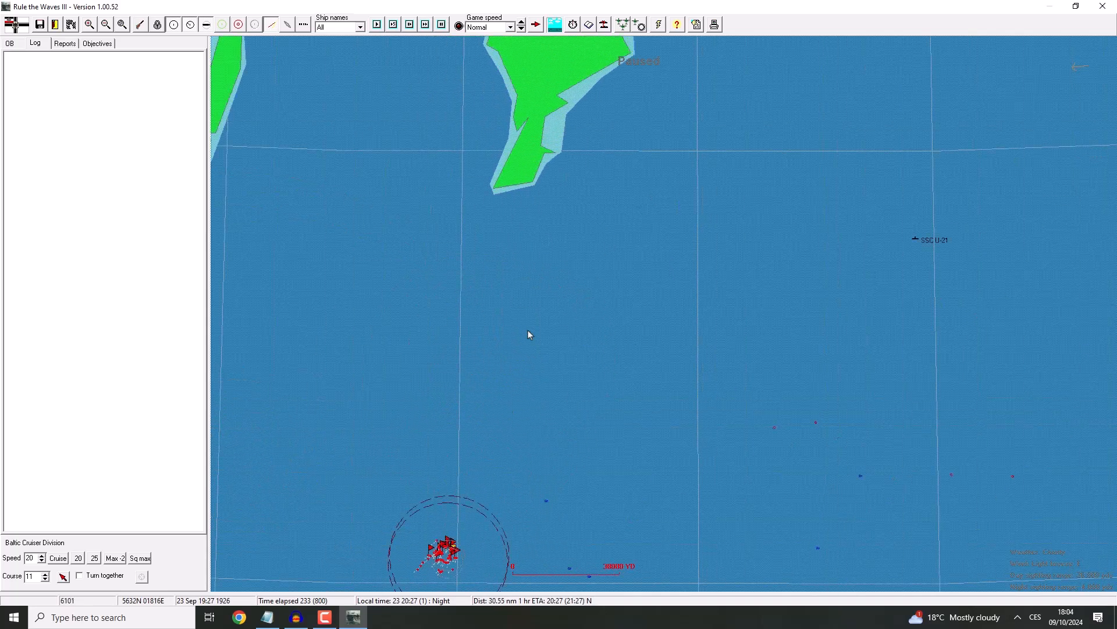
pyautogui.click(424, 24)
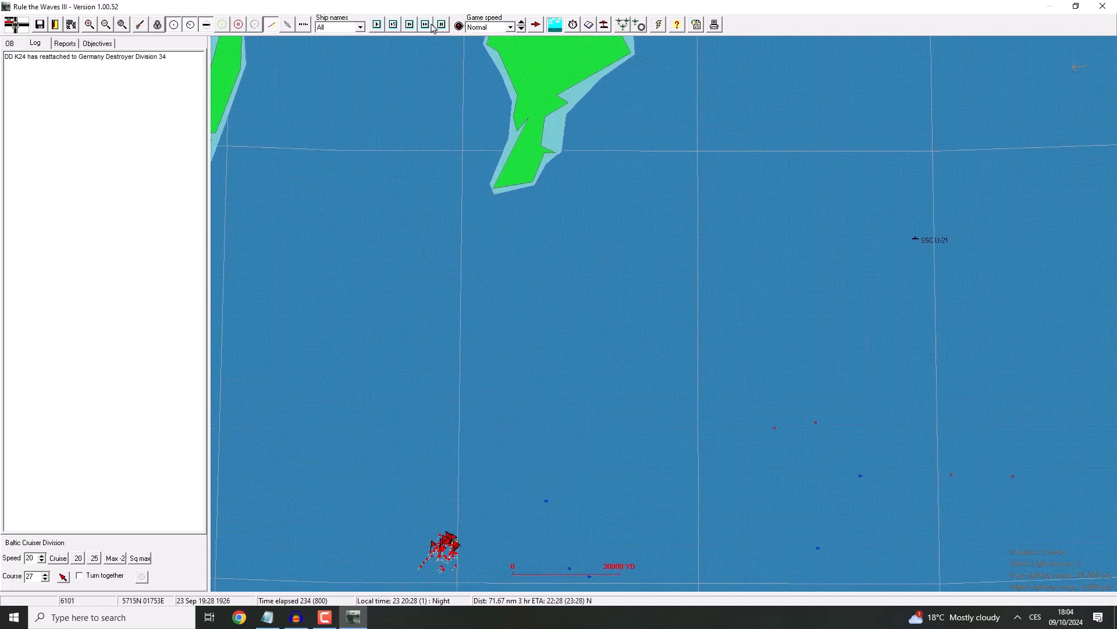
pyautogui.click(521, 27)
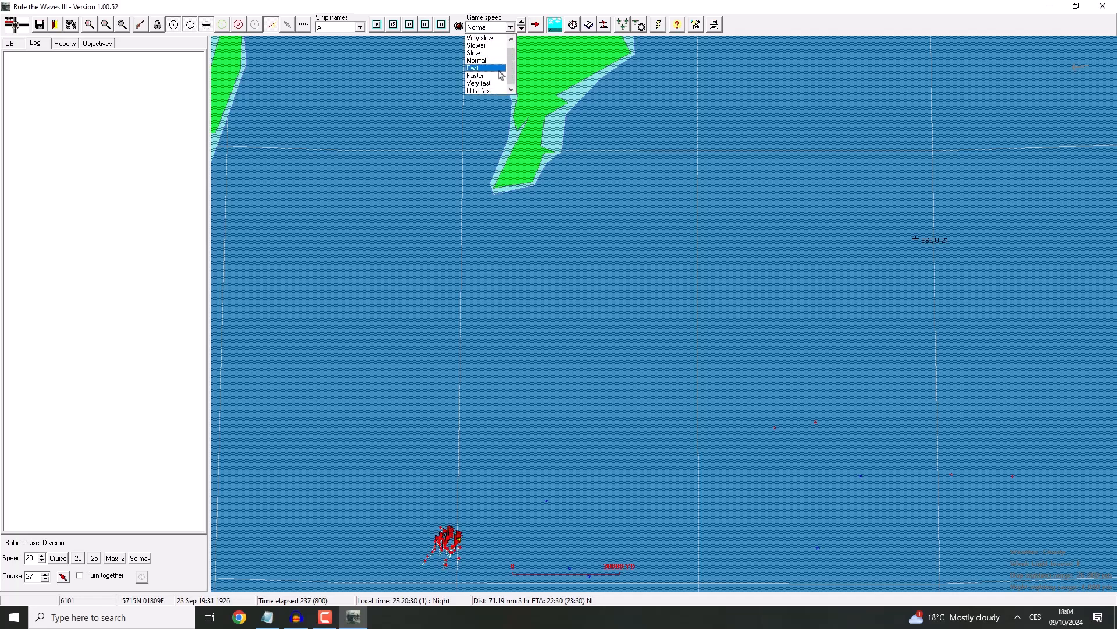
pyautogui.click(480, 91)
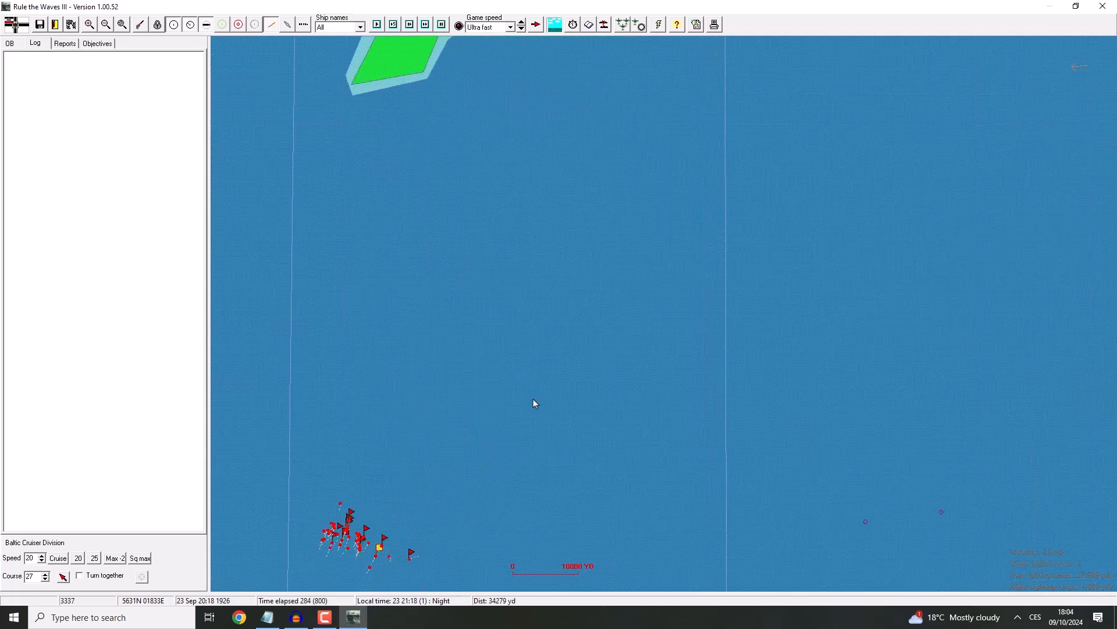
# Step: Let the night passage play out toward midnight using the toolbar controls
pyautogui.click(376, 25)
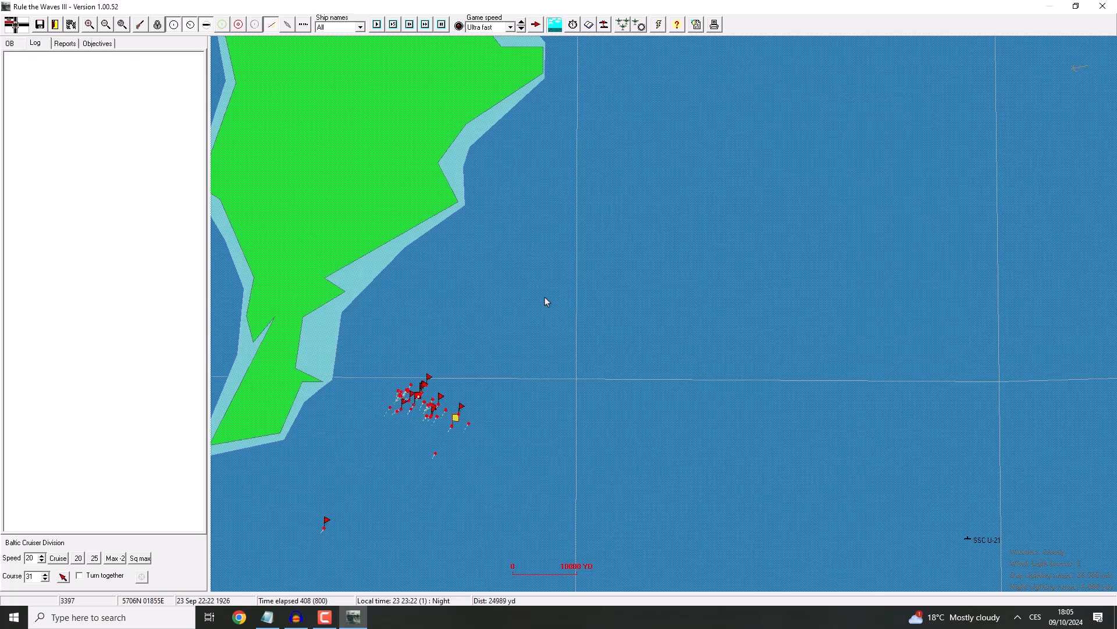
pyautogui.click(510, 26)
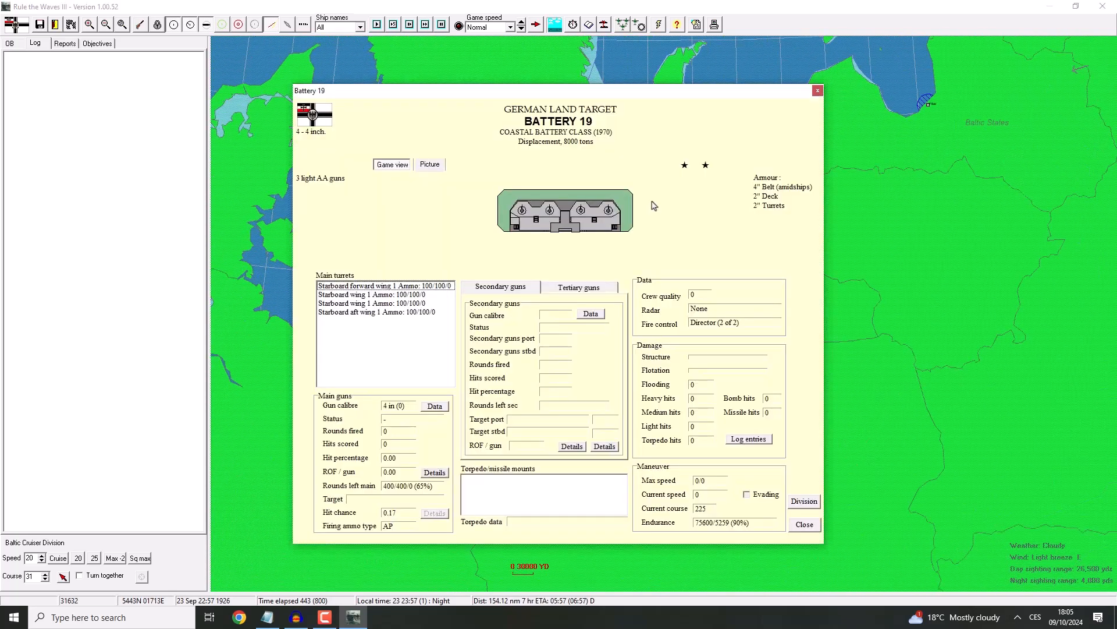
# Step: Close Battery 19's details and review the 2 Independent Destroyer Division orders
pyautogui.click(803, 523)
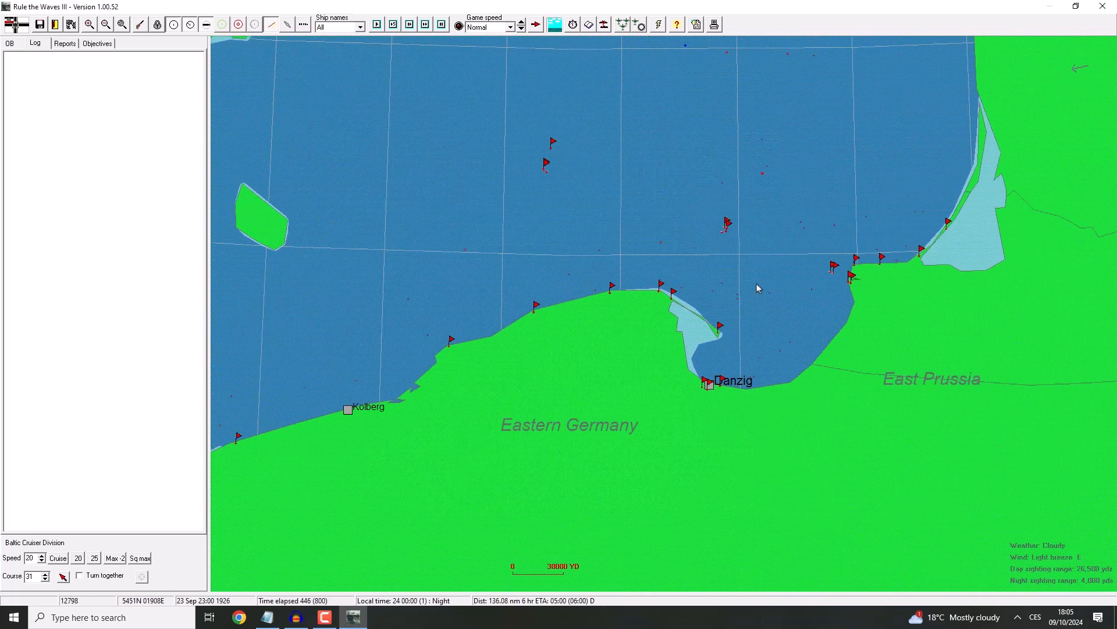
pyautogui.click(88, 24)
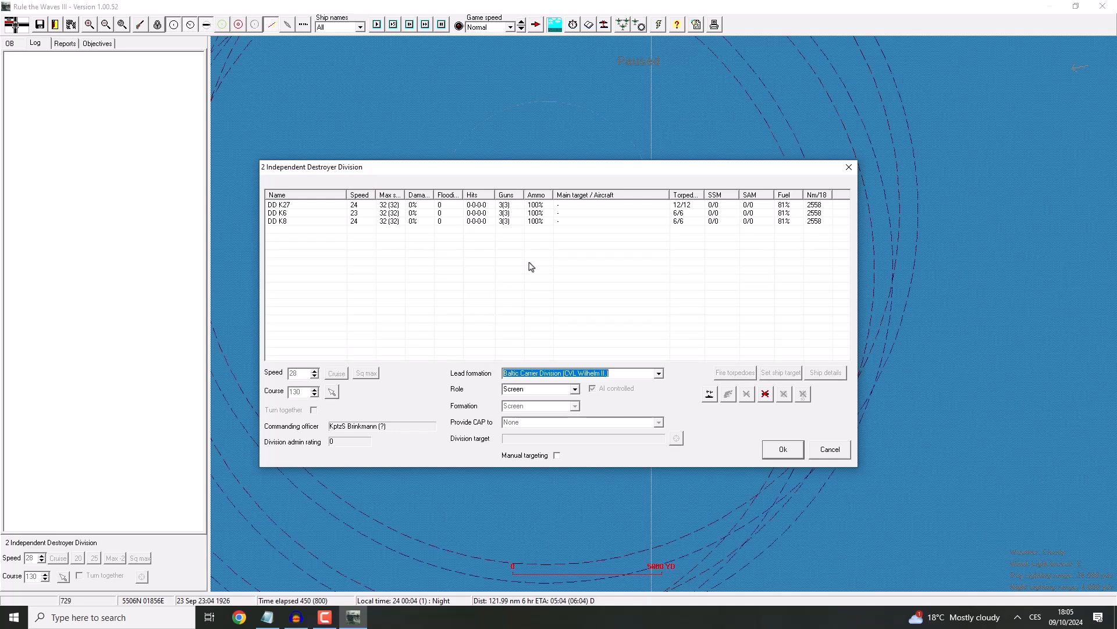
pyautogui.click(782, 449)
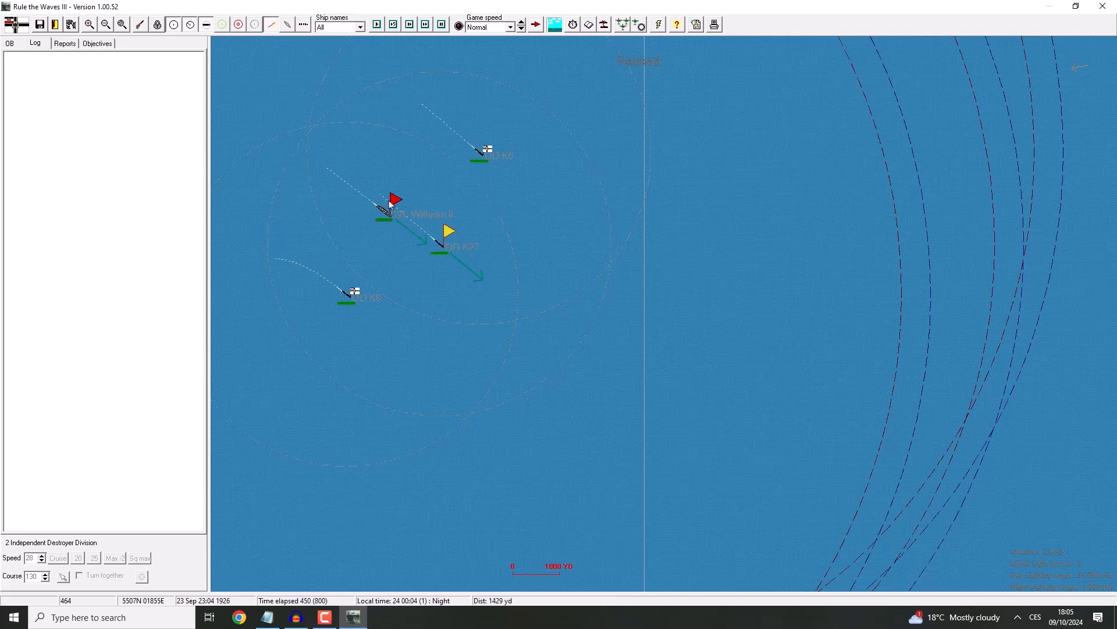
# Step: Review the Baltic Carrier Division orders and Würzburg's details, then bring up heavy cruiser Ludwig I
pyautogui.doubleClick(488, 150)
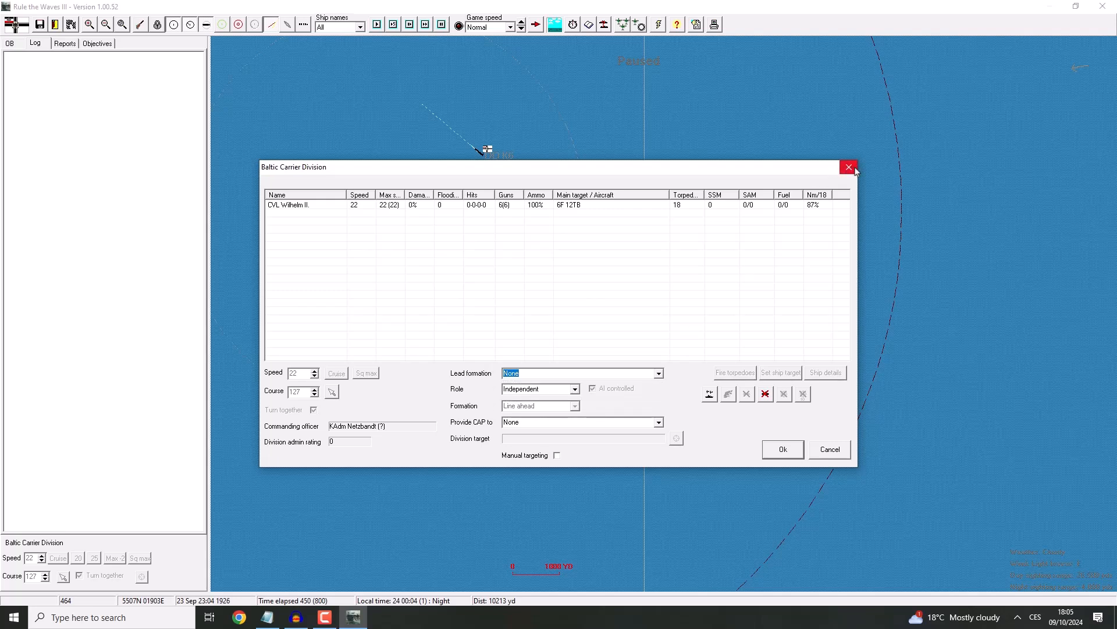
pyautogui.click(849, 167)
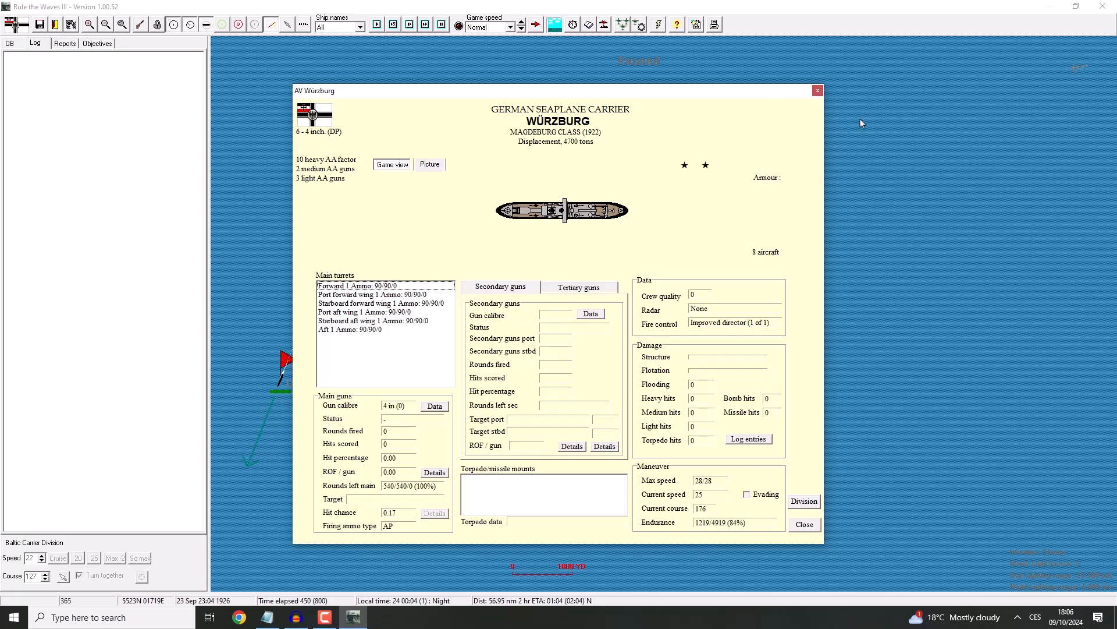
pyautogui.click(803, 524)
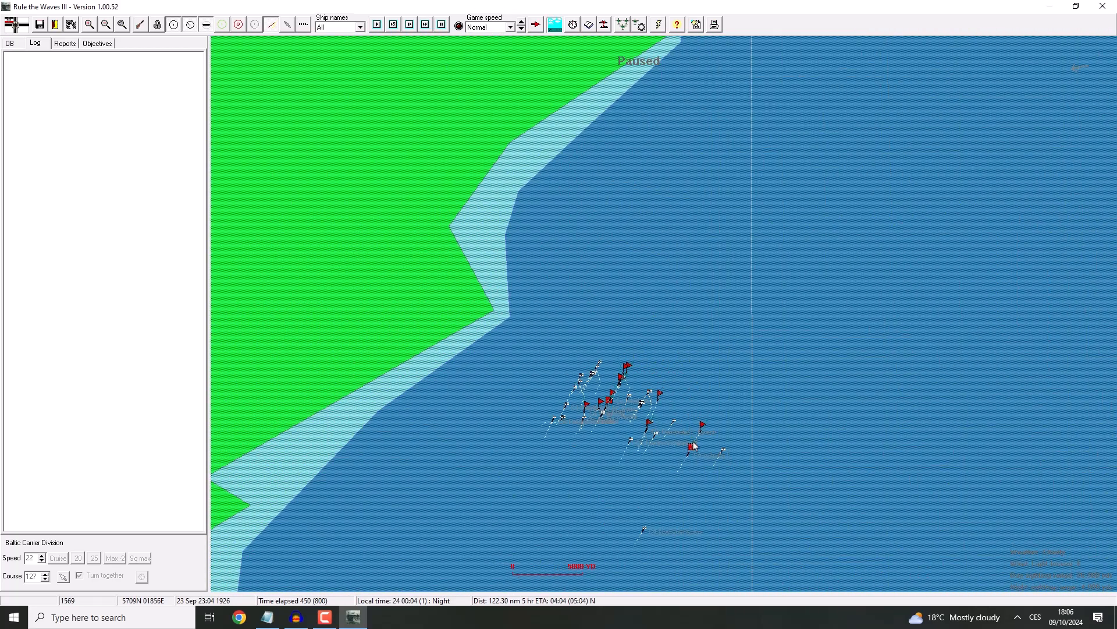
pyautogui.click(691, 447)
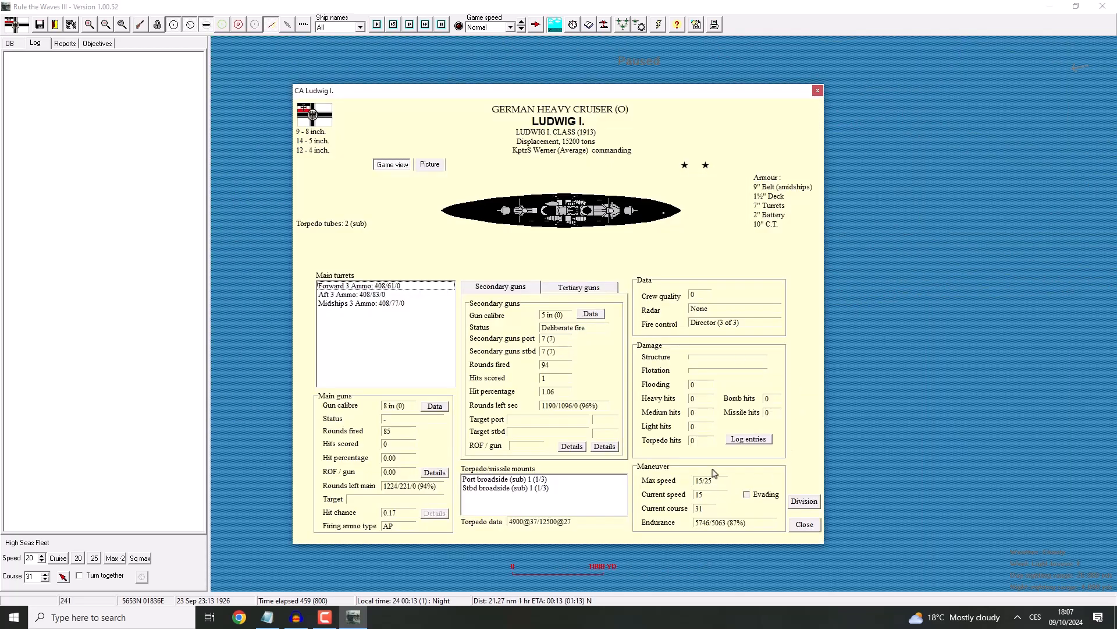
pyautogui.moveTo(713, 497)
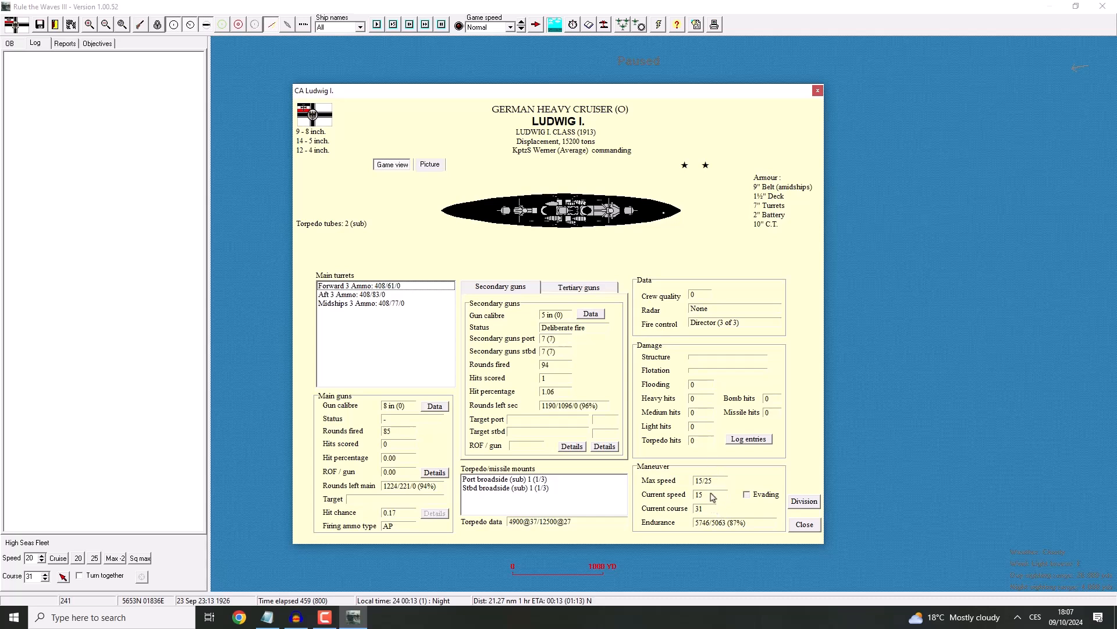
# Step: Close Ludwig I's details, zoom the map out and set the game speed to Very fast
pyautogui.click(803, 524)
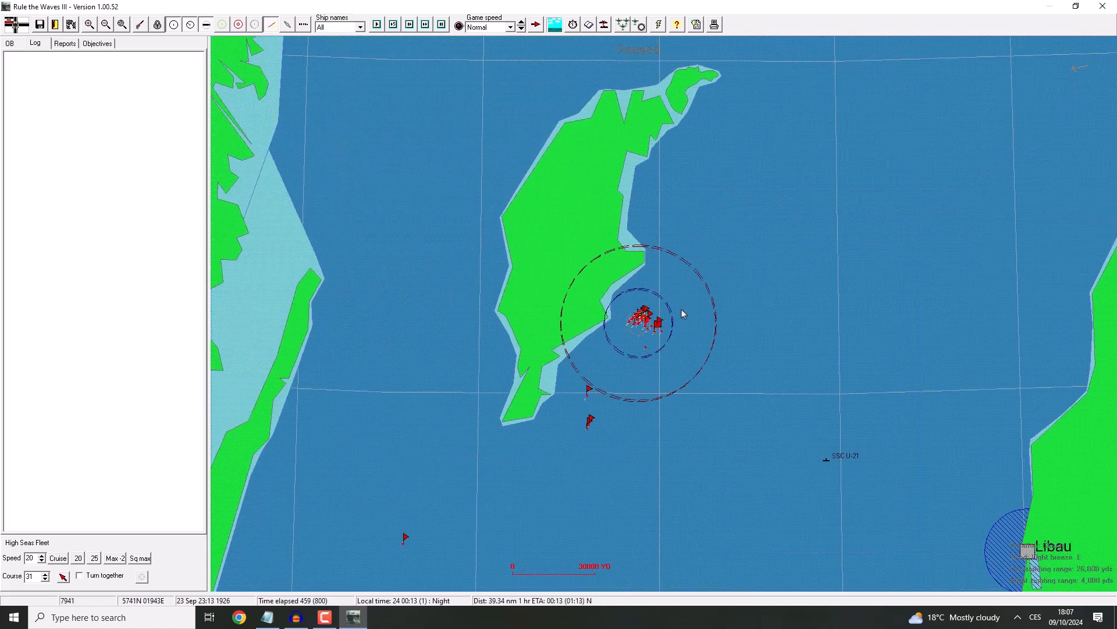
pyautogui.click(425, 25)
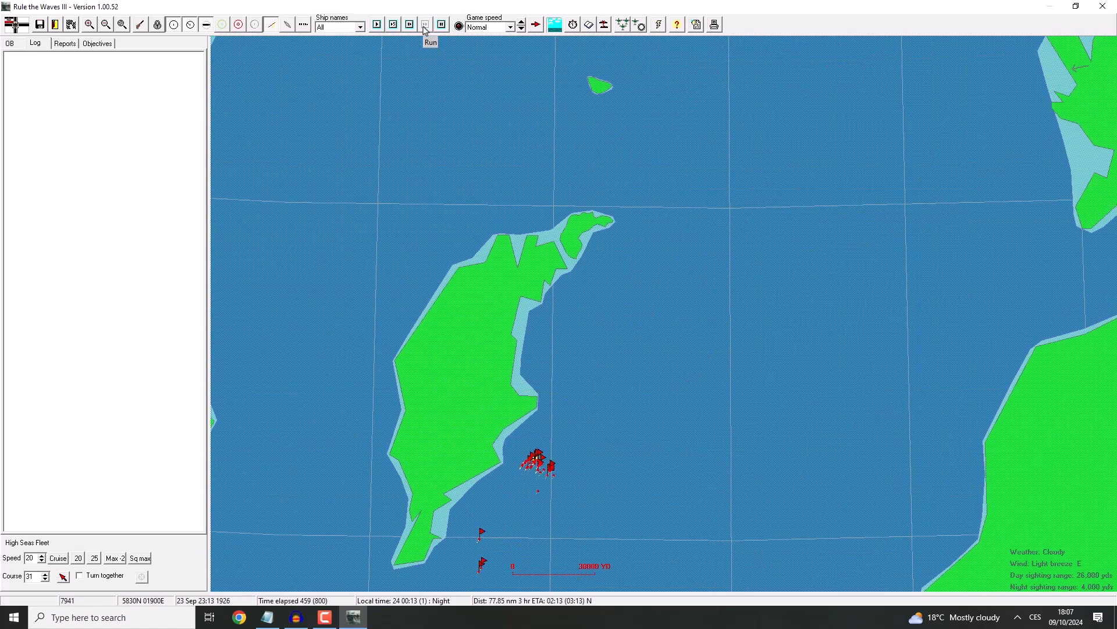
pyautogui.click(424, 24)
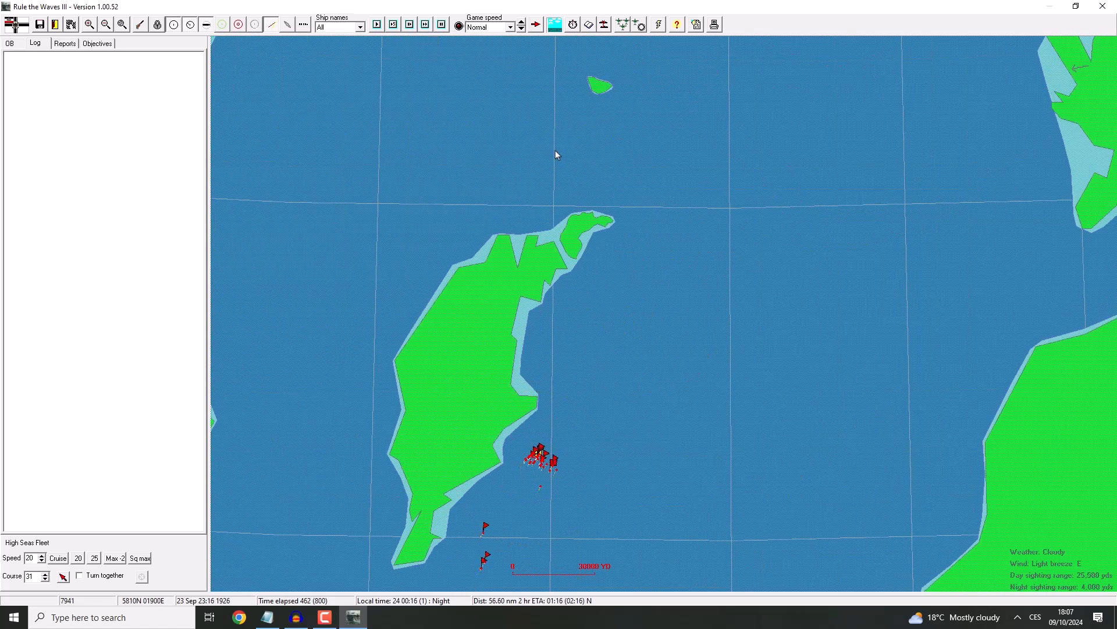
pyautogui.click(509, 26)
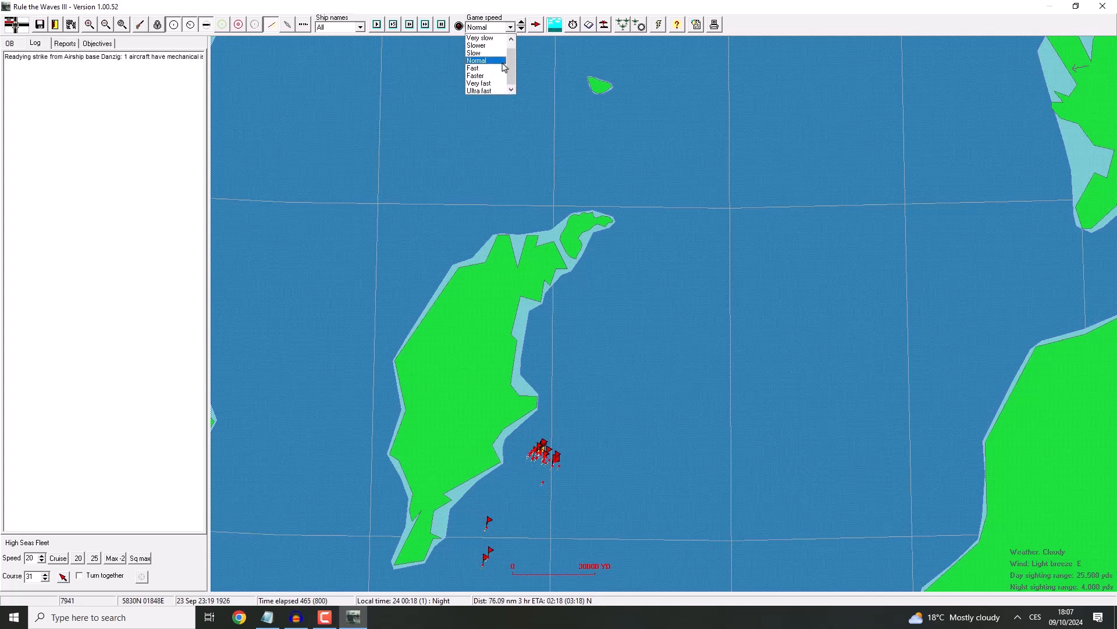
pyautogui.click(479, 84)
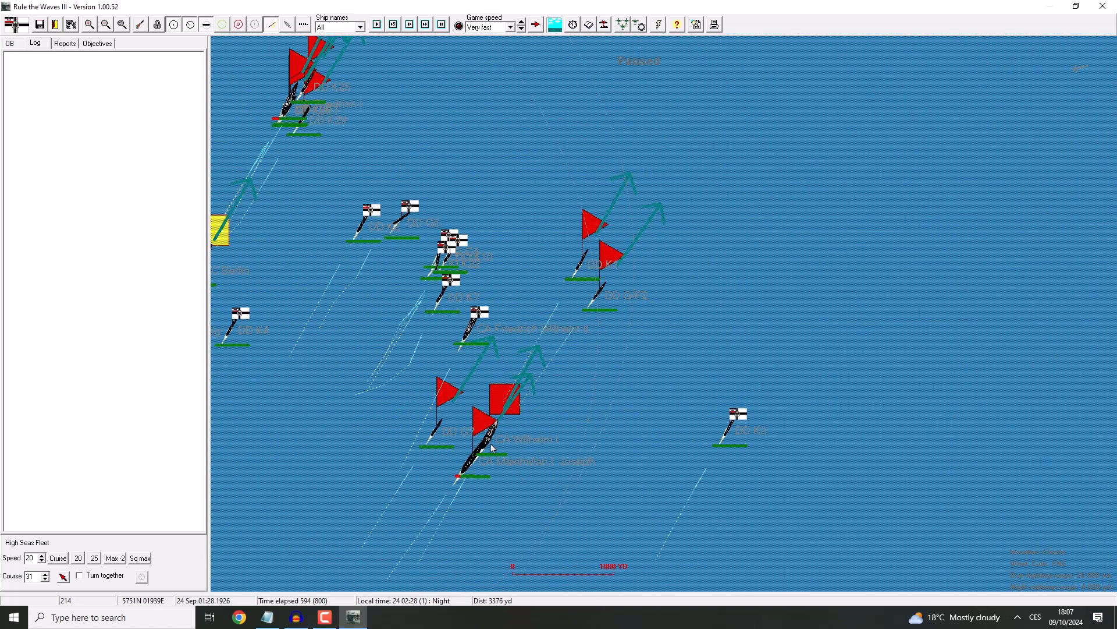
pyautogui.moveTo(486, 438)
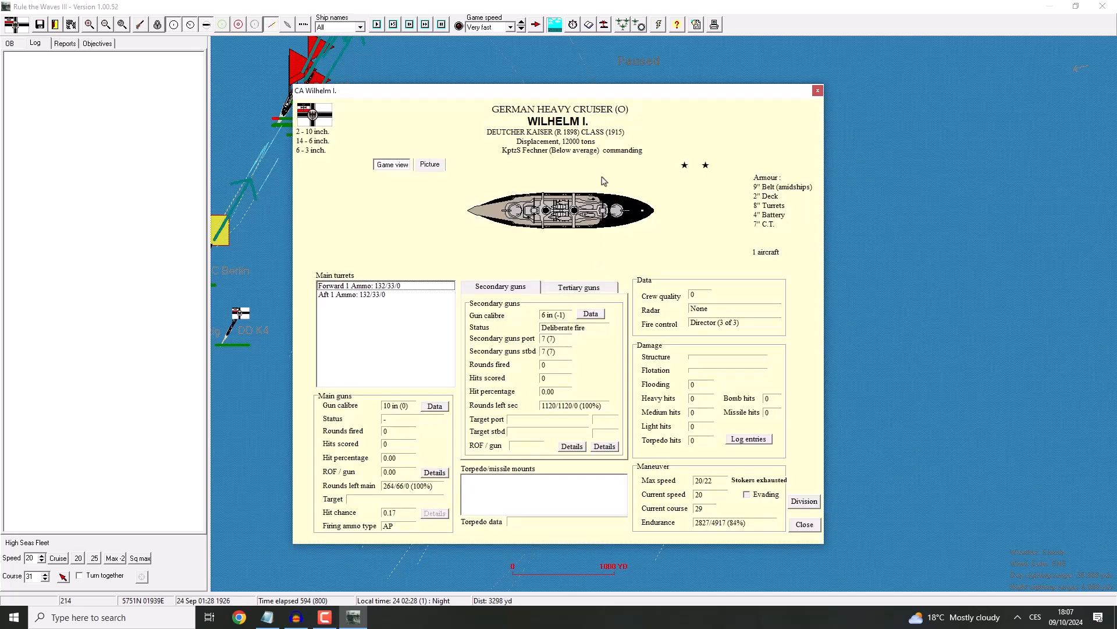
pyautogui.moveTo(732, 473)
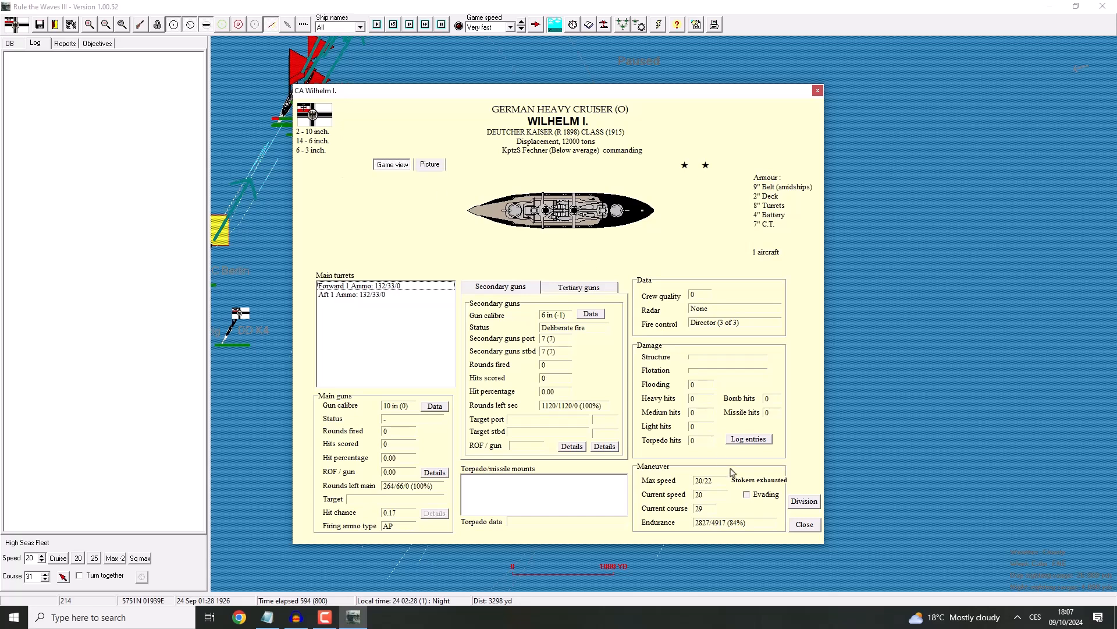
pyautogui.moveTo(802, 183)
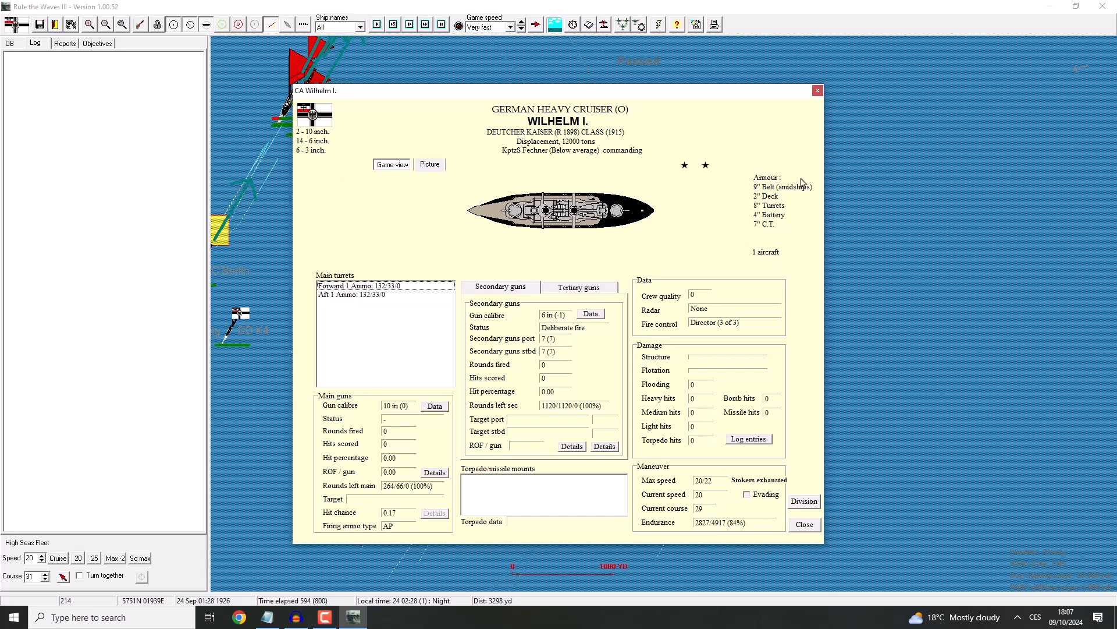
pyautogui.moveTo(817, 91)
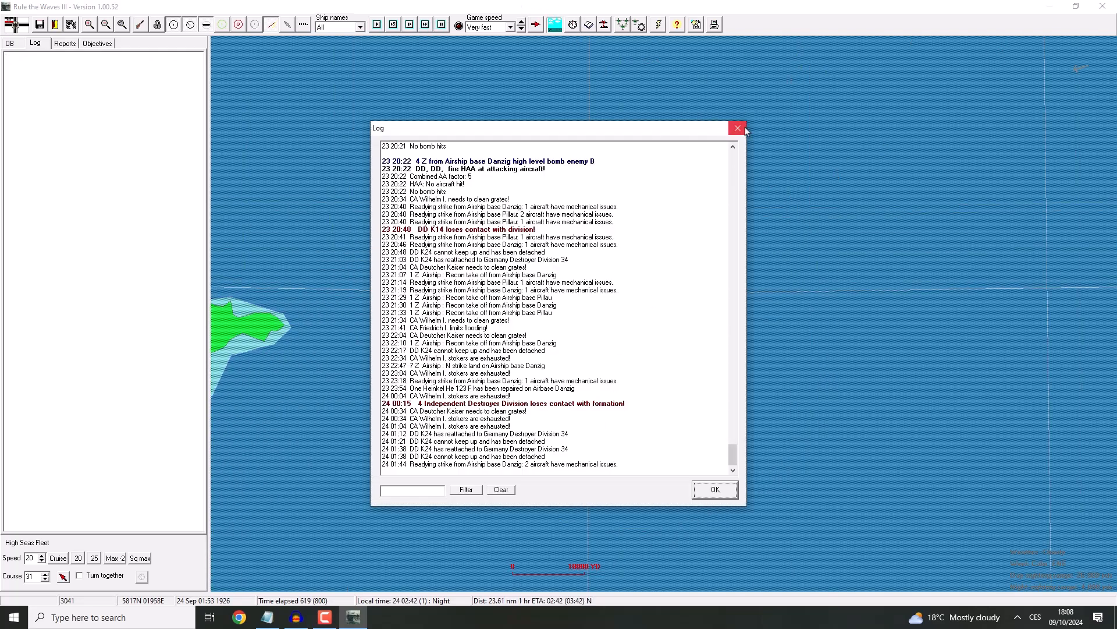
# Step: Close the battle log and acknowledge Berlin's time-until-dawn notice
pyautogui.click(713, 489)
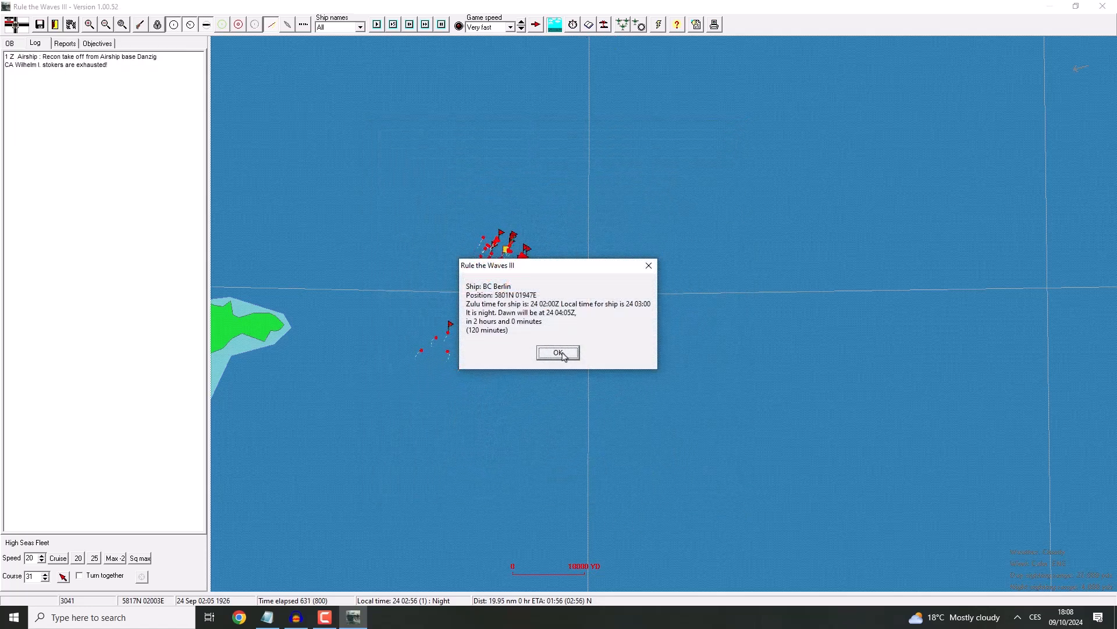
pyautogui.click(557, 353)
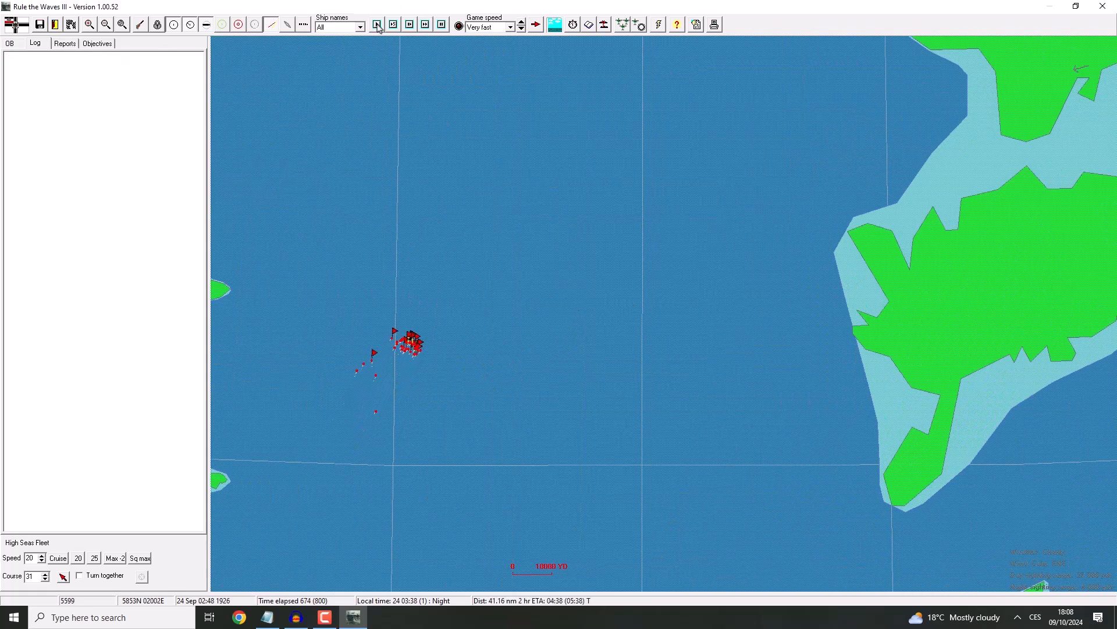
# Step: Run the battle forward from 03:38 until daylight at 07:12
pyautogui.click(104, 25)
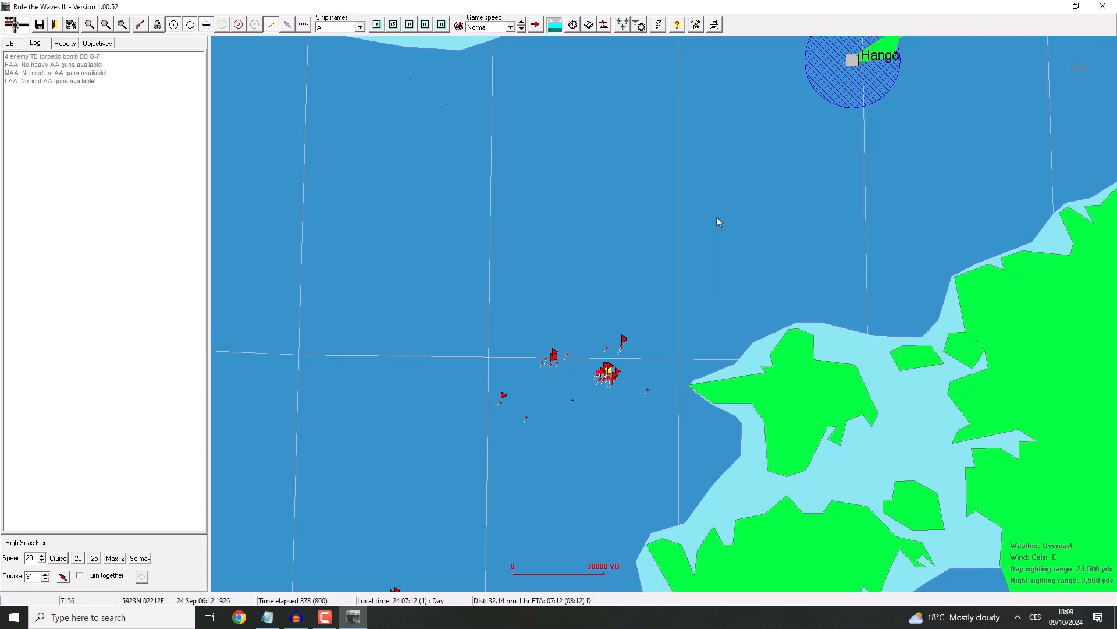
# Step: Zoom on the fleet, resume the battle, then check the log and destroyer G-F1's details
pyautogui.click(376, 23)
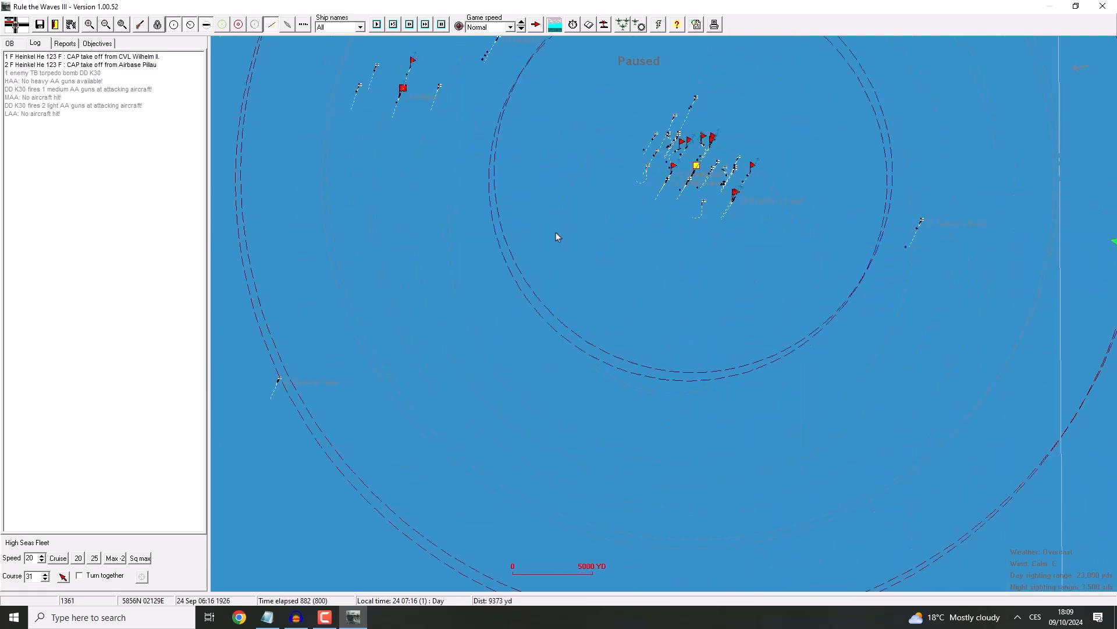
pyautogui.moveTo(591, 94)
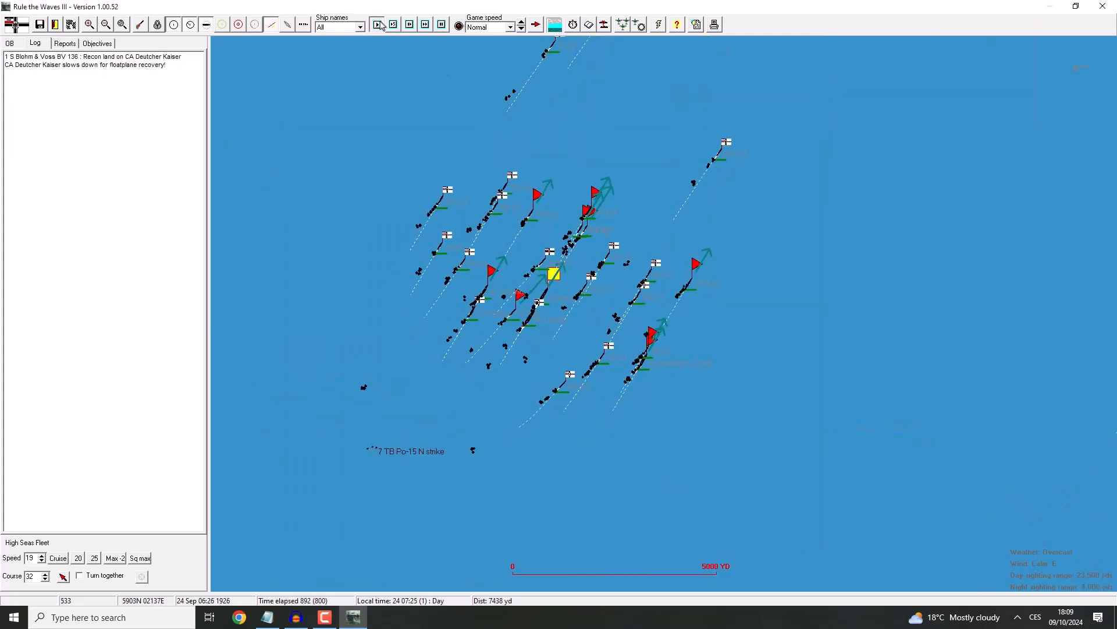
pyautogui.click(376, 25)
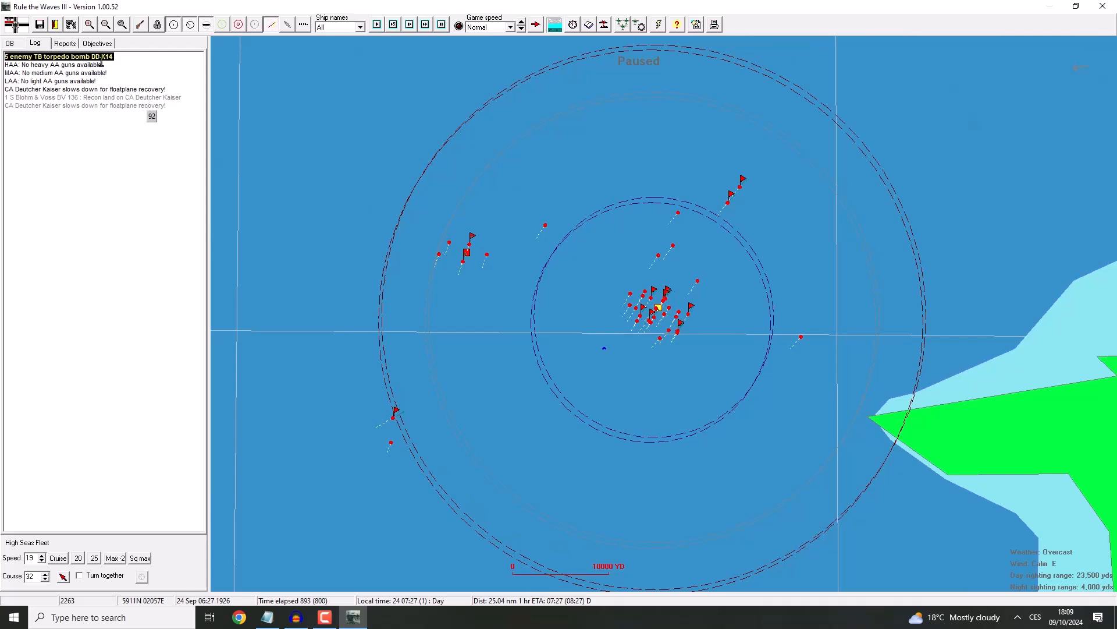
pyautogui.moveTo(106, 77)
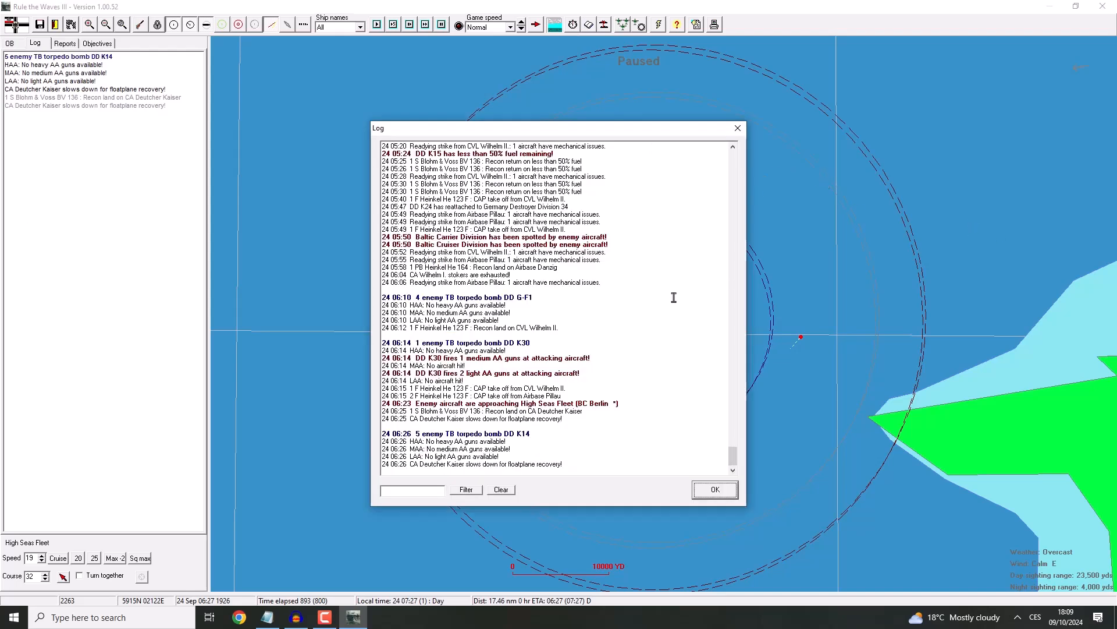
pyautogui.moveTo(709, 193)
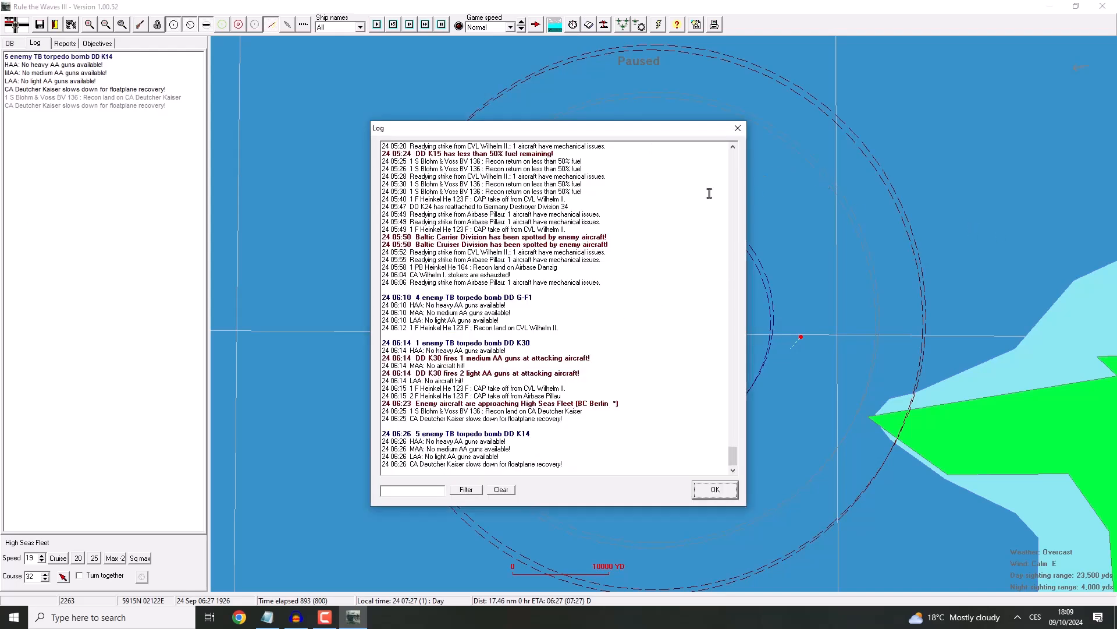
pyautogui.moveTo(726, 135)
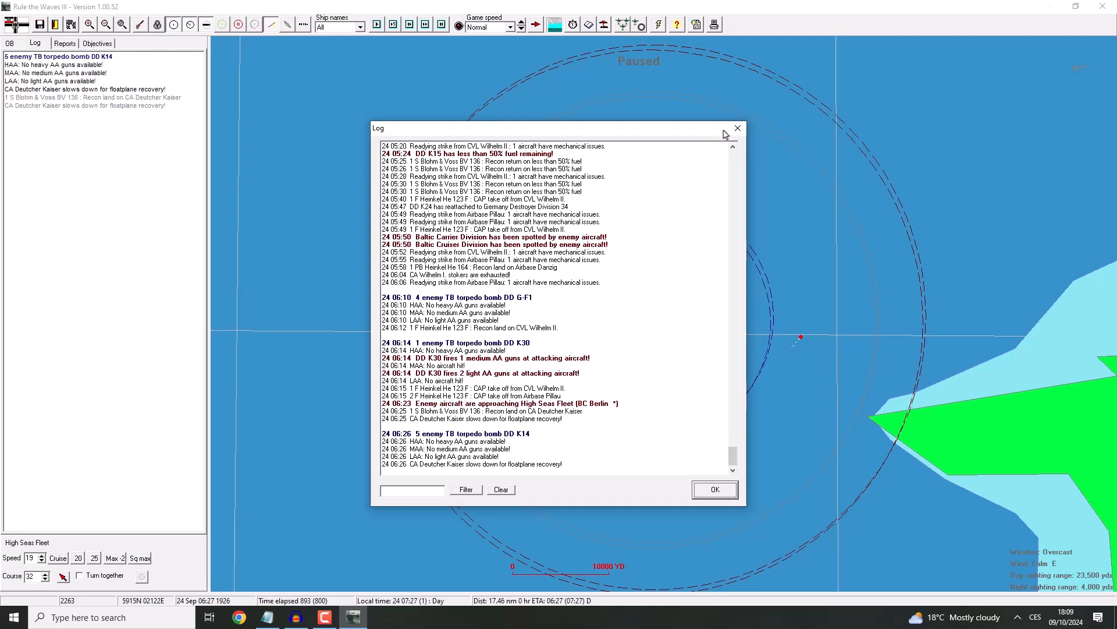
pyautogui.click(714, 489)
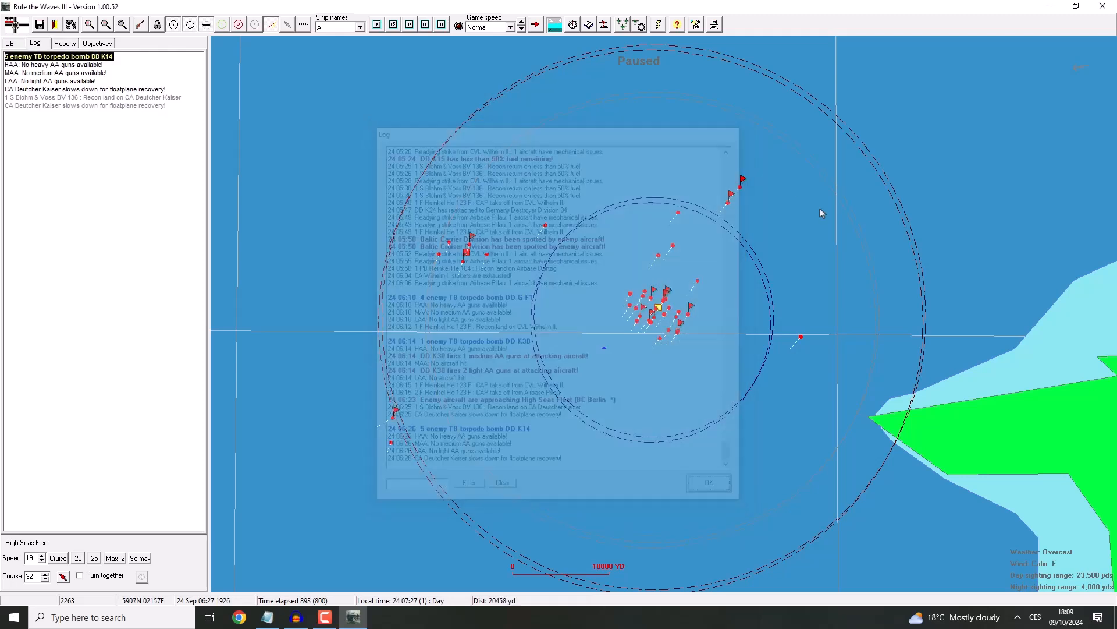
pyautogui.click(708, 481)
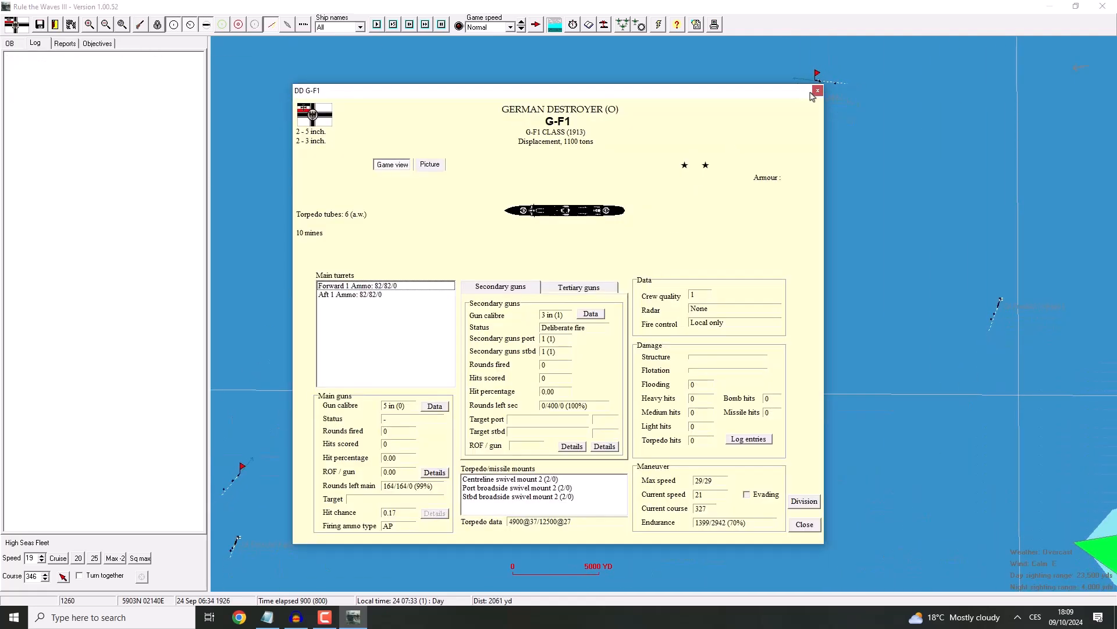
pyautogui.click(816, 90)
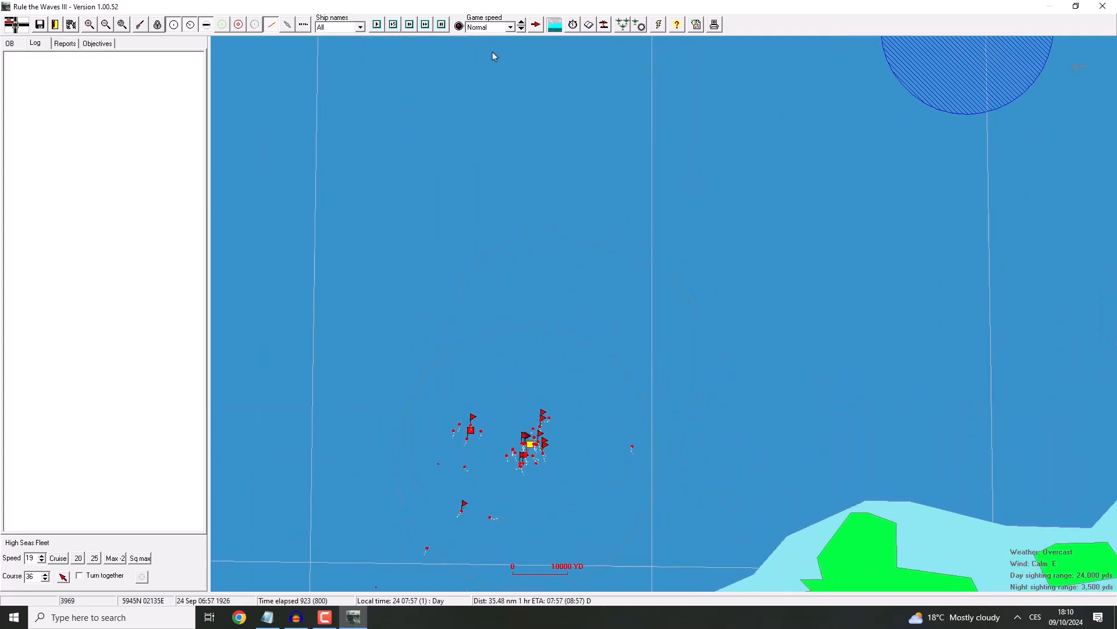
# Step: Resume the battle at Very fast speed and close the battle log
pyautogui.click(426, 24)
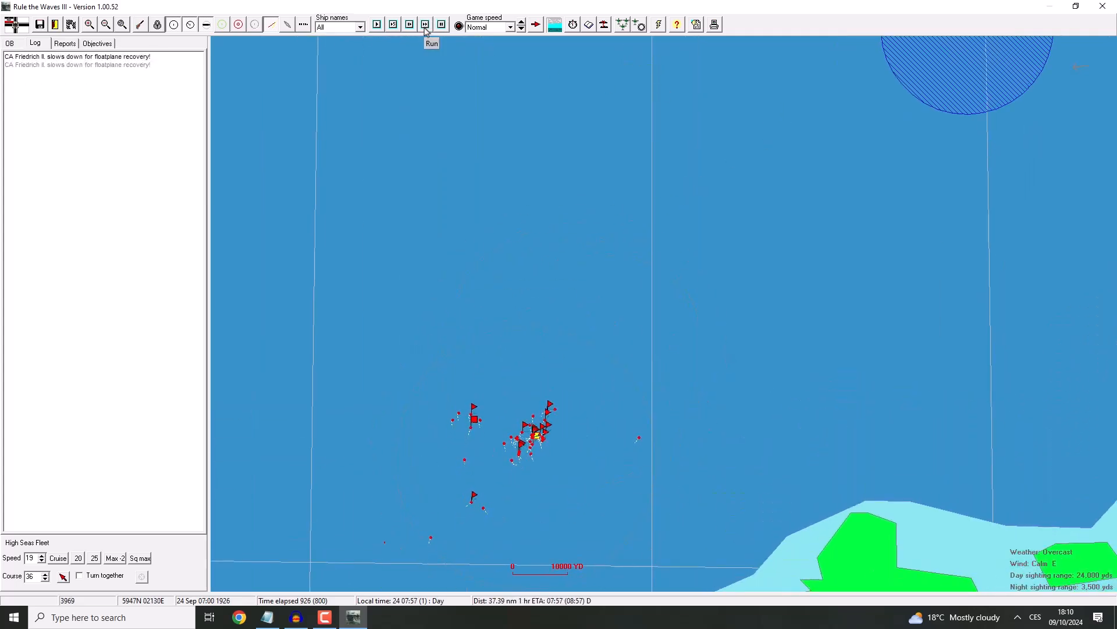
pyautogui.click(520, 27)
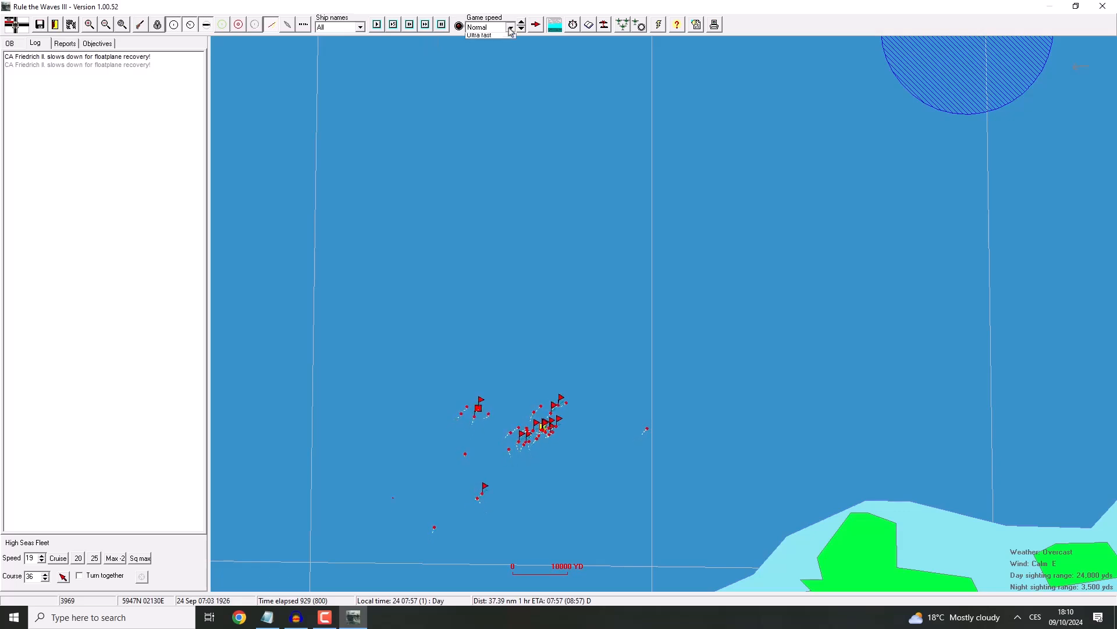
pyautogui.click(480, 34)
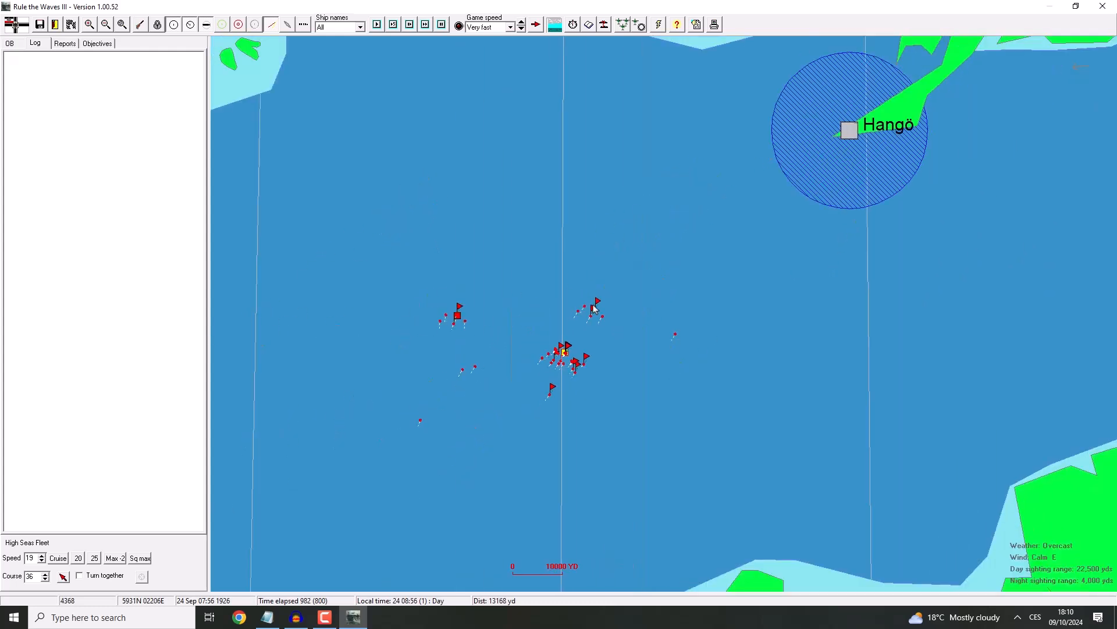
pyautogui.click(376, 23)
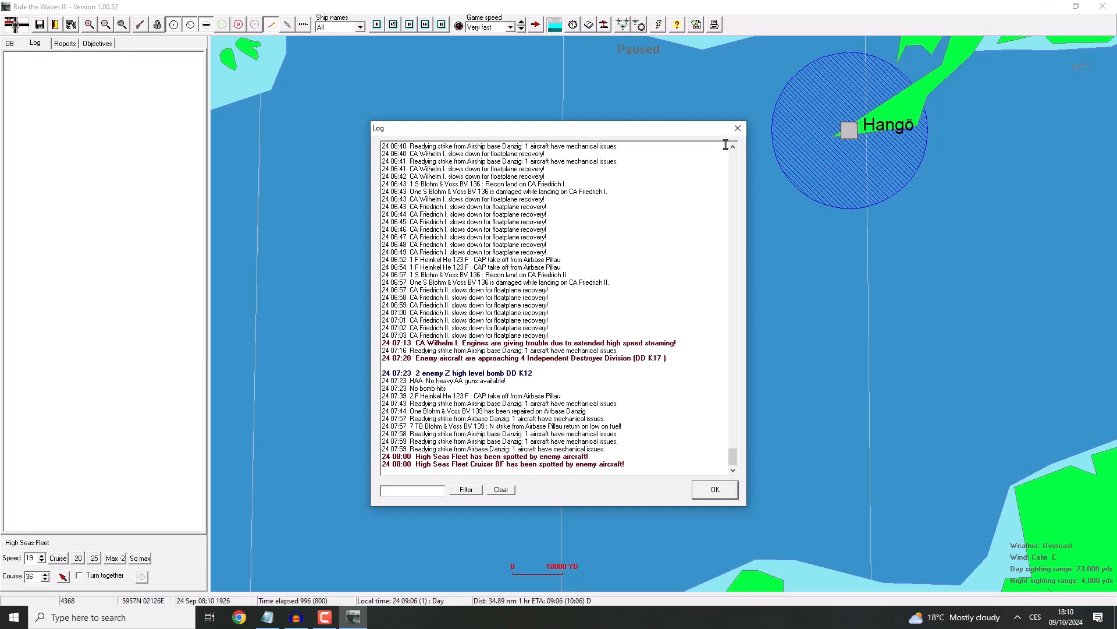
pyautogui.click(713, 489)
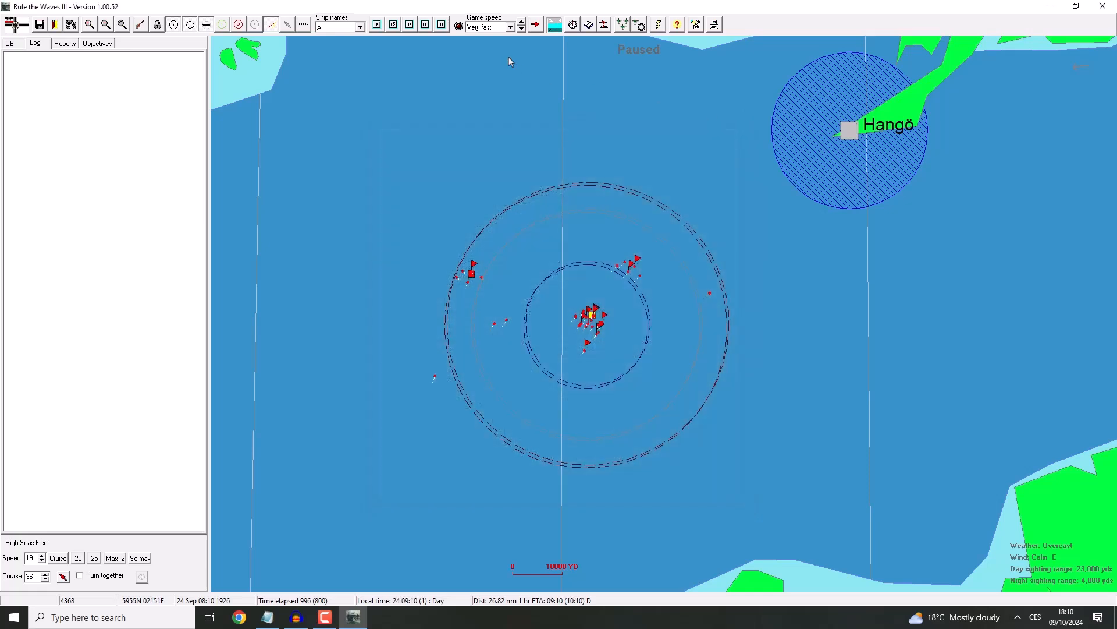
# Step: Cancel the run-for-hours prompt, try forcing the battle's end and accept the refusal
pyautogui.click(536, 24)
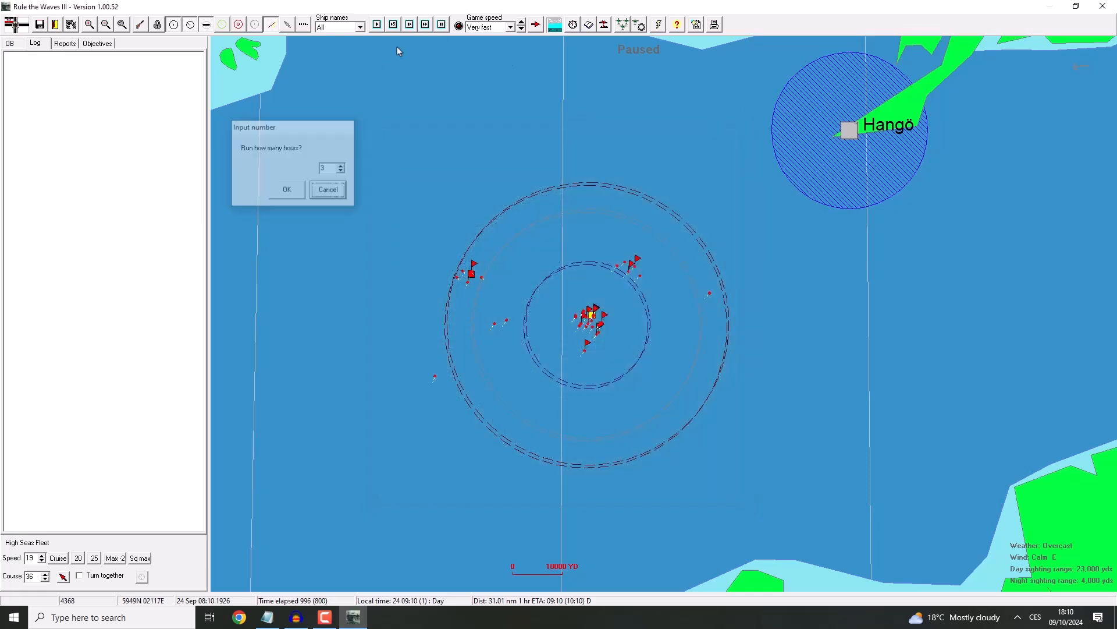
pyautogui.click(287, 189)
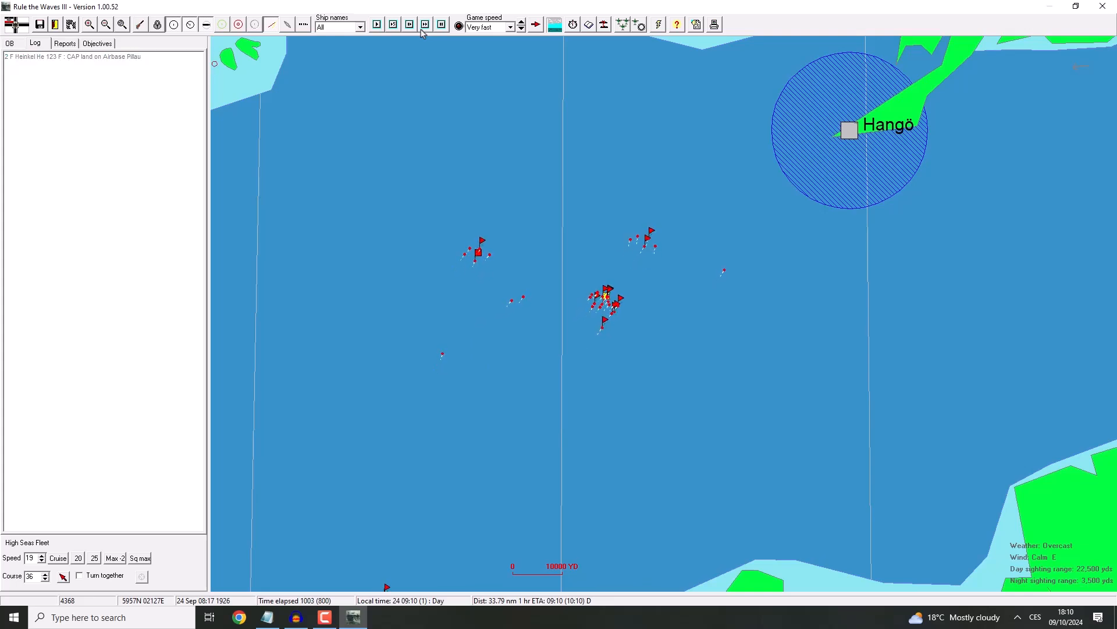
pyautogui.click(376, 24)
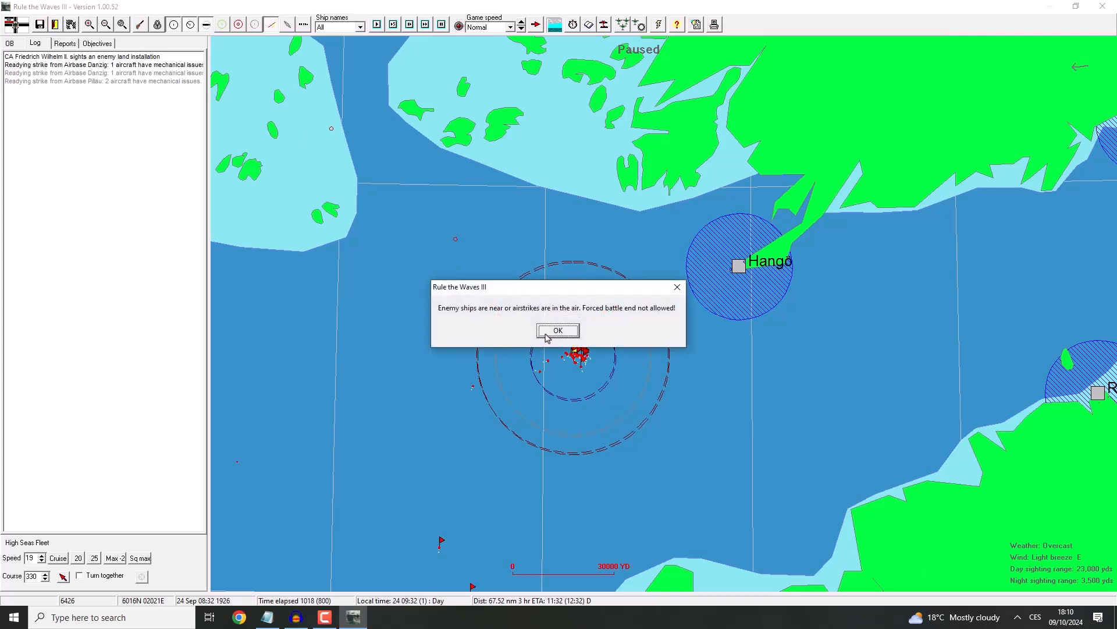
pyautogui.click(558, 330)
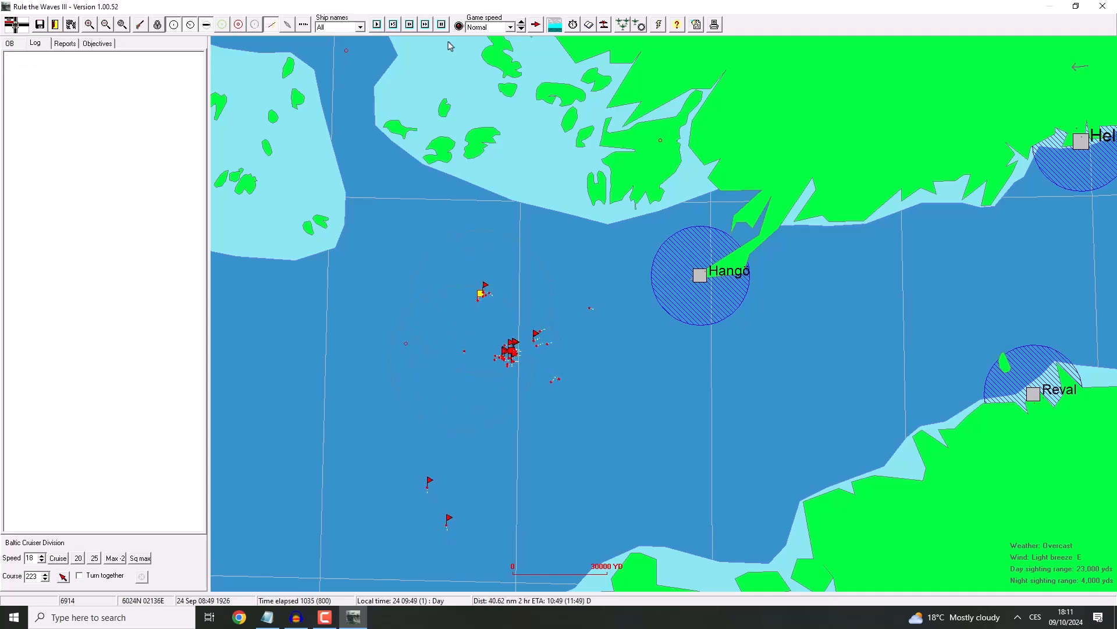
# Step: Resume the battle at Very fast speed until the forced-end option appears
pyautogui.click(424, 24)
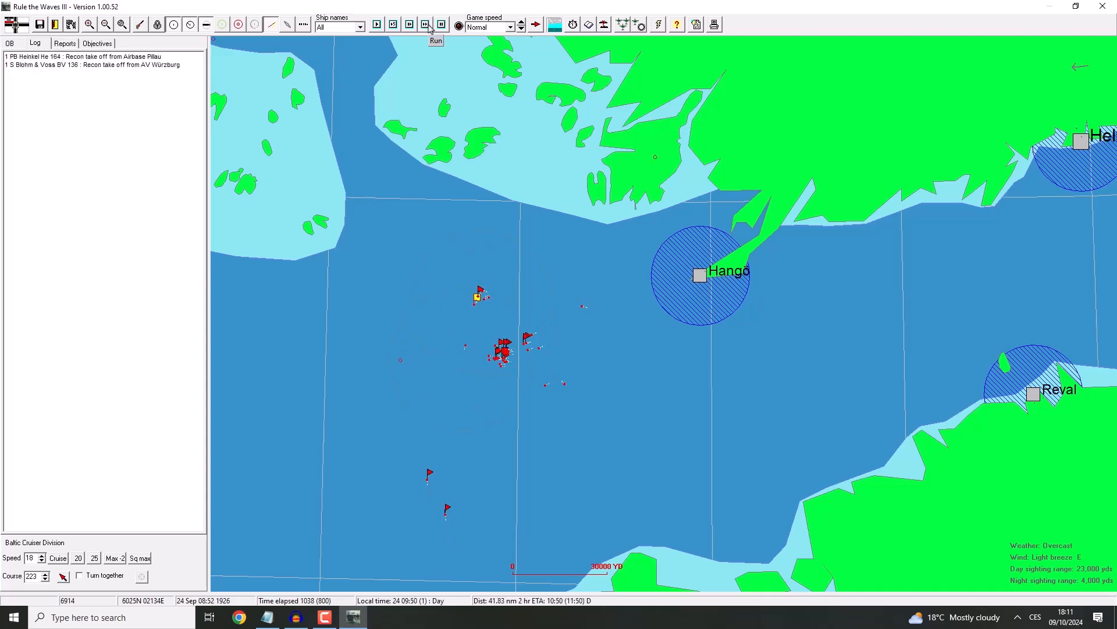
pyautogui.click(434, 40)
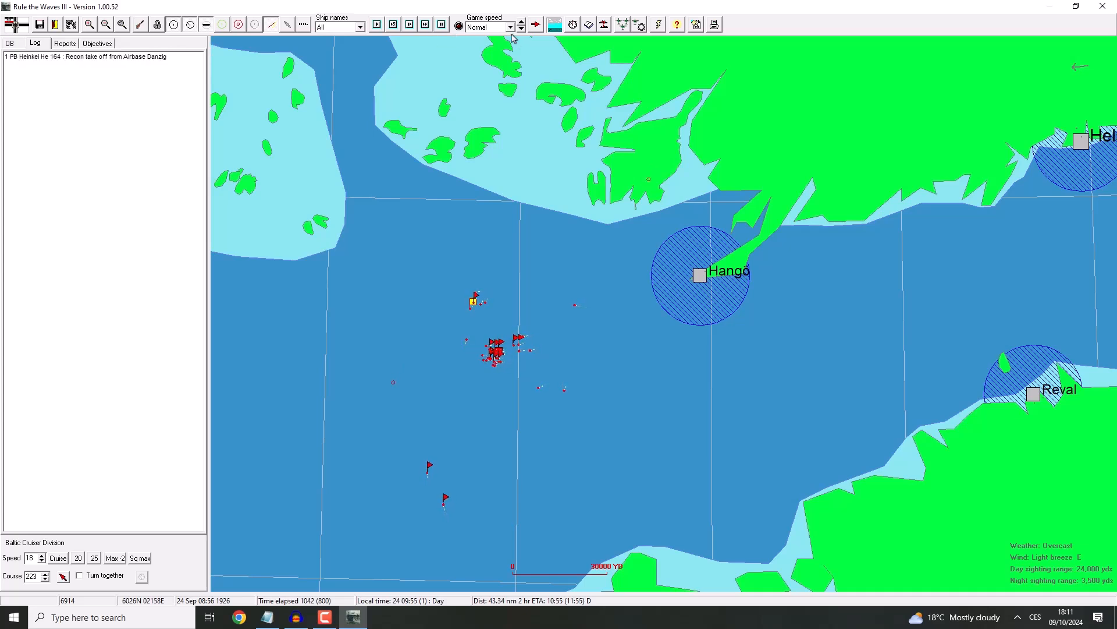
pyautogui.click(521, 22)
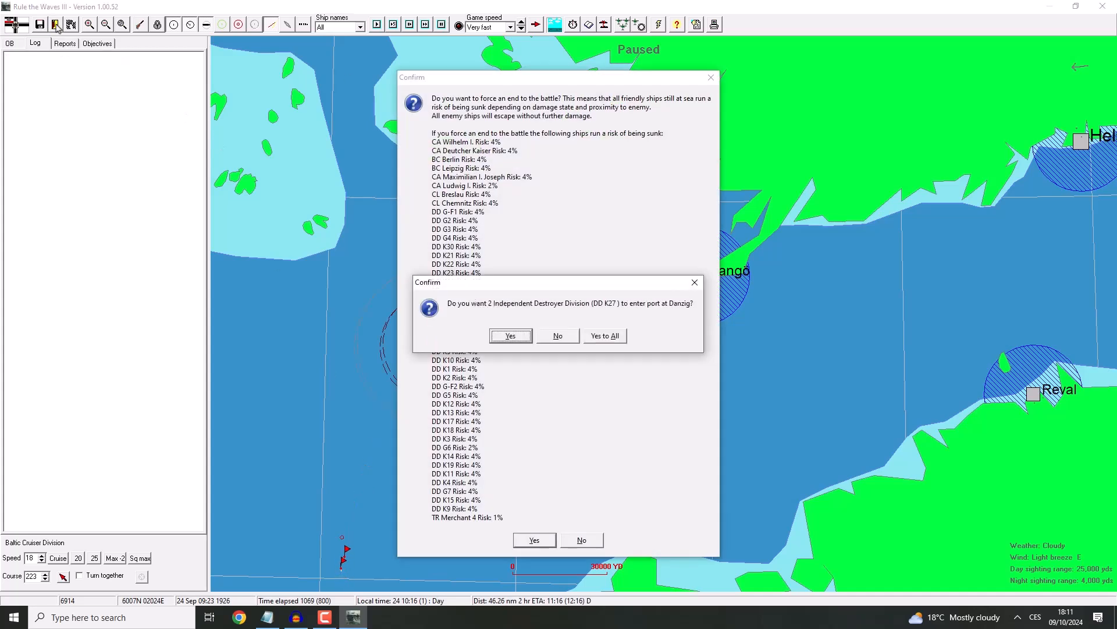
pyautogui.moveTo(554, 299)
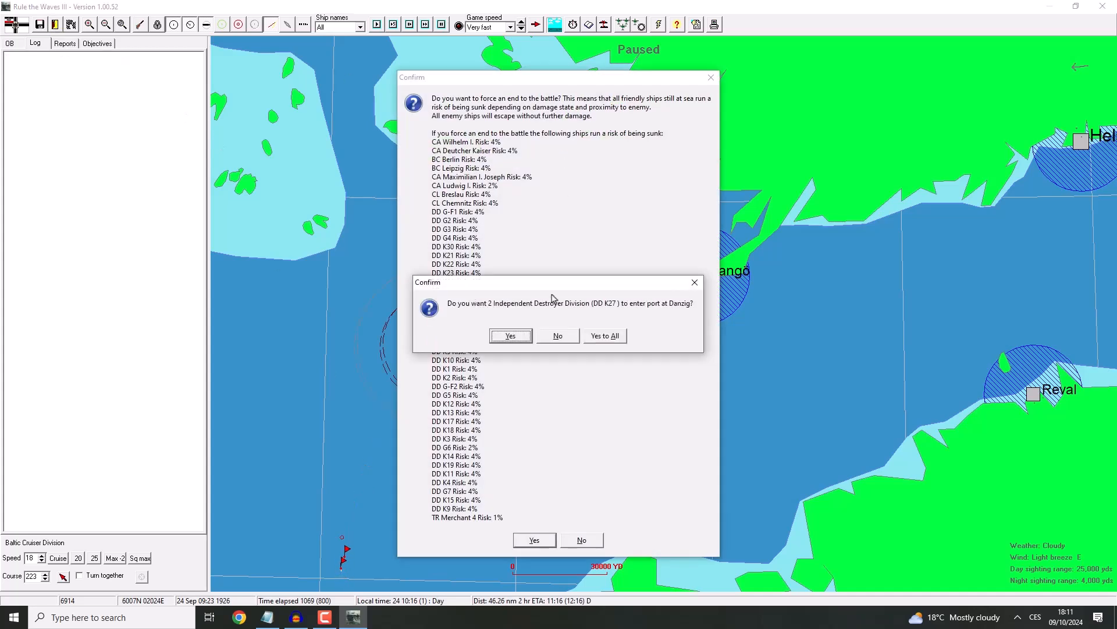
pyautogui.moveTo(563, 343)
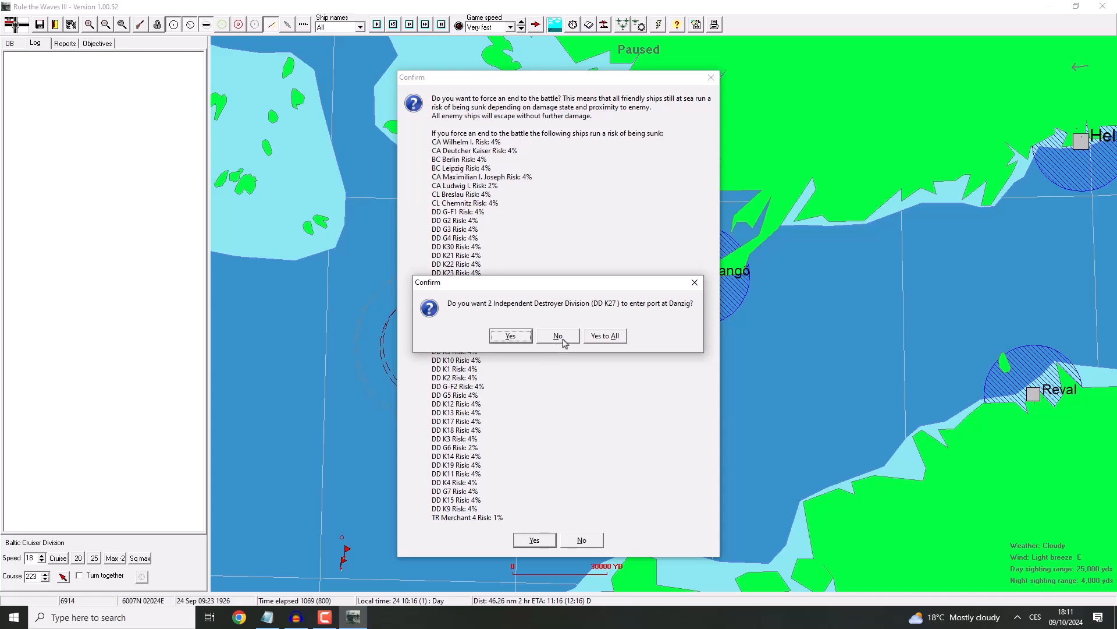
pyautogui.moveTo(542, 346)
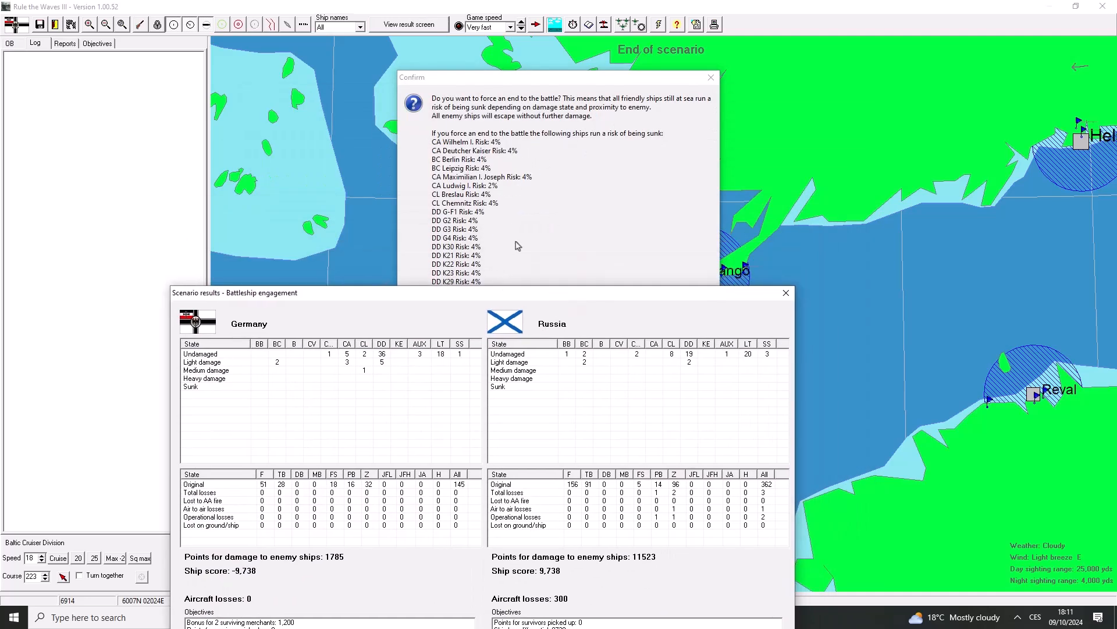
pyautogui.moveTo(574, 309)
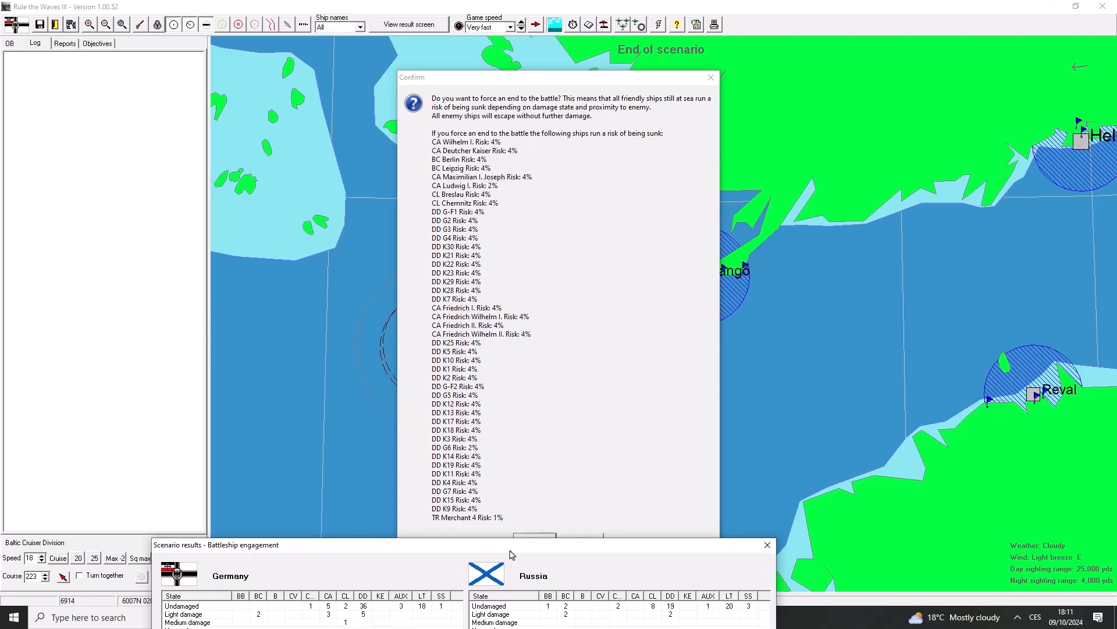
# Step: Bring the Scenario results into view, exit the battle and confirm leaving the scenario
pyautogui.click(535, 537)
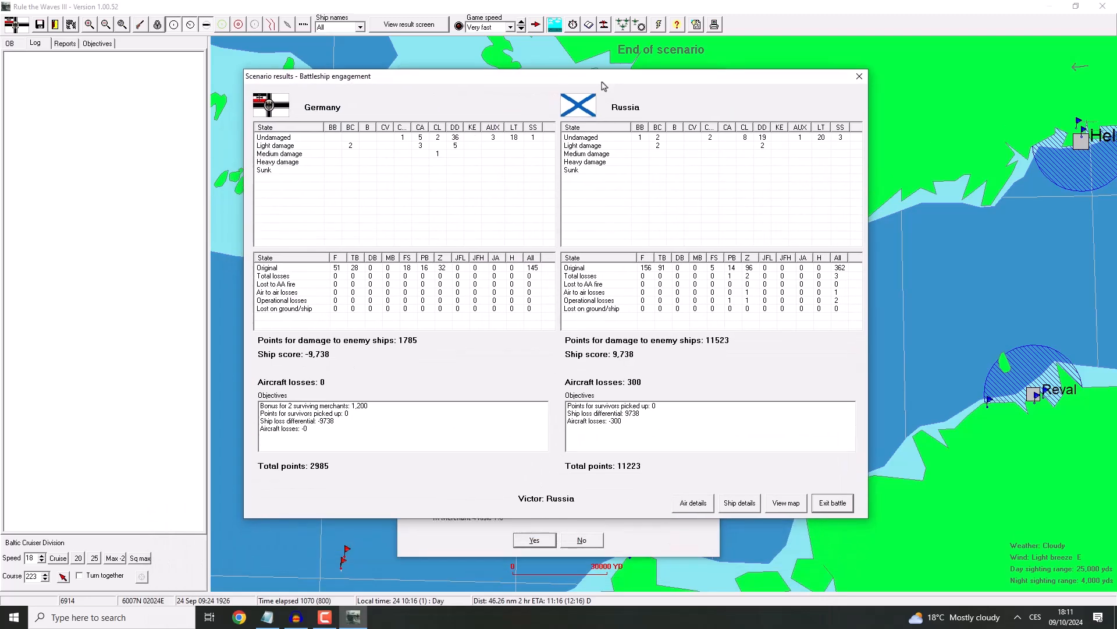
pyautogui.moveTo(712, 142)
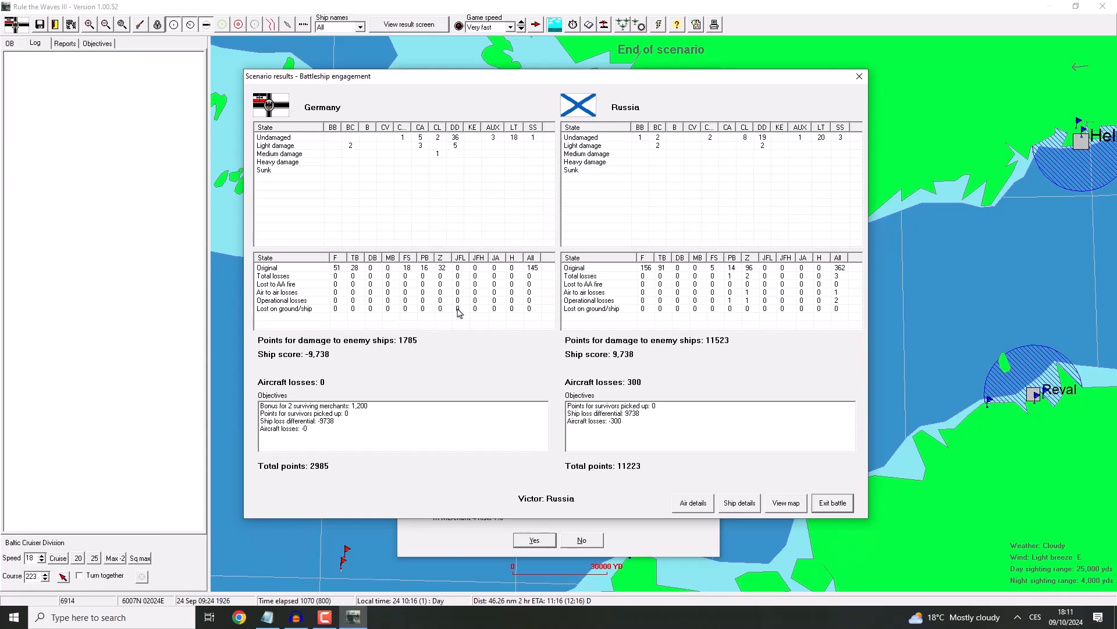
pyautogui.moveTo(461, 160)
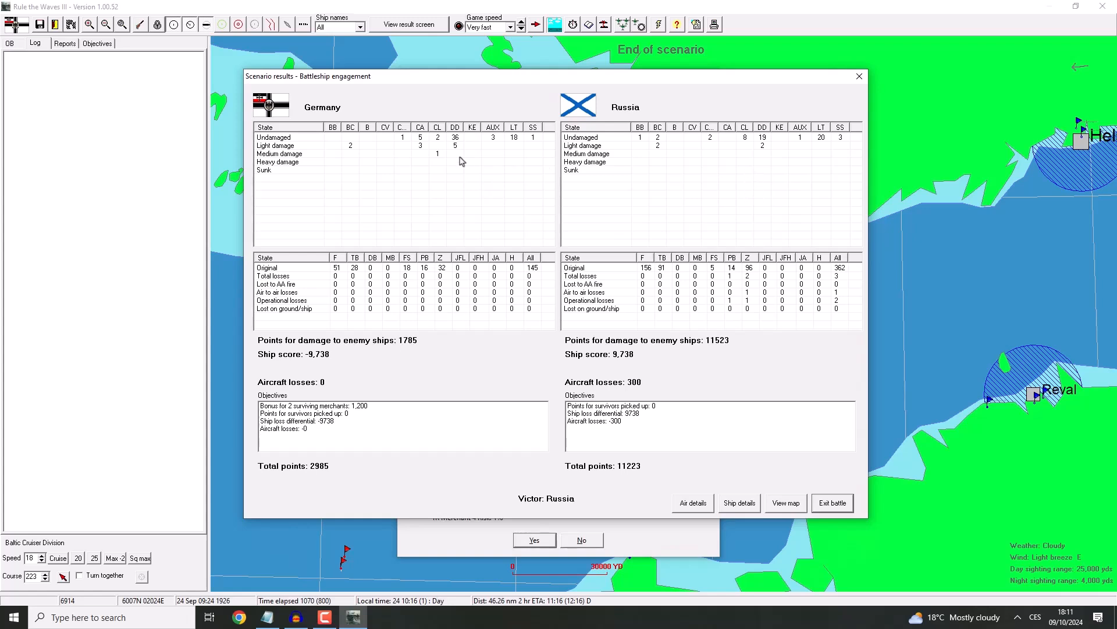
pyautogui.moveTo(345, 153)
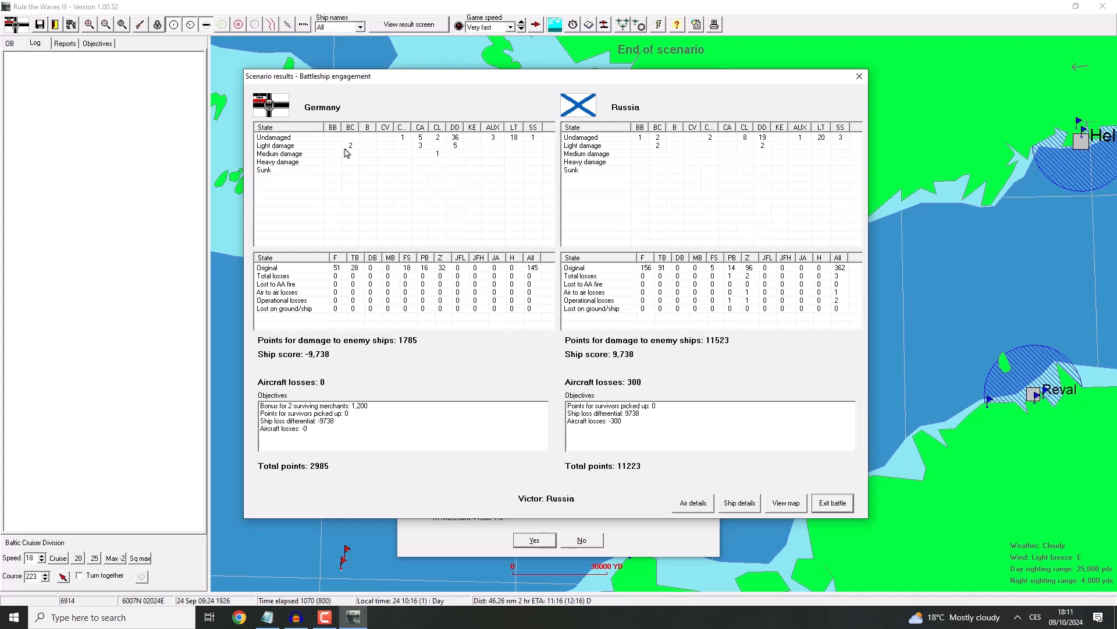
pyautogui.moveTo(752, 141)
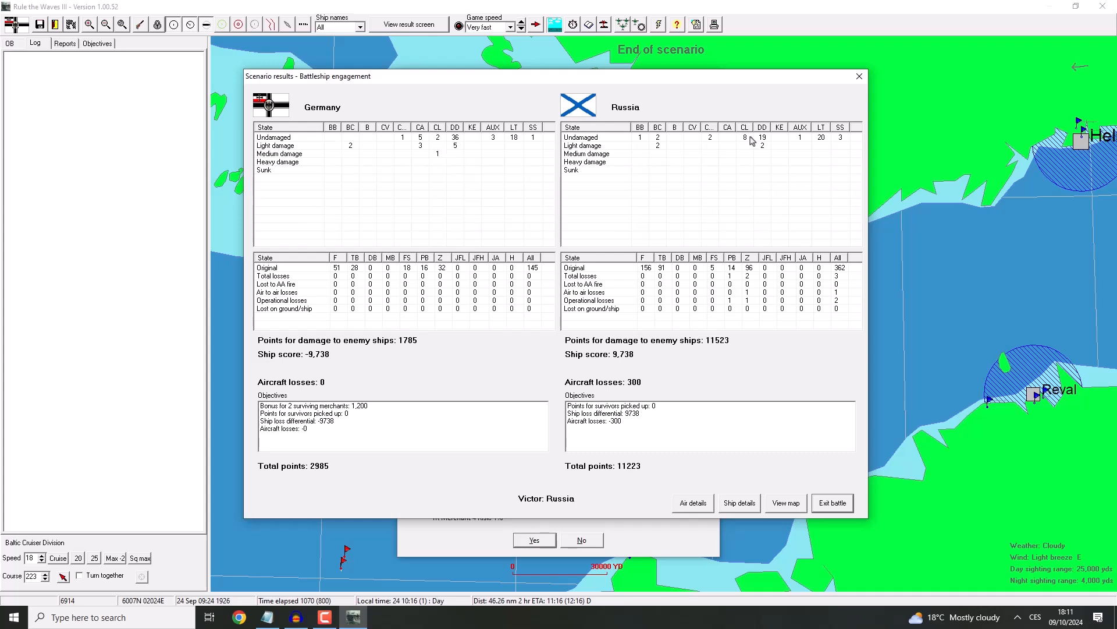
pyautogui.moveTo(444, 285)
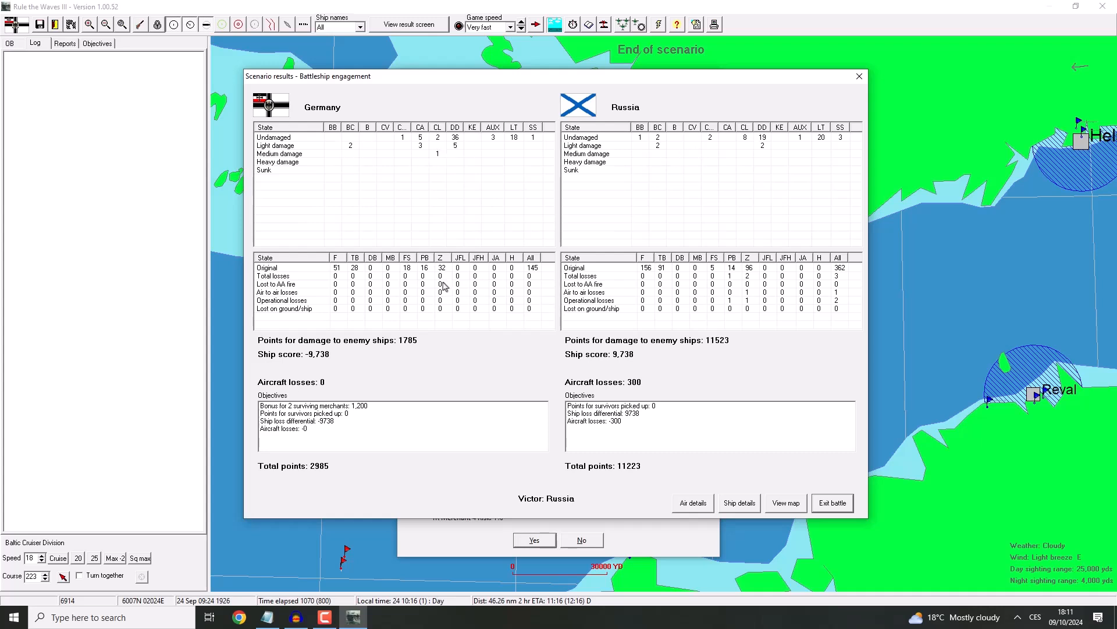
pyautogui.moveTo(769, 510)
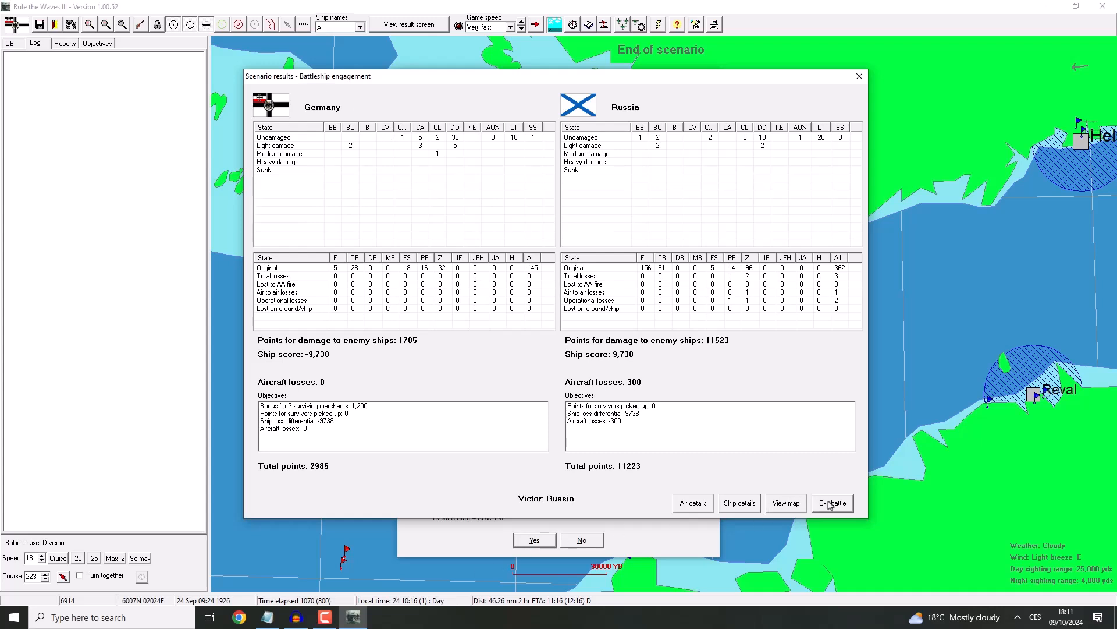
pyautogui.click(831, 503)
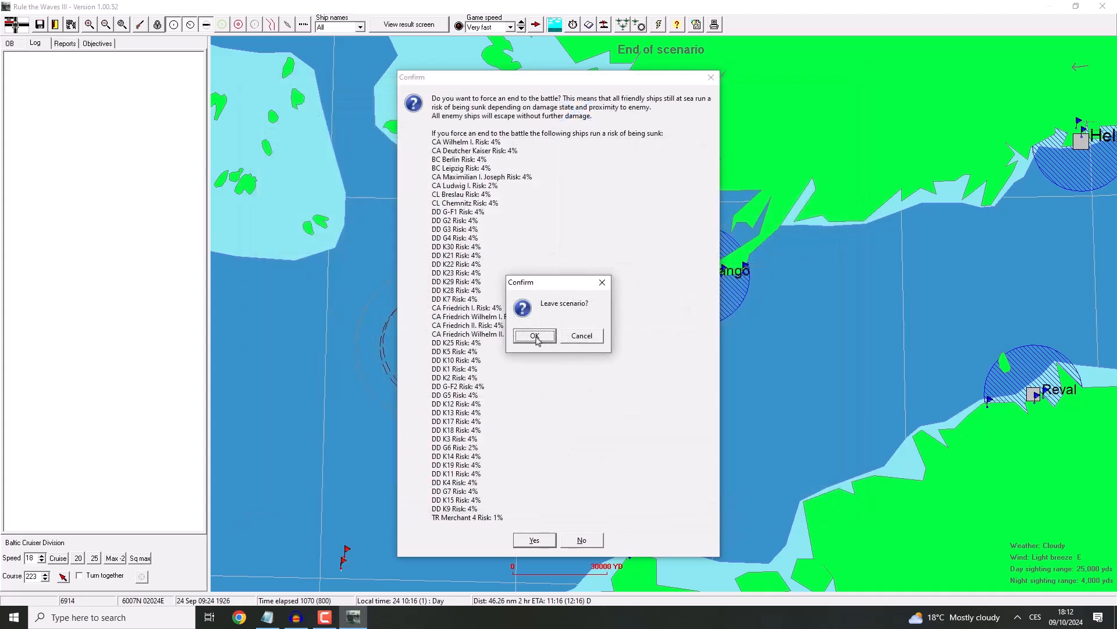
pyautogui.click(535, 336)
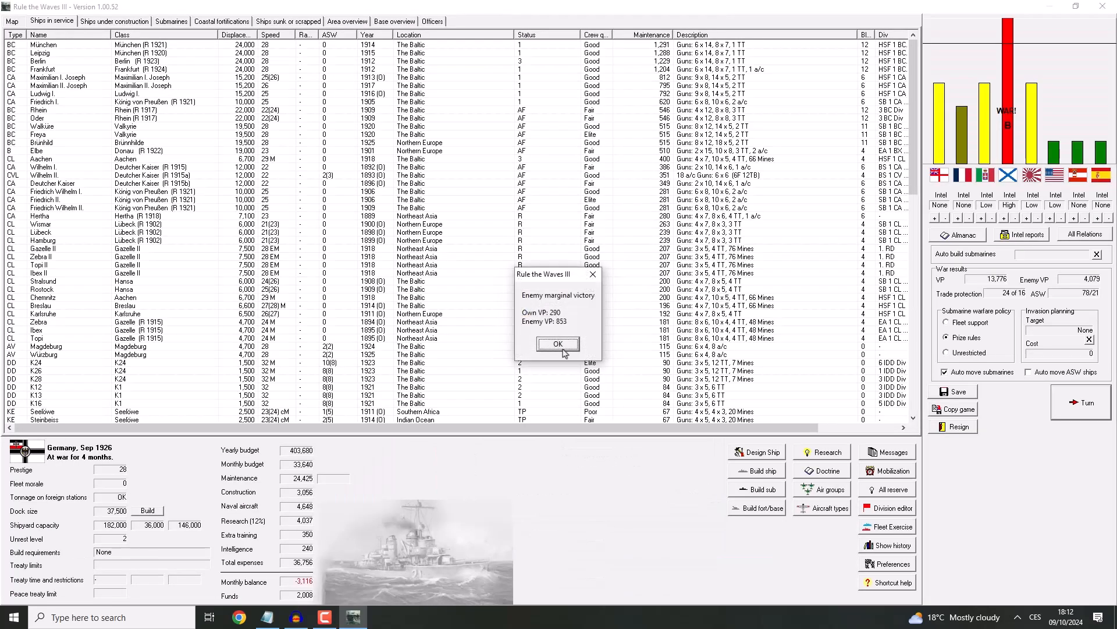
# Step: Accept the marginal-defeat notice, cashier the admiral, acknowledge the new submarines and CL Aquila
pyautogui.click(558, 343)
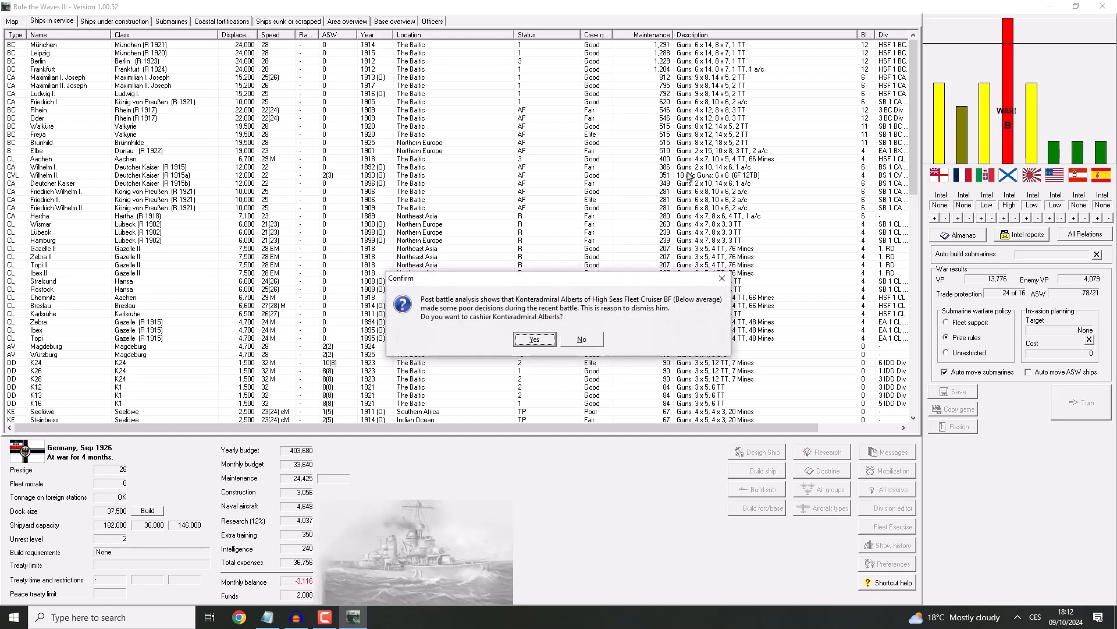
pyautogui.moveTo(484, 319)
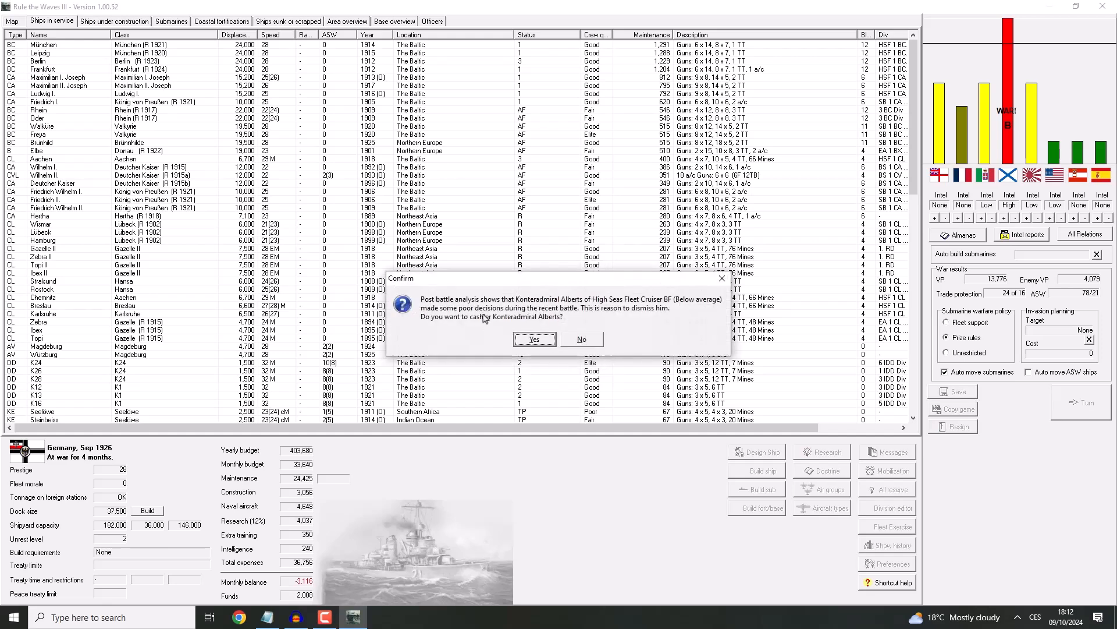
pyautogui.moveTo(670, 279)
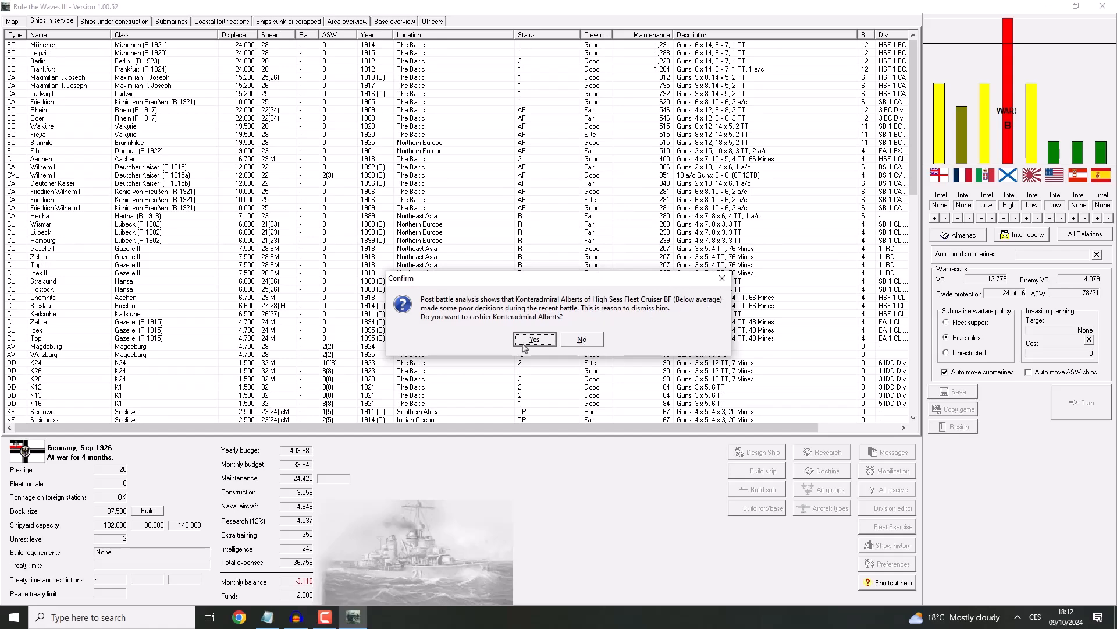
pyautogui.click(534, 339)
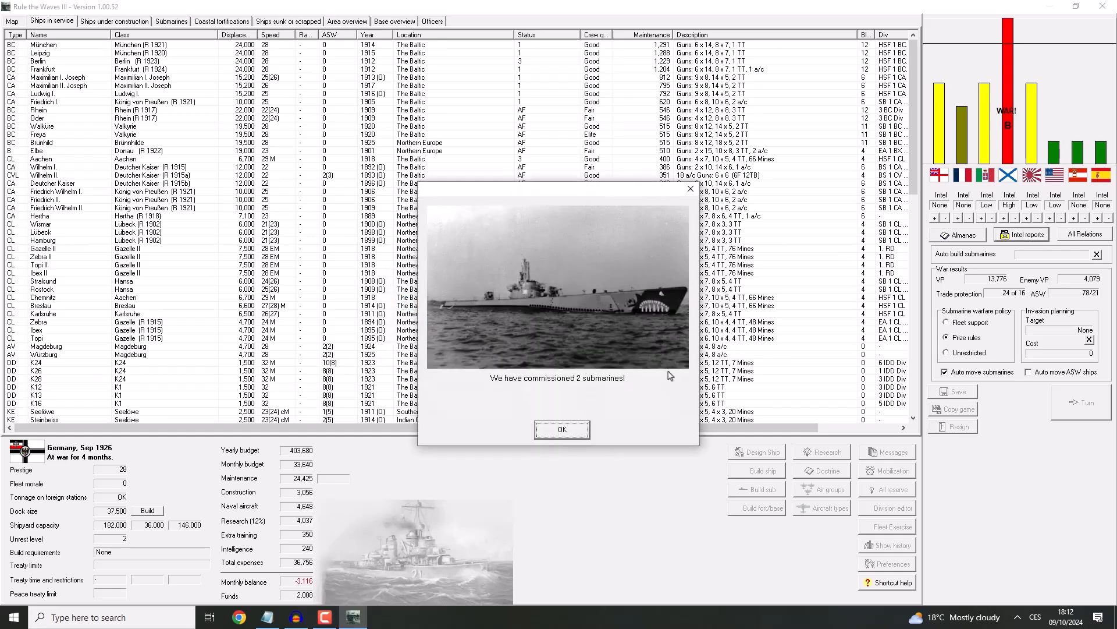
pyautogui.click(561, 430)
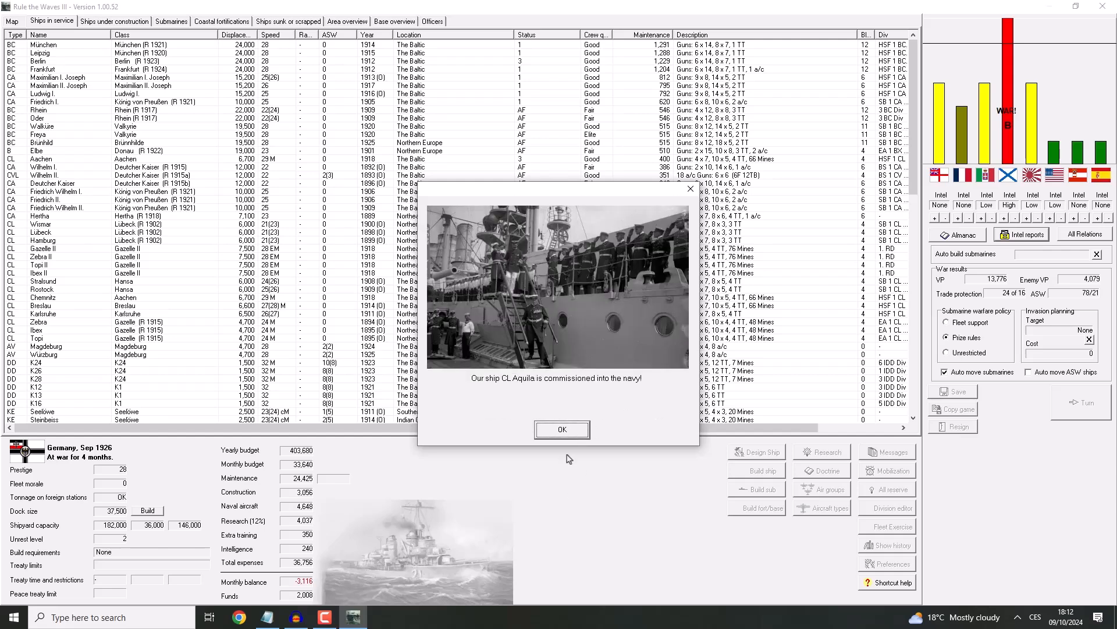
pyautogui.click(561, 430)
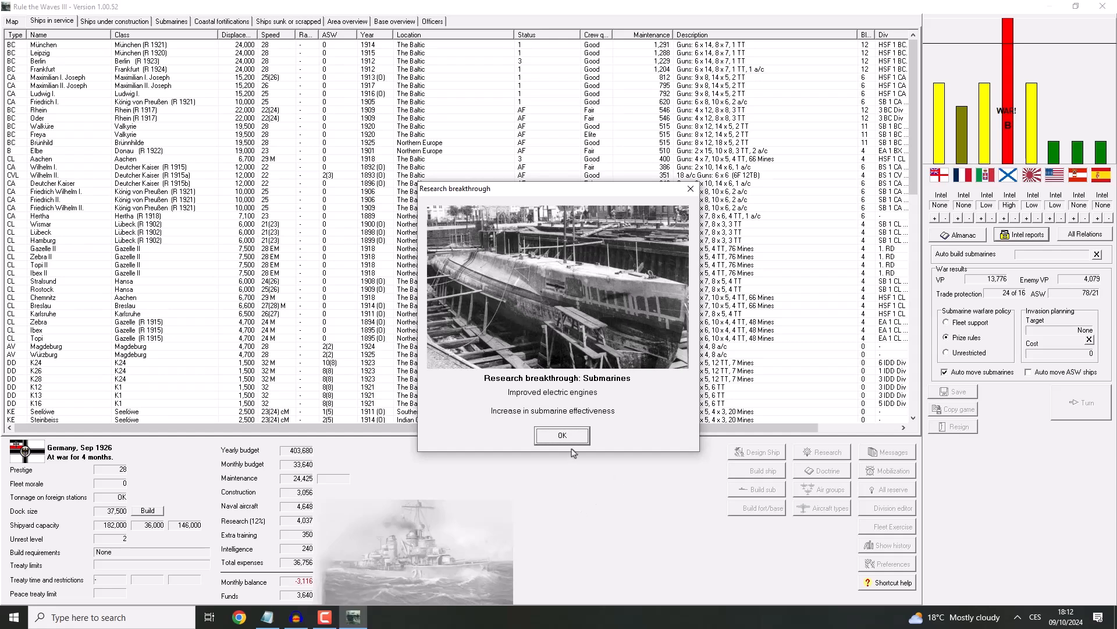
# Step: Acknowledge the submarine research breakthrough, Libyan independence and KE Kamchatka's sinking
pyautogui.click(561, 434)
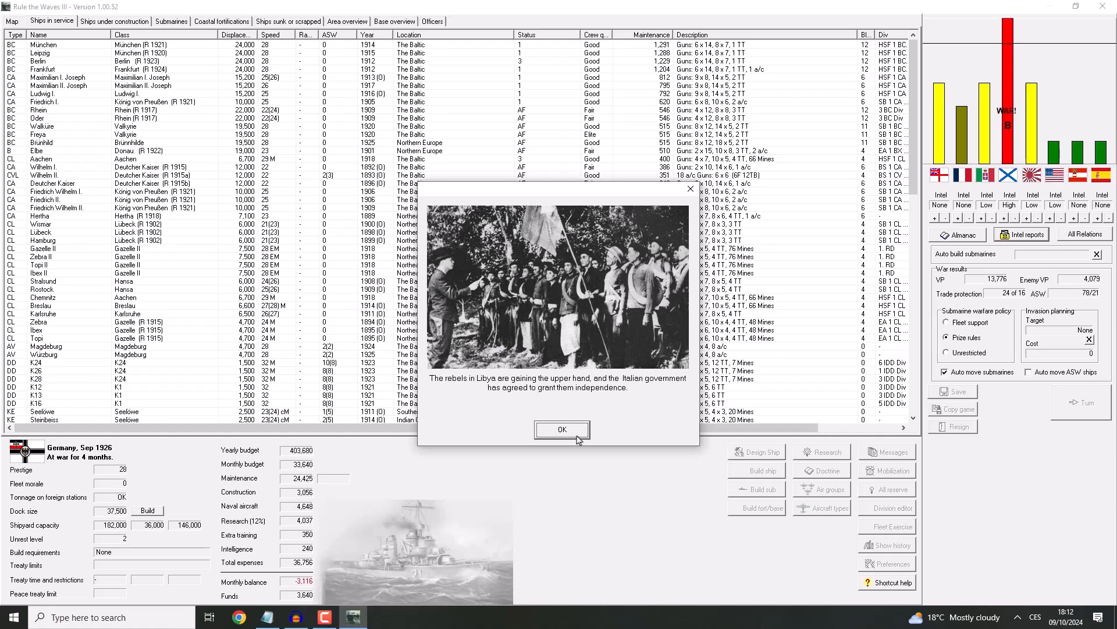
pyautogui.click(561, 430)
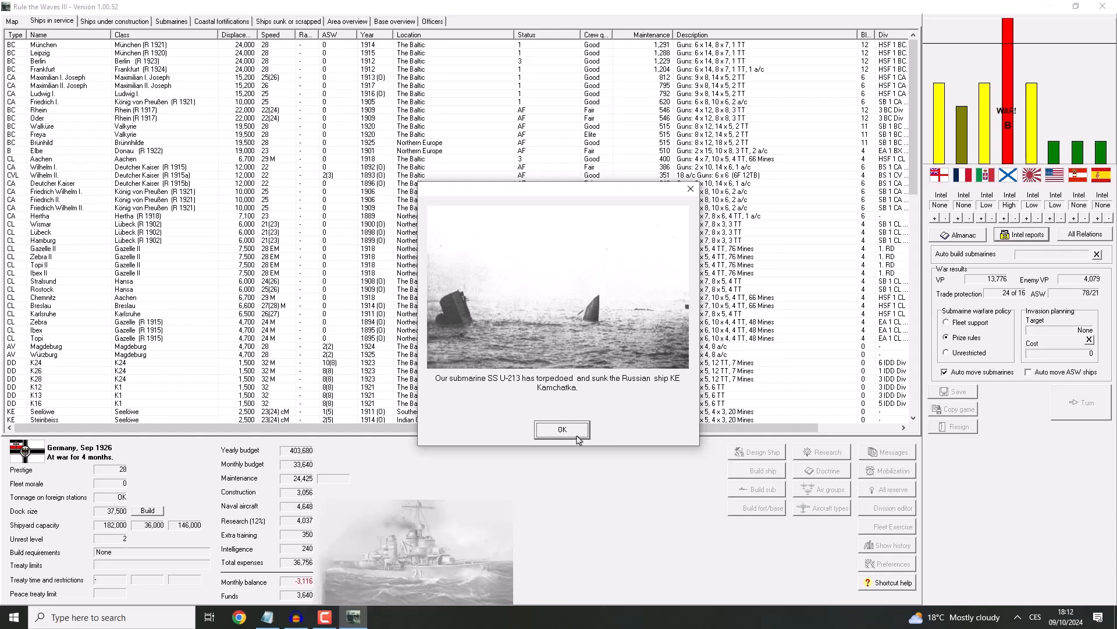
pyautogui.click(561, 429)
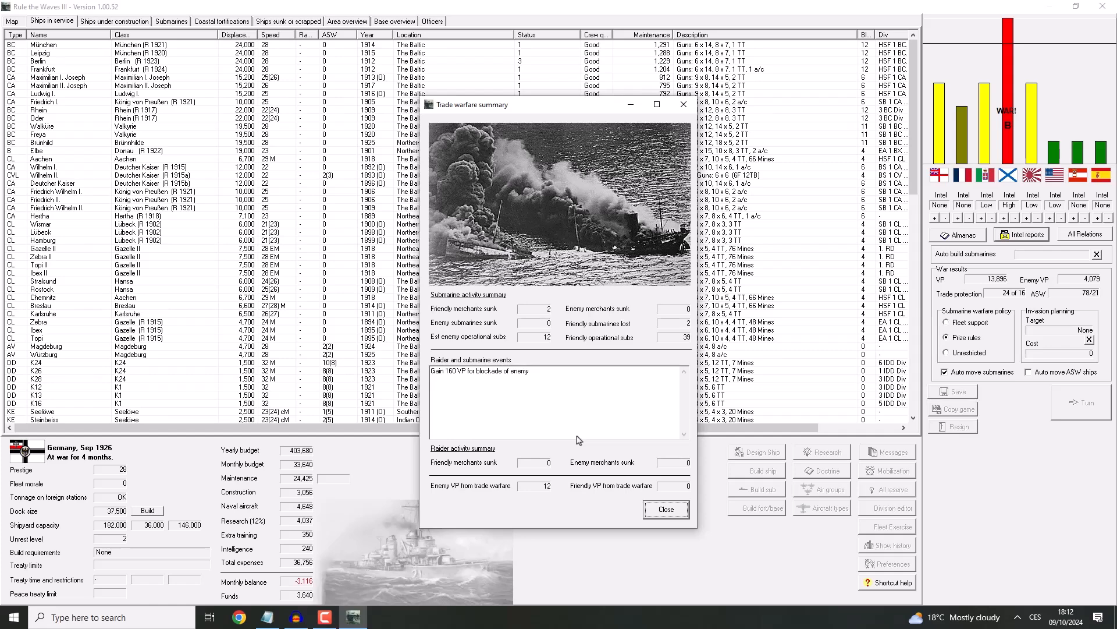
pyautogui.moveTo(570, 352)
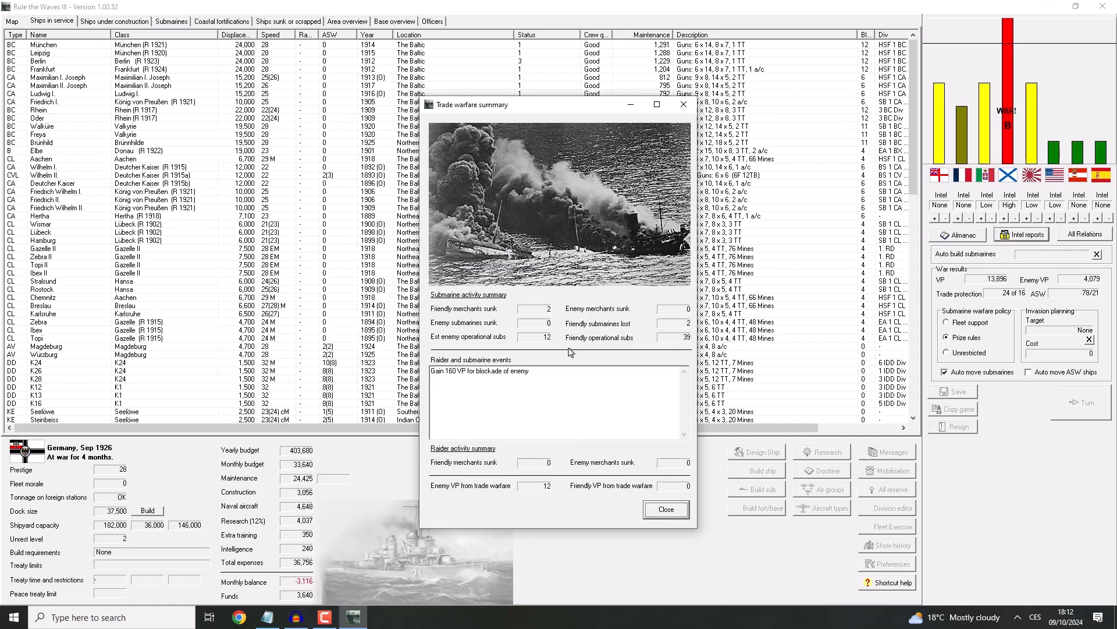
pyautogui.moveTo(518, 386)
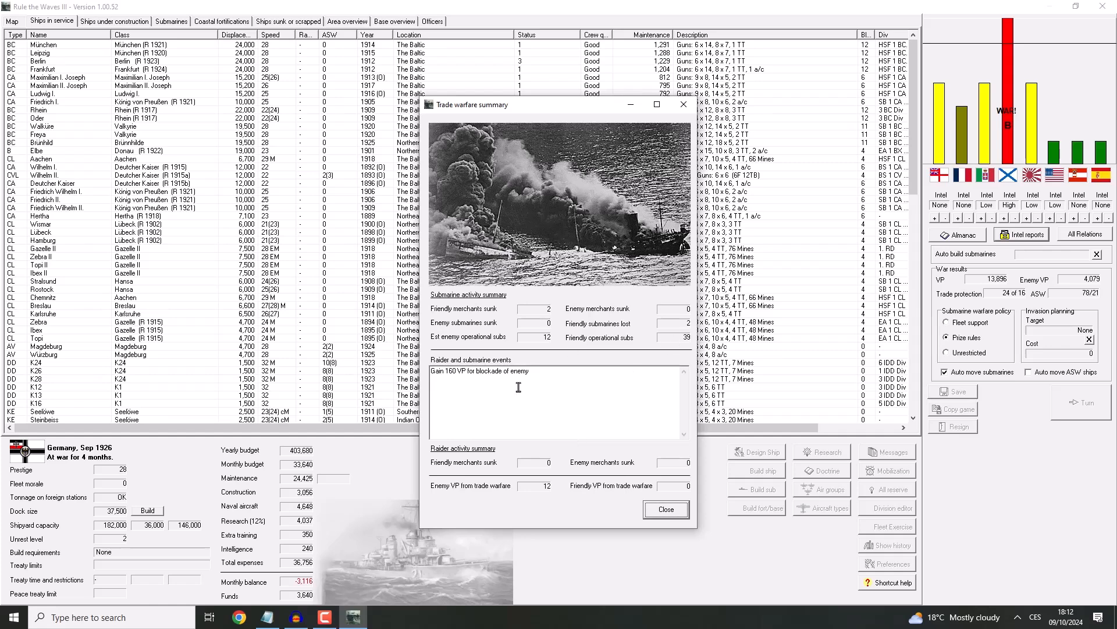
pyautogui.moveTo(554, 303)
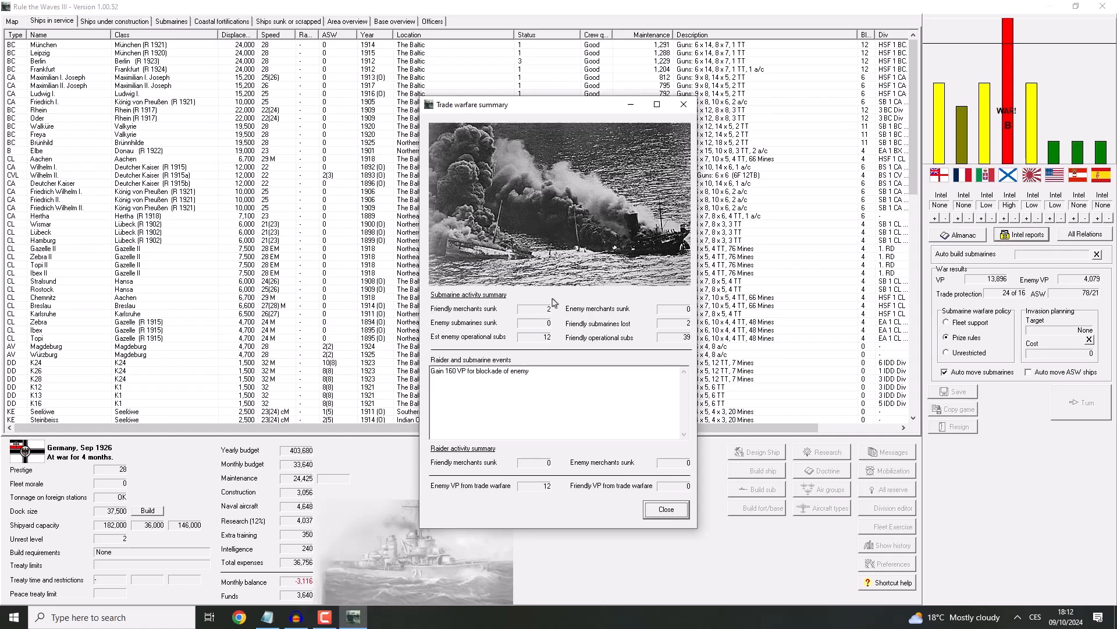
# Step: Close the trade warfare summary showing 160 VP from blockade
pyautogui.click(665, 508)
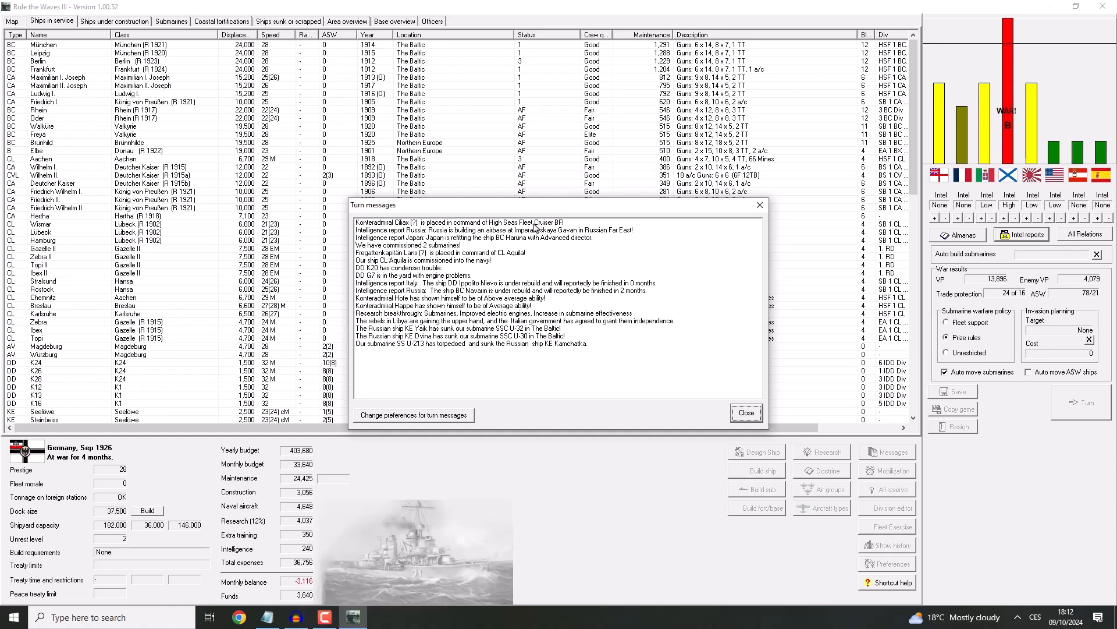
pyautogui.moveTo(520, 325)
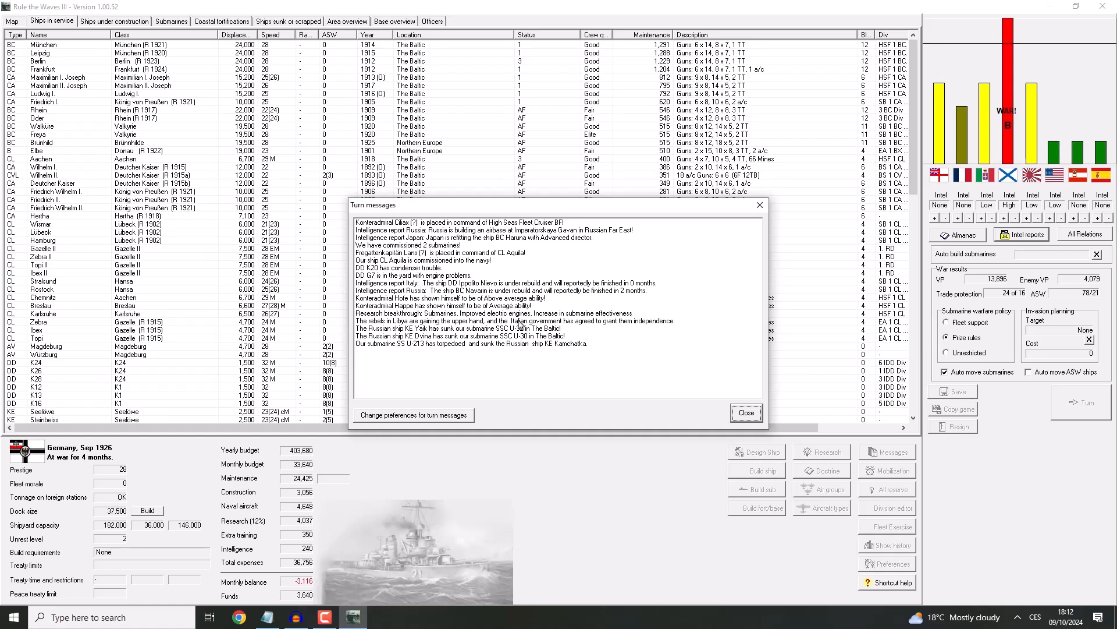
# Step: Read the SSC U-32 loss and KE Kamchatka sinking messages, then close the turn messages
pyautogui.click(456, 329)
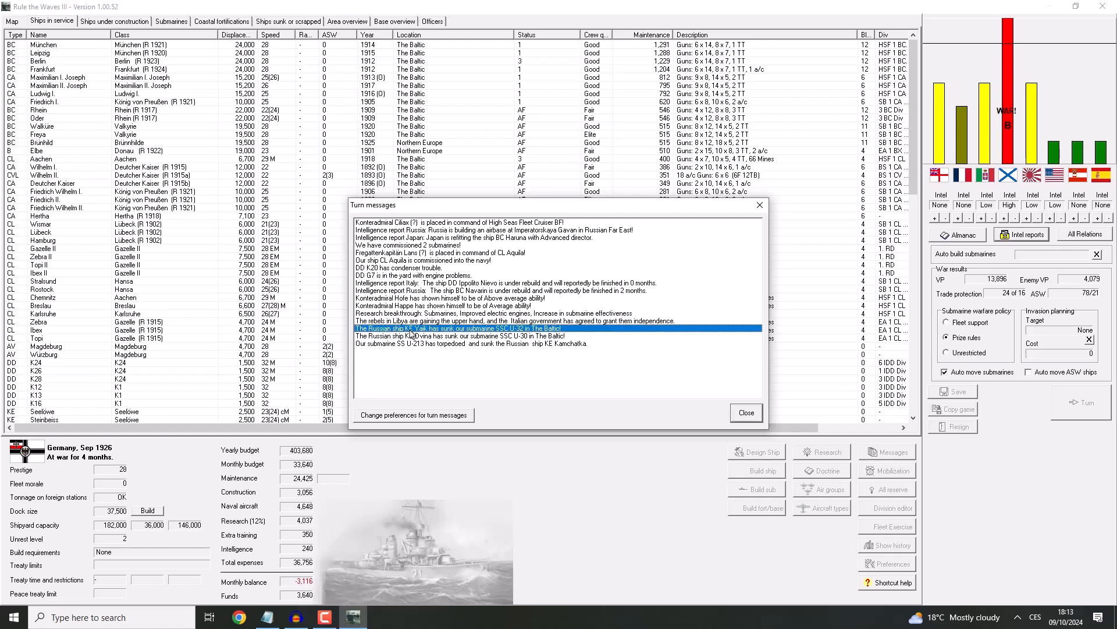
pyautogui.click(471, 342)
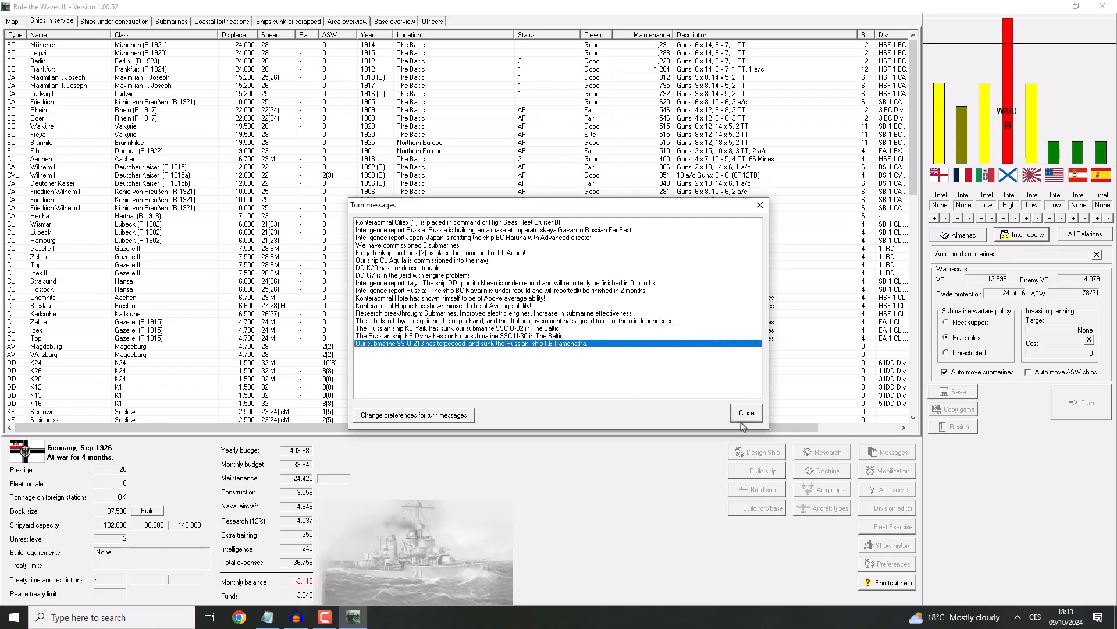
pyautogui.click(745, 412)
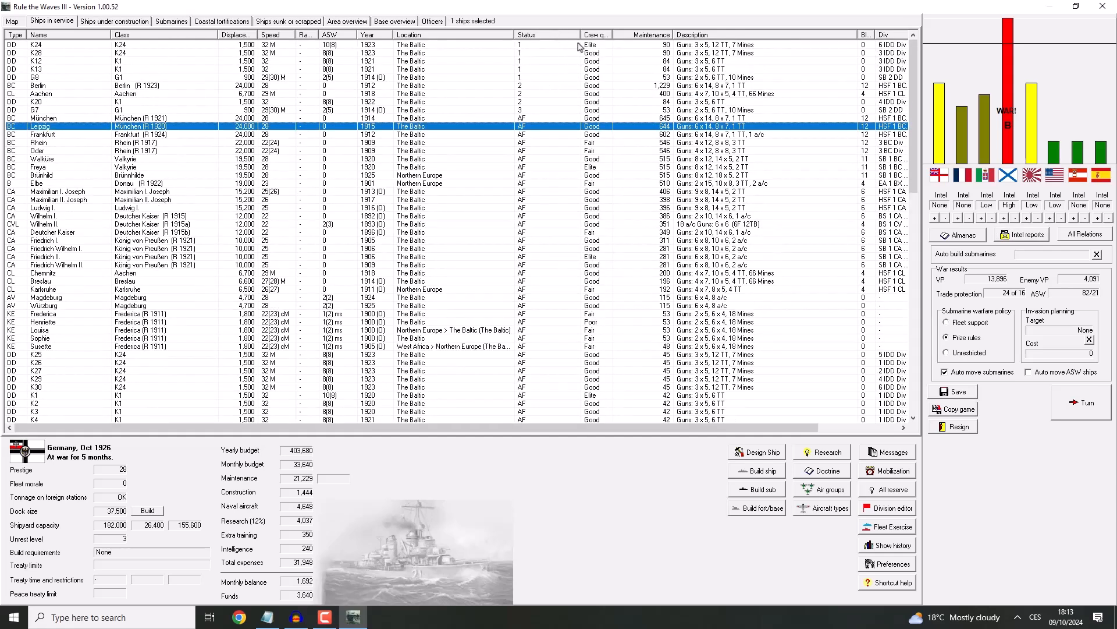
pyautogui.moveTo(347, 64)
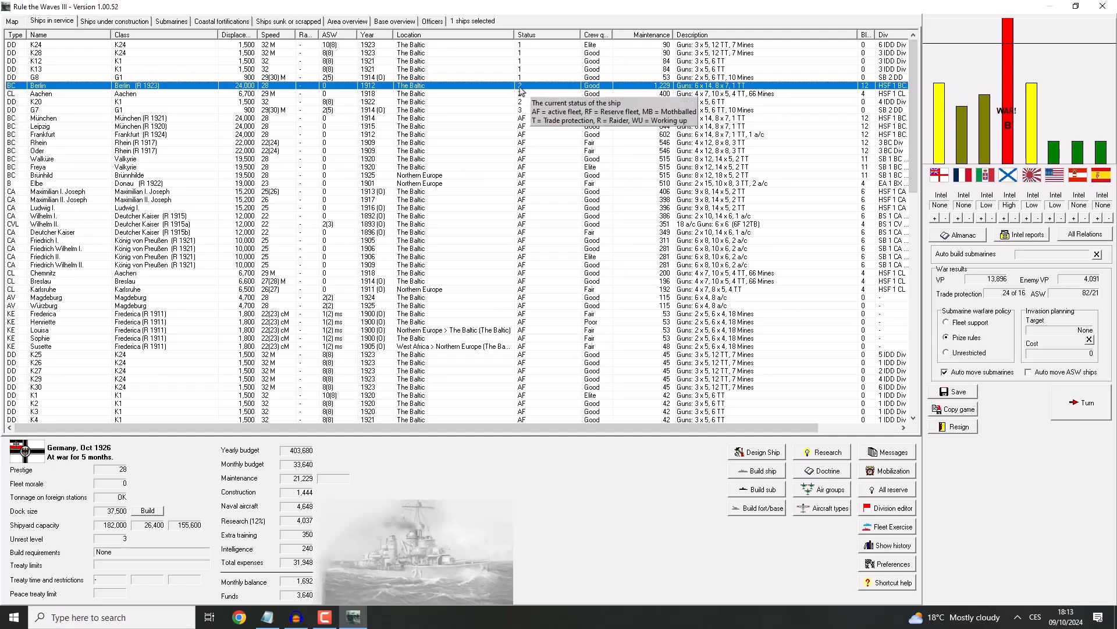
pyautogui.moveTo(312, 103)
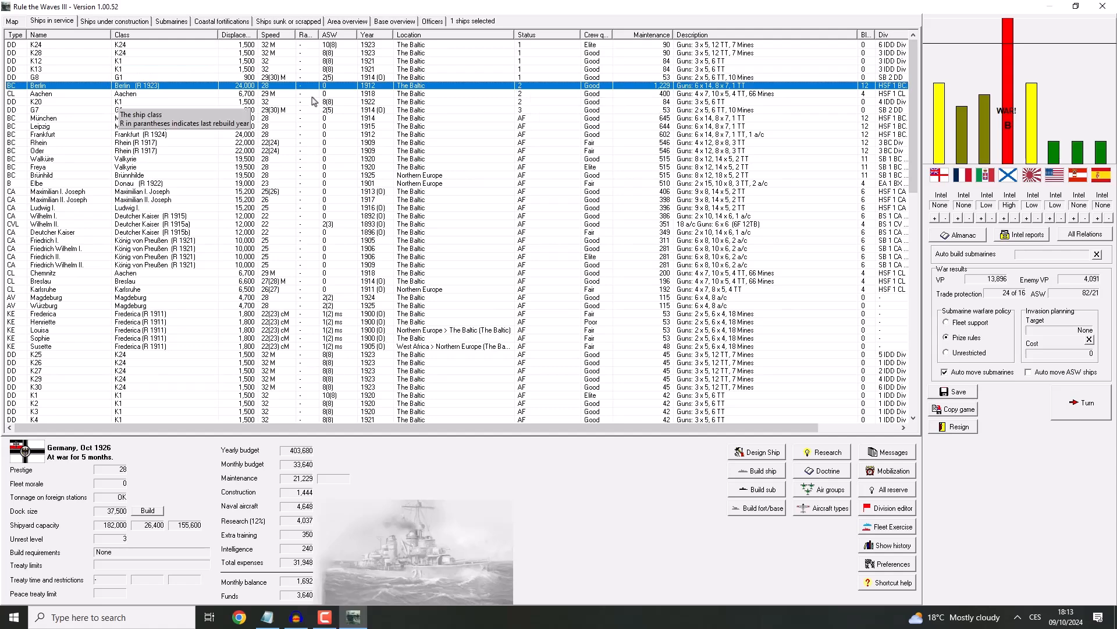
pyautogui.moveTo(611, 93)
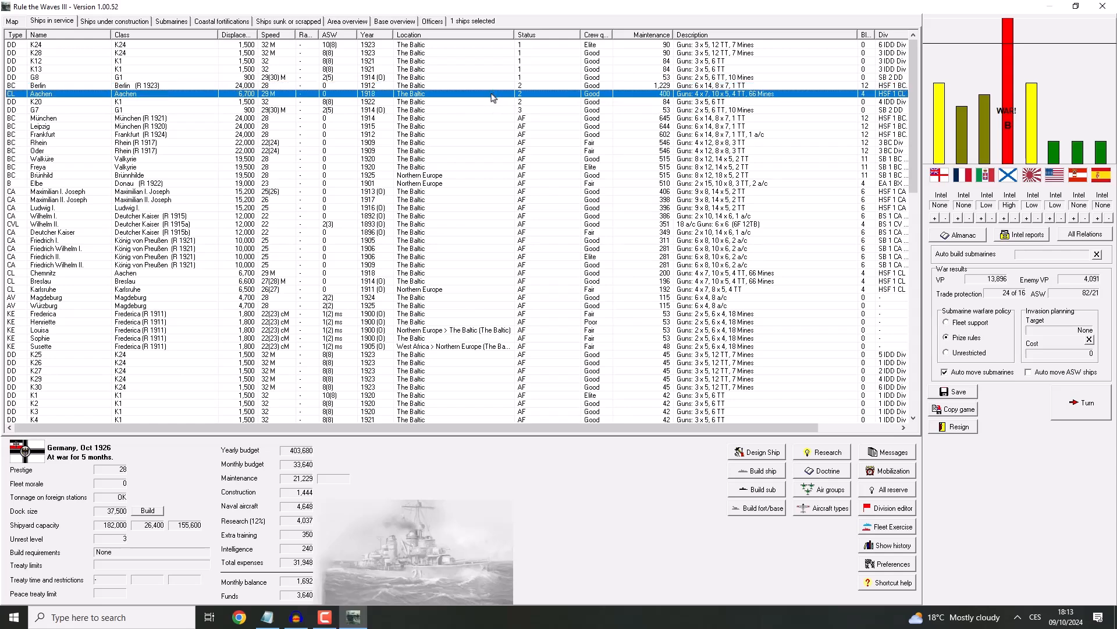
pyautogui.moveTo(440, 104)
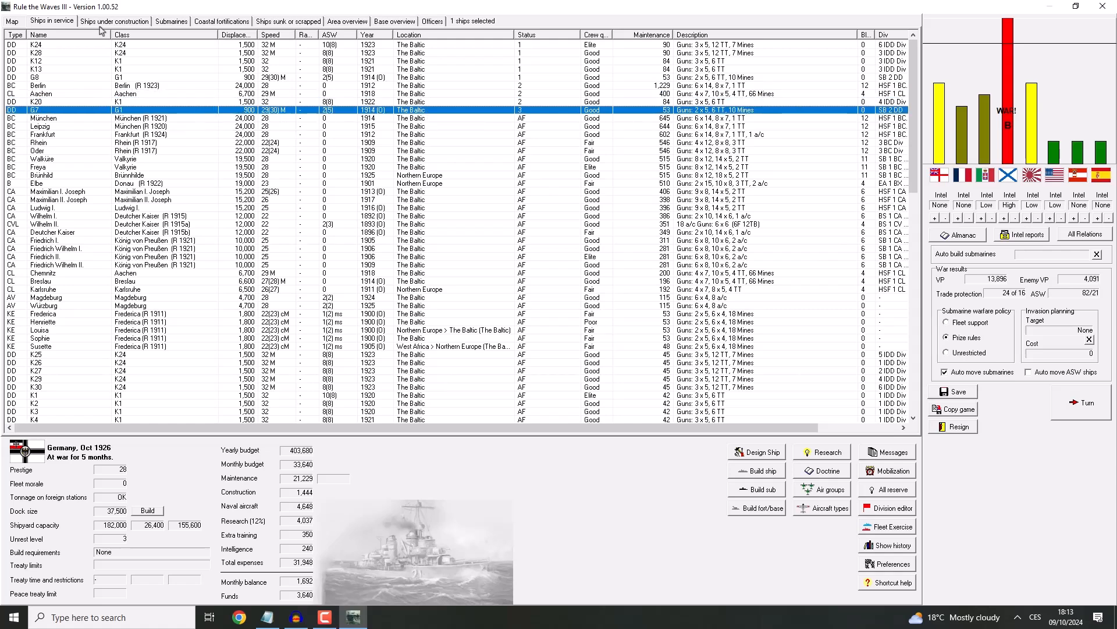
pyautogui.moveTo(147, 6)
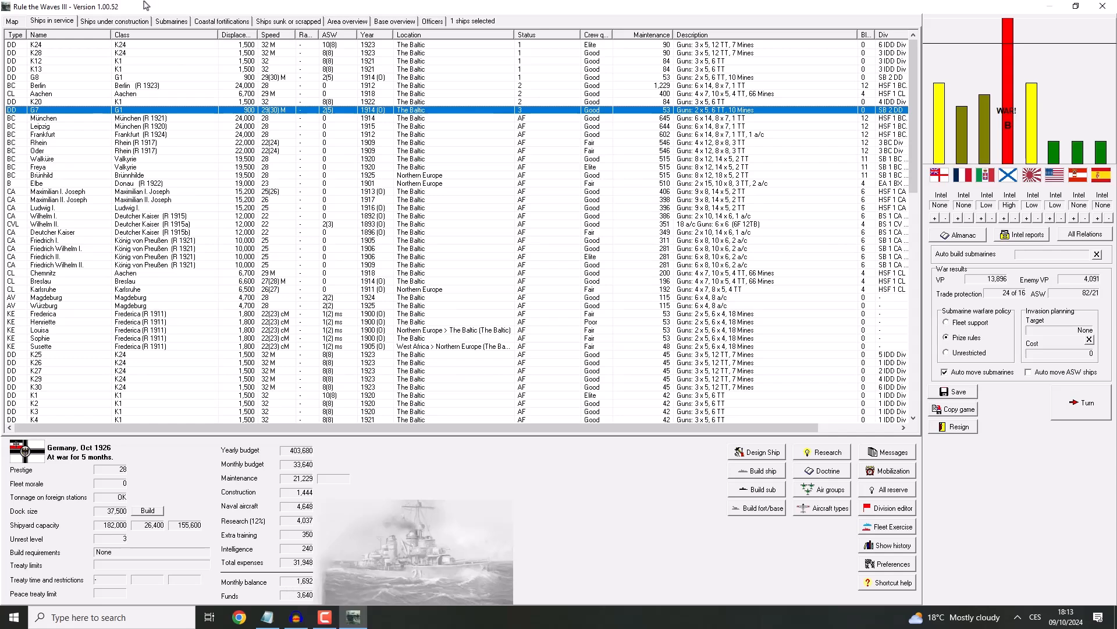
# Step: Switch from ships in service to the ships under construction list
pyautogui.click(114, 21)
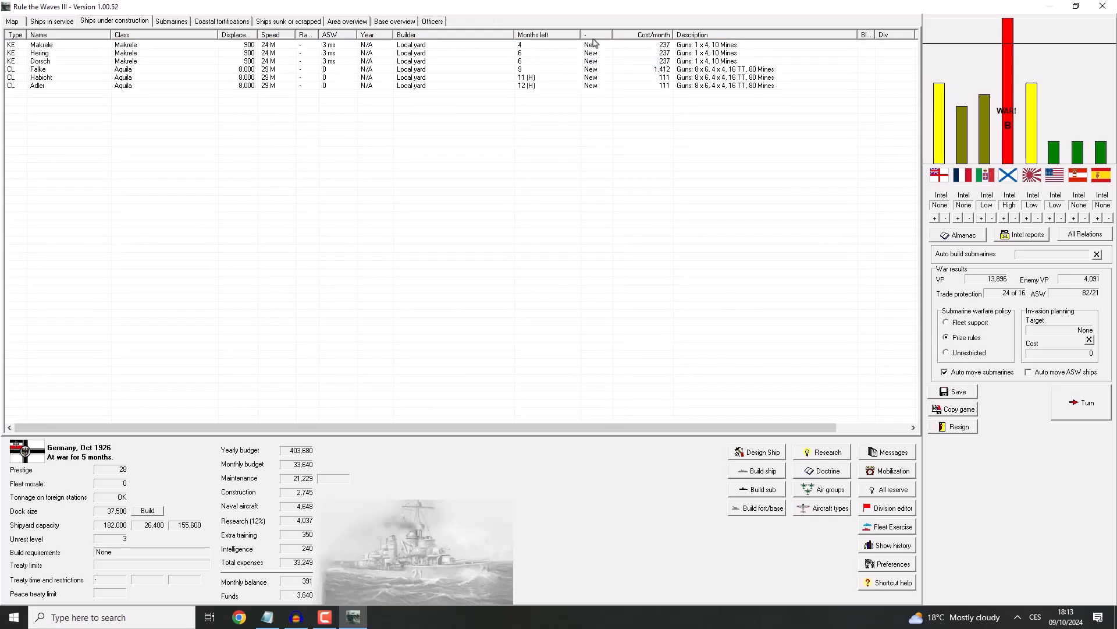
pyautogui.moveTo(604, 26)
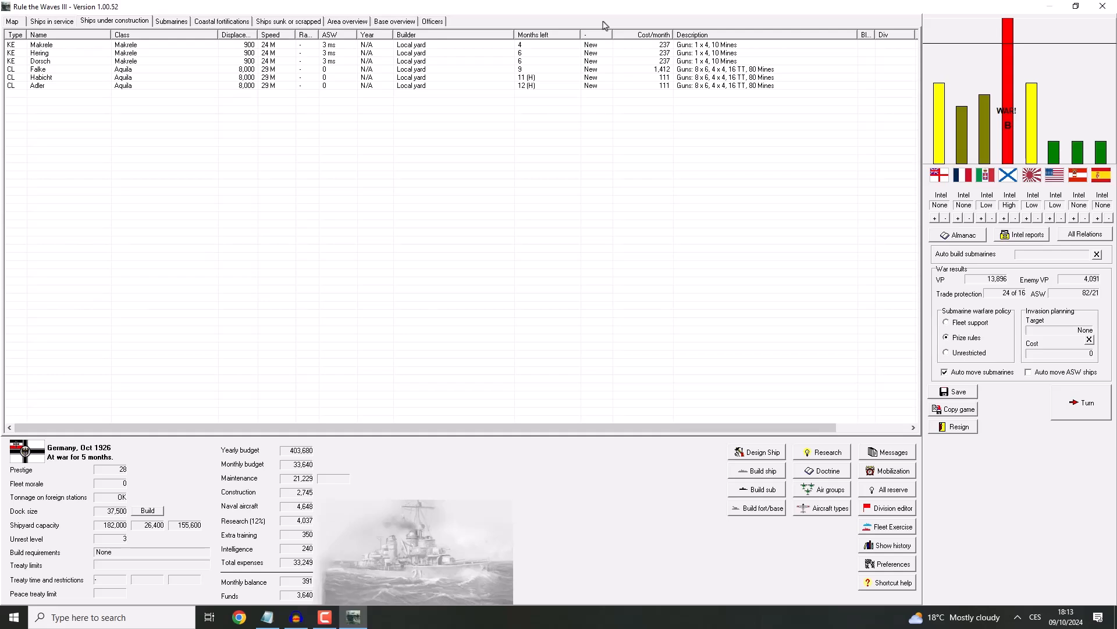
pyautogui.moveTo(480, 440)
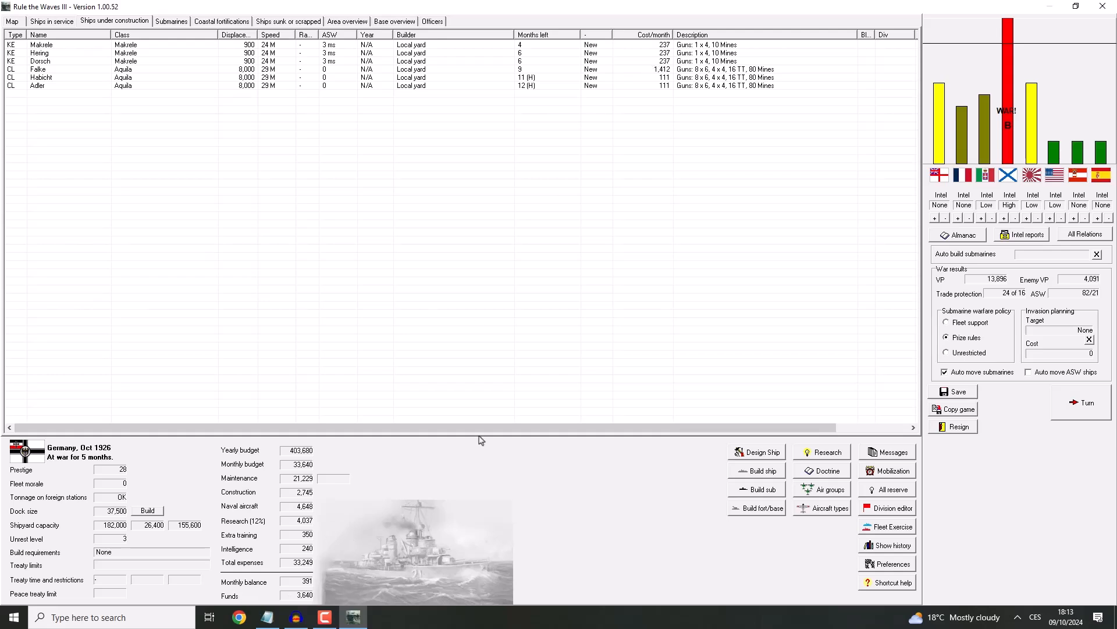
pyautogui.moveTo(569, 46)
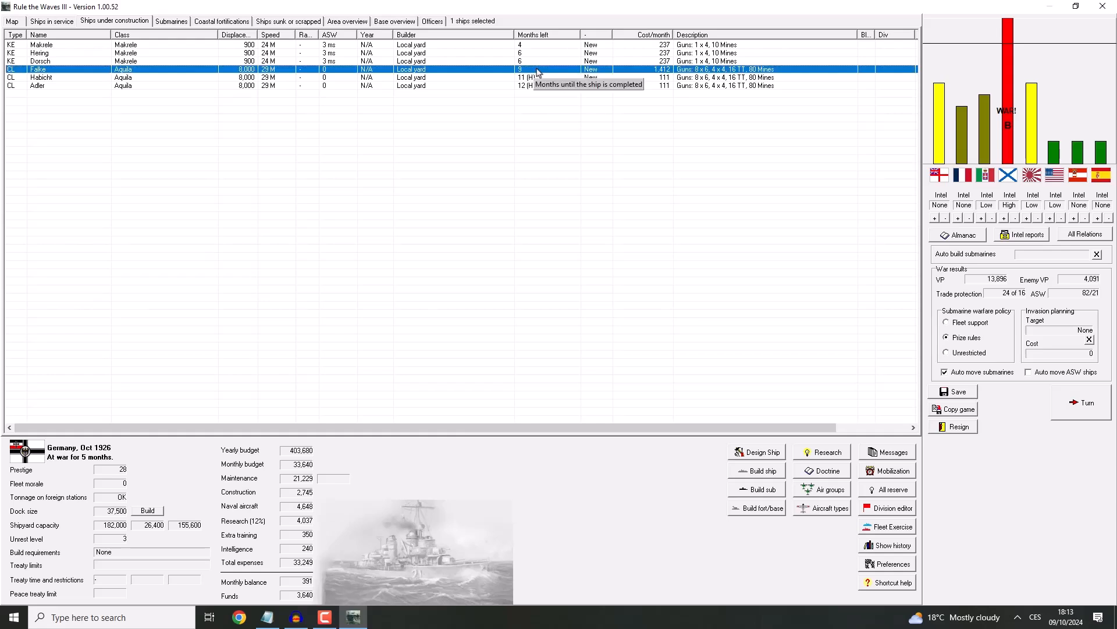
# Step: Return to the Baltic campaign map after checking the construction list
pyautogui.click(12, 21)
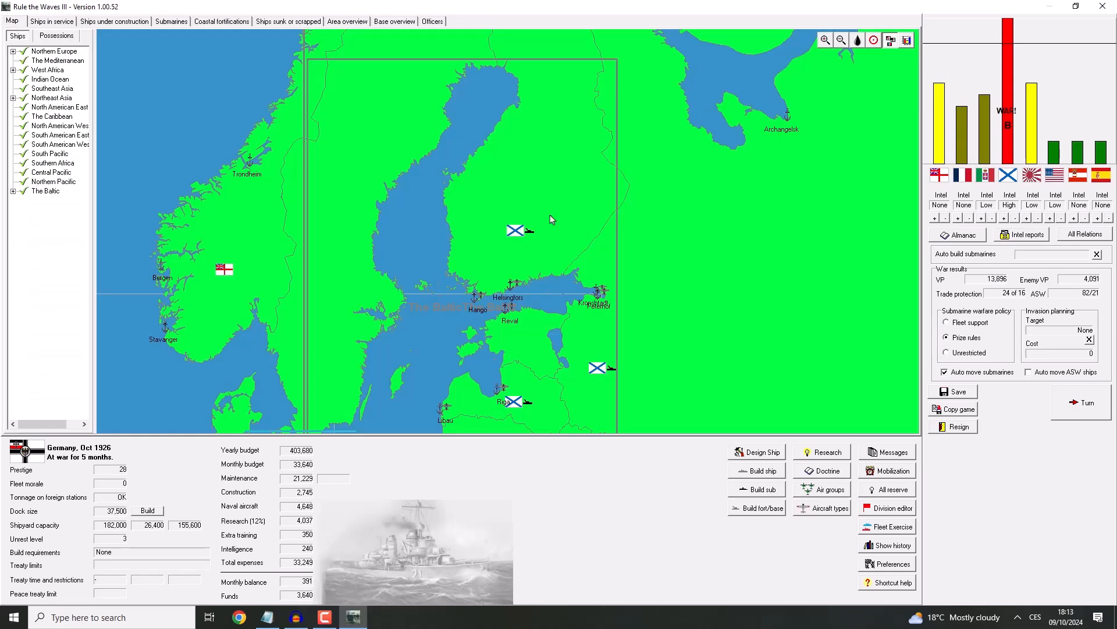
# Step: Show High Seas Fleet 1 Light Cruiser Support expanded with its four cruisers in the division editor
pyautogui.click(893, 506)
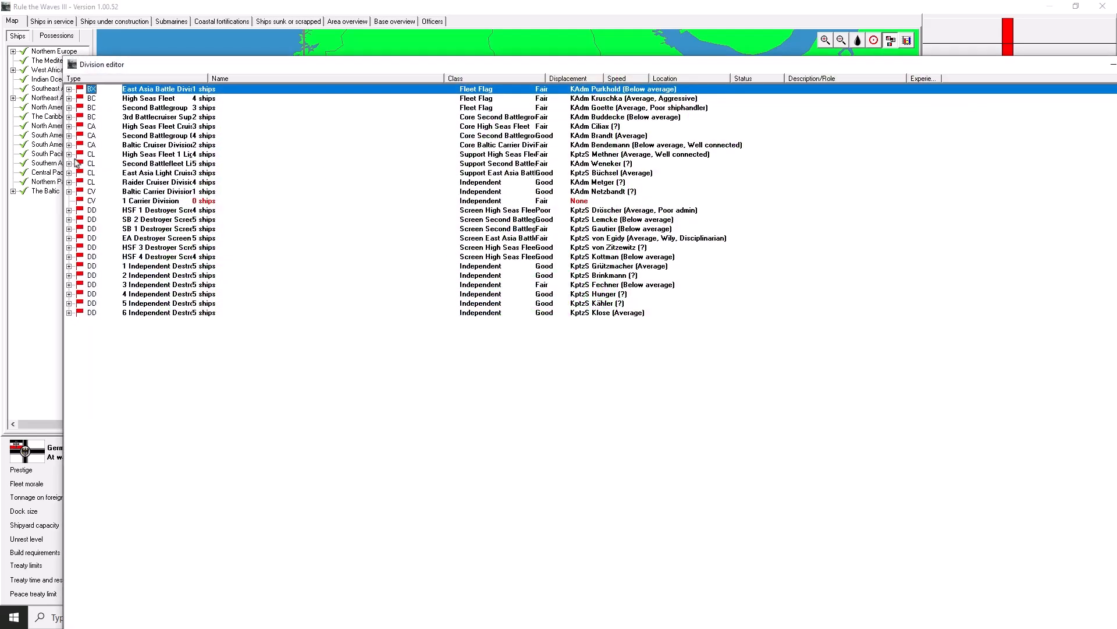
pyautogui.moveTo(209, 78)
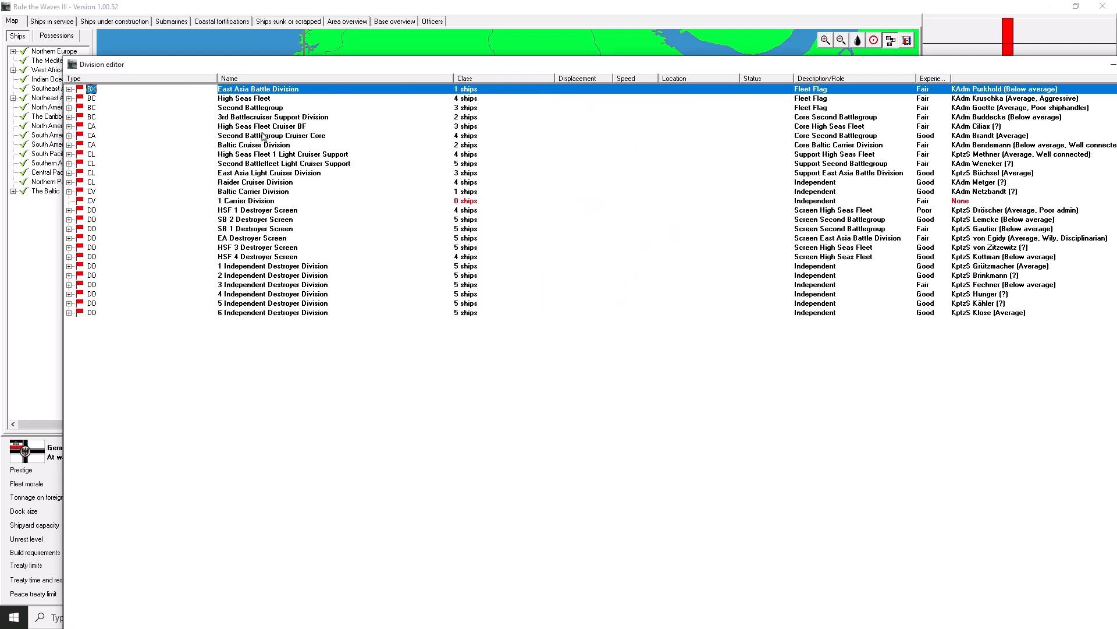
pyautogui.moveTo(96, 178)
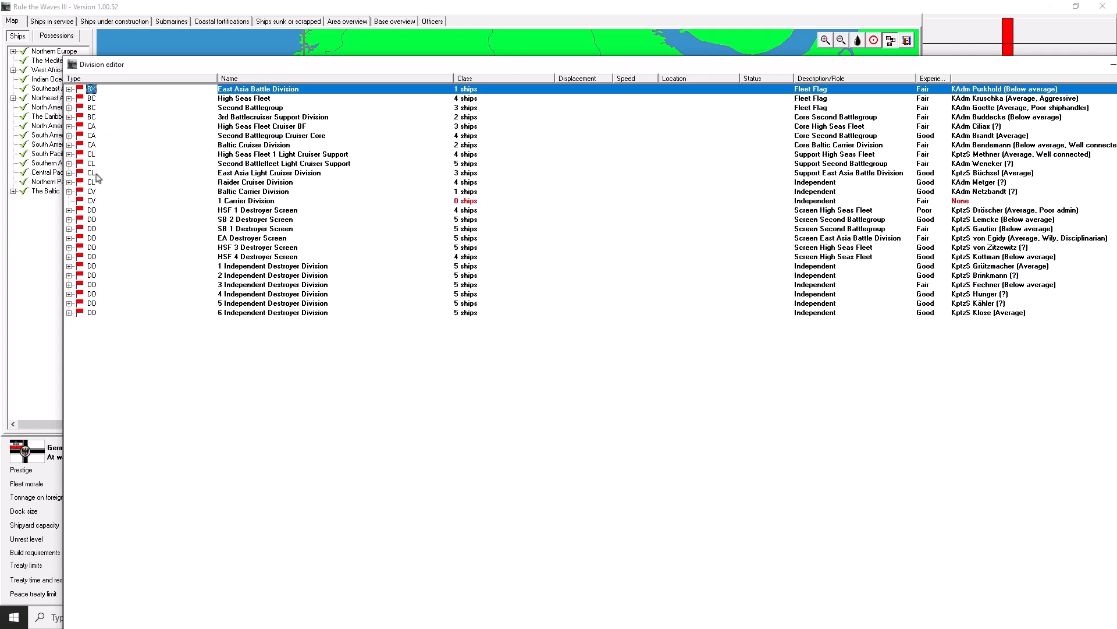
pyautogui.click(285, 154)
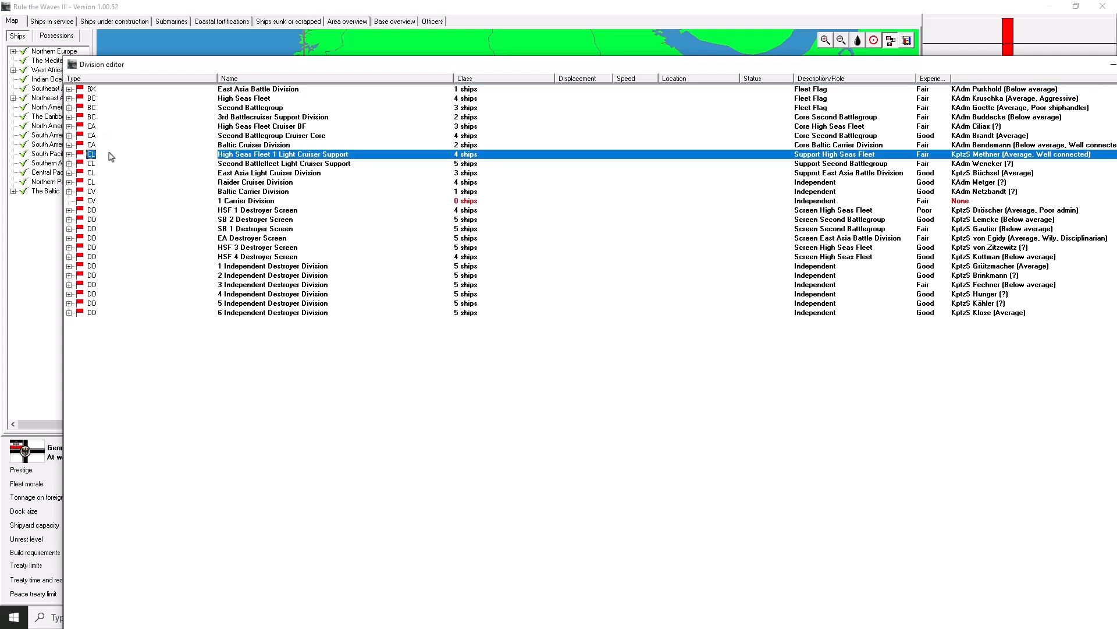
pyautogui.click(68, 154)
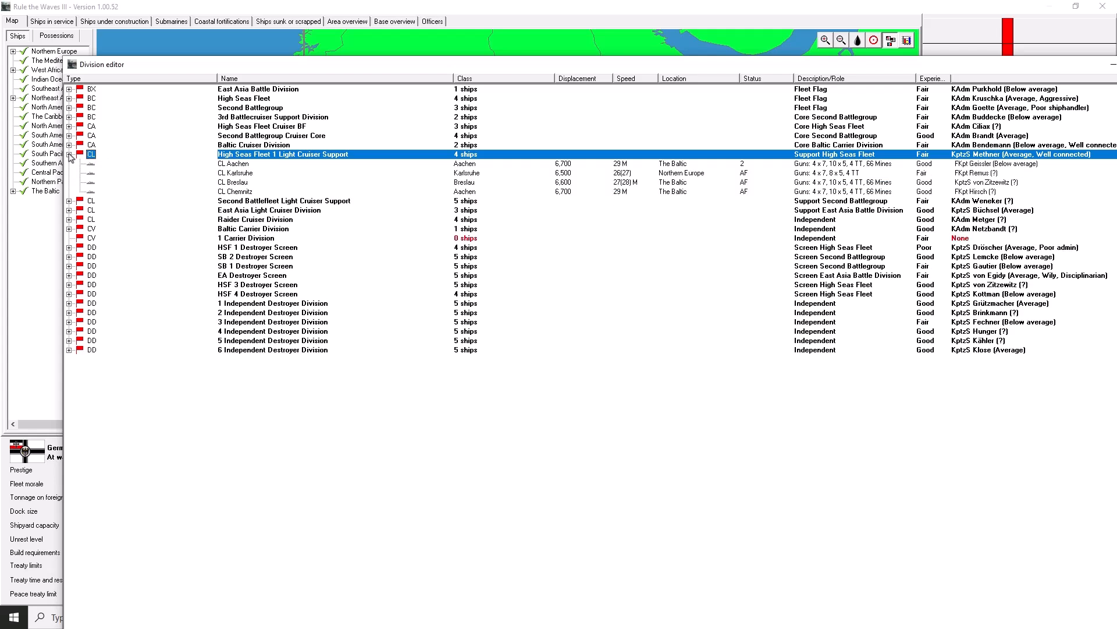
# Step: Add CL Aquila to the cruiser division and make it the division's flagship
pyautogui.rightClick(283, 154)
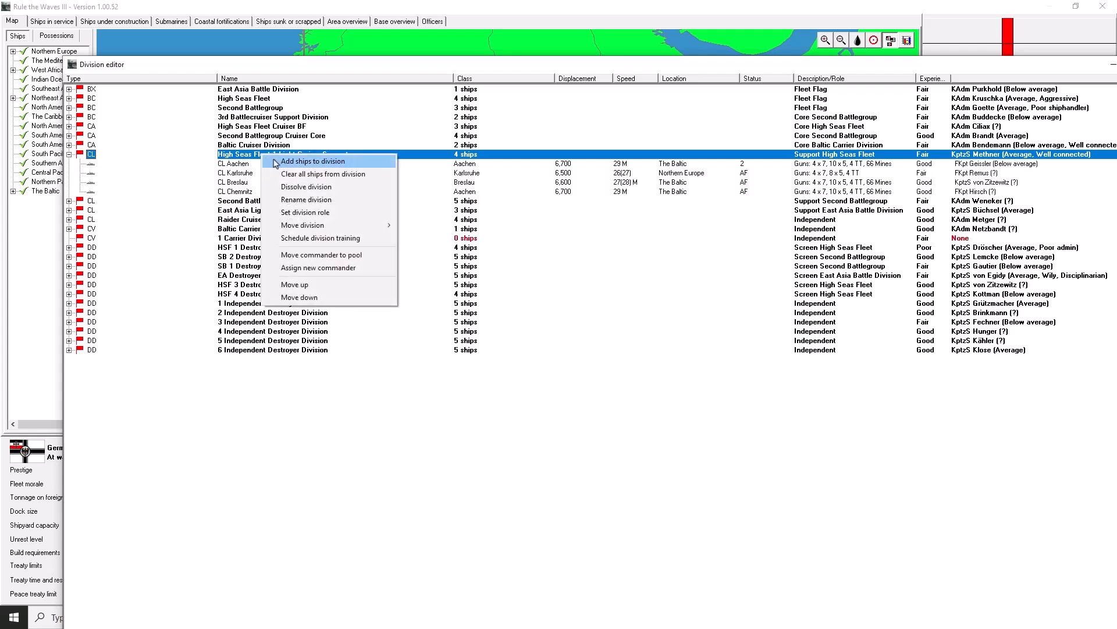
pyautogui.click(312, 160)
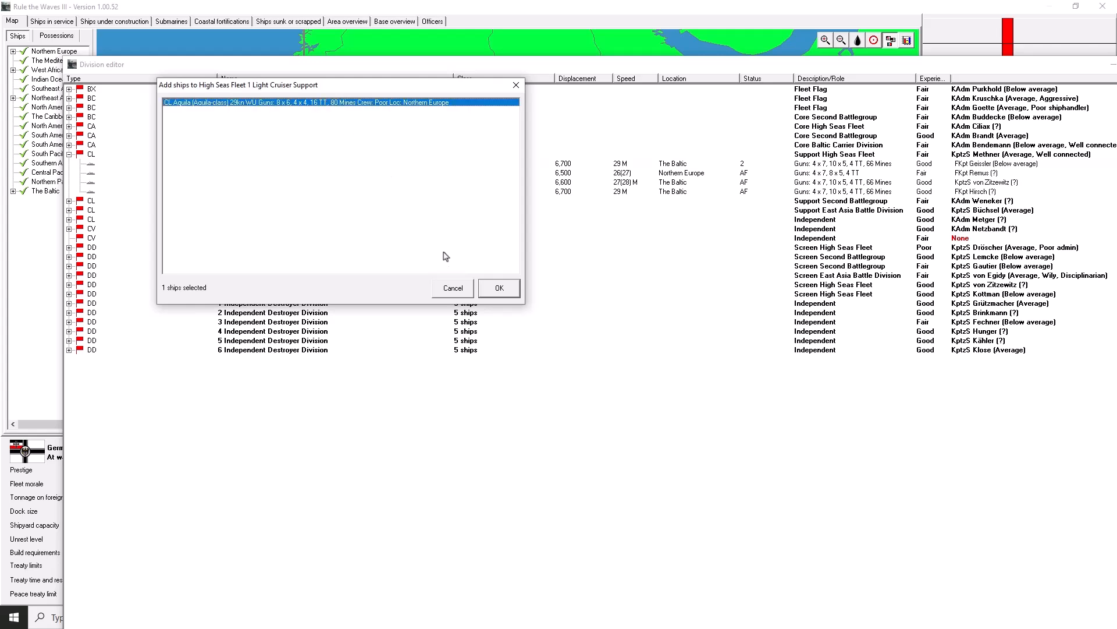
pyautogui.click(499, 288)
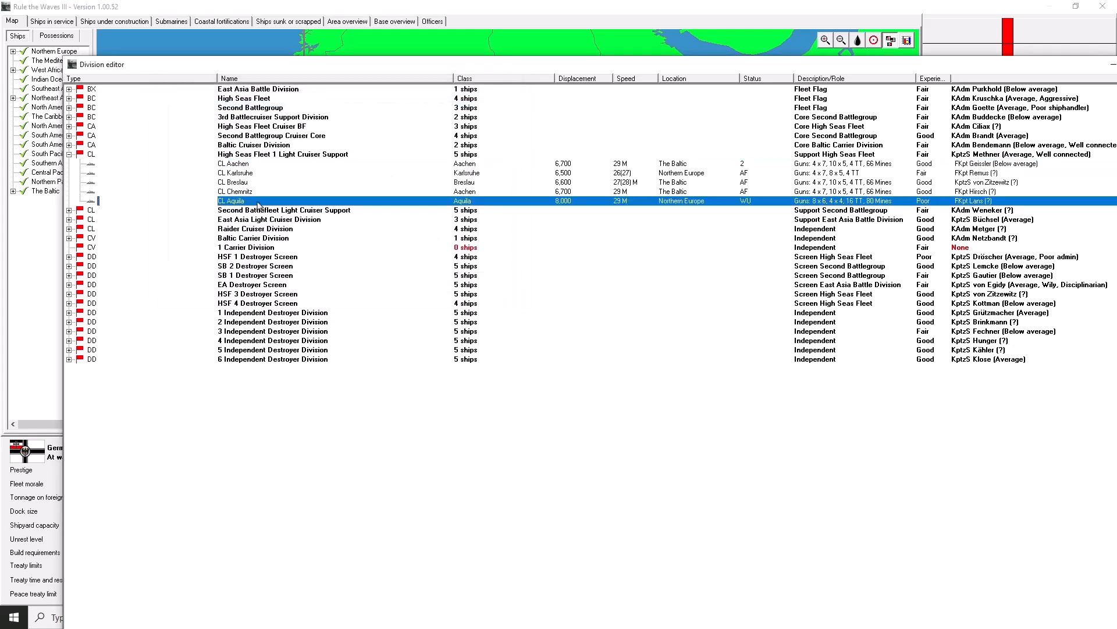
pyautogui.rightClick(235, 201)
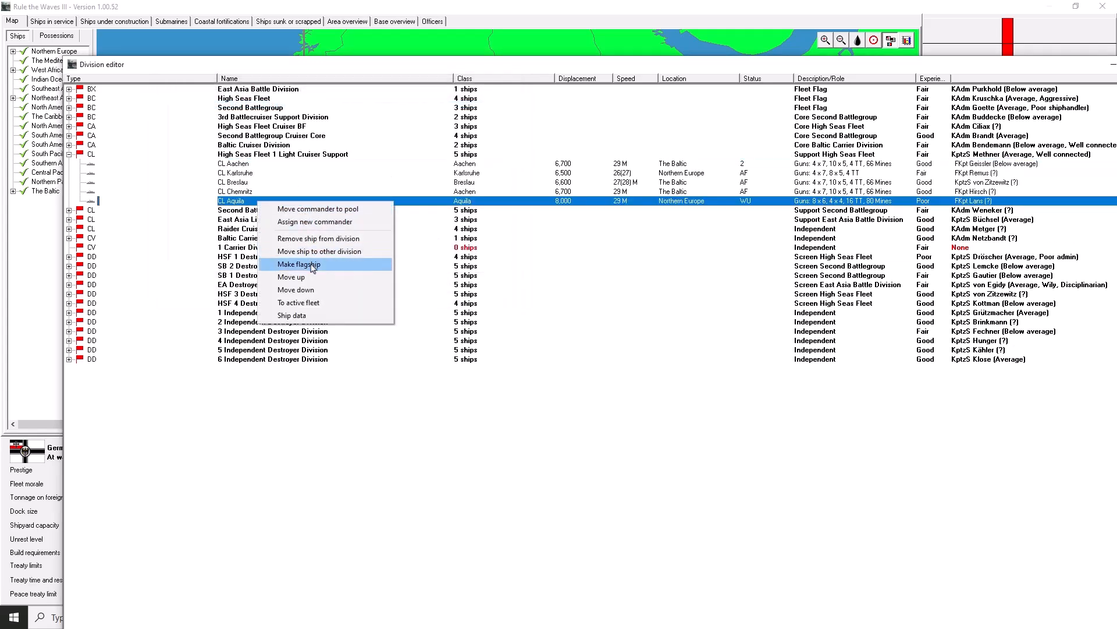
pyautogui.click(298, 264)
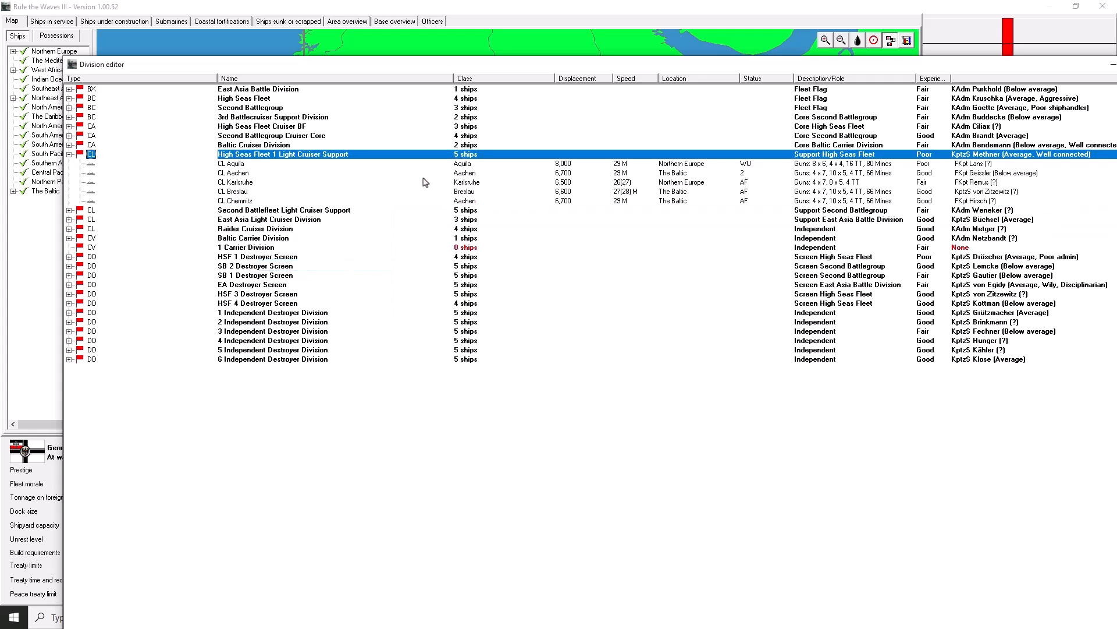
pyautogui.moveTo(579, 171)
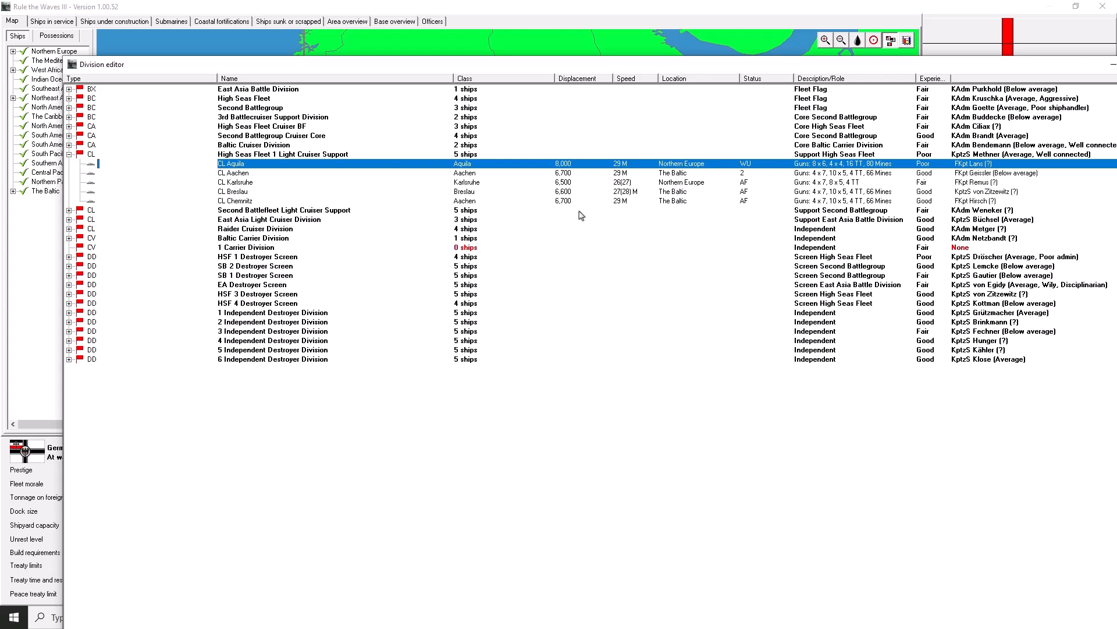
pyautogui.moveTo(626, 177)
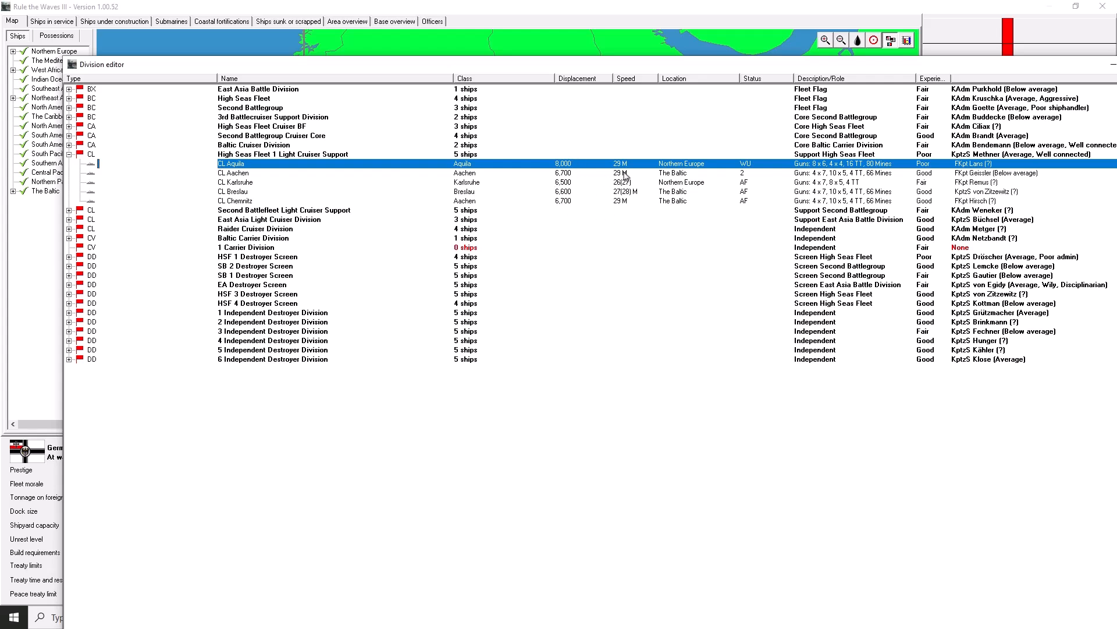
pyautogui.moveTo(841, 174)
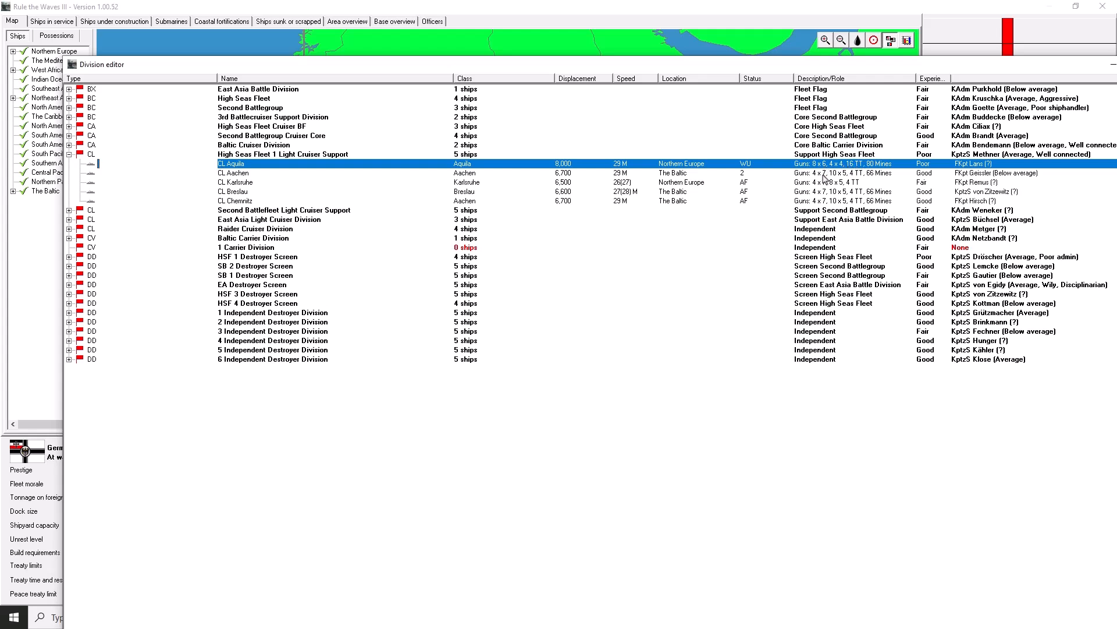
pyautogui.moveTo(824, 178)
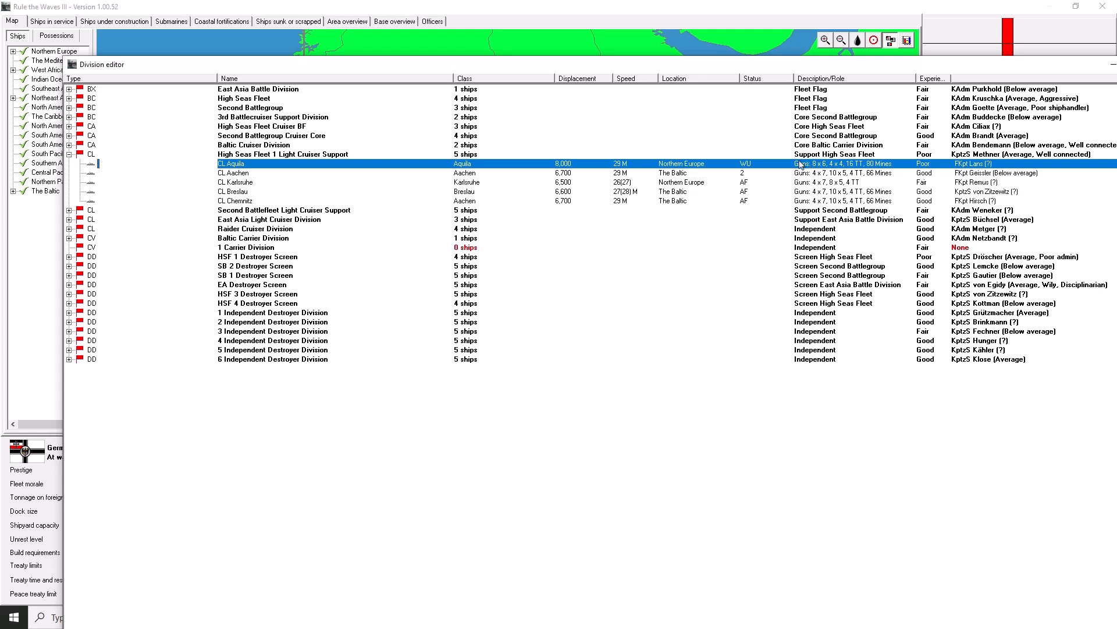
pyautogui.moveTo(842, 165)
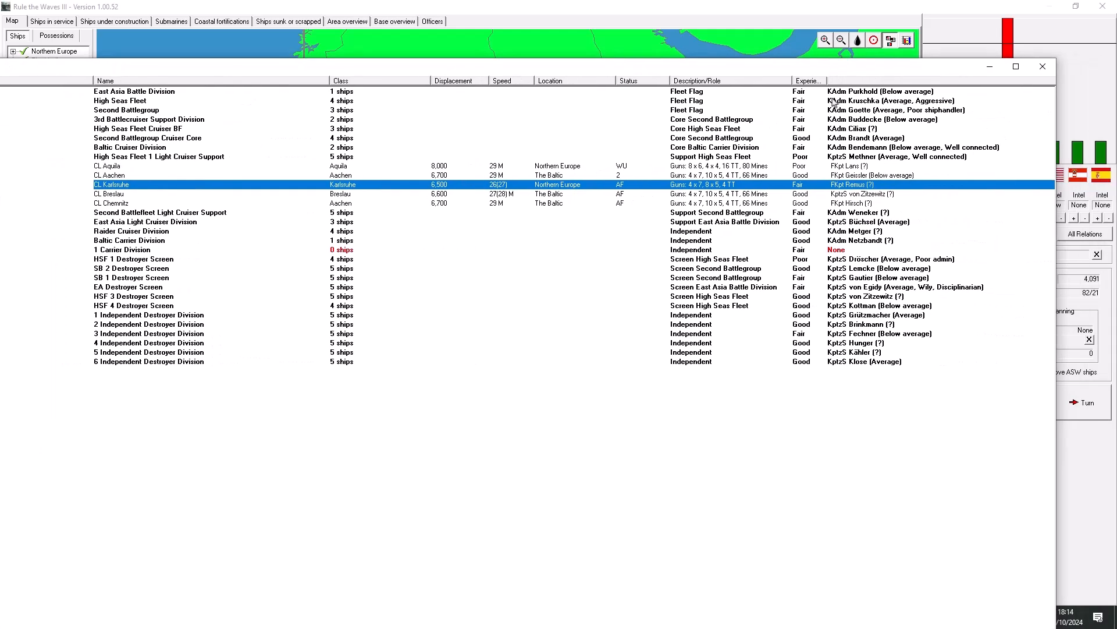
pyautogui.moveTo(810, 201)
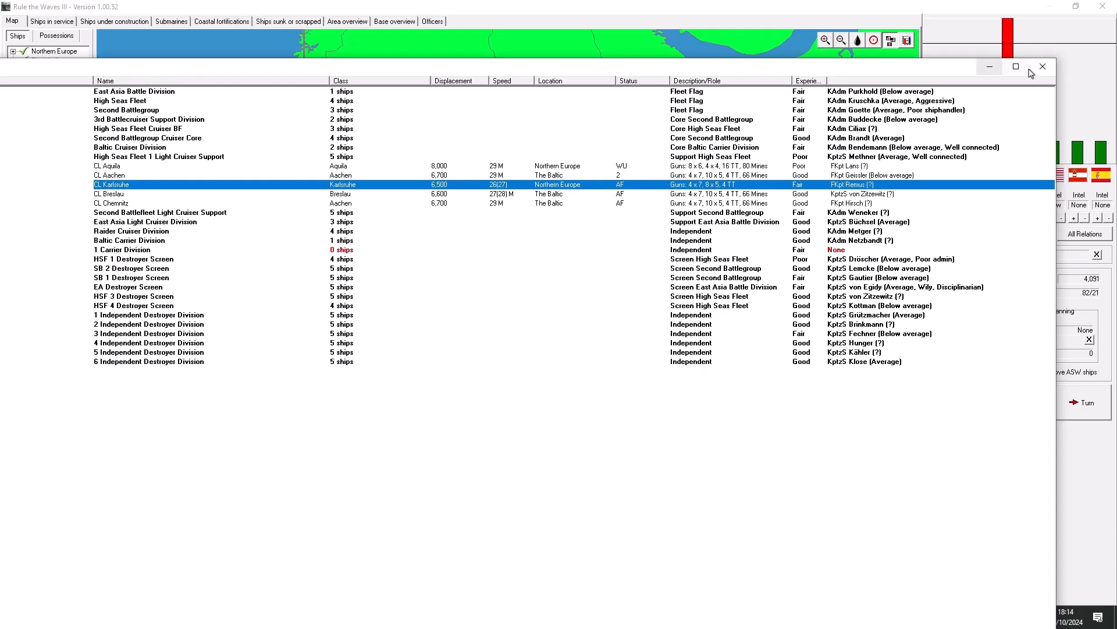
# Step: Close the division editor after reviewing the five-ship division led by Aquila
pyautogui.click(1043, 66)
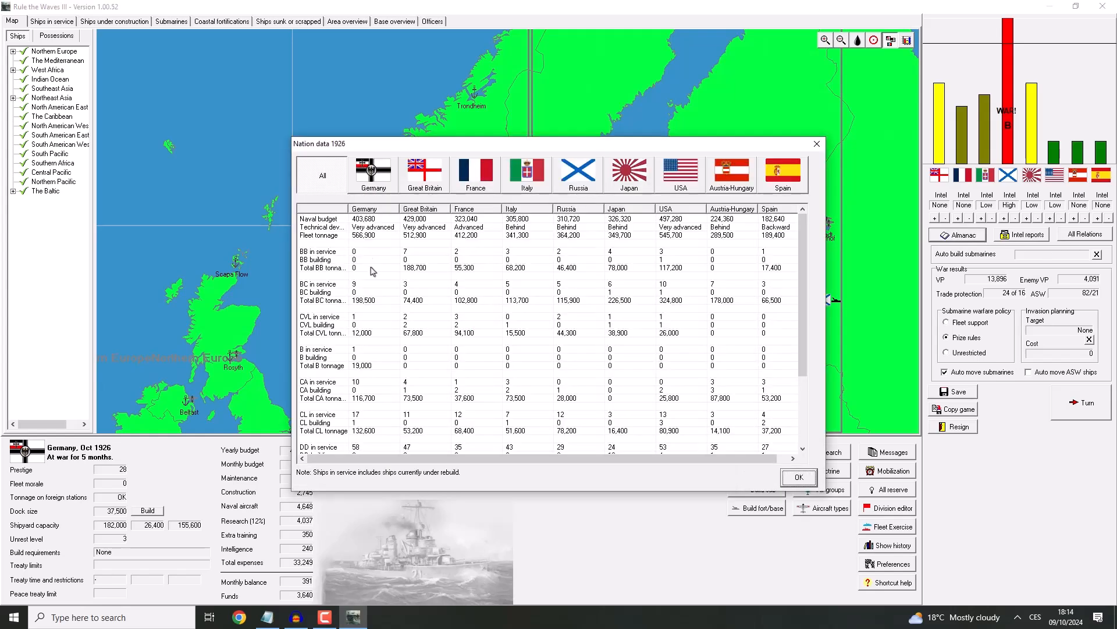
# Step: Inspect the technical development row in 1926 nation data, close it and survey the Baltic map
pyautogui.click(321, 227)
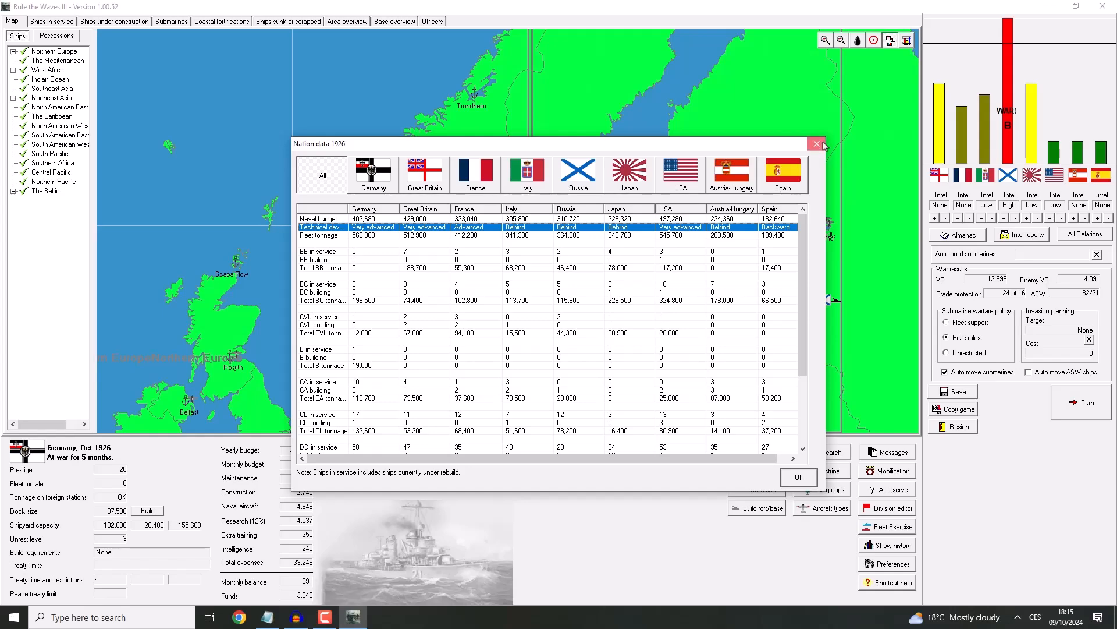
pyautogui.click(816, 143)
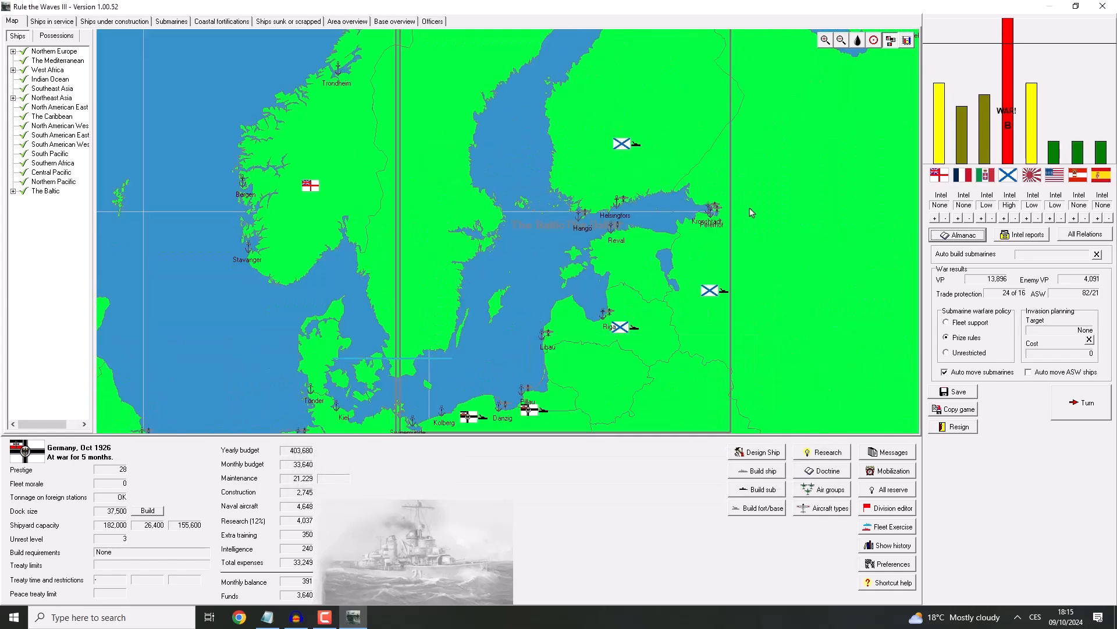
pyautogui.scroll(-3)
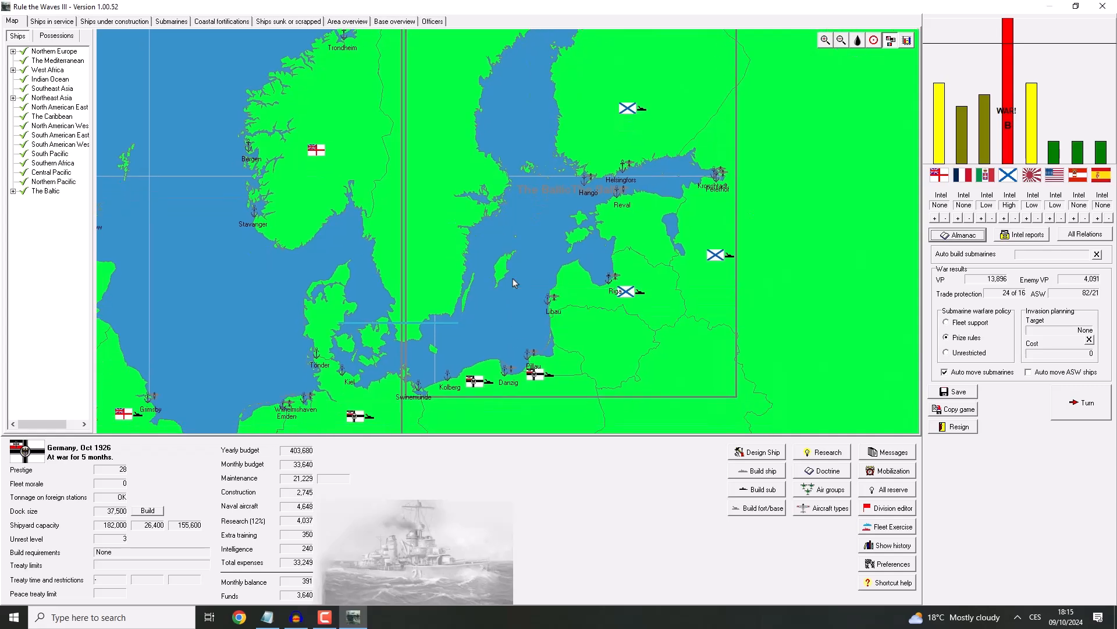
pyautogui.moveTo(514, 284)
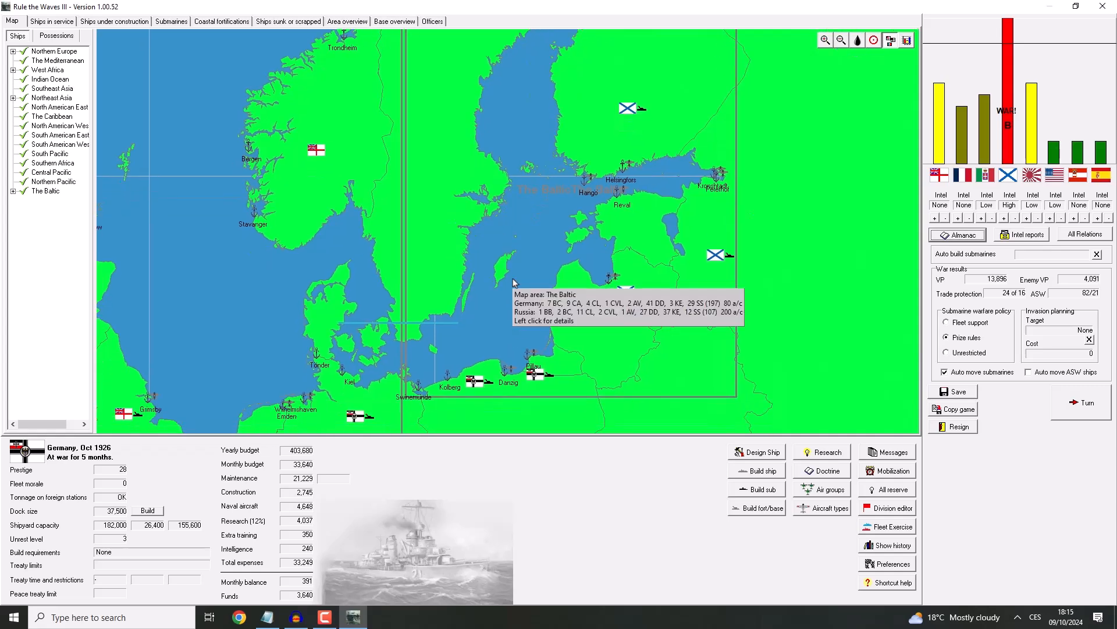
pyautogui.moveTo(635, 175)
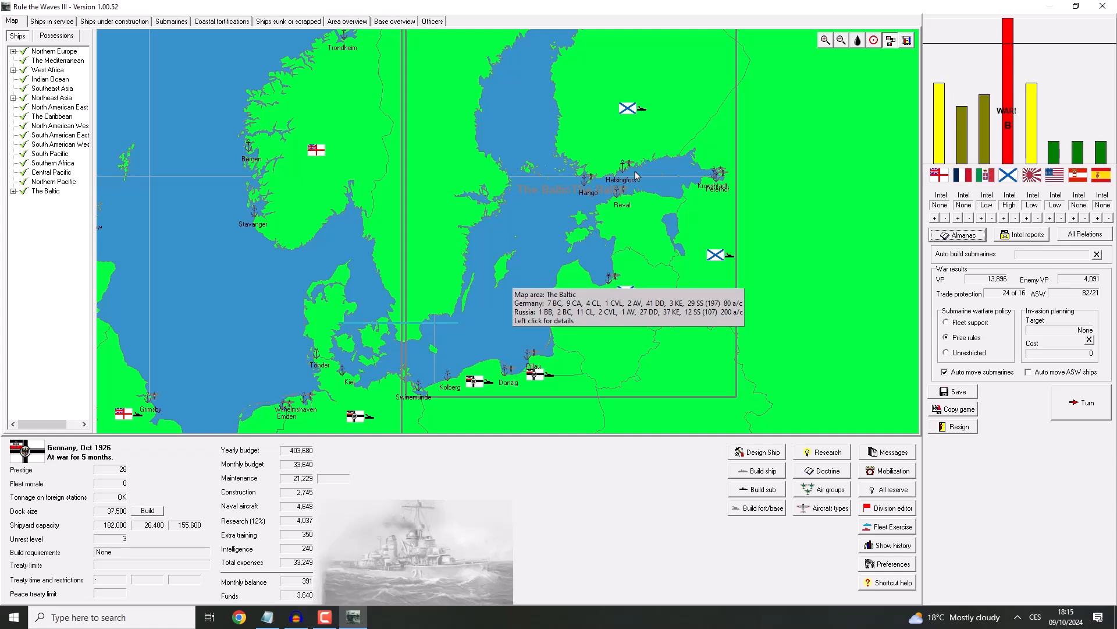
pyautogui.moveTo(751, 472)
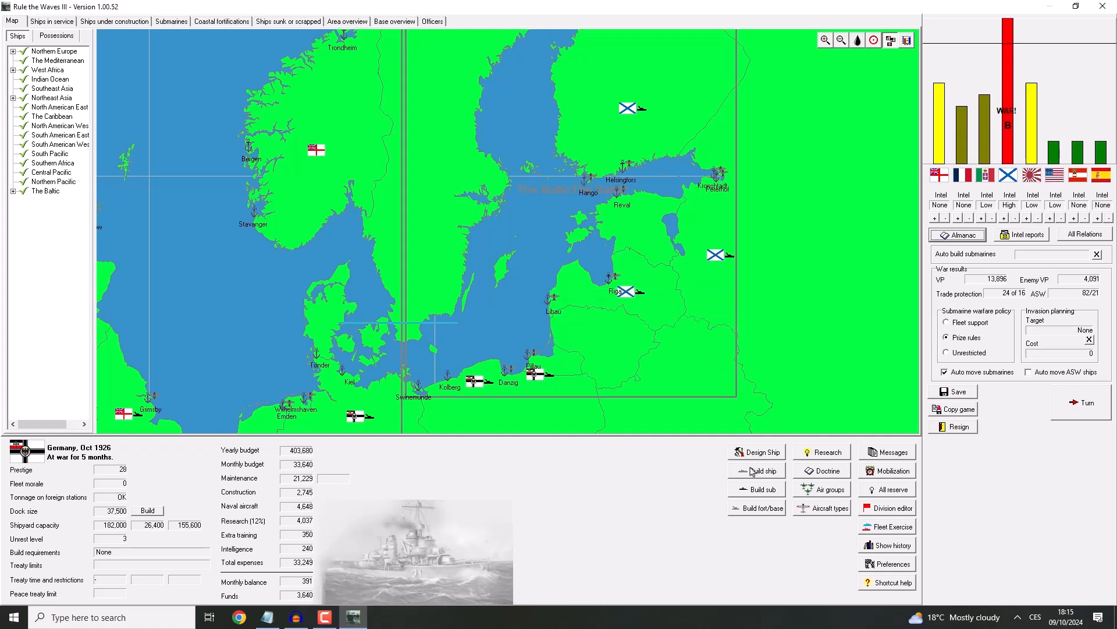
pyautogui.moveTo(677, 478)
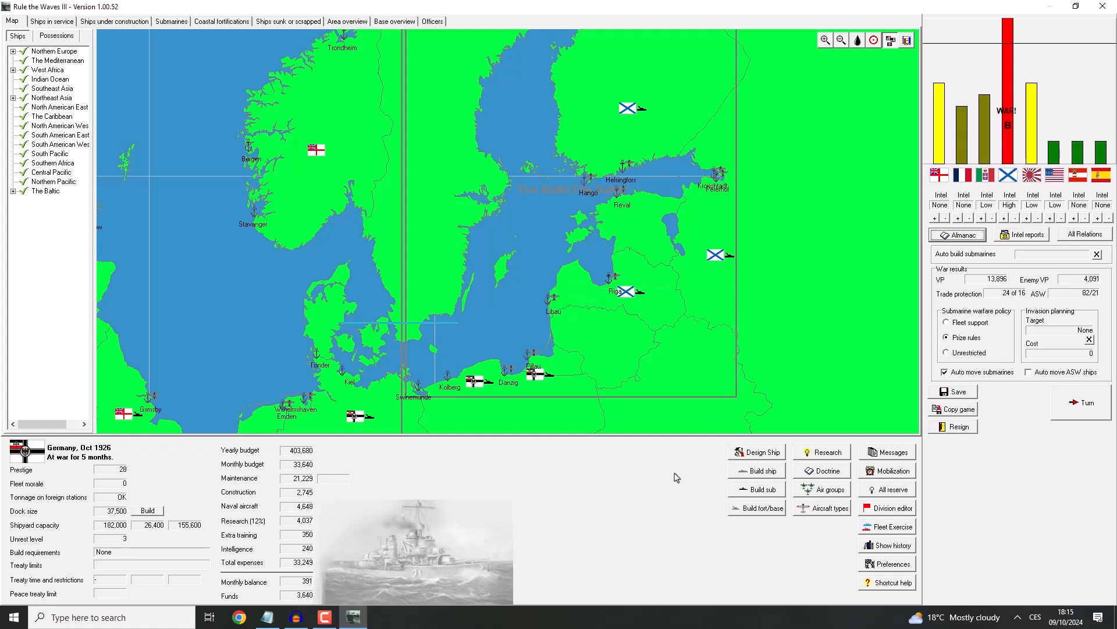